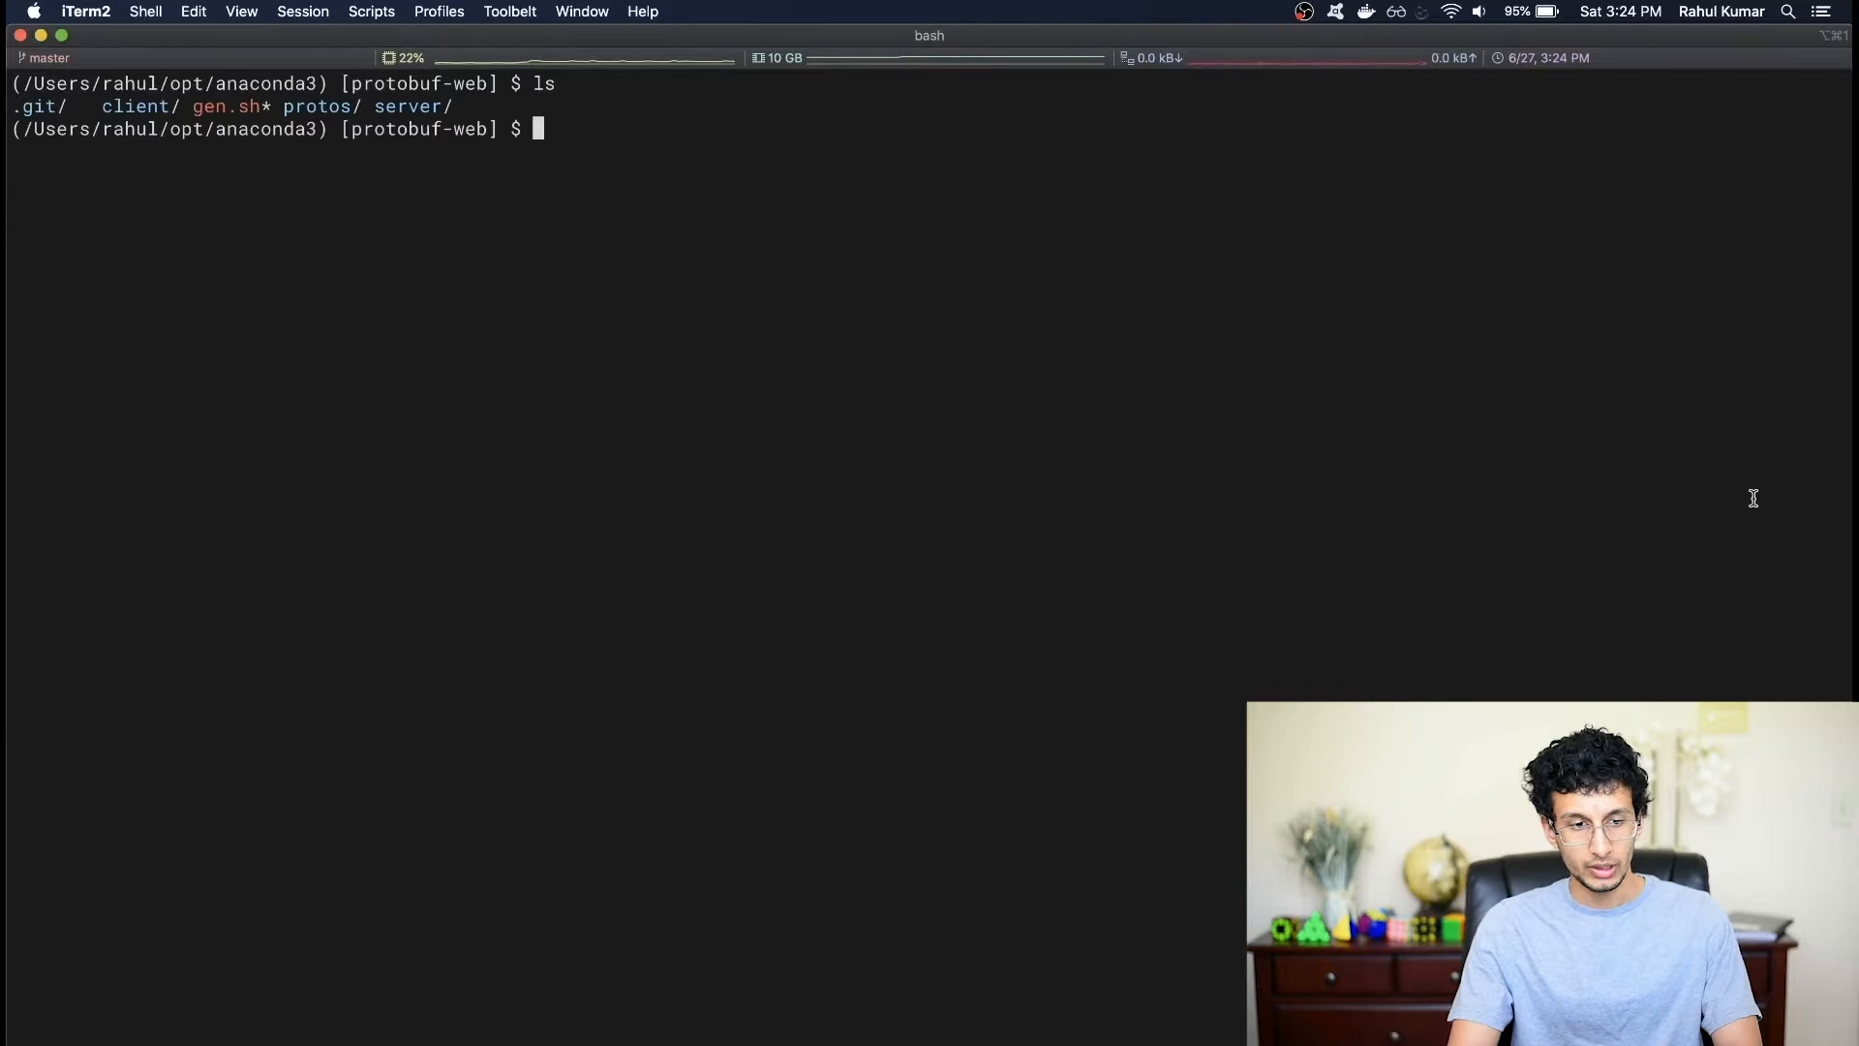
- Open index.html from the client folder in vim and bring up the NERDTree node menu
type("cd client/")
type("ls")
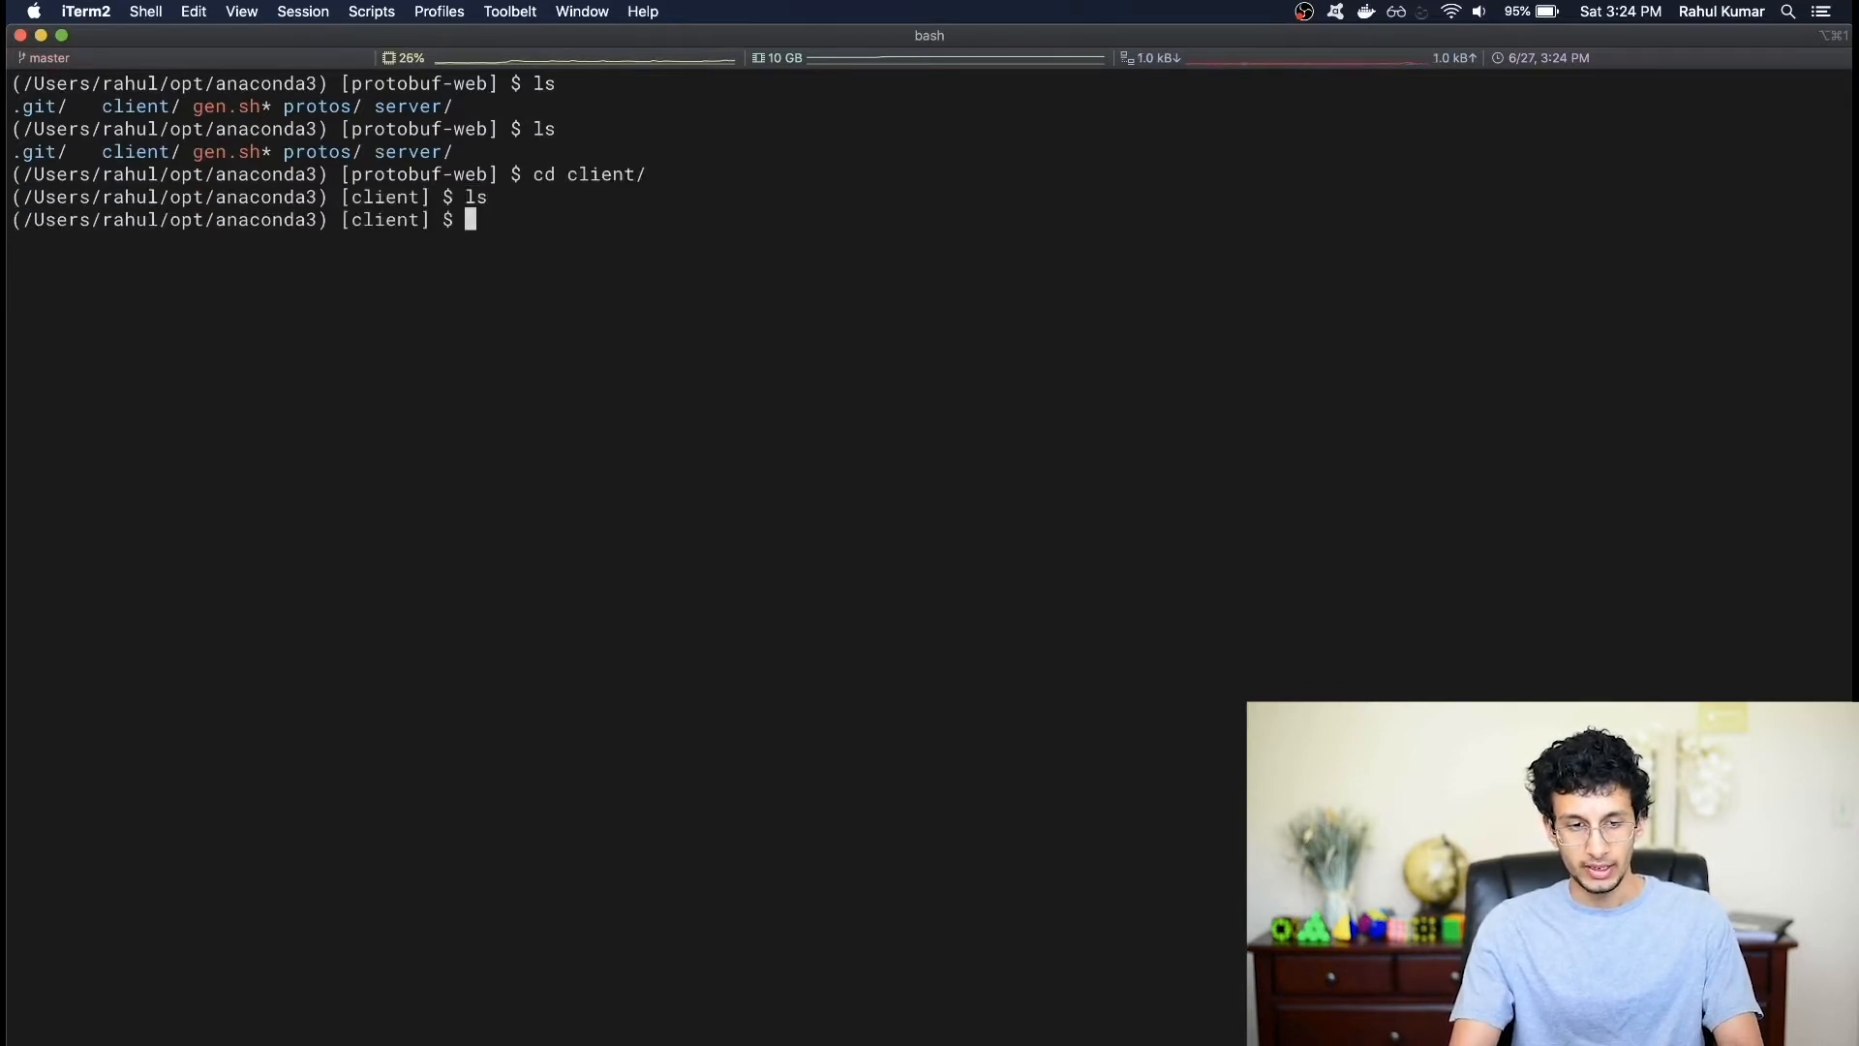
type("vim index")
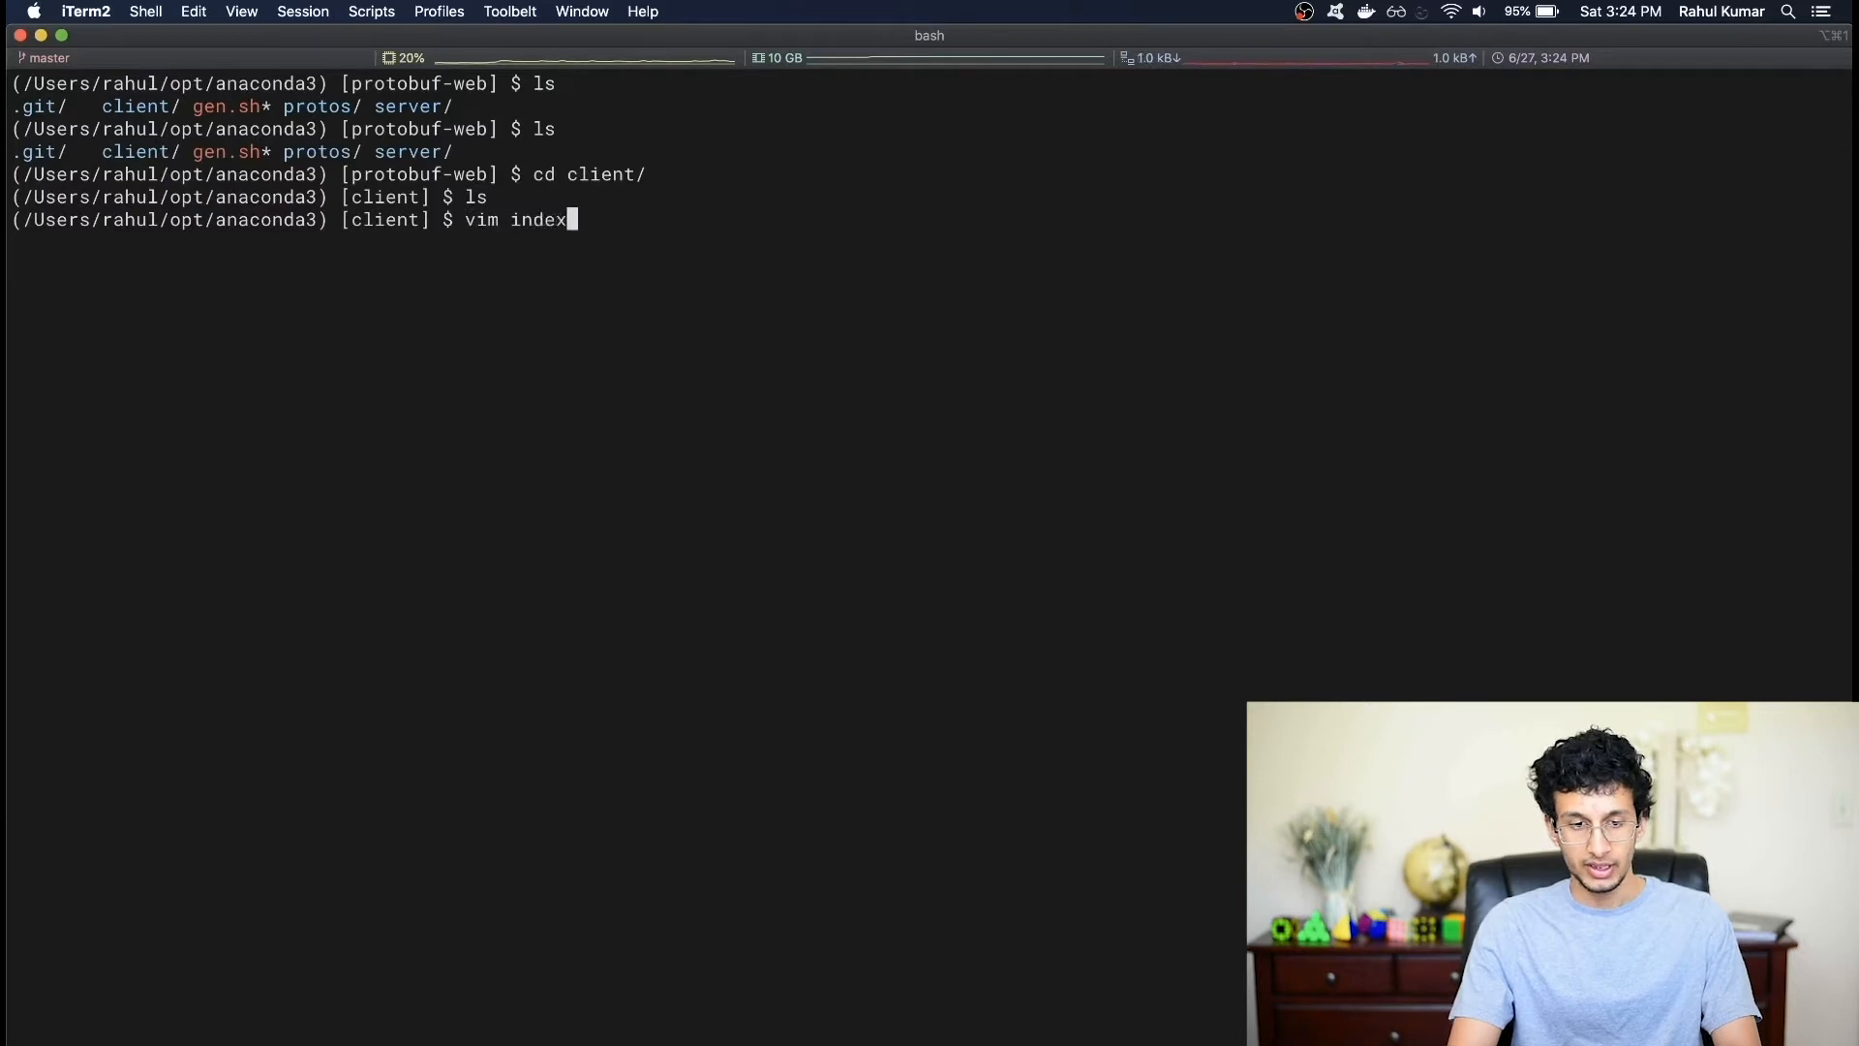
key("Return")
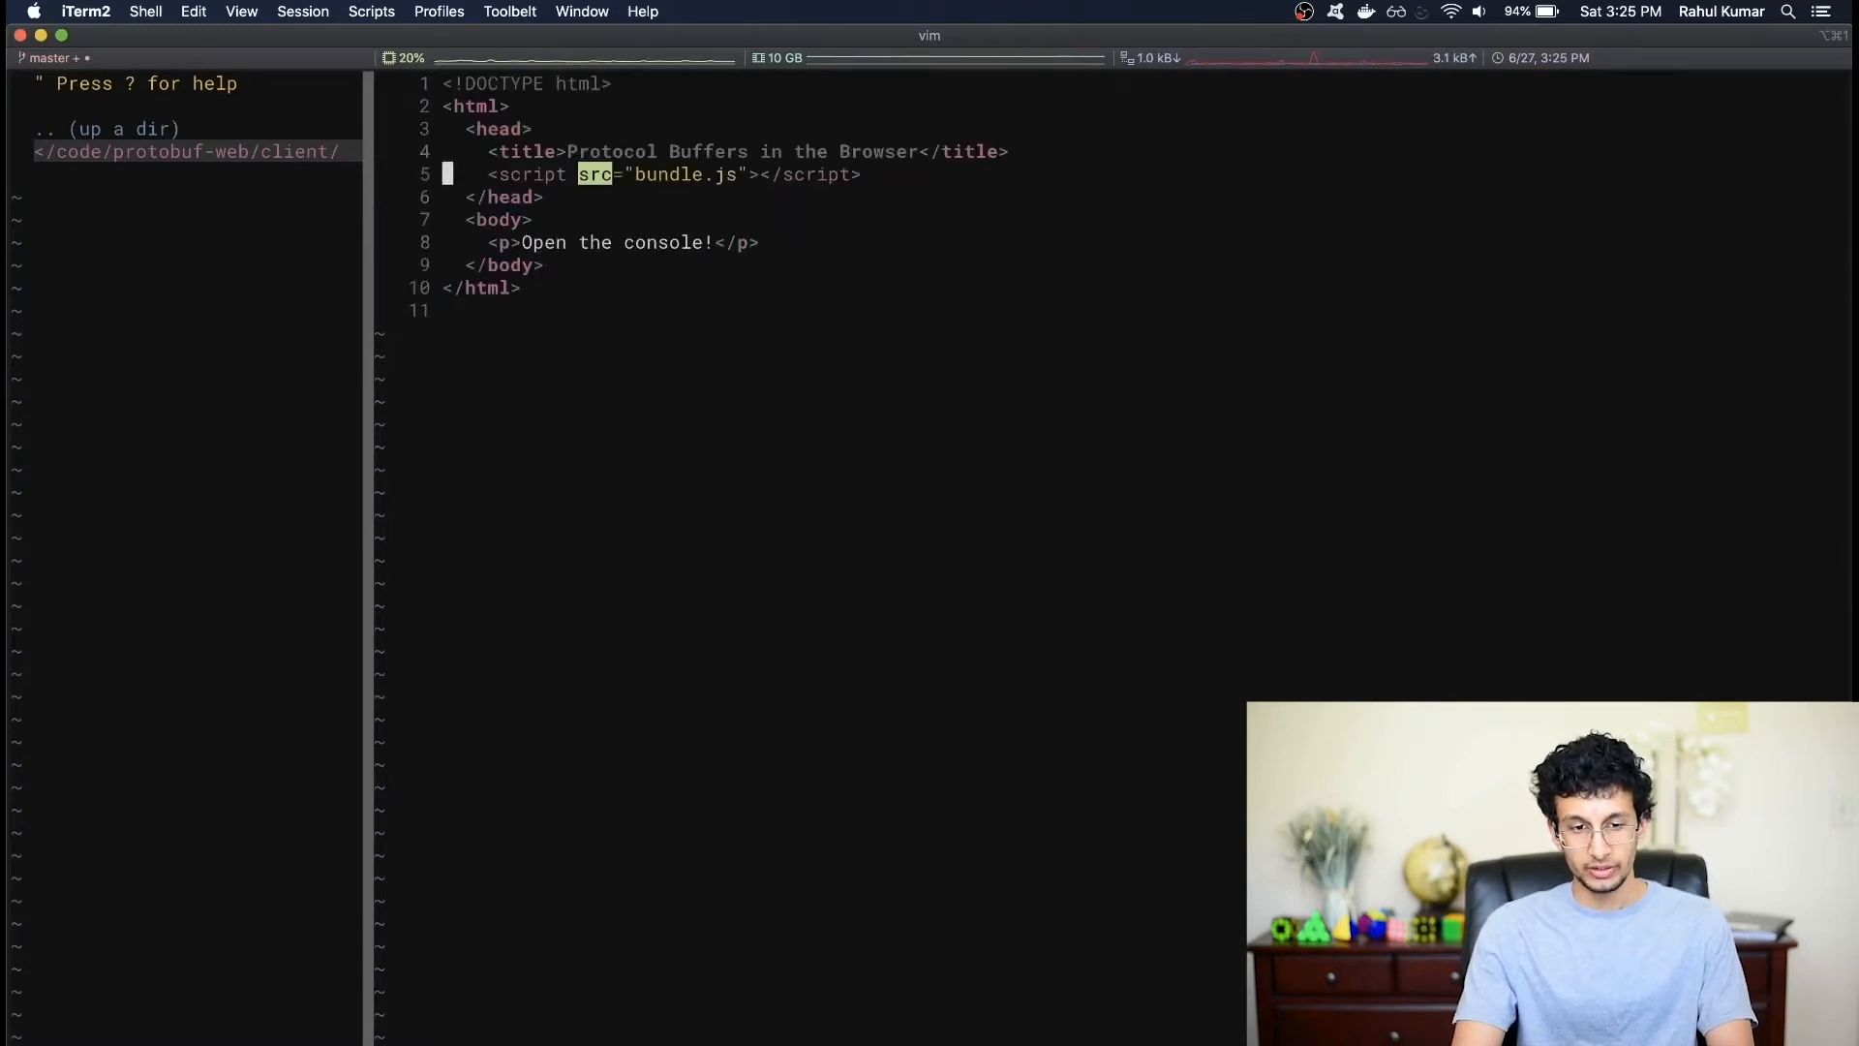
key("V")
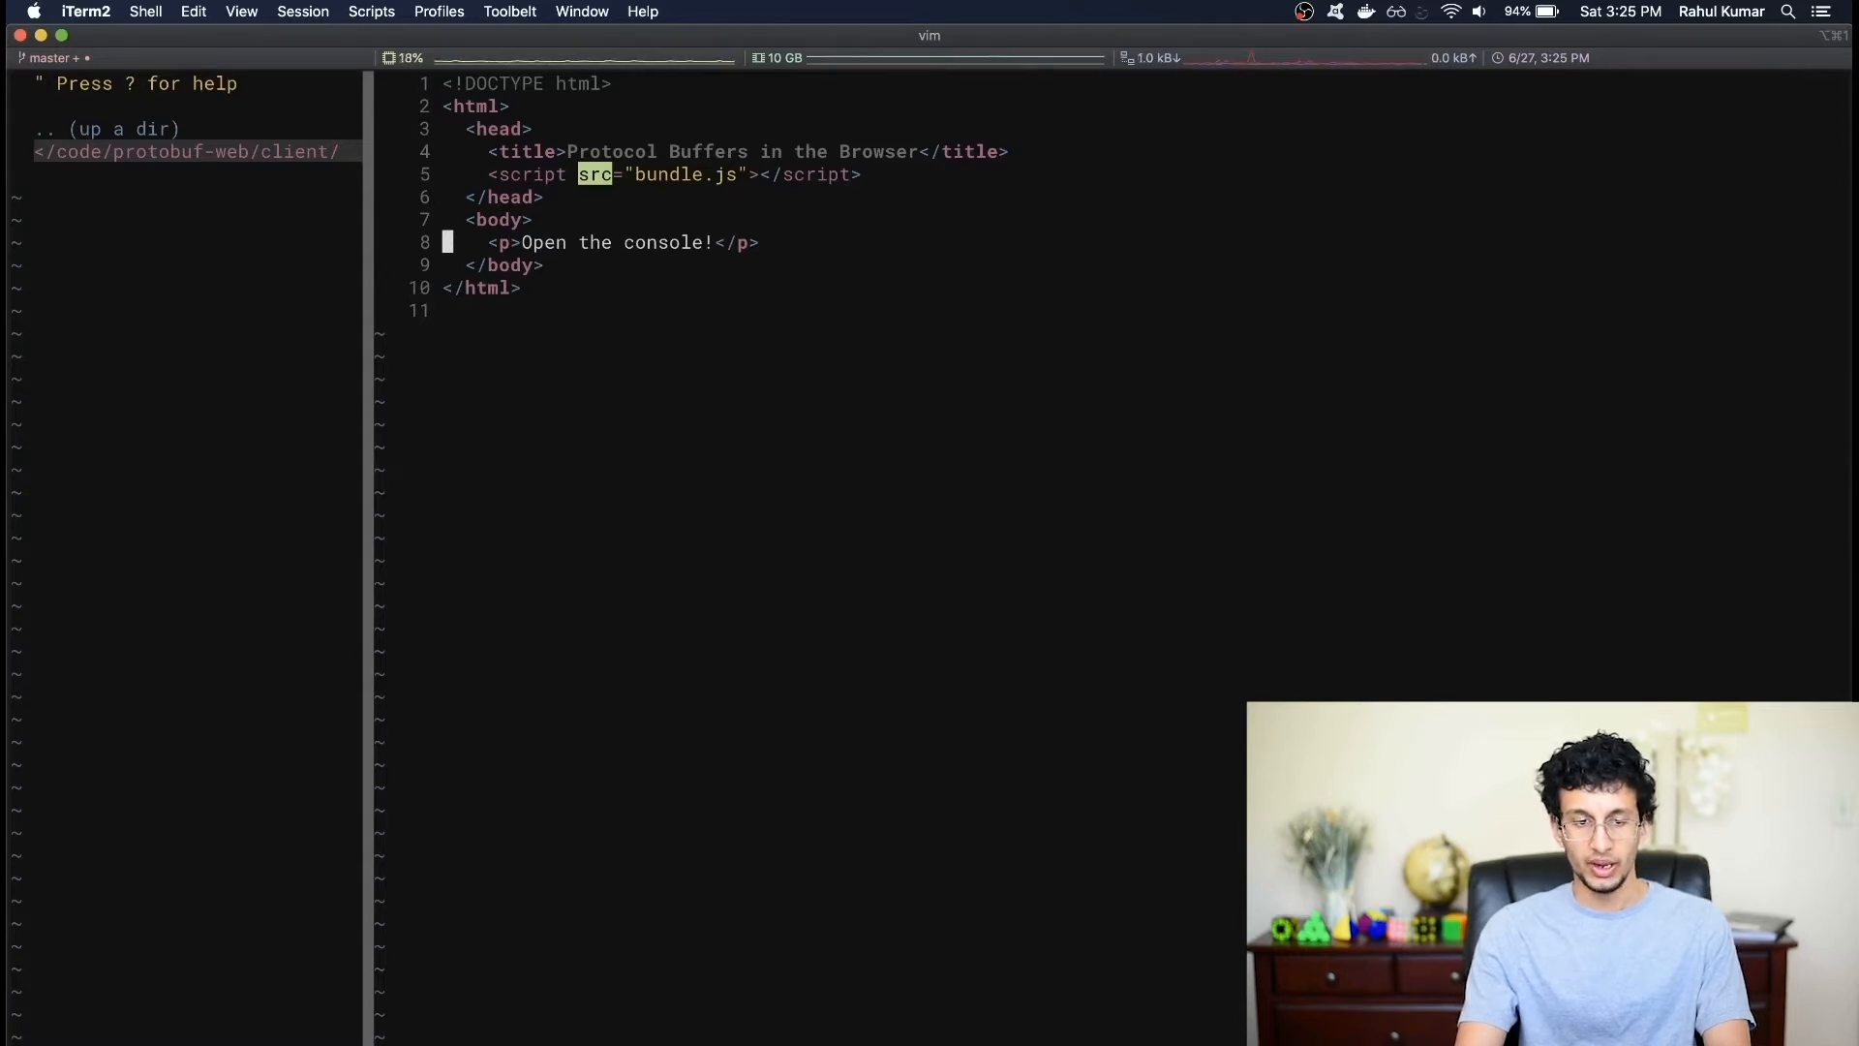
key("m")
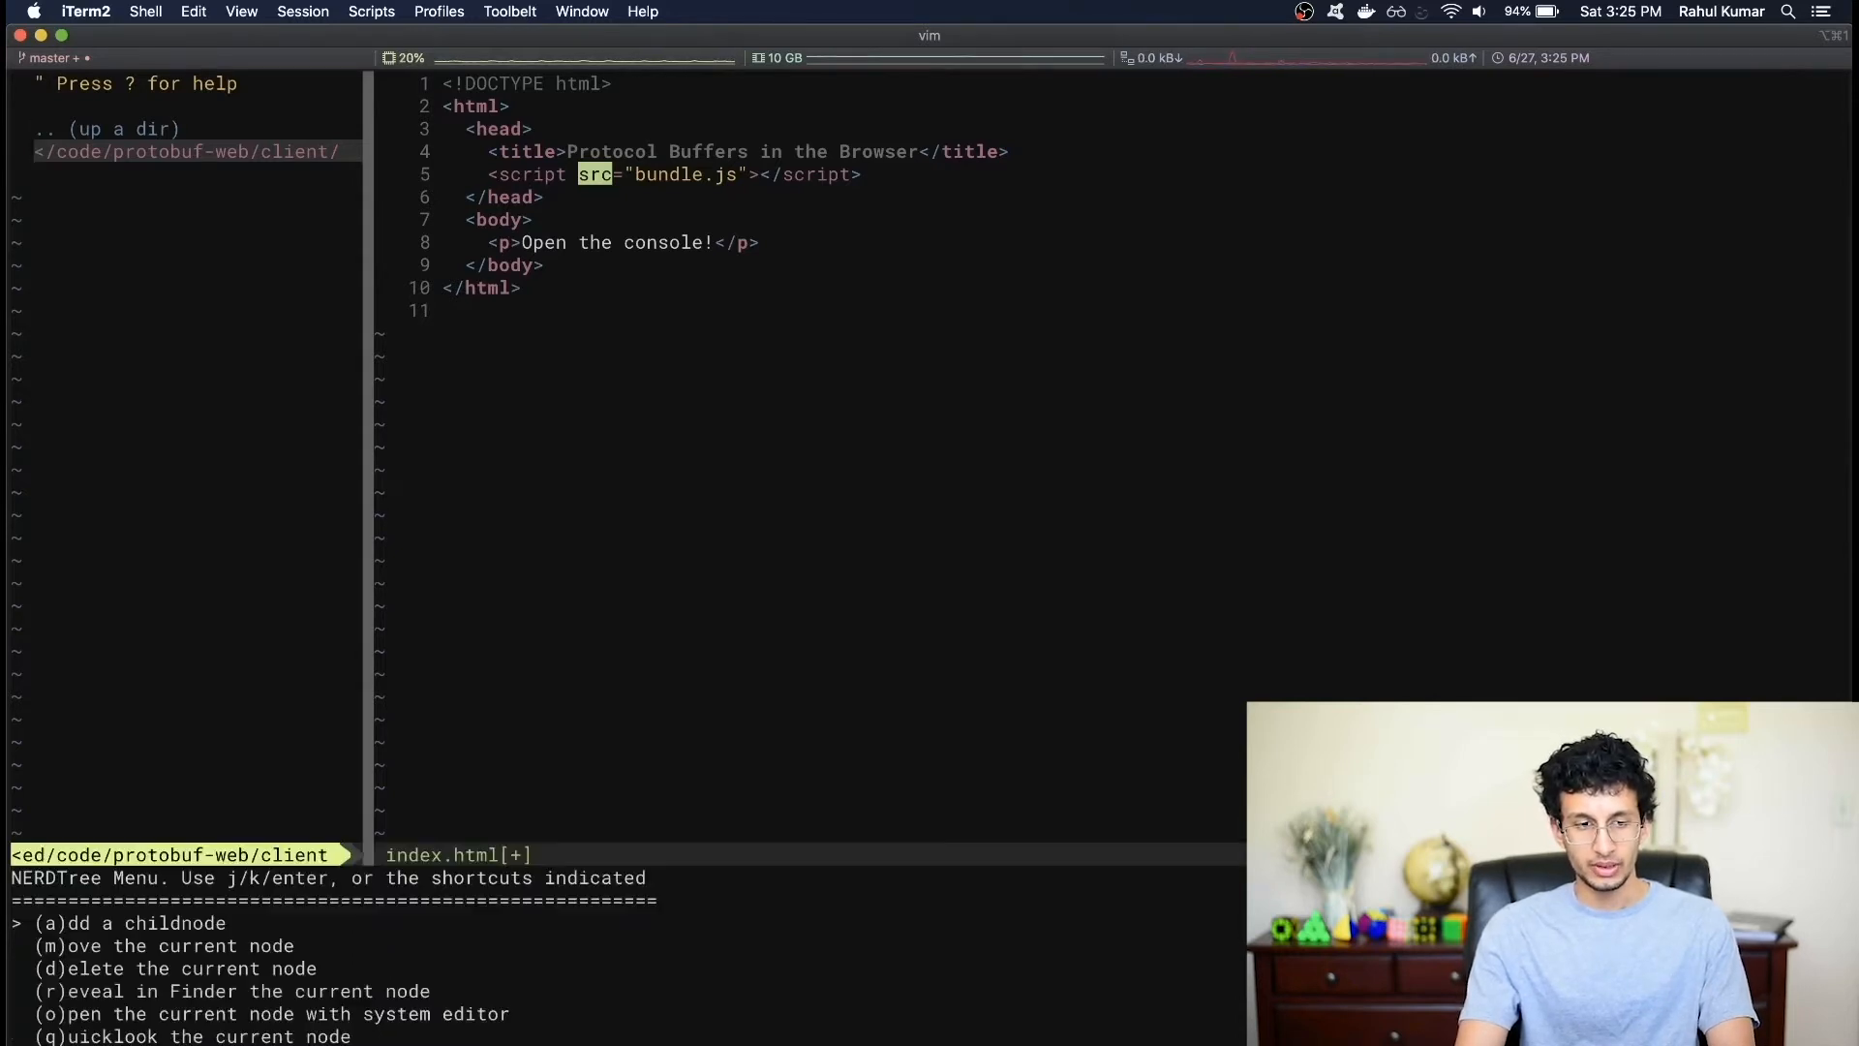
- In new client.js, define uri 'ws://localhost:8080' and create sock as new WebSocket(uri)
scroll("down", 3)
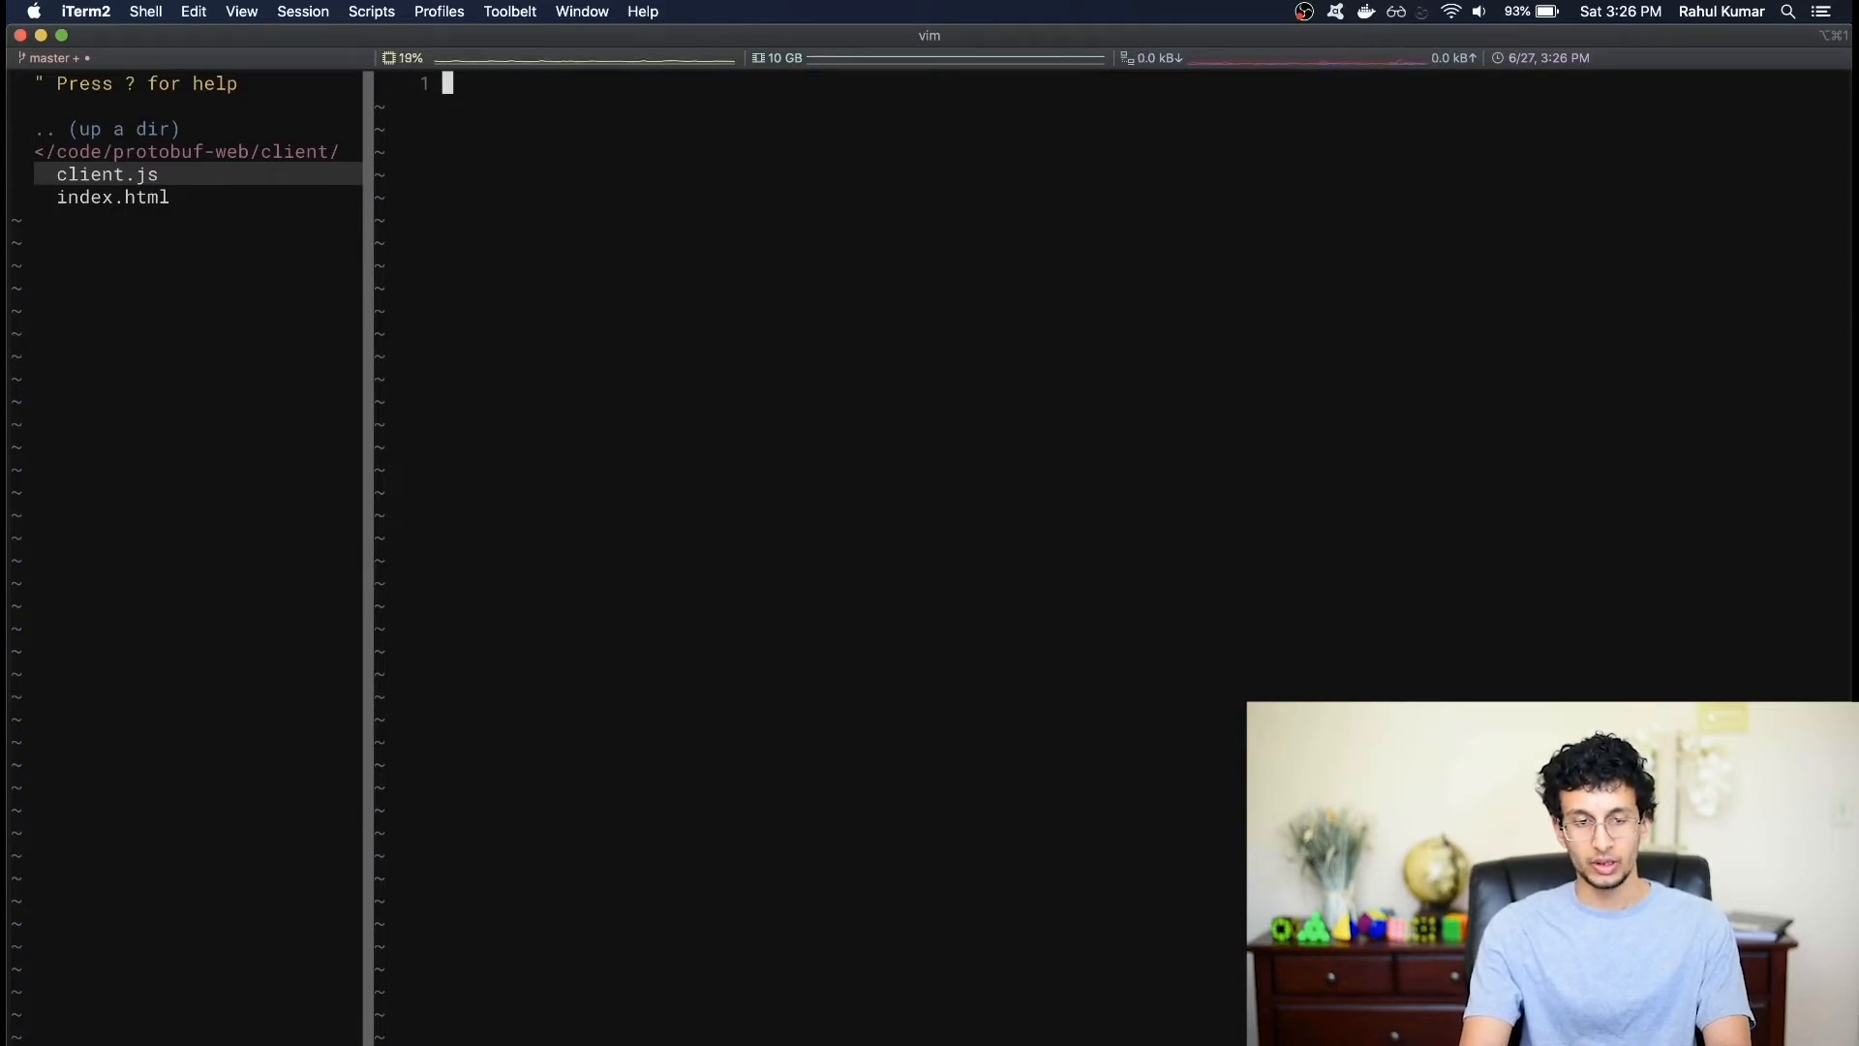
type("const uri =")
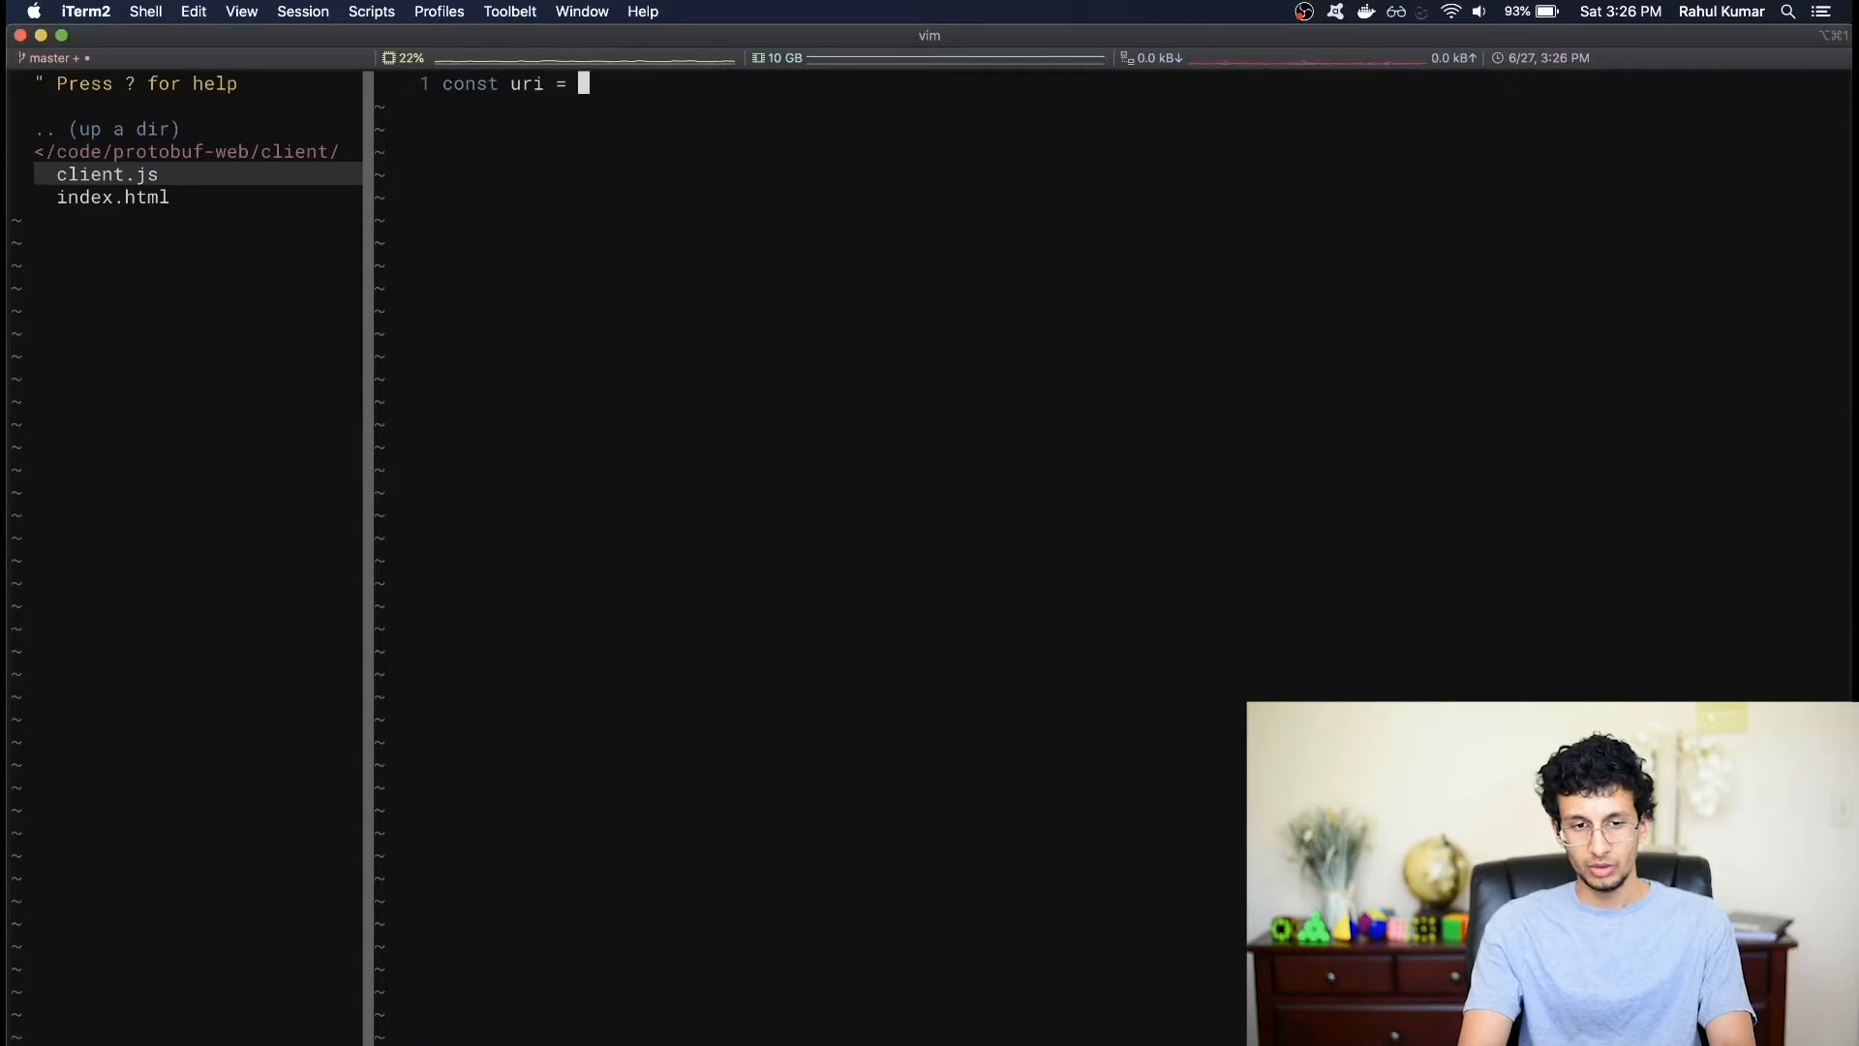
type("'localhost:8080")
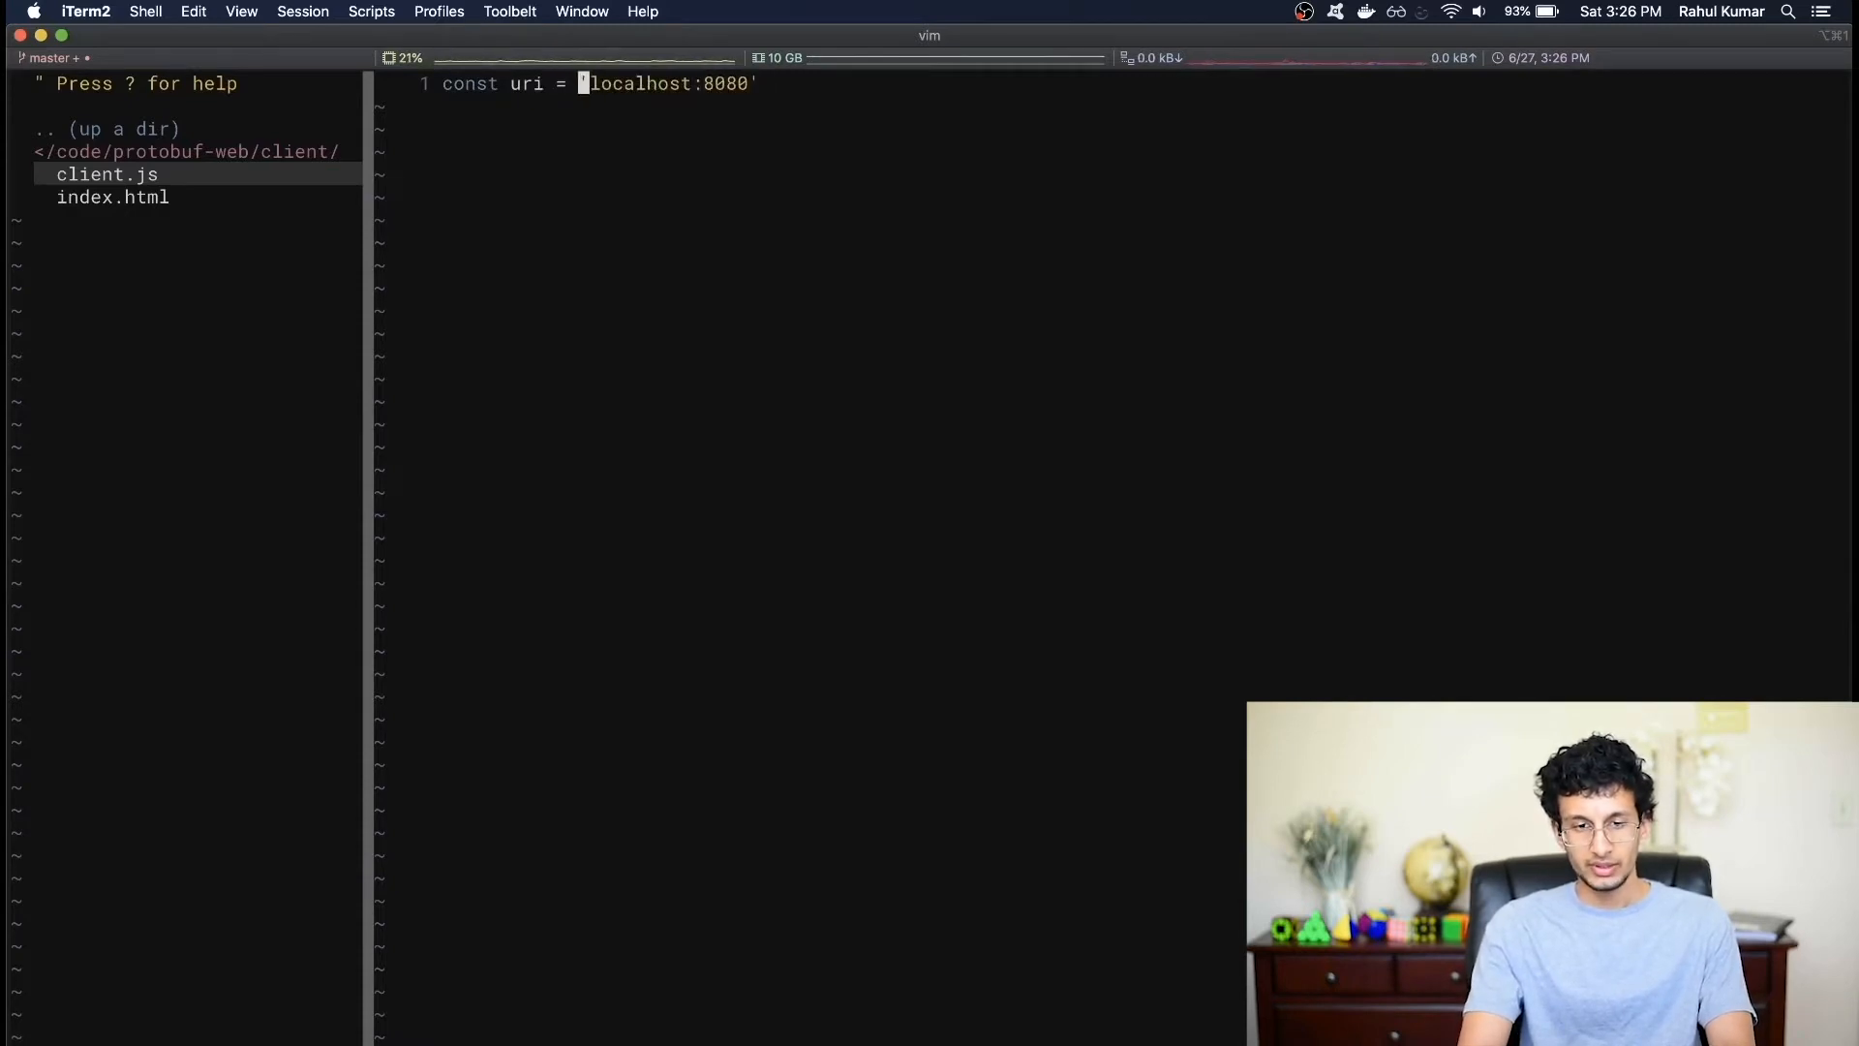
type("ws")
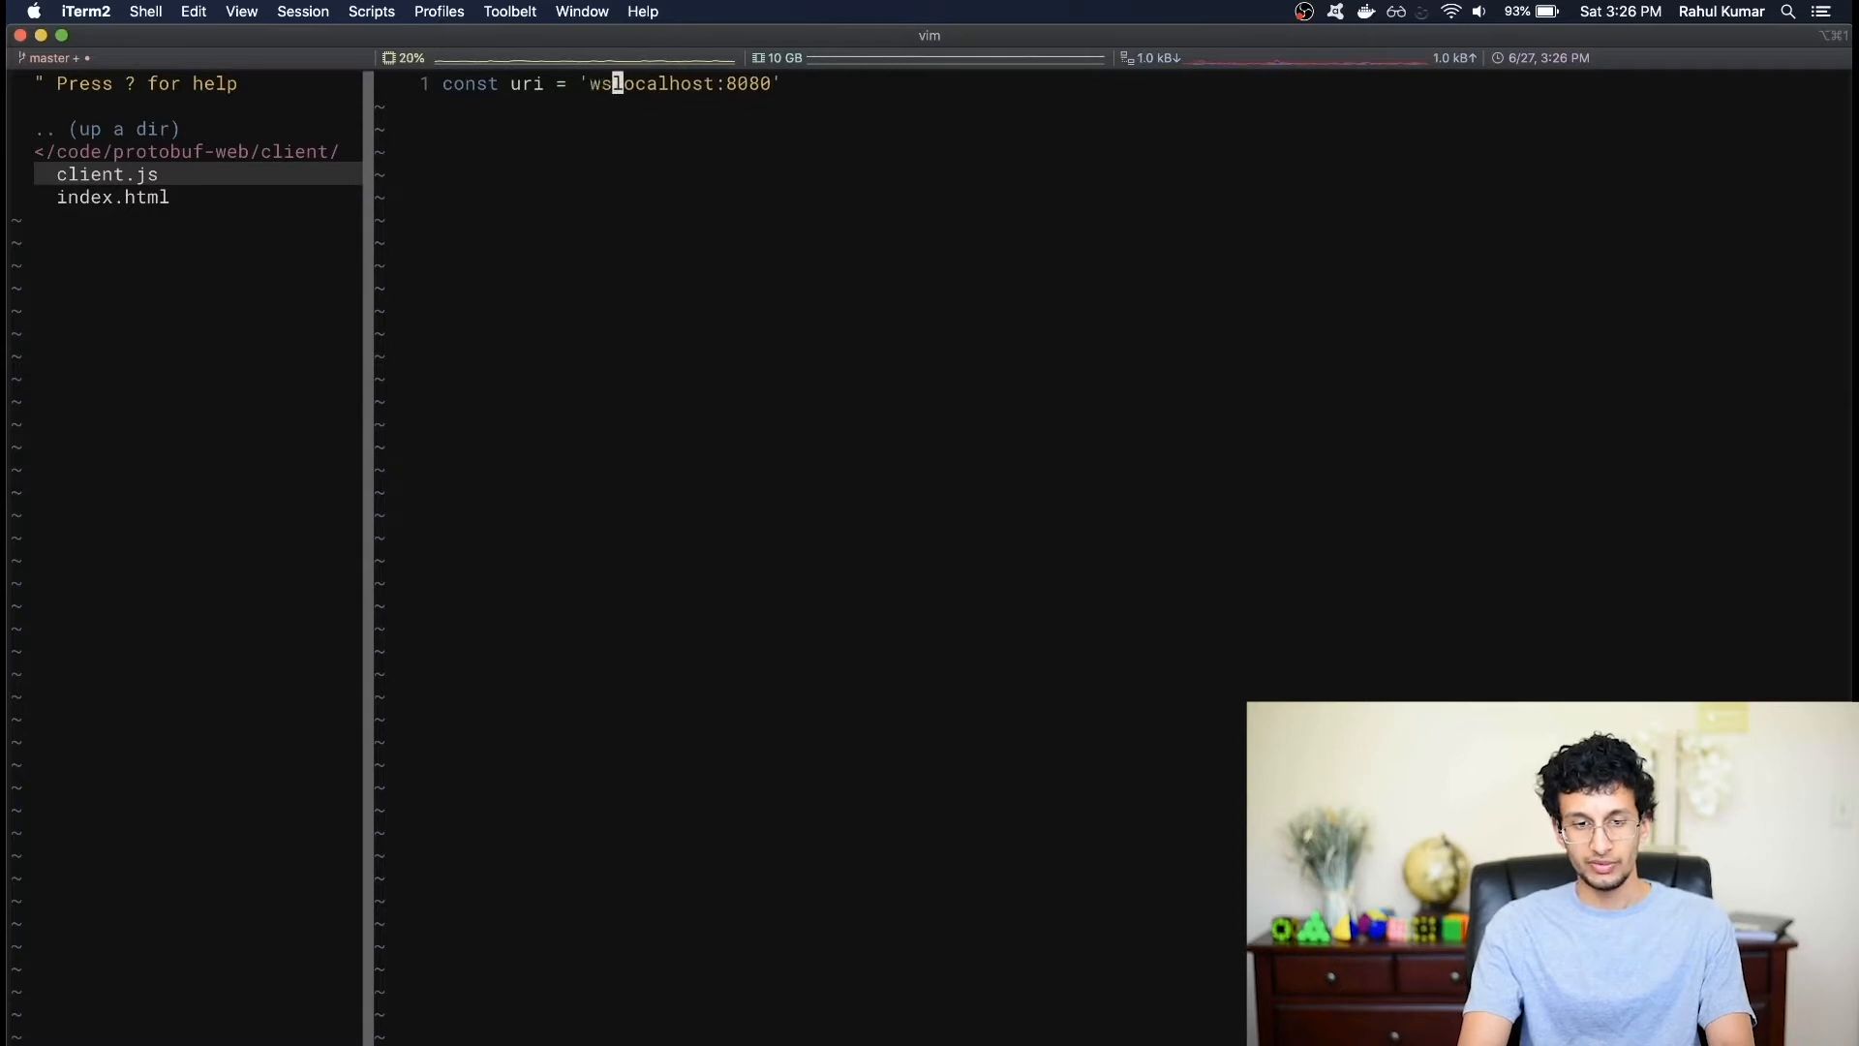
type(":")
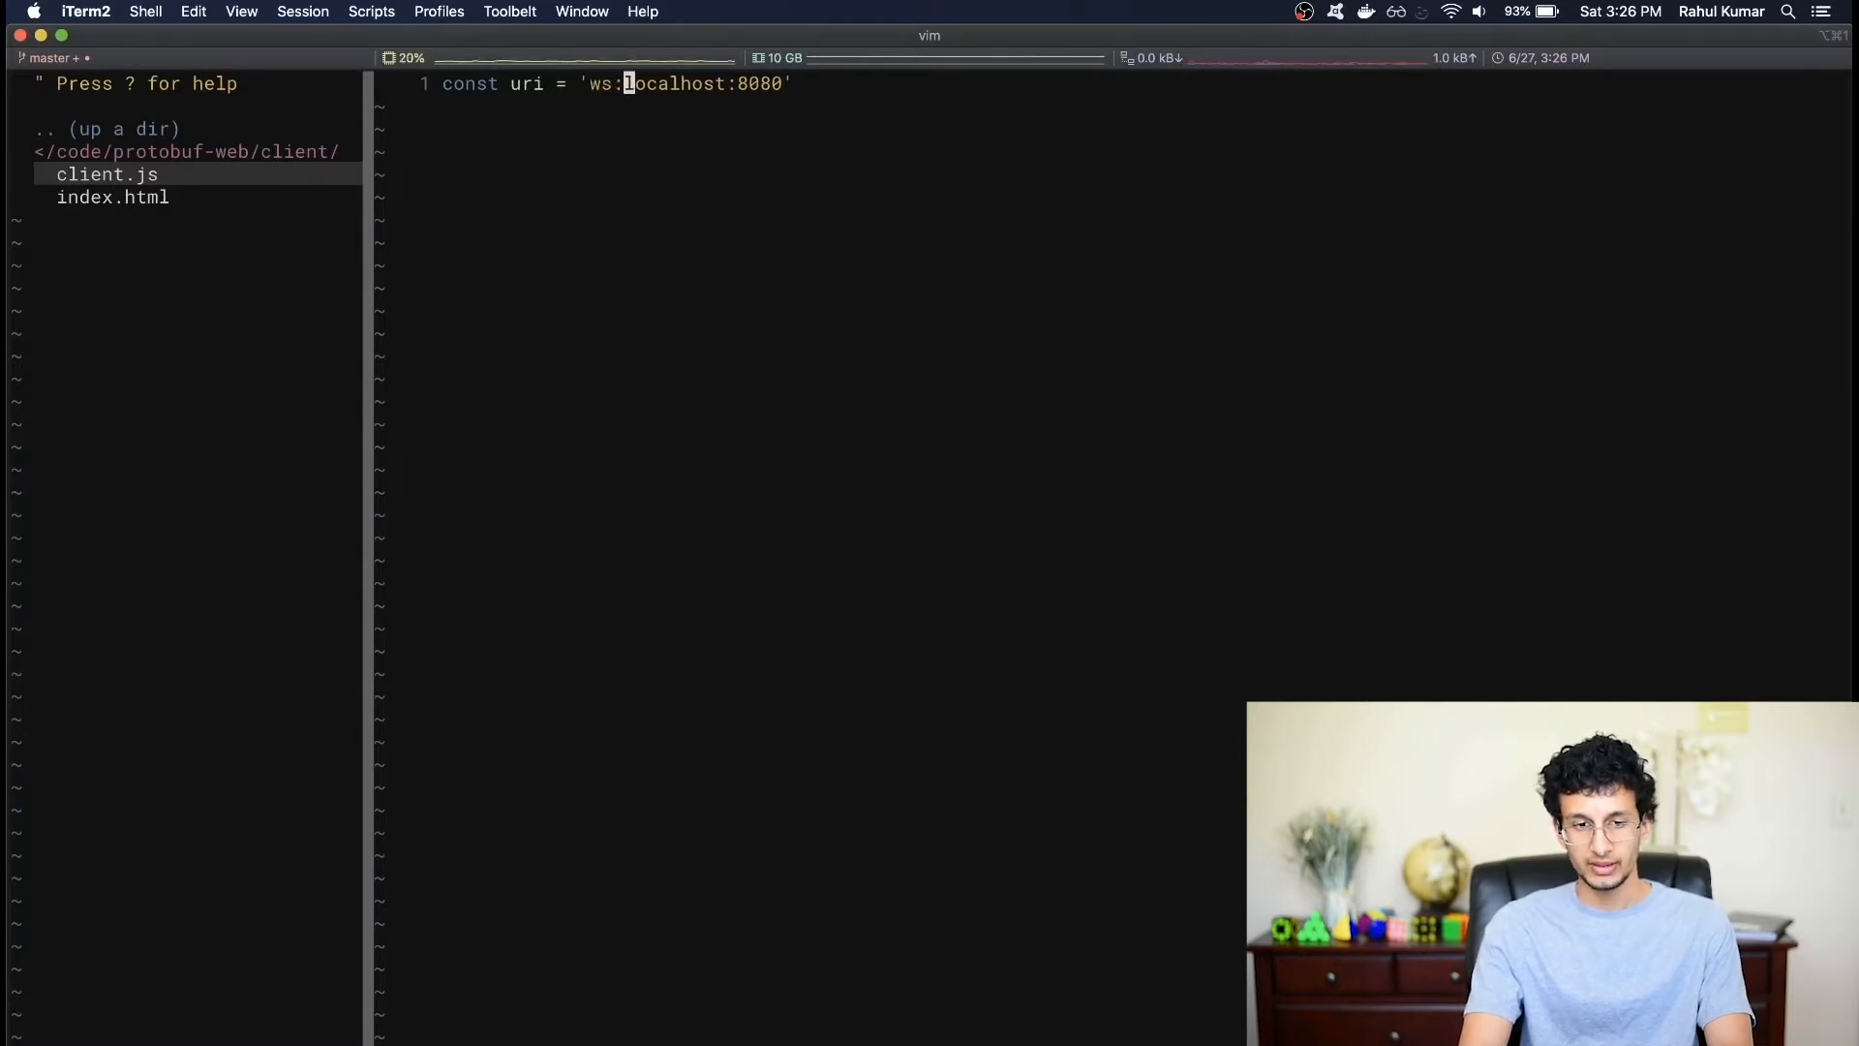
type("//")
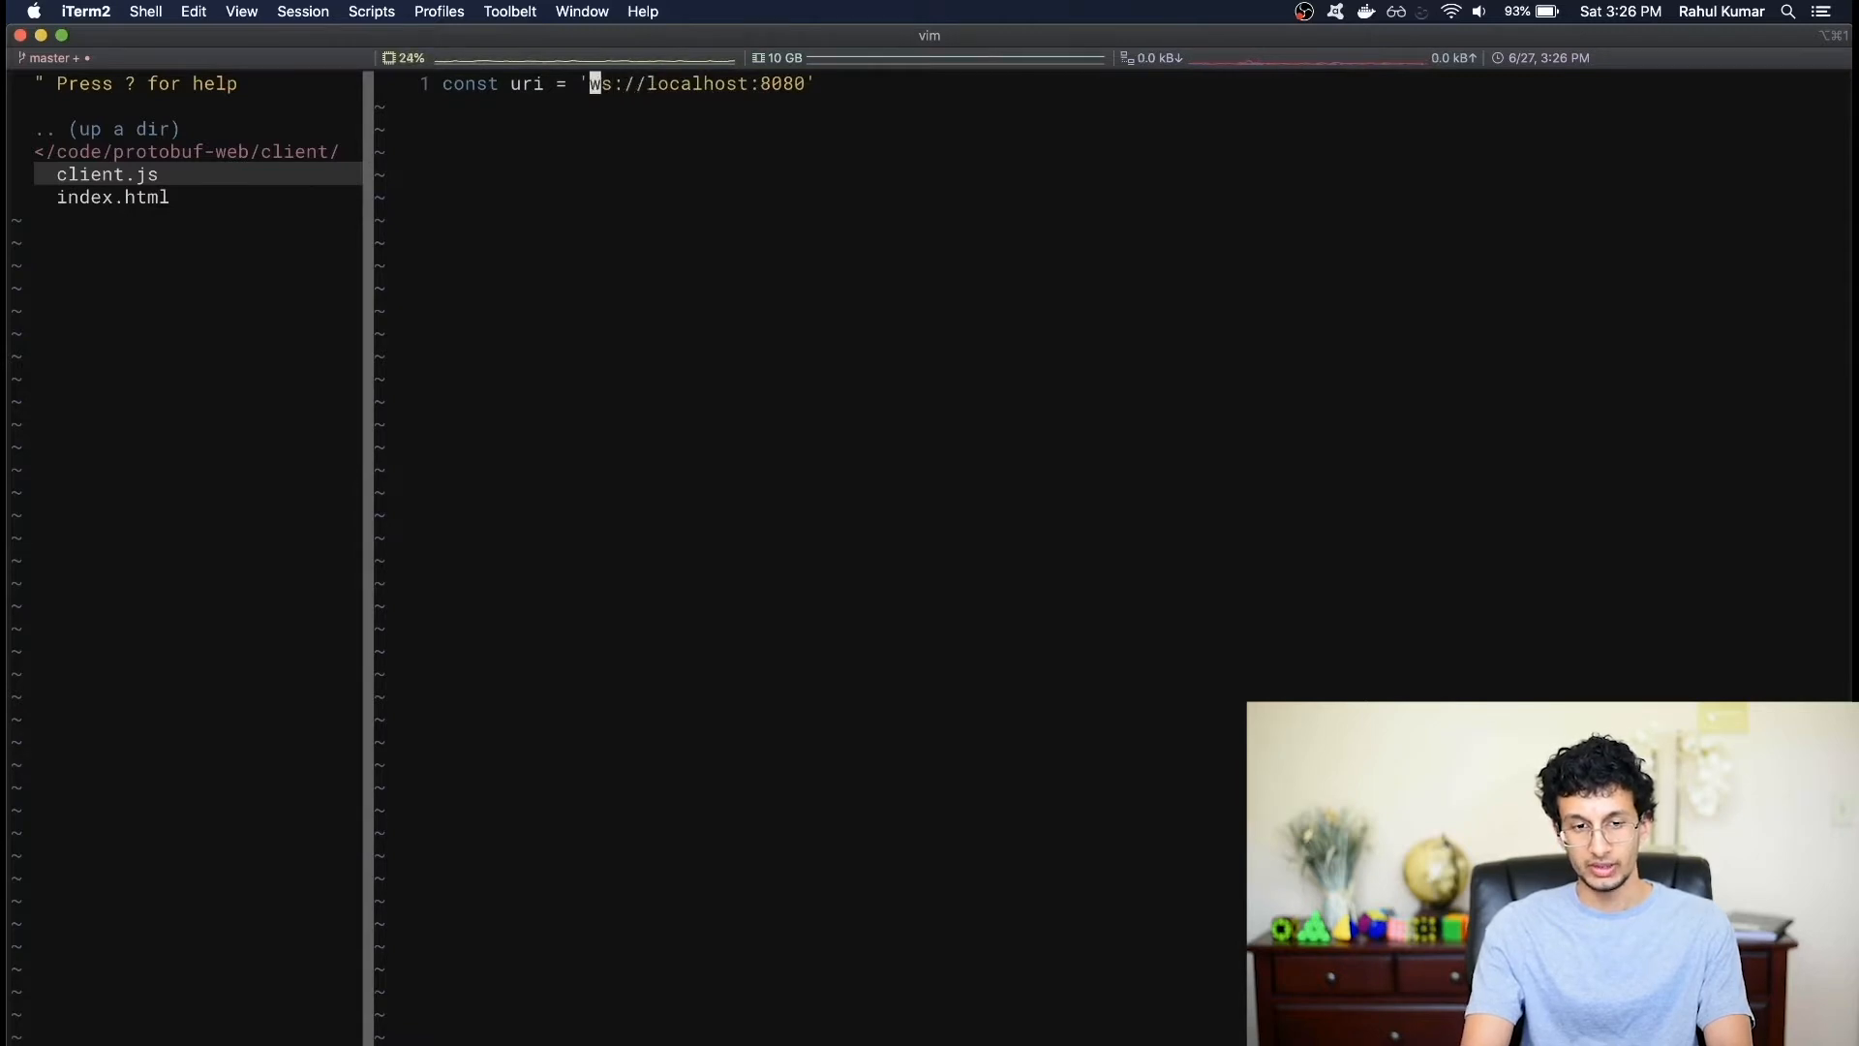
type("con")
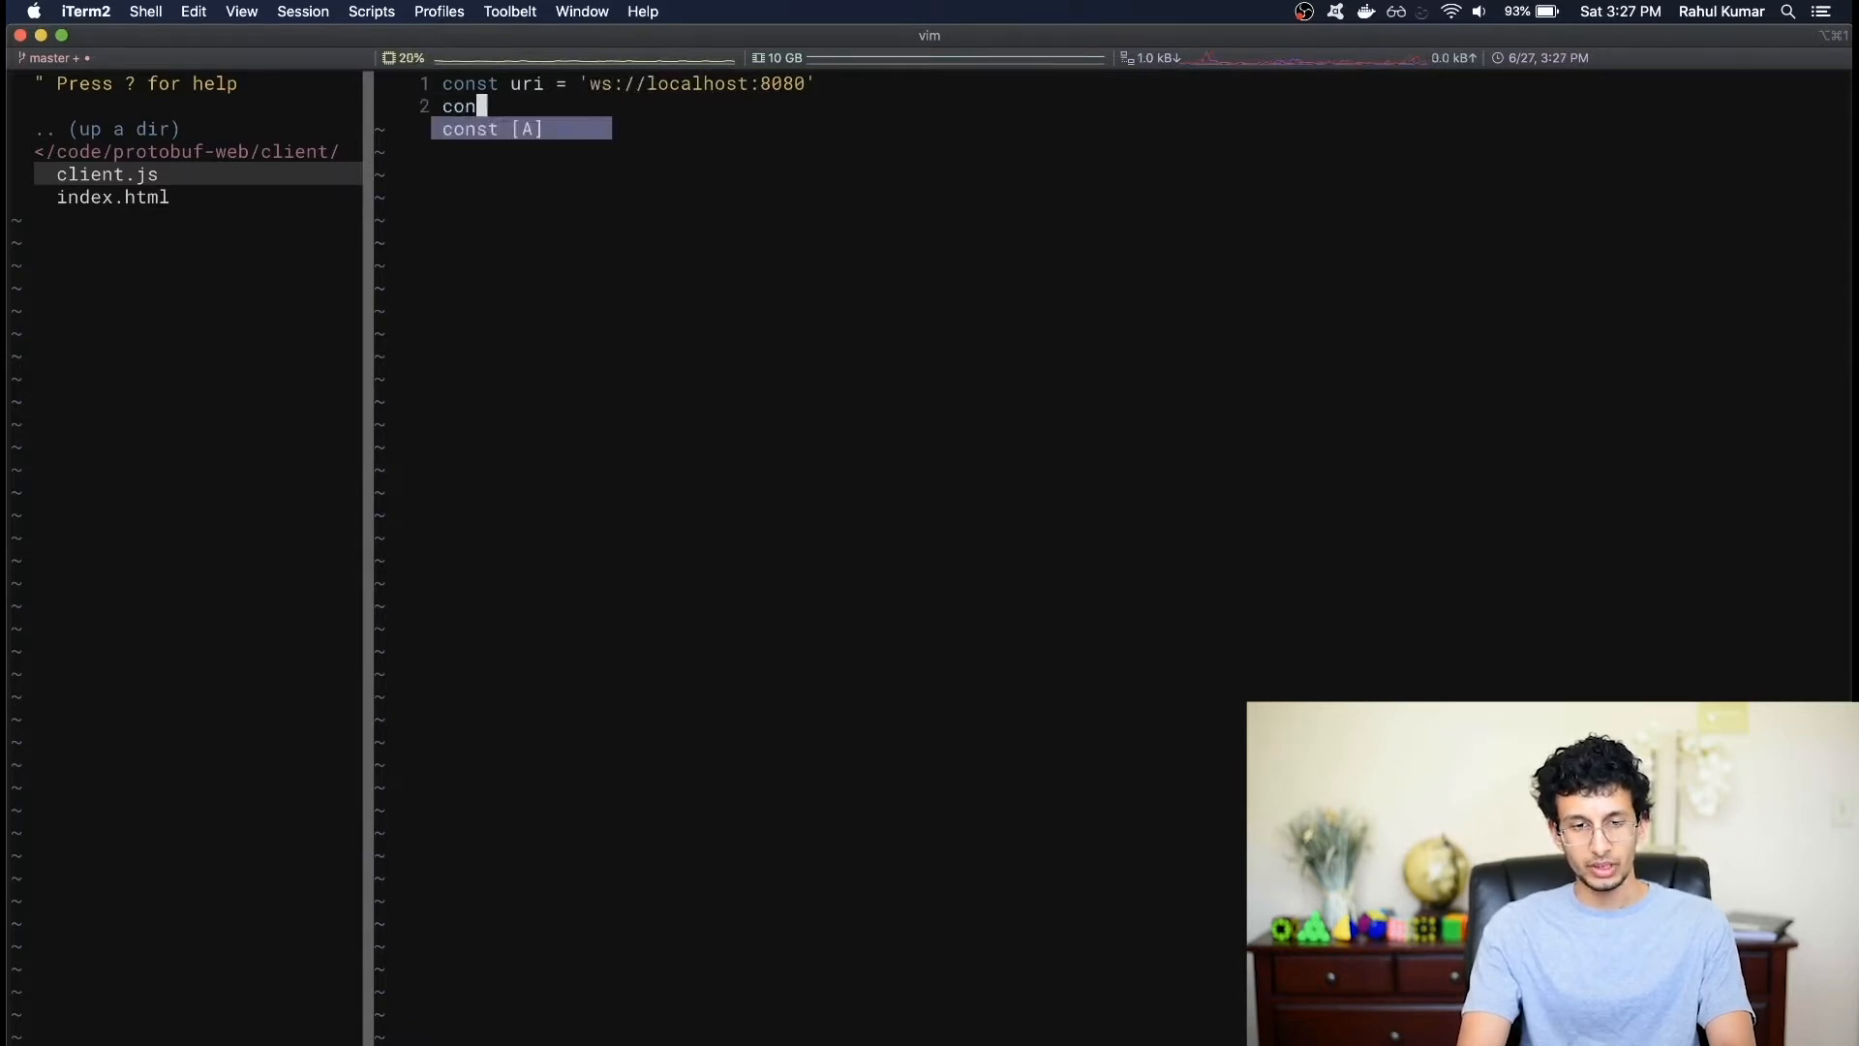
type("sock =")
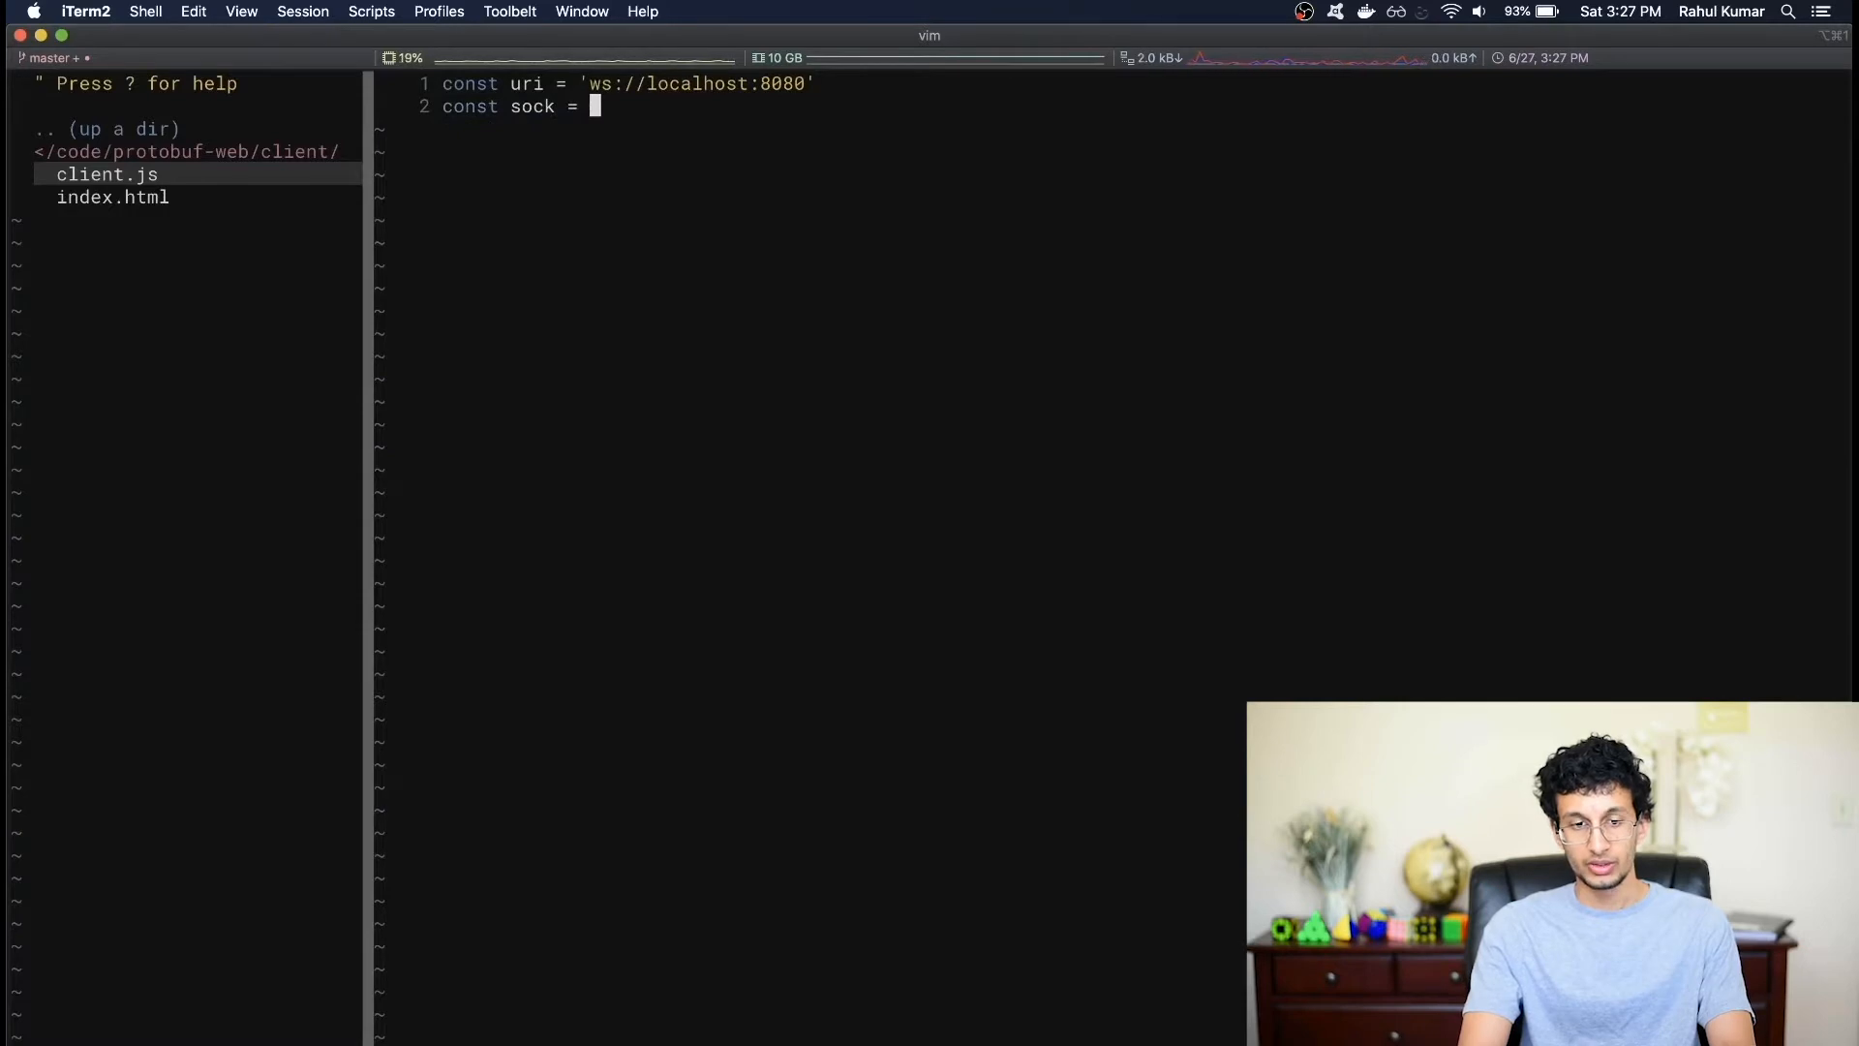
type("new WebSocket(c")
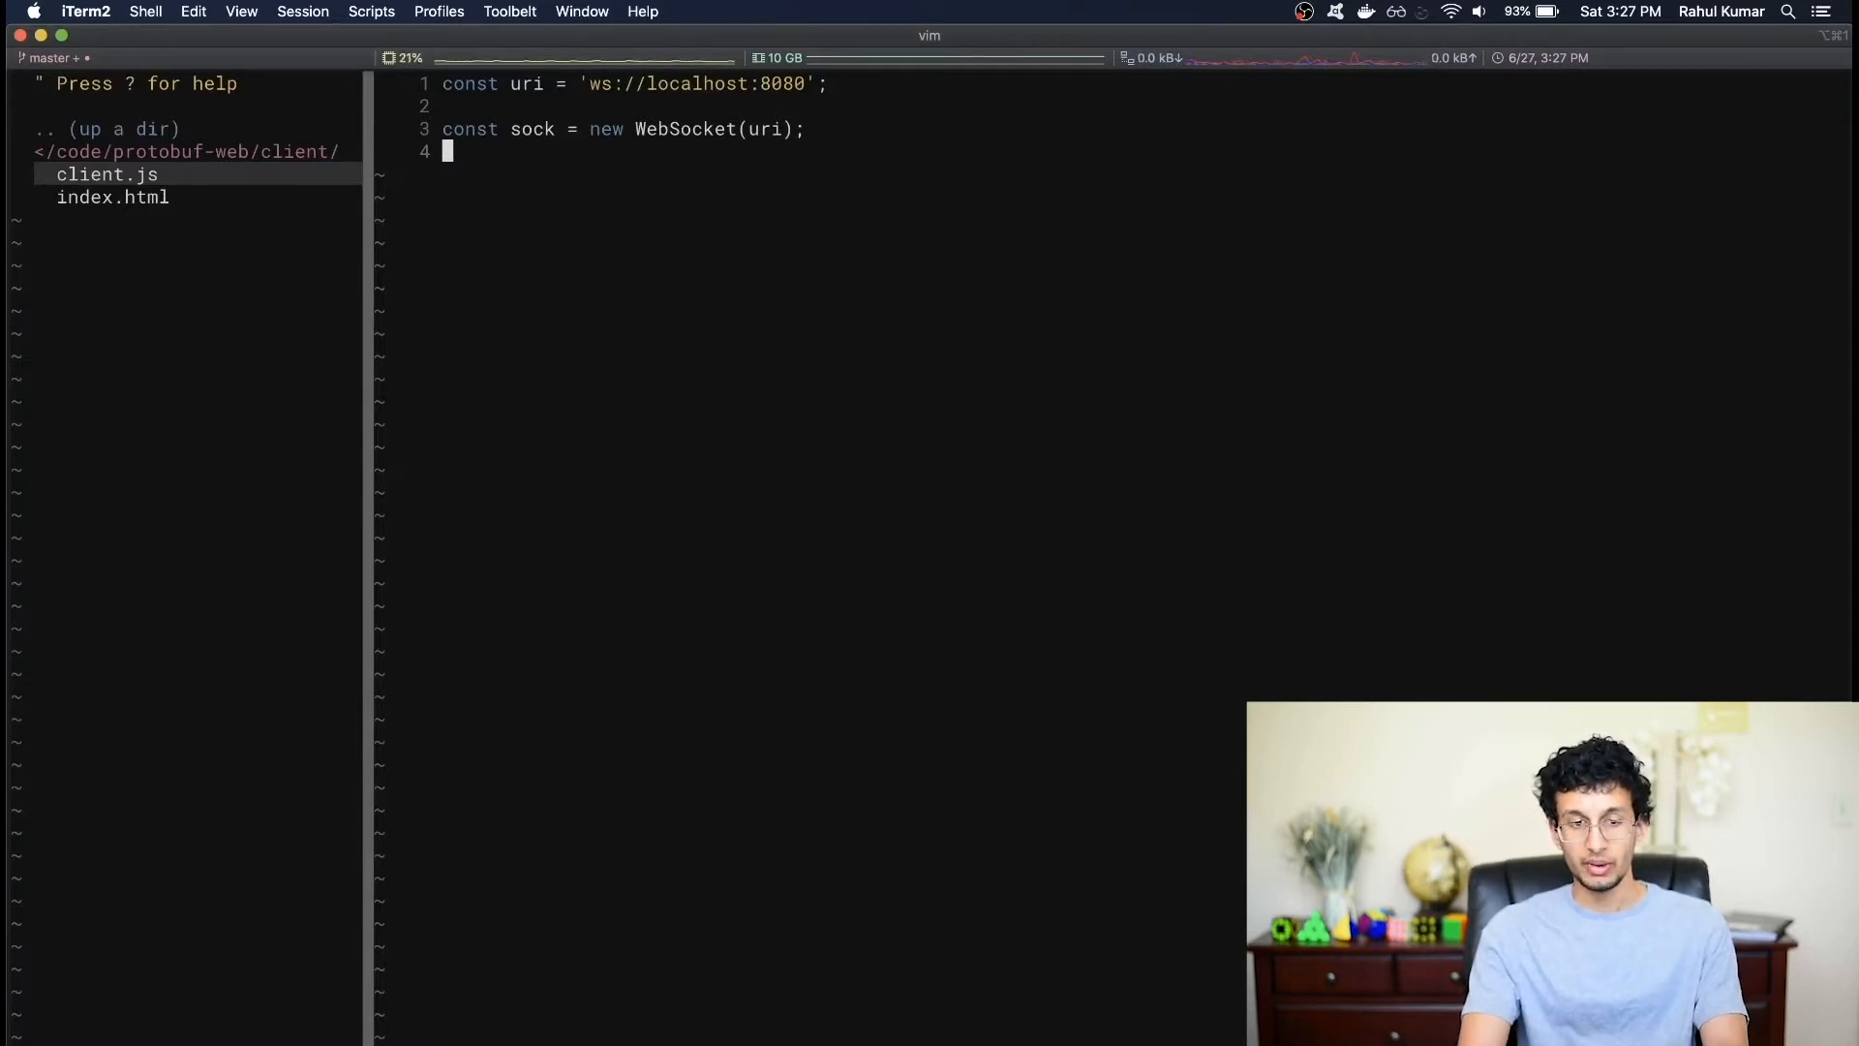
- Set the socket's binaryType to 'arraybuffer'
type("sock")
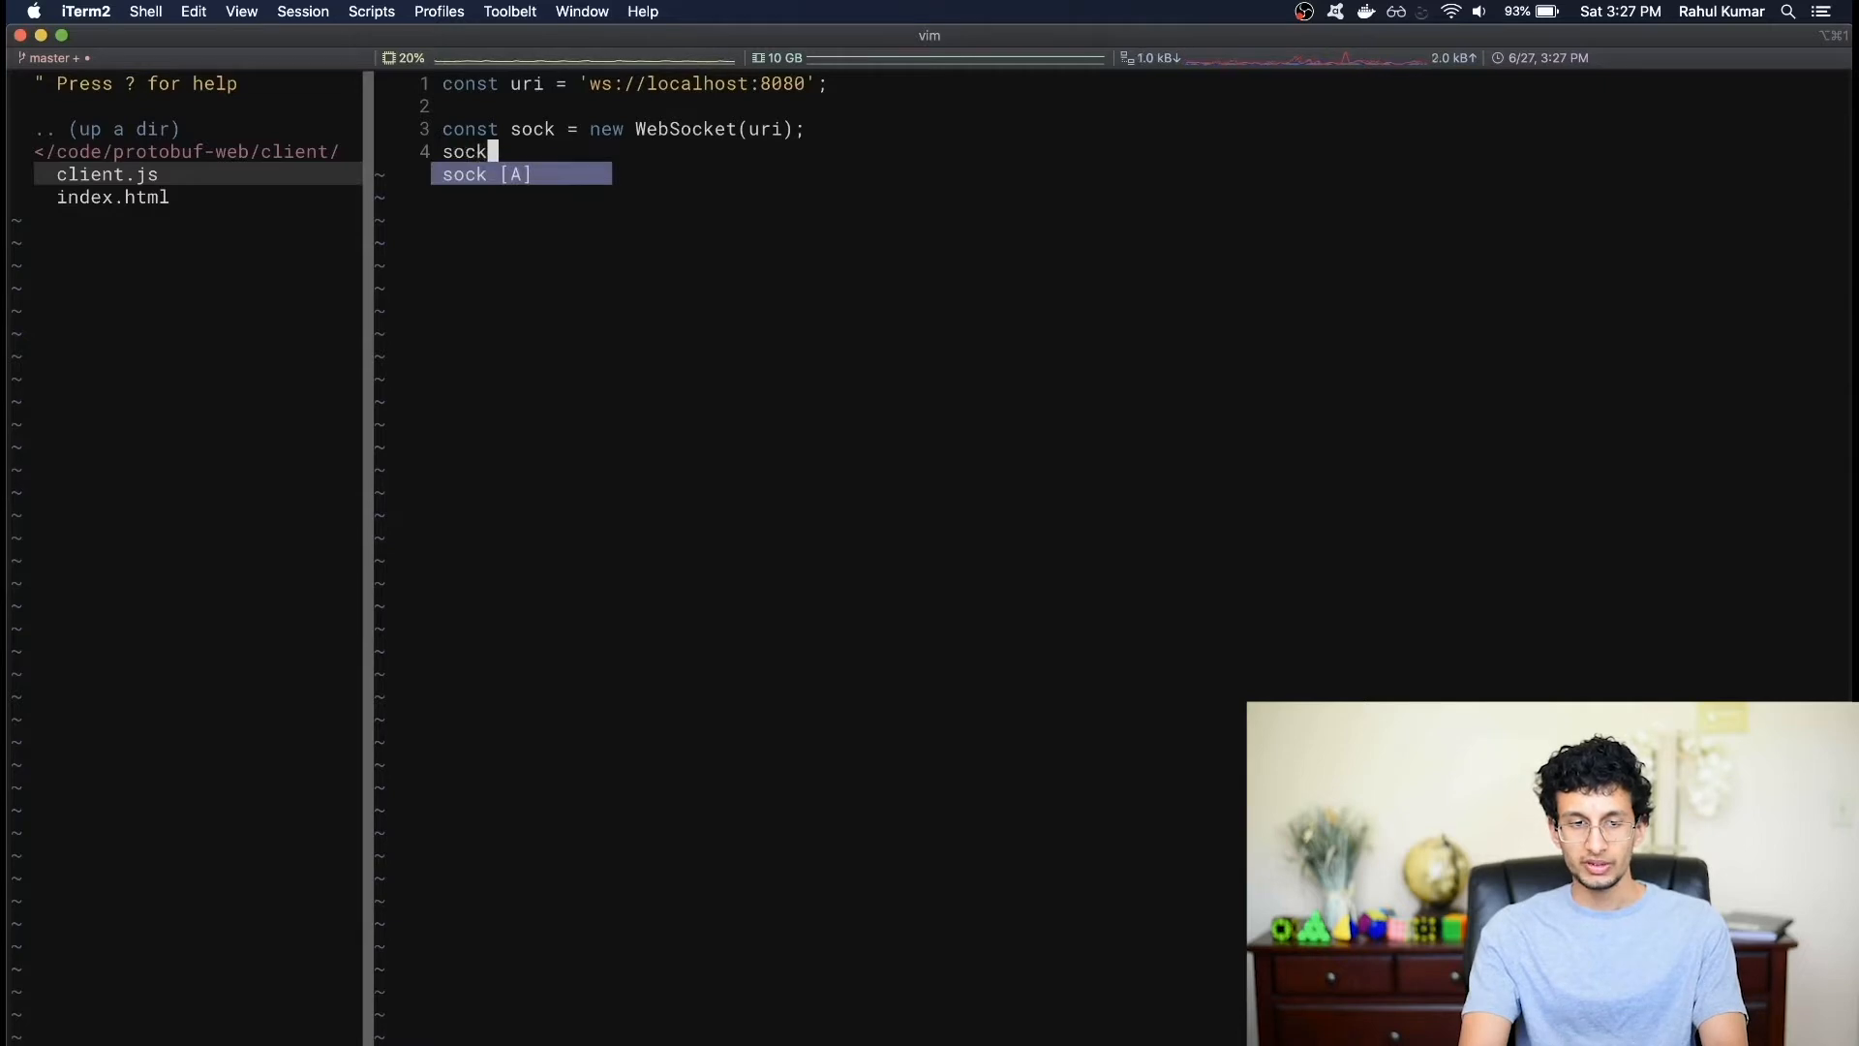
type(".")
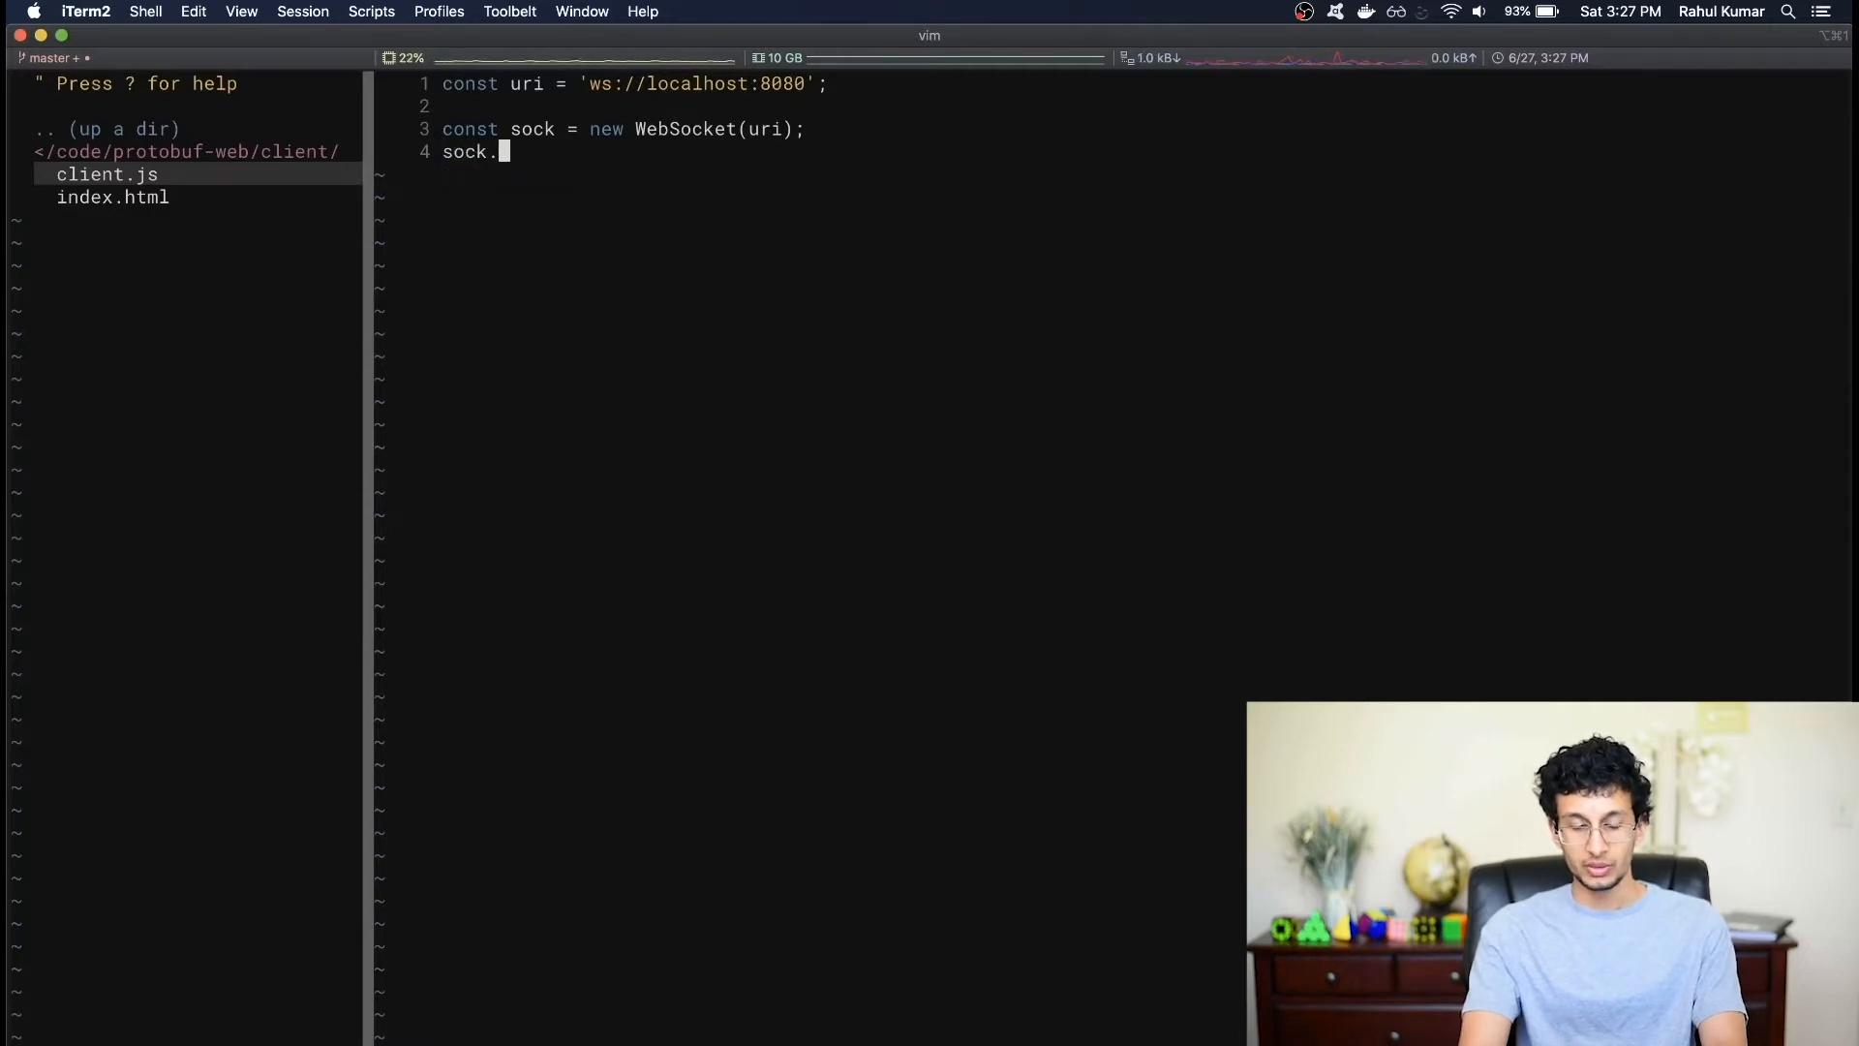
type("binayType =")
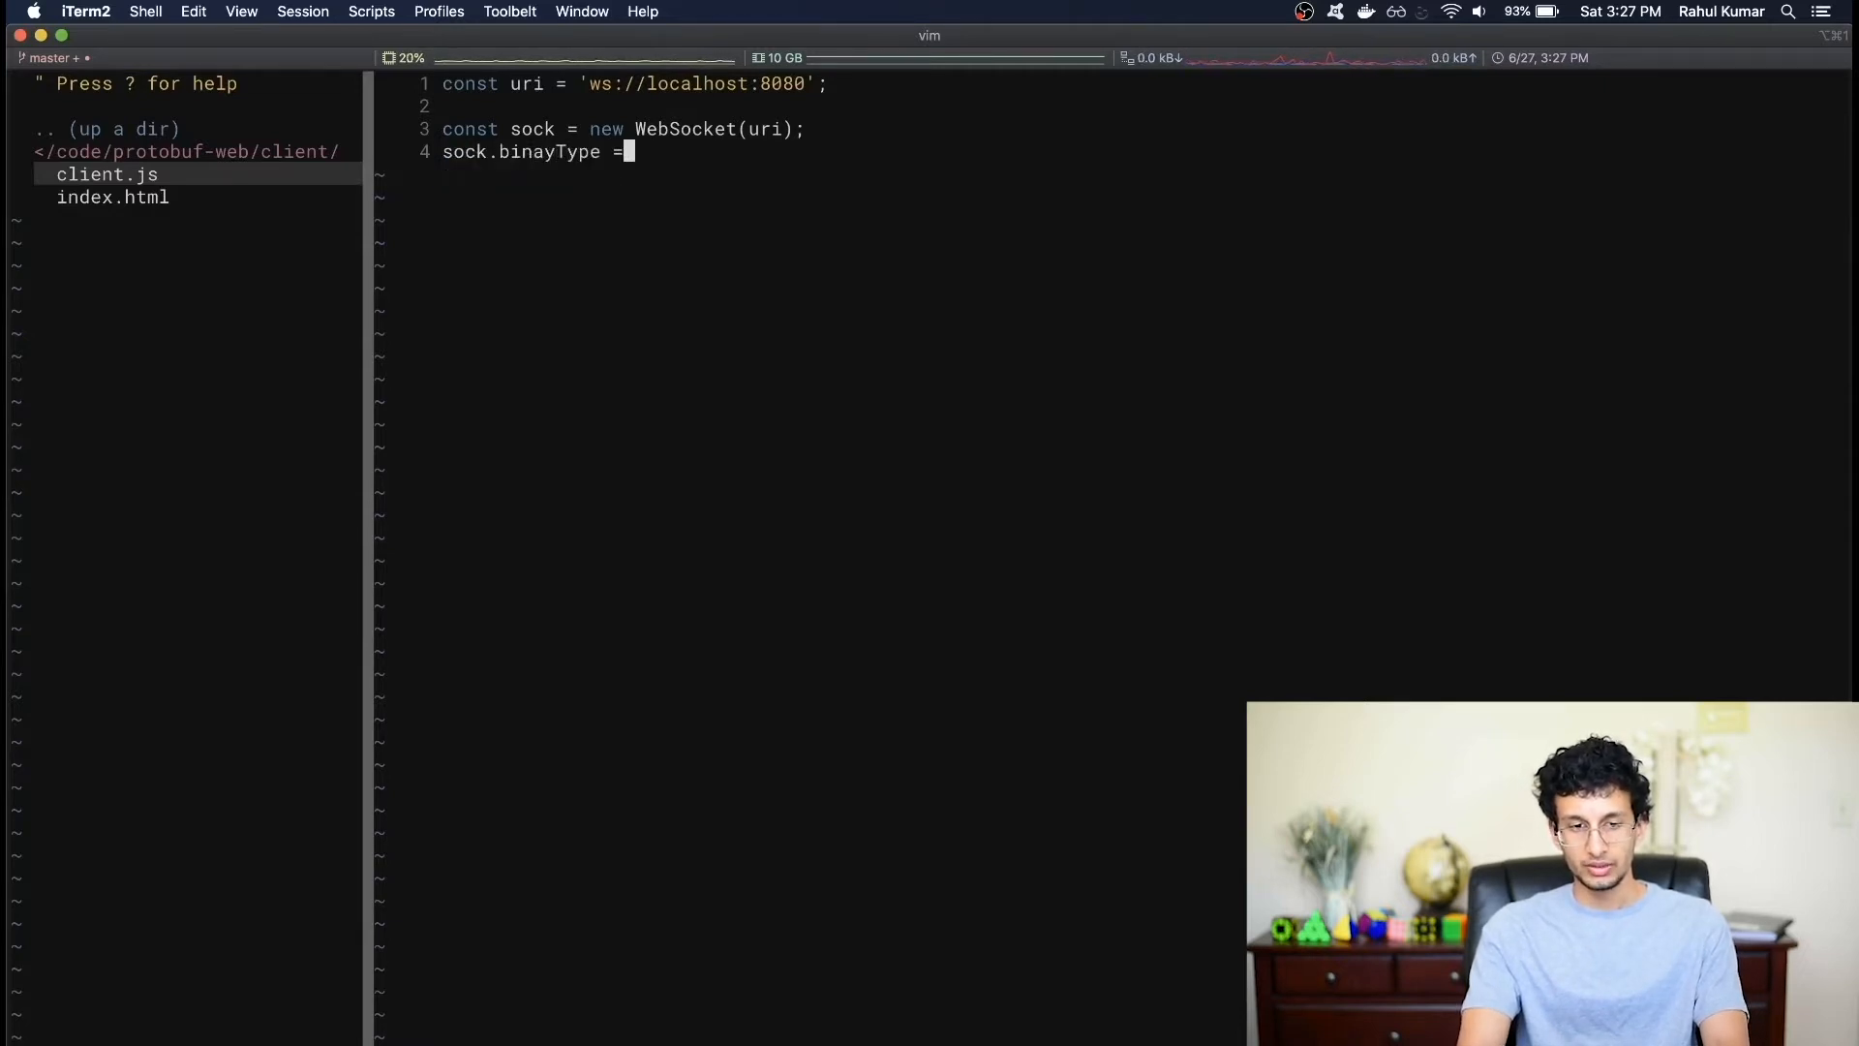
type("'arraybuffer'")
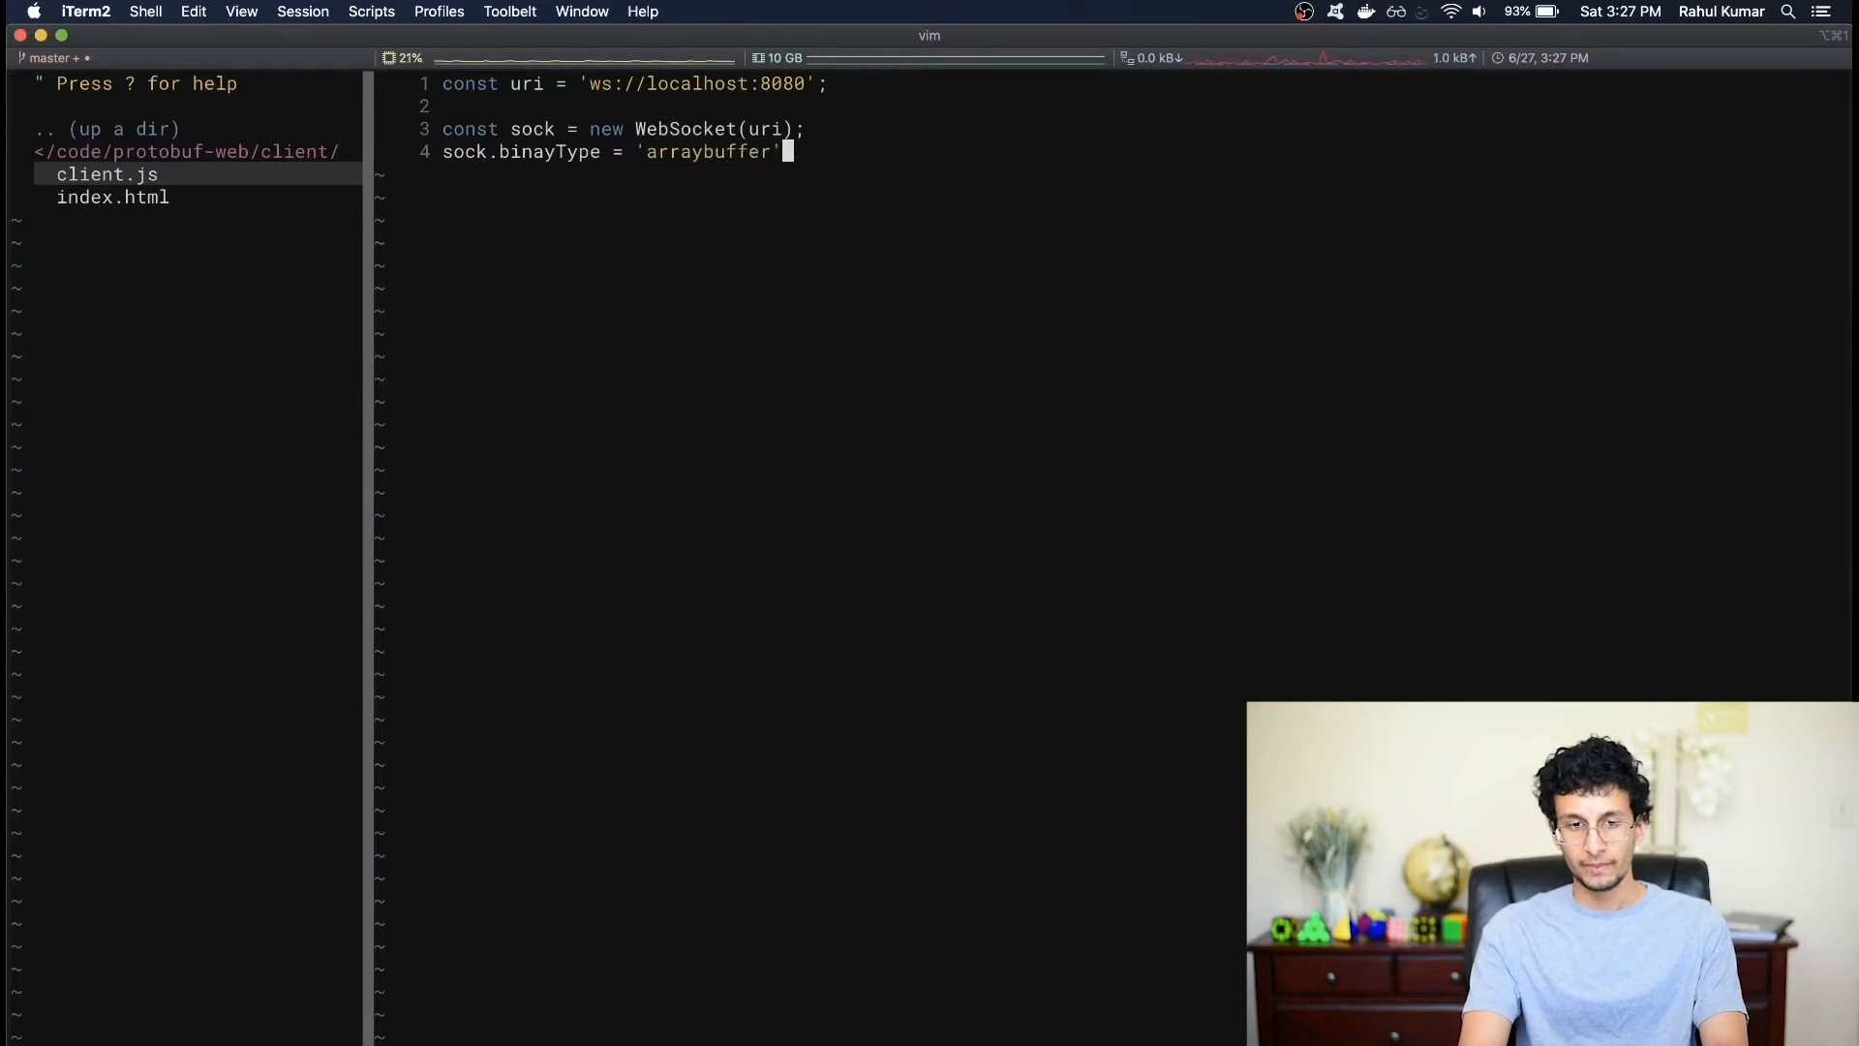
type(";")
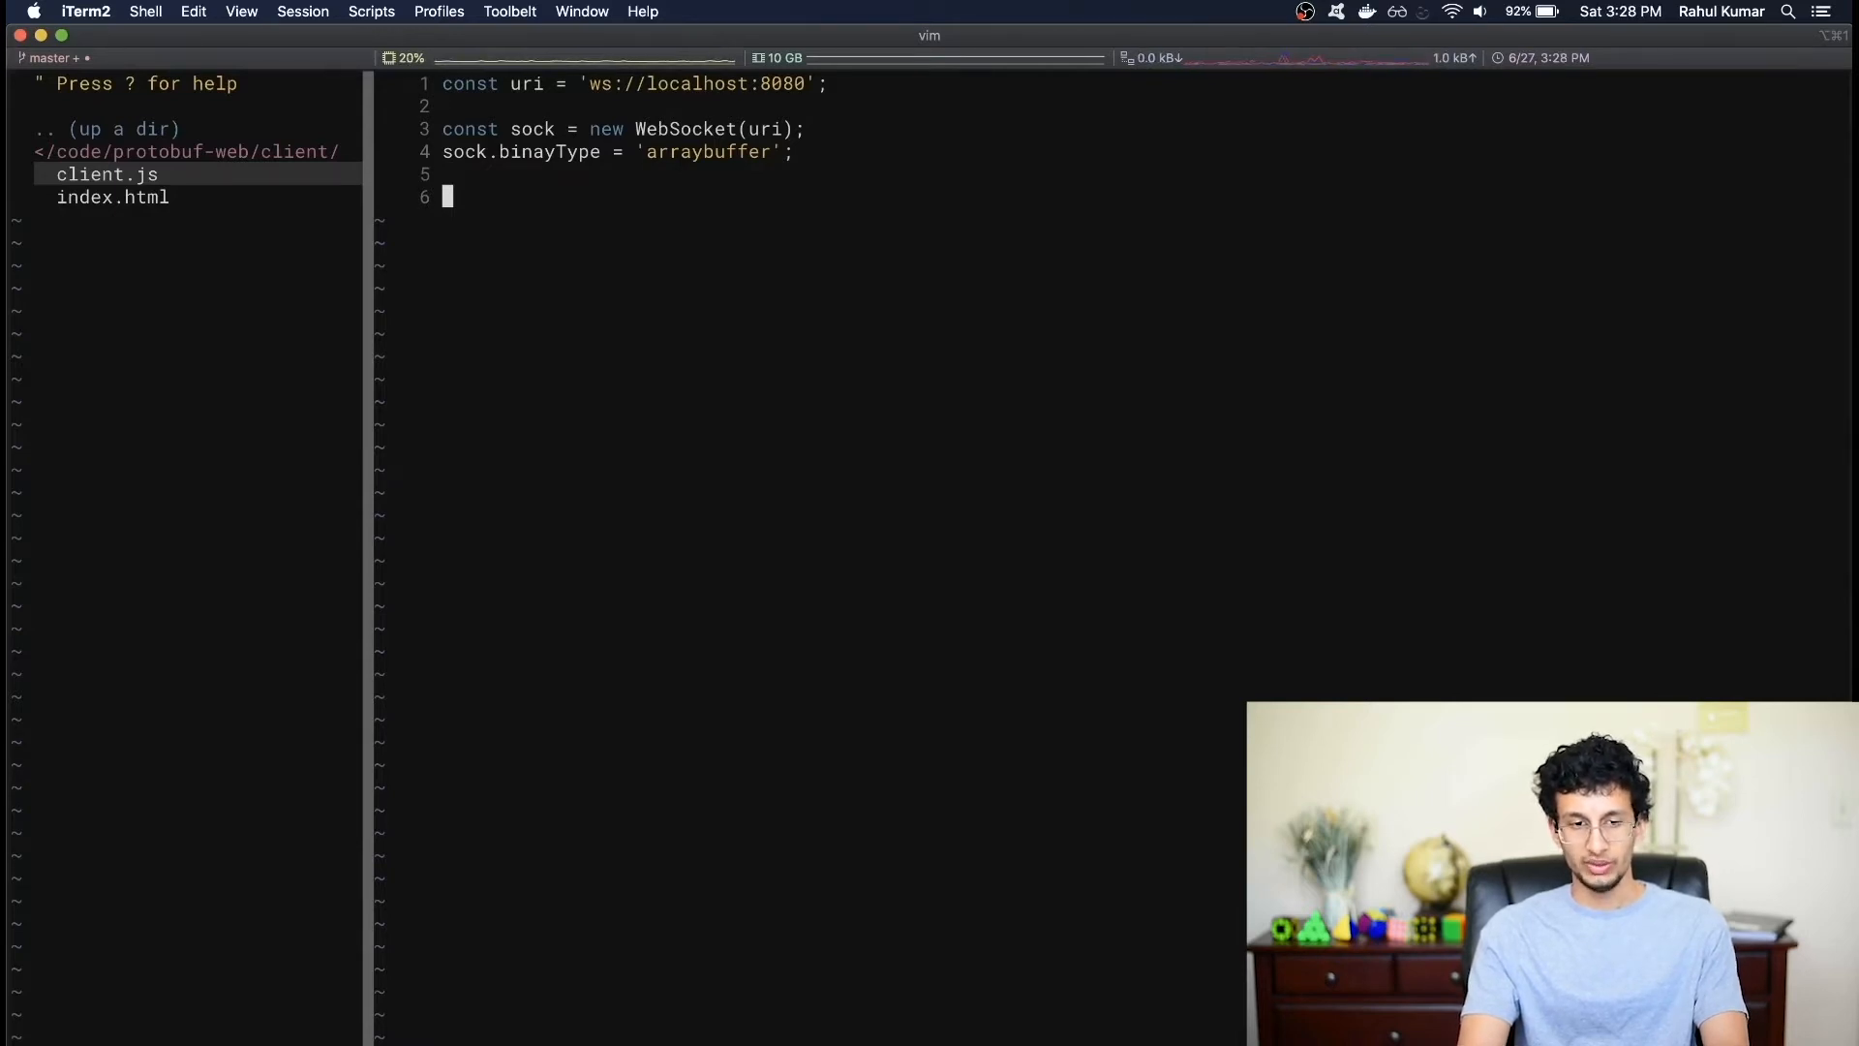
- Add a sock 'open' event listener that logs 'socket opened'
type("sock.ad")
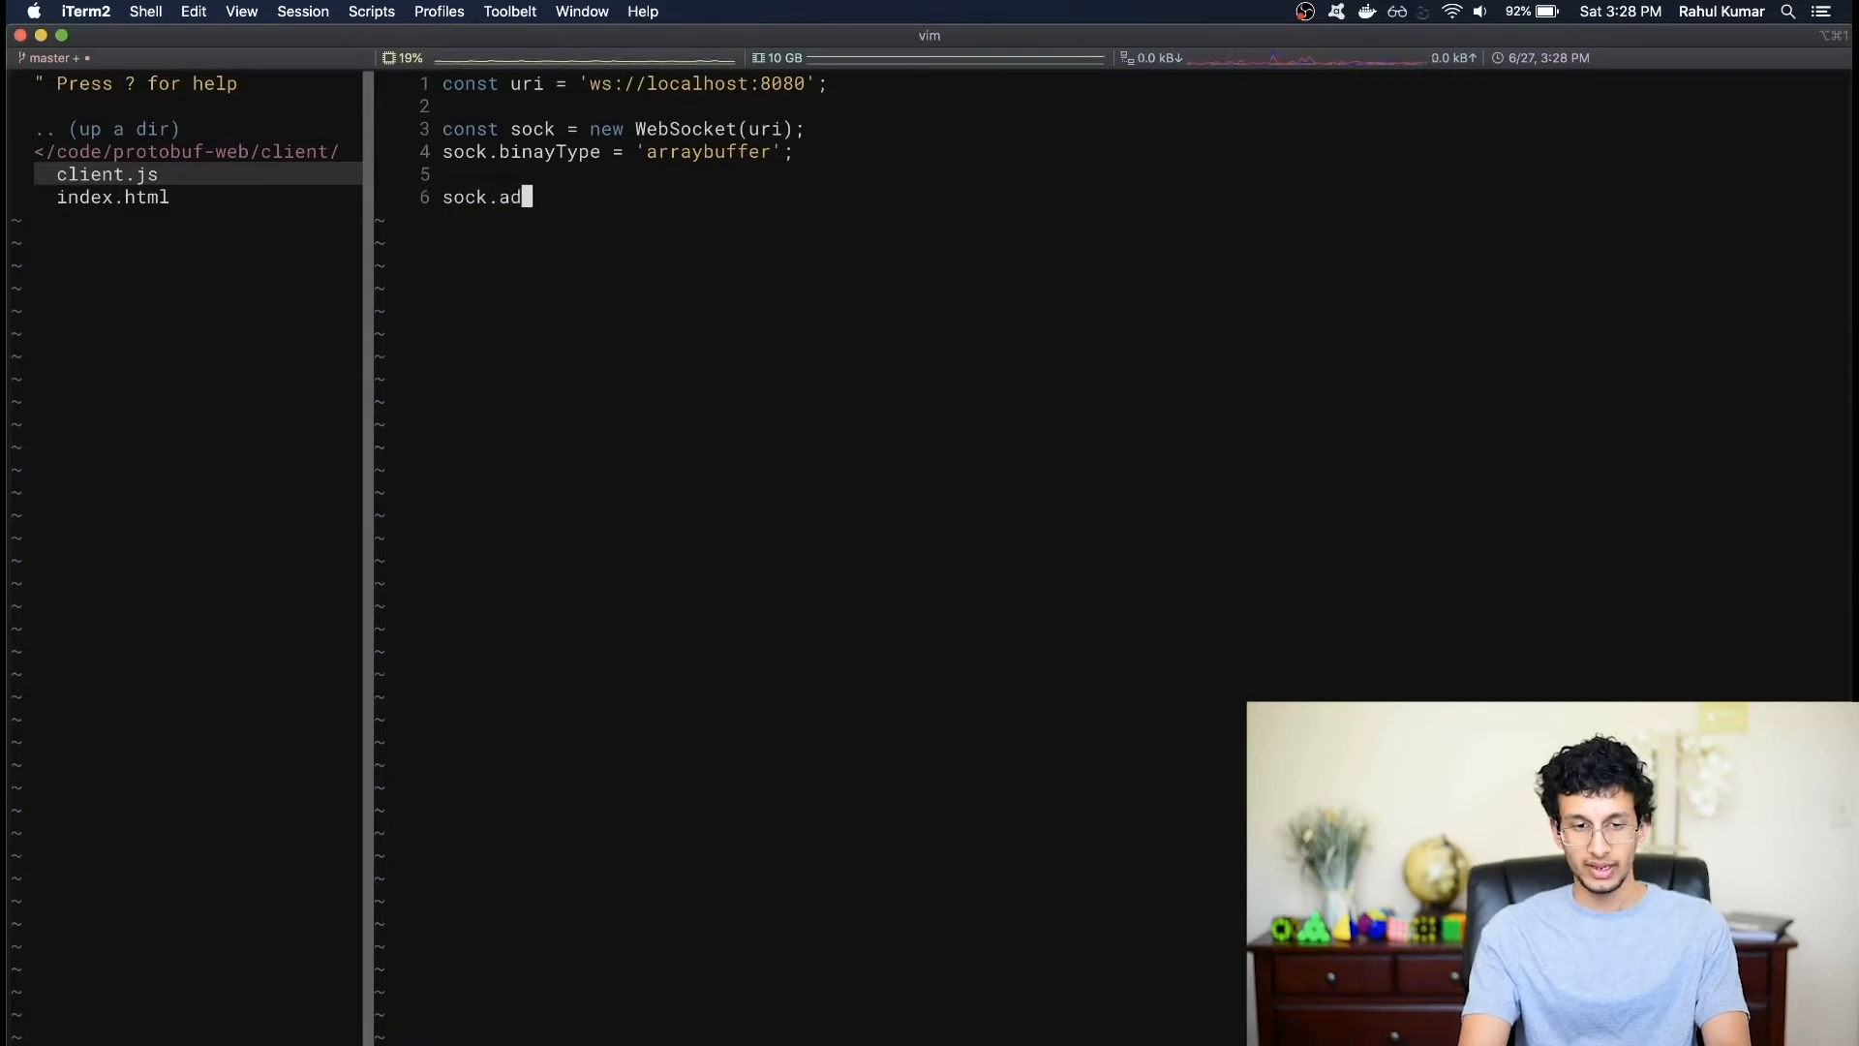
type("dEventListe")
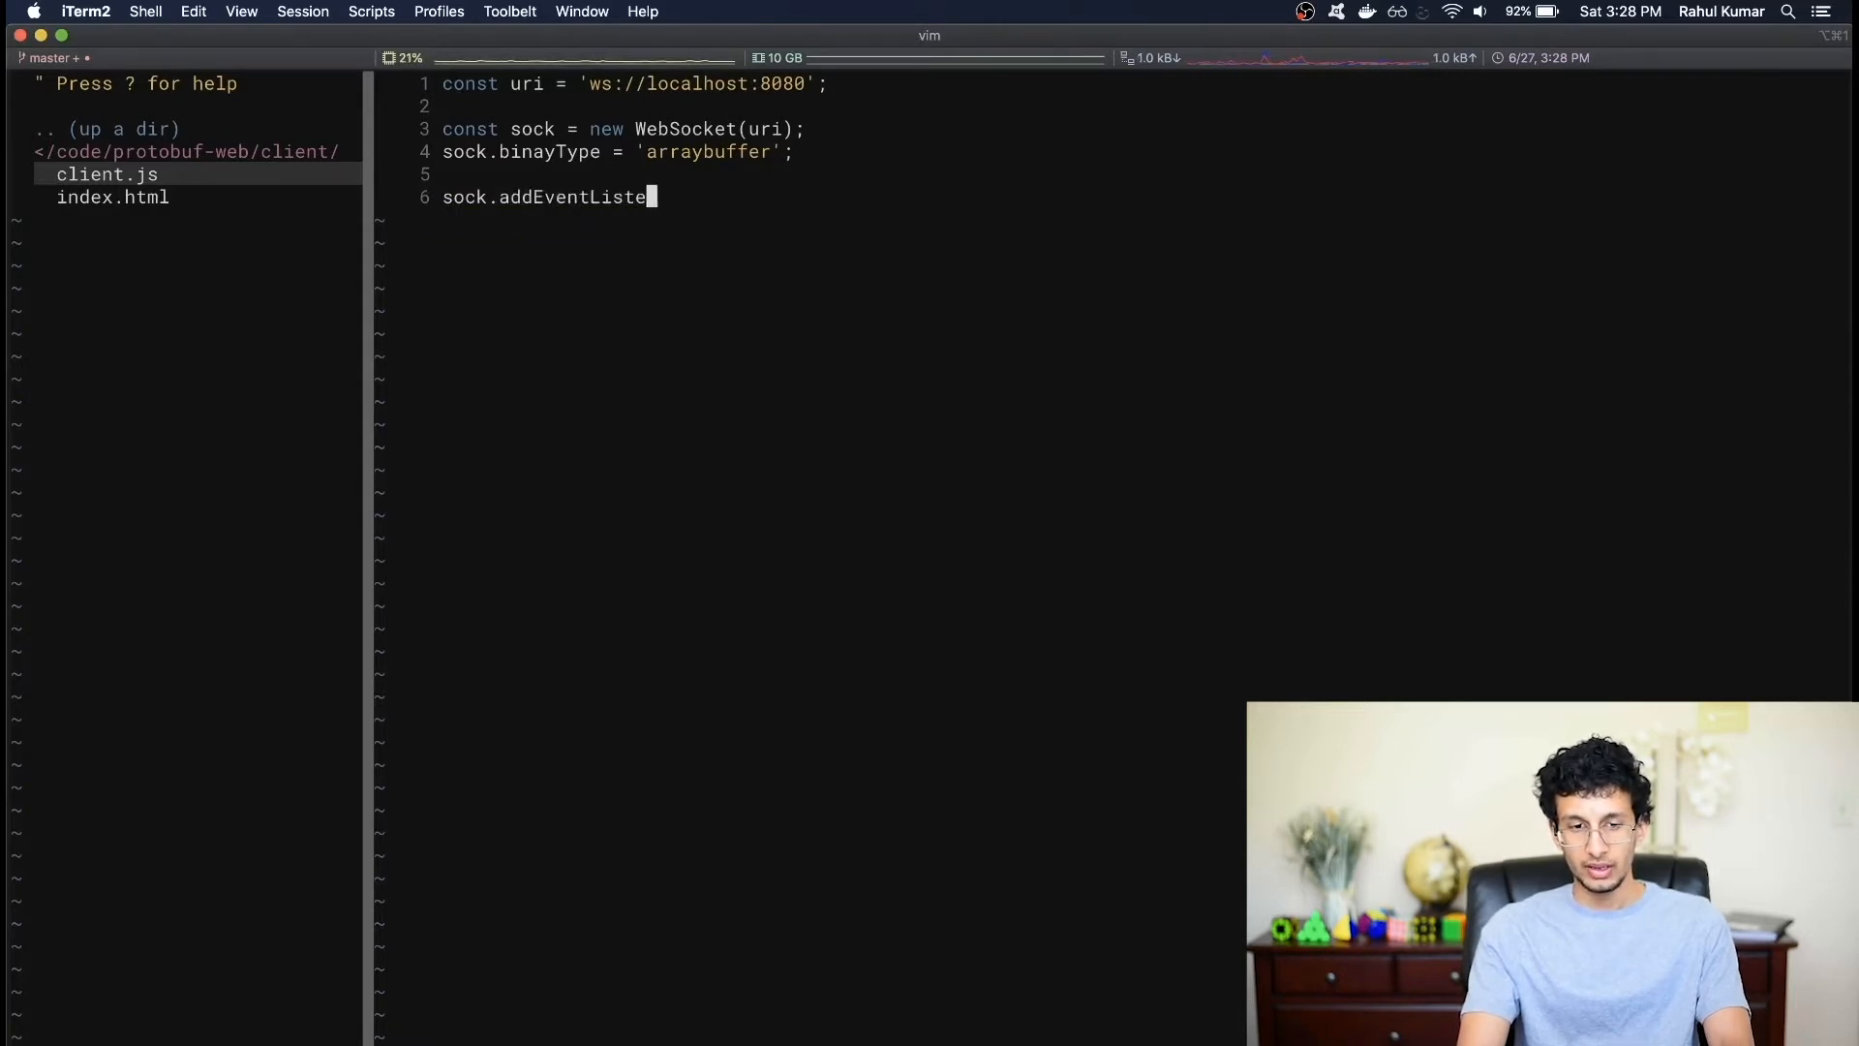
type("ner(")
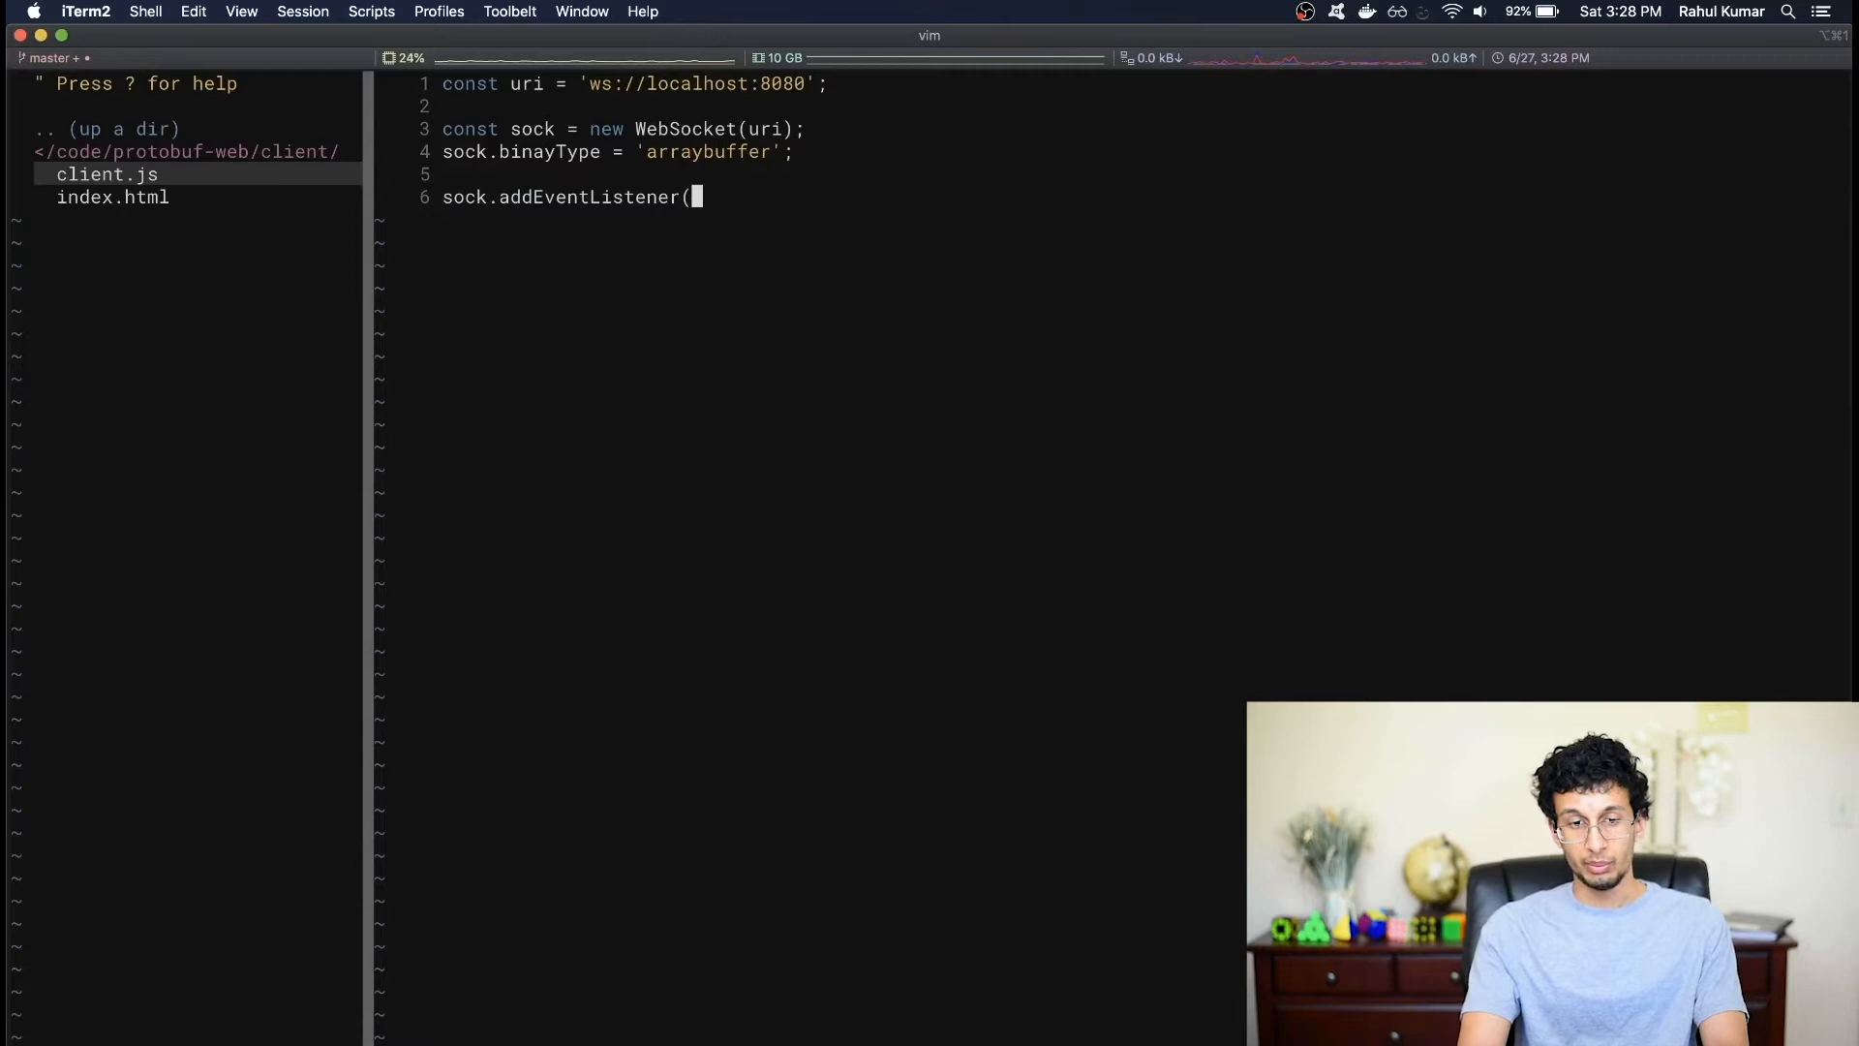
type("'open',")
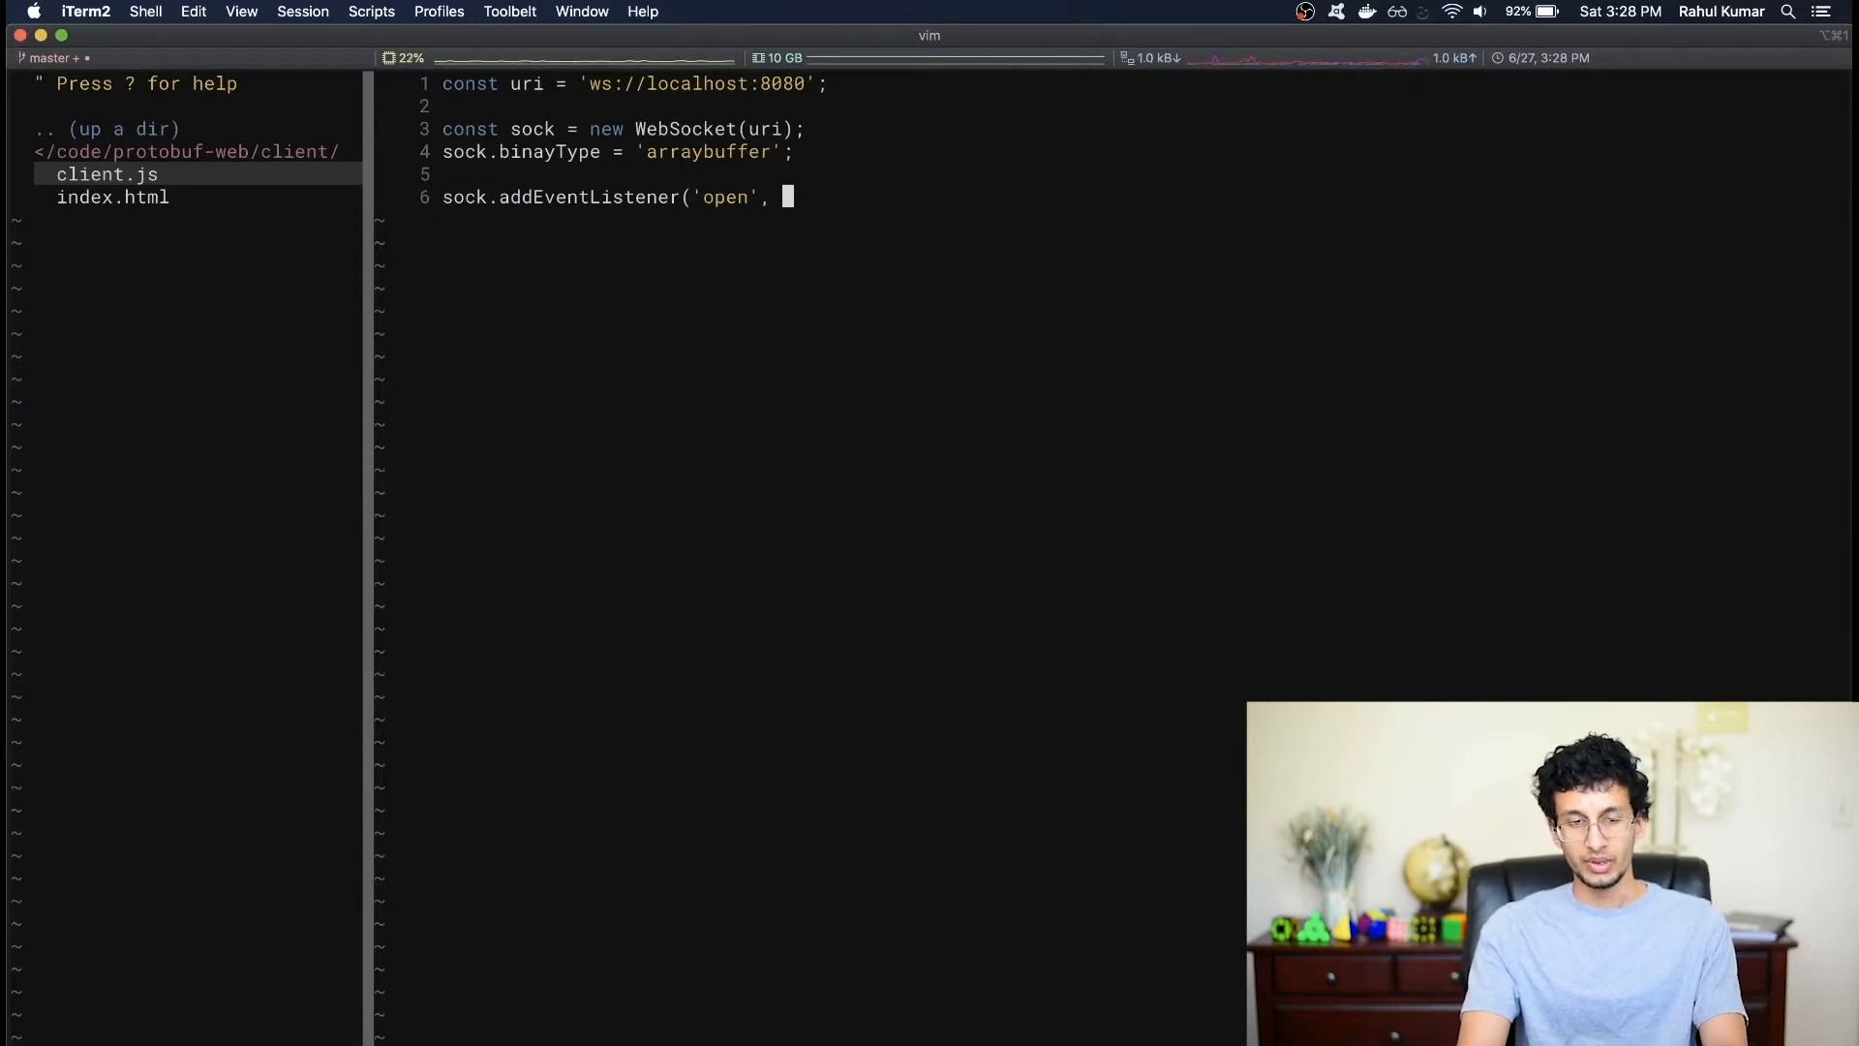
type("function (ev")
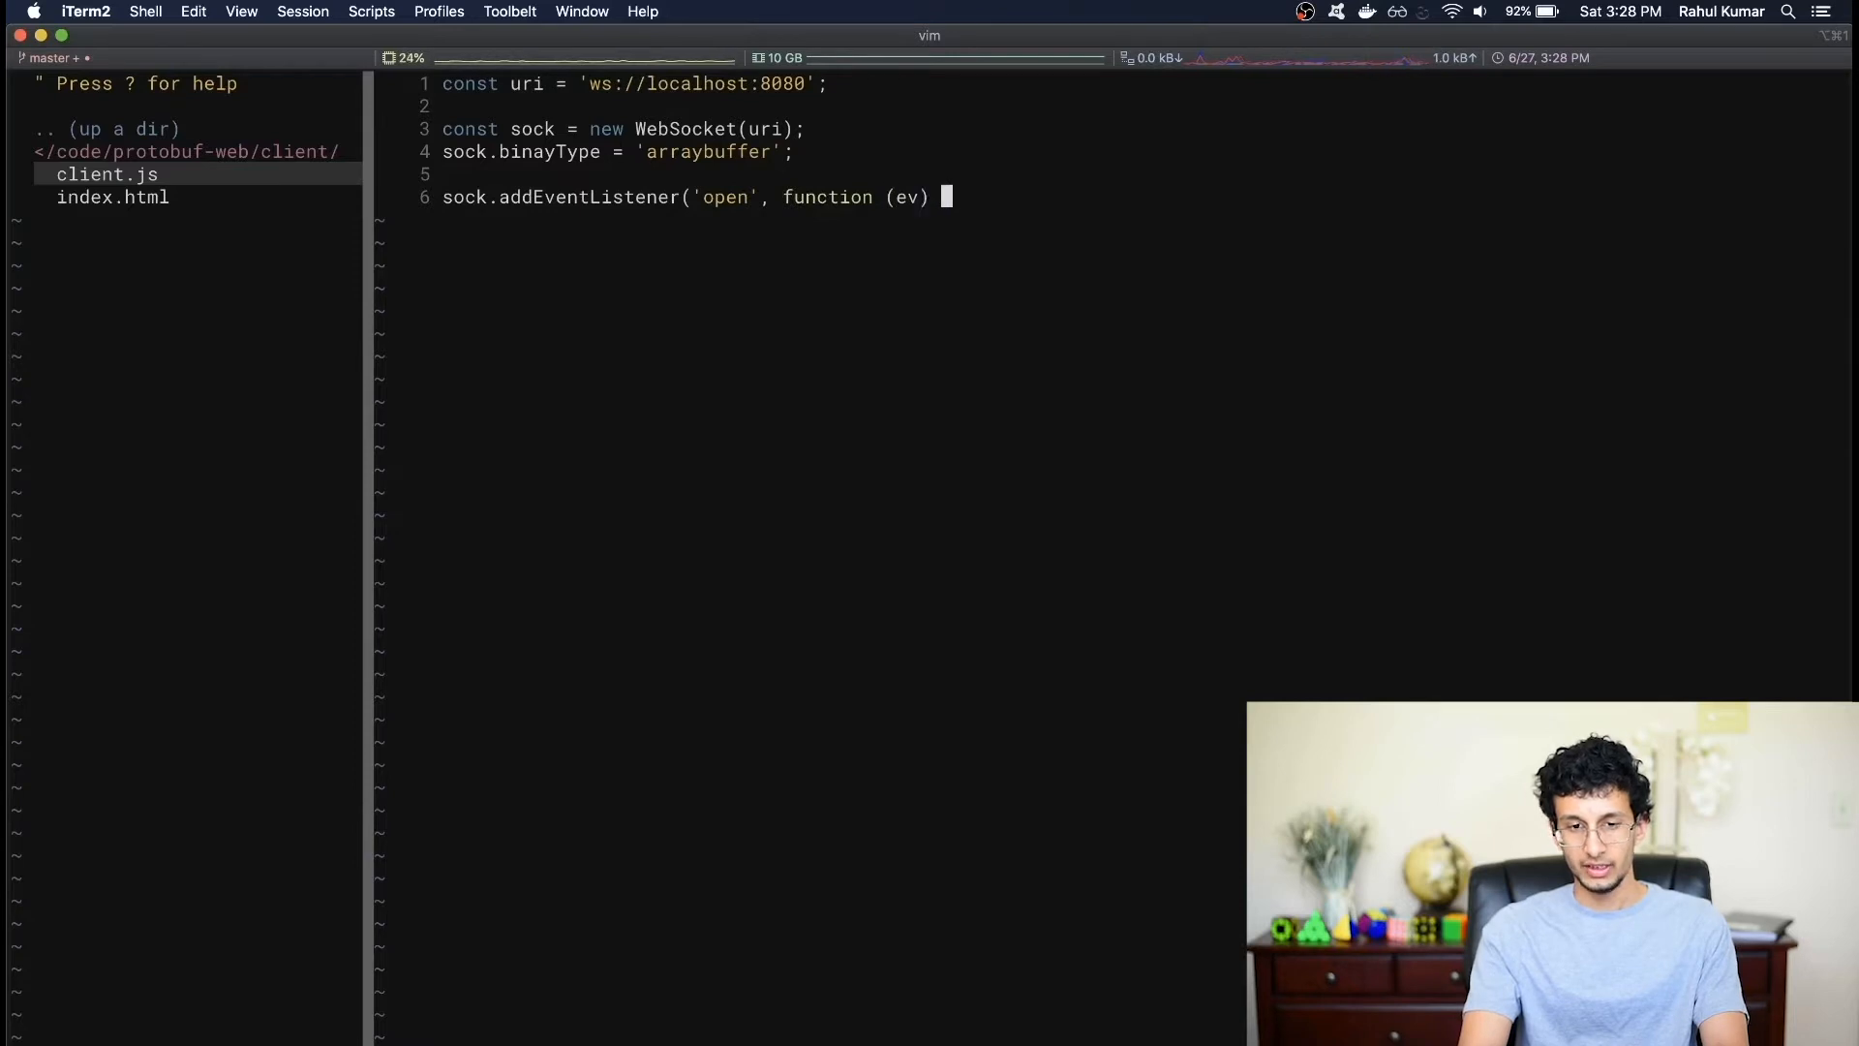
type("{")
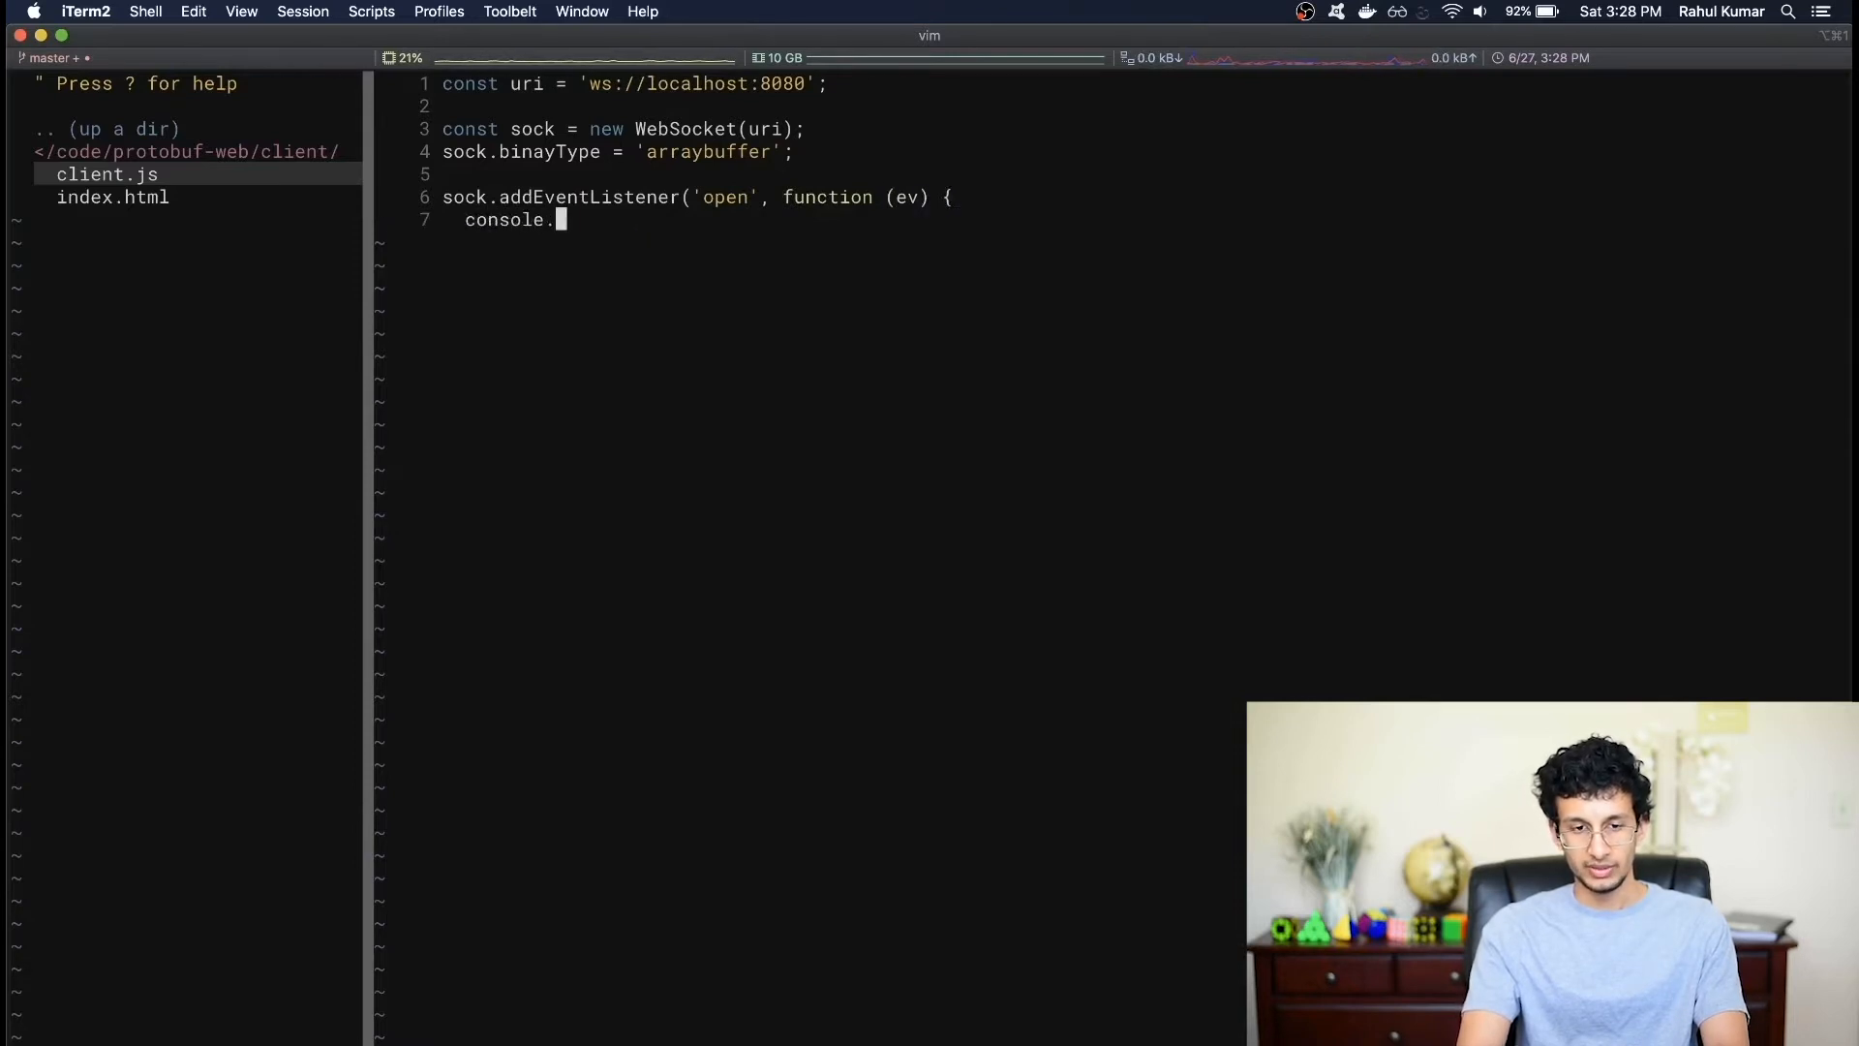
type("log('socket opened');")
type("});")
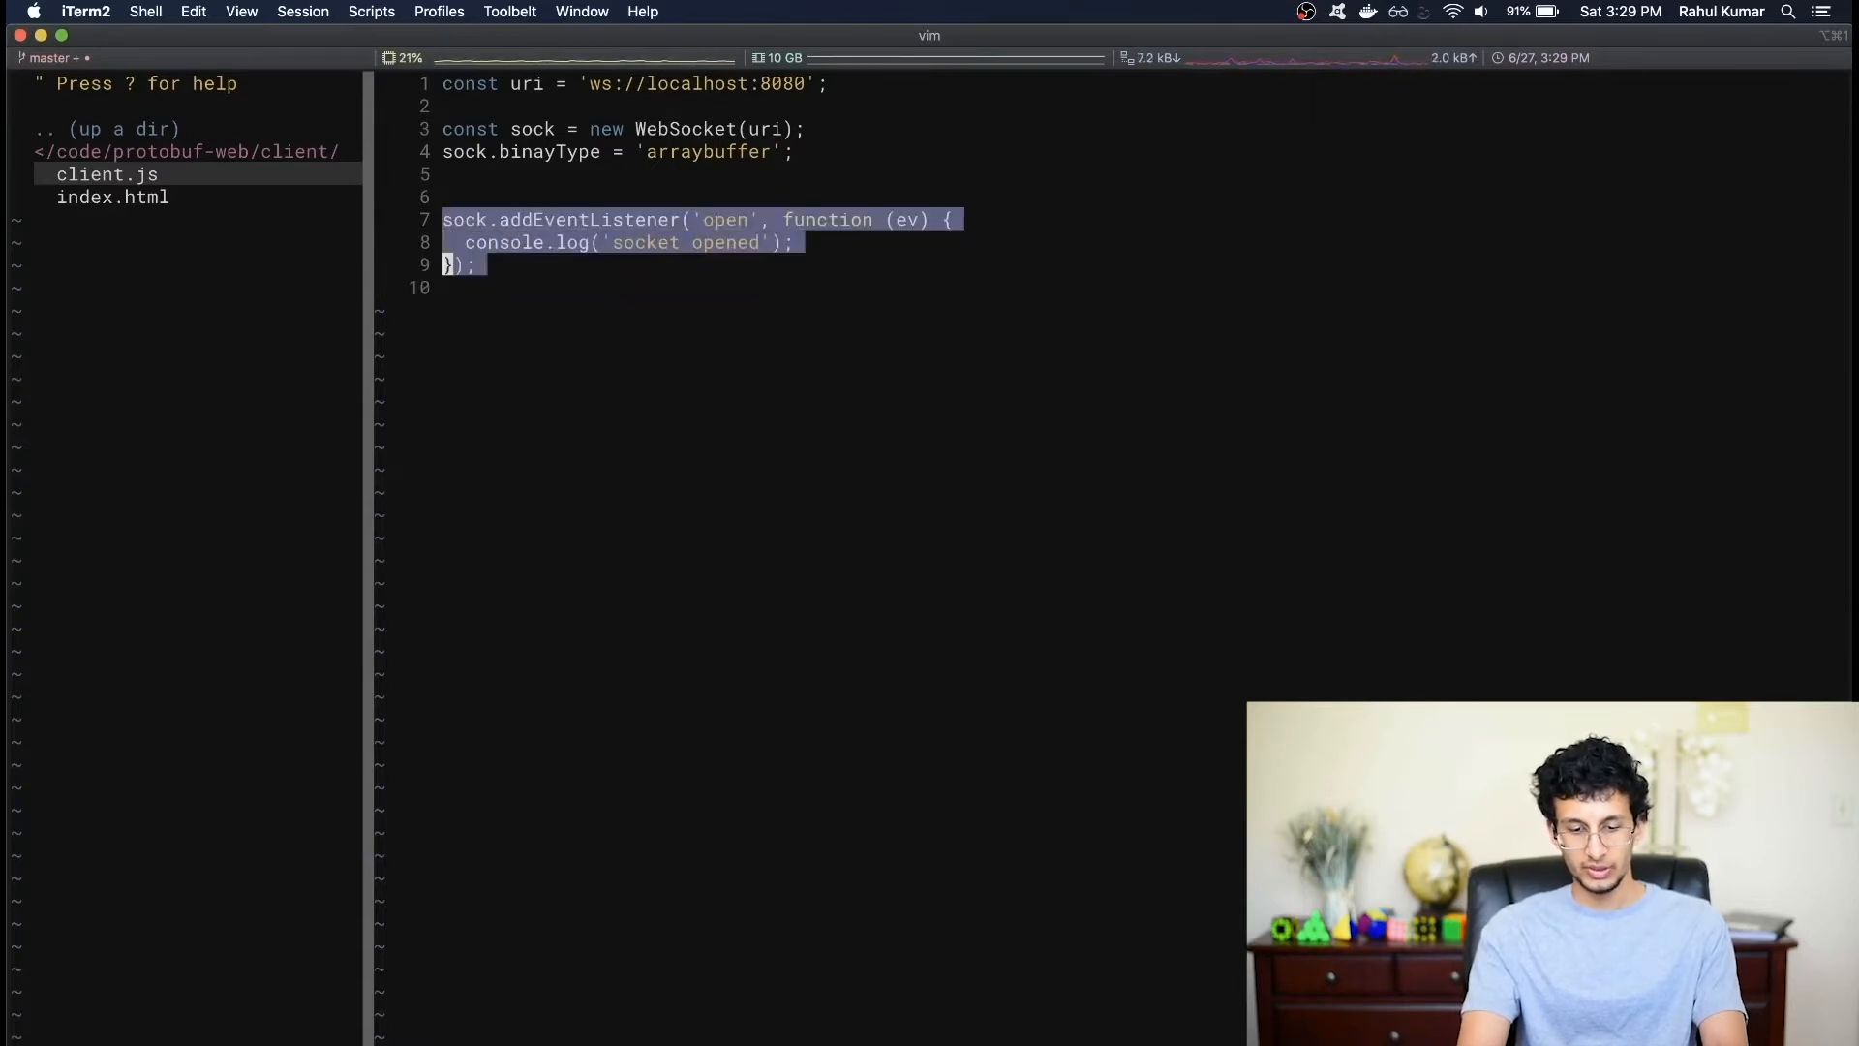
- Duplicate the listener block twice and retarget one copy to the 'message' event
key("p")
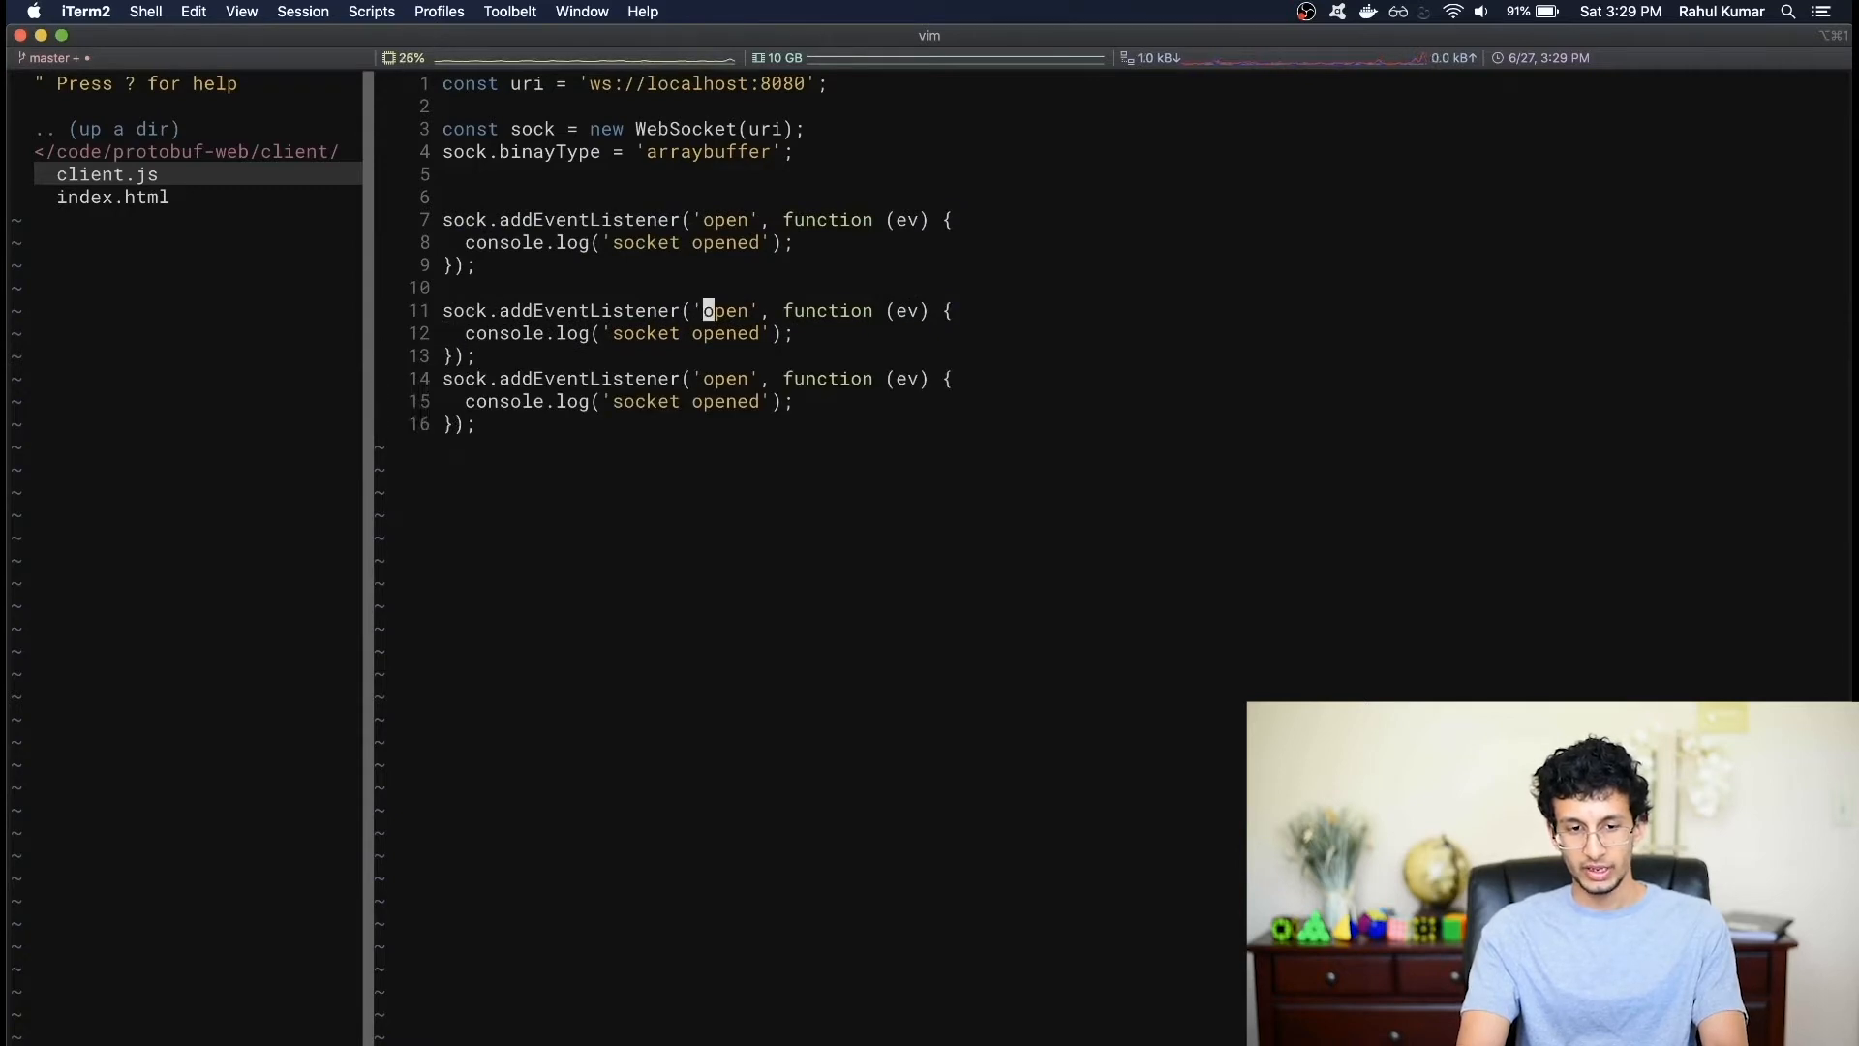
type("message")
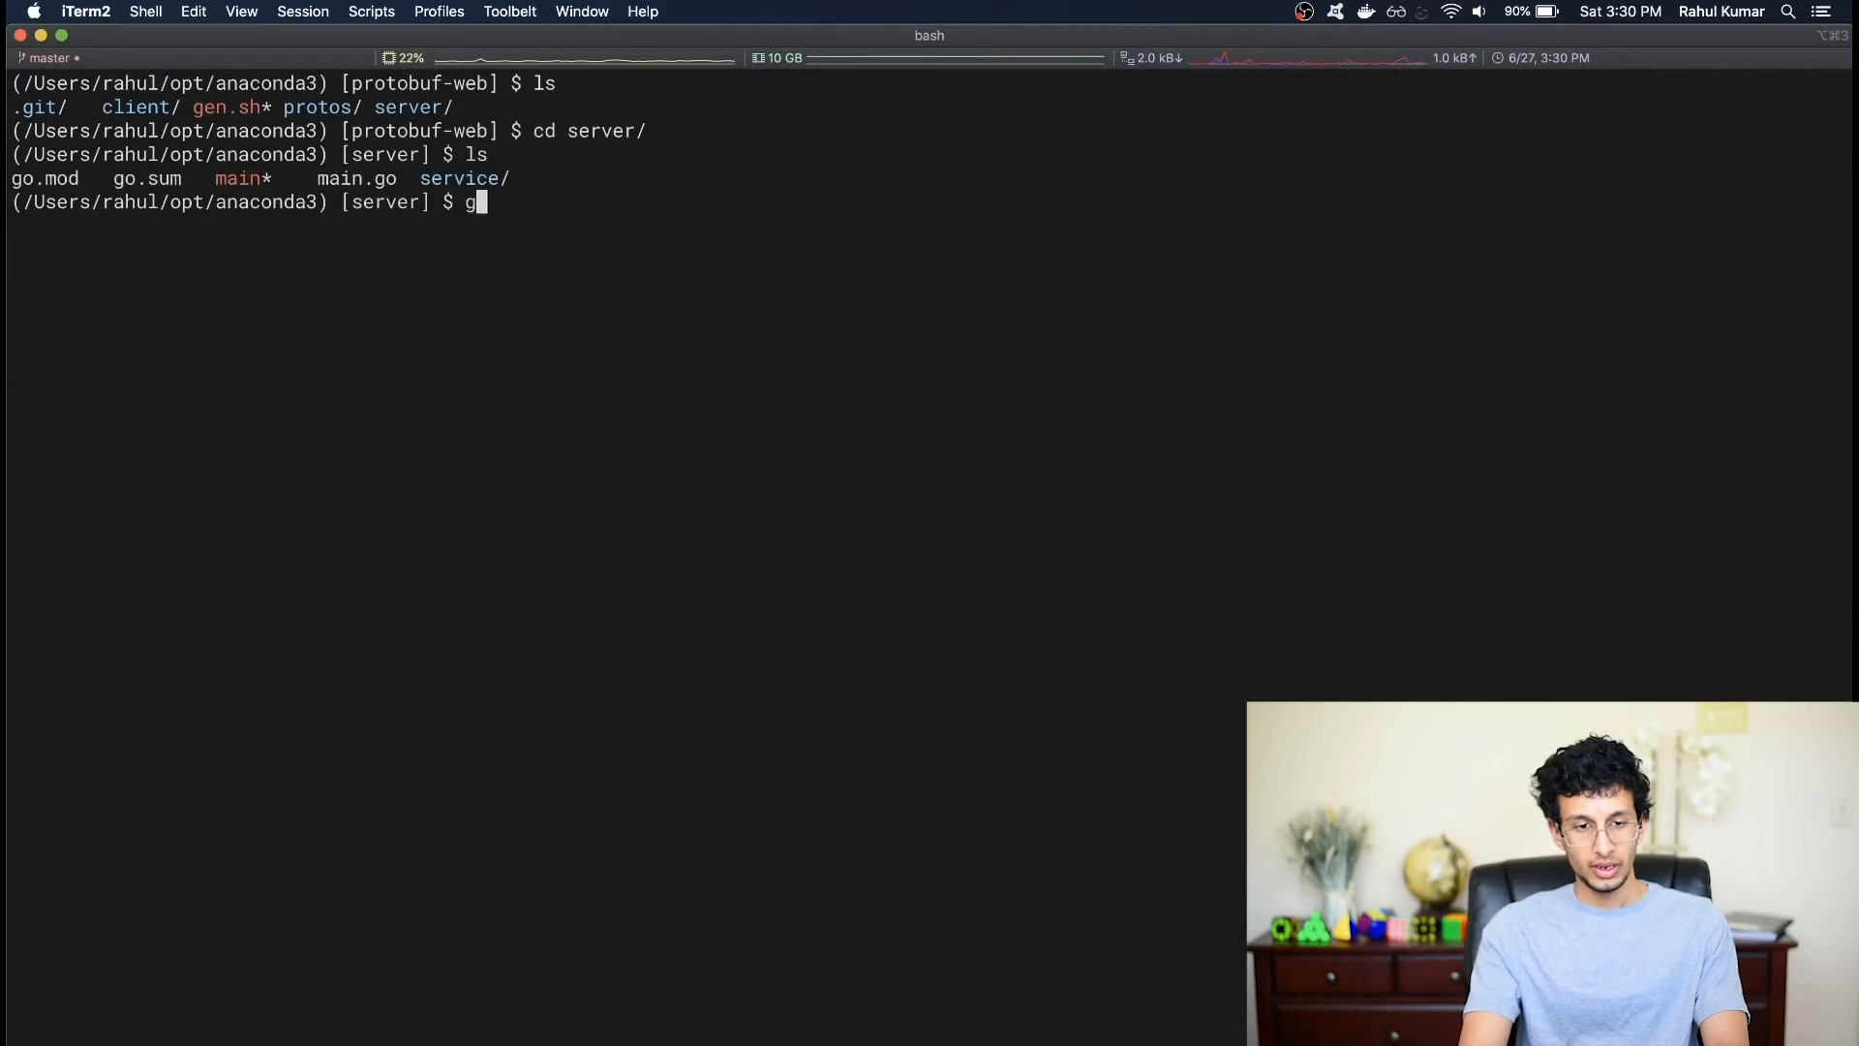
- Start the server with go run main.go so the client page can connect
type("o run main.go")
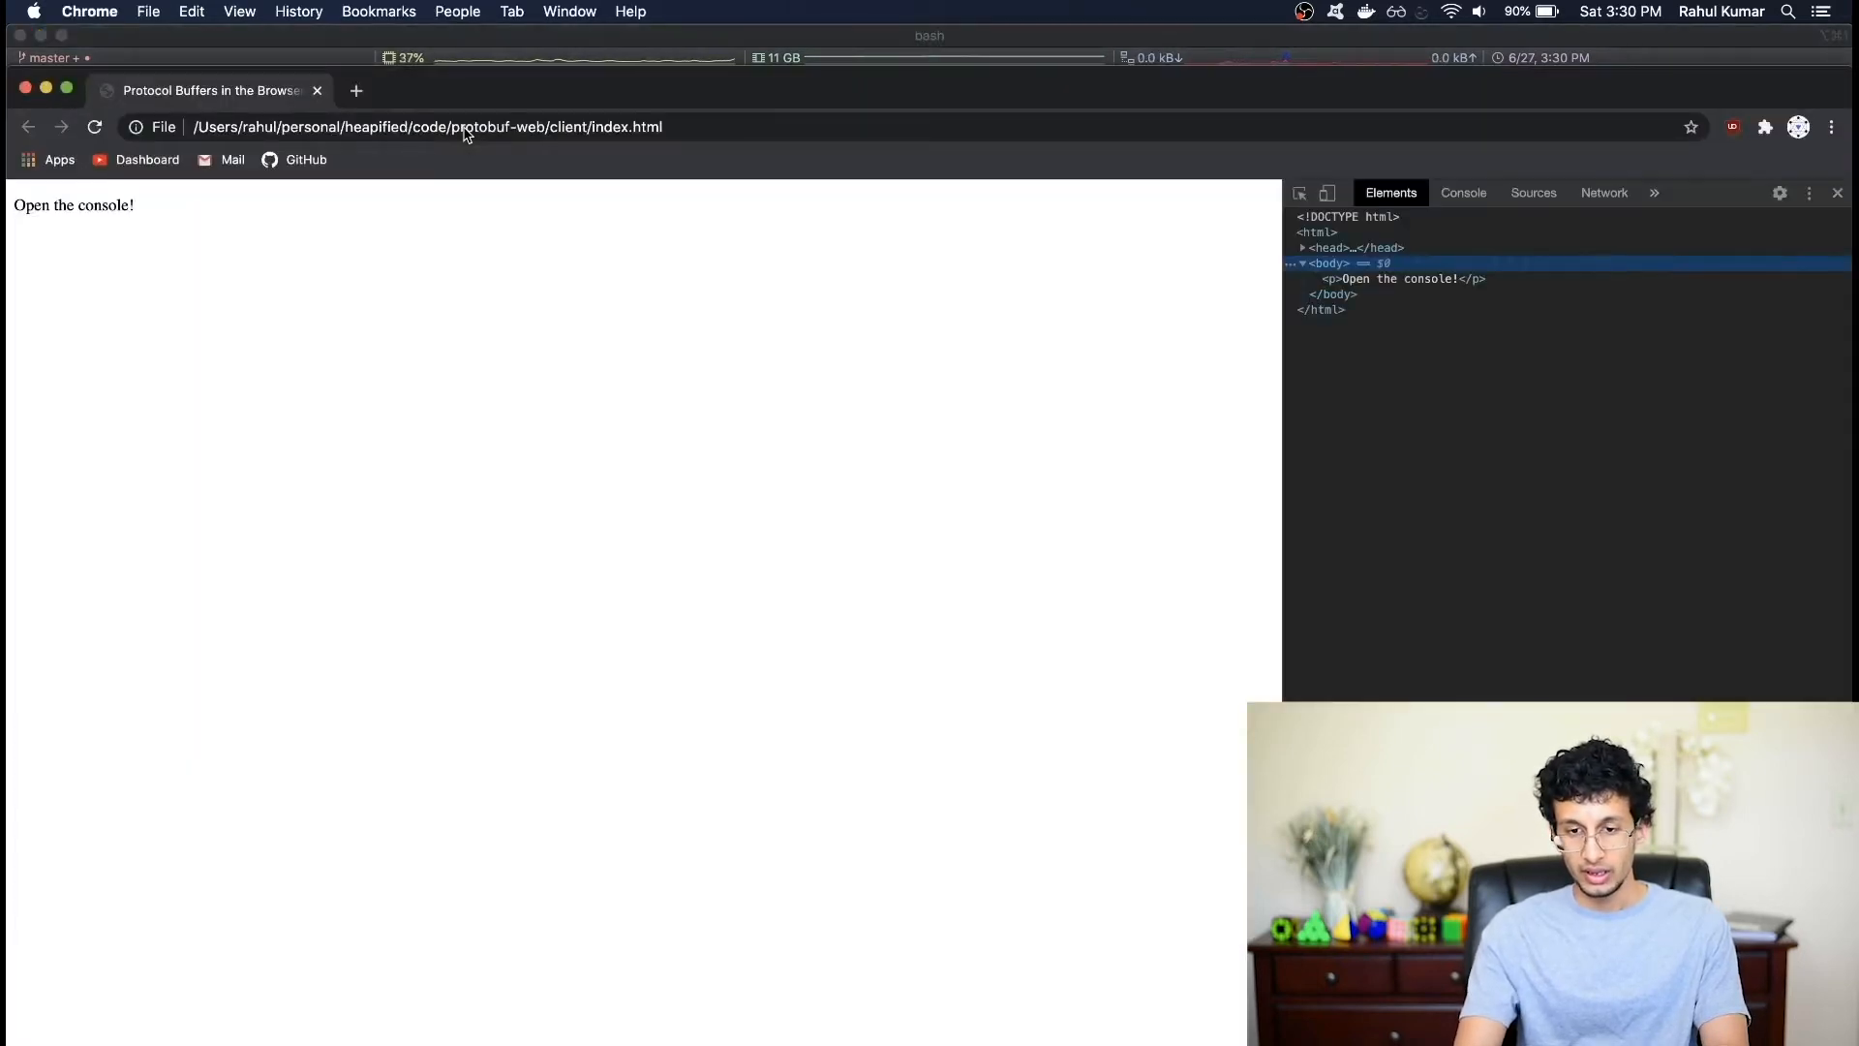
- Switch DevTools to the Console to confirm 'socket opened' is logged
left_click(1464, 192)
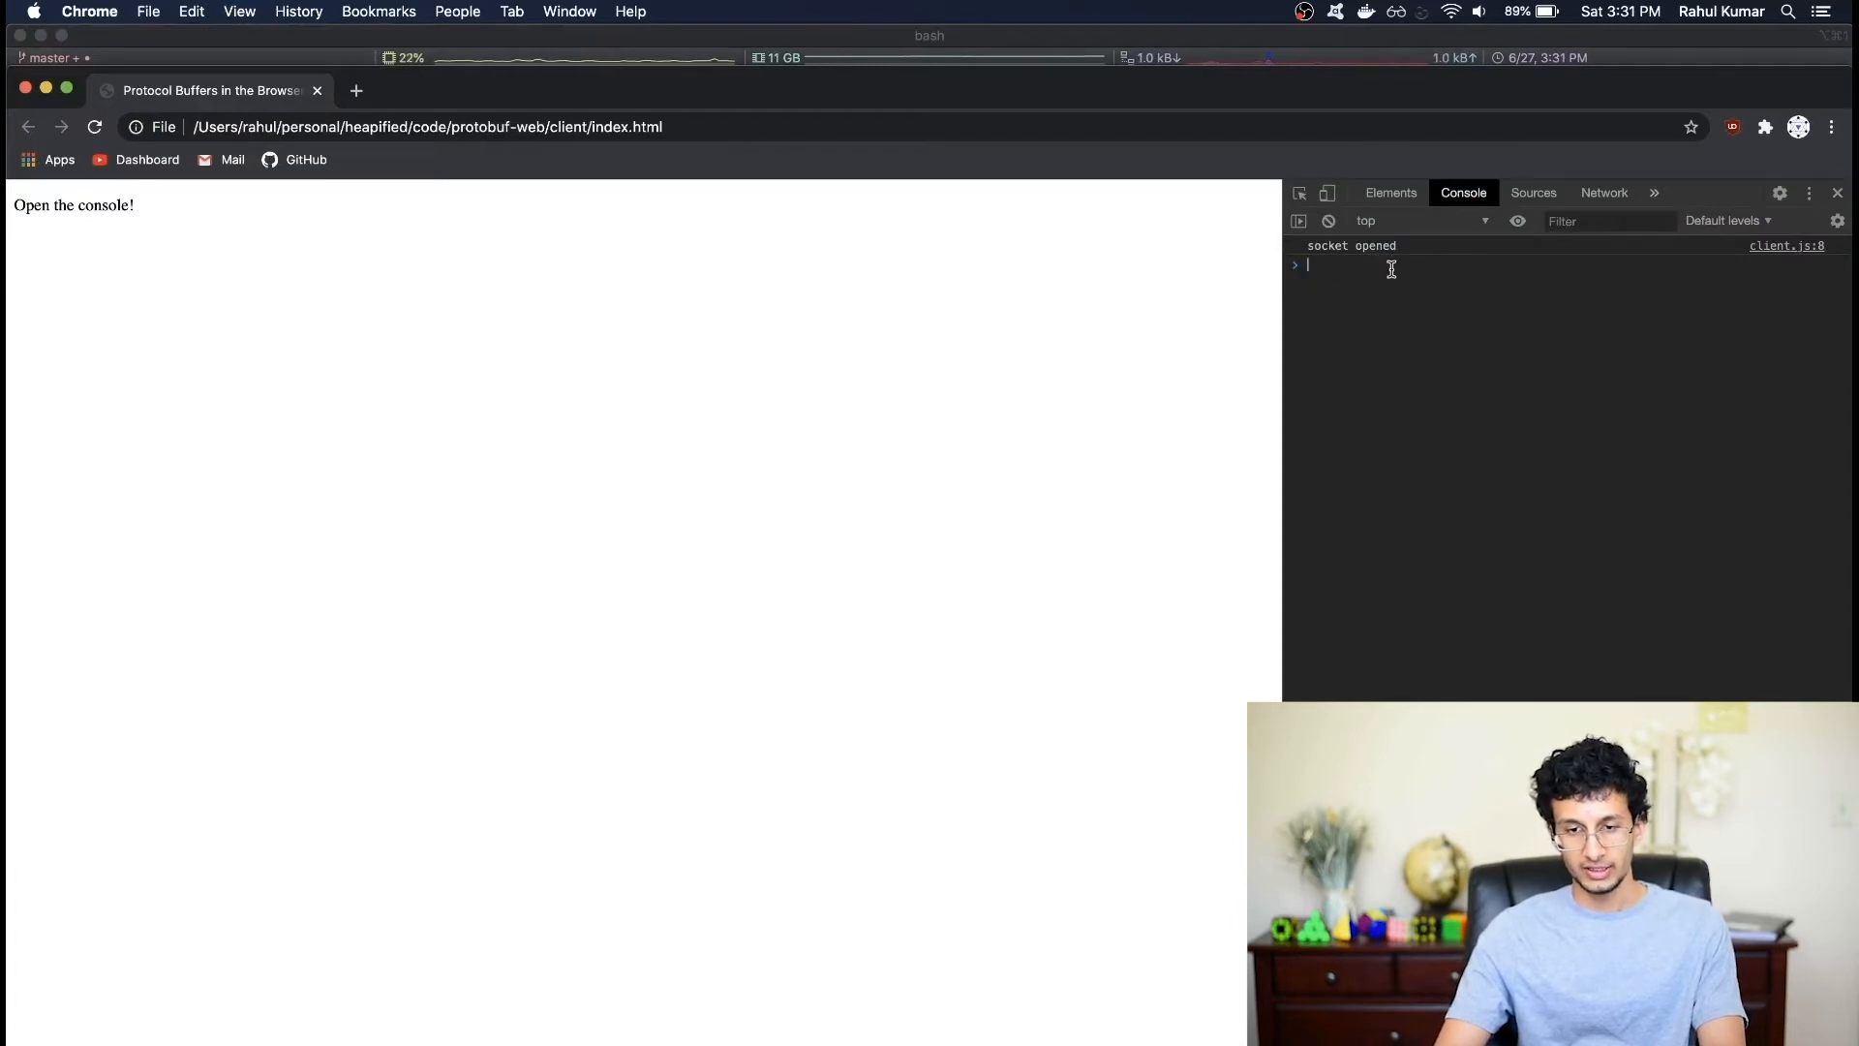
mouse_move(1042, 310)
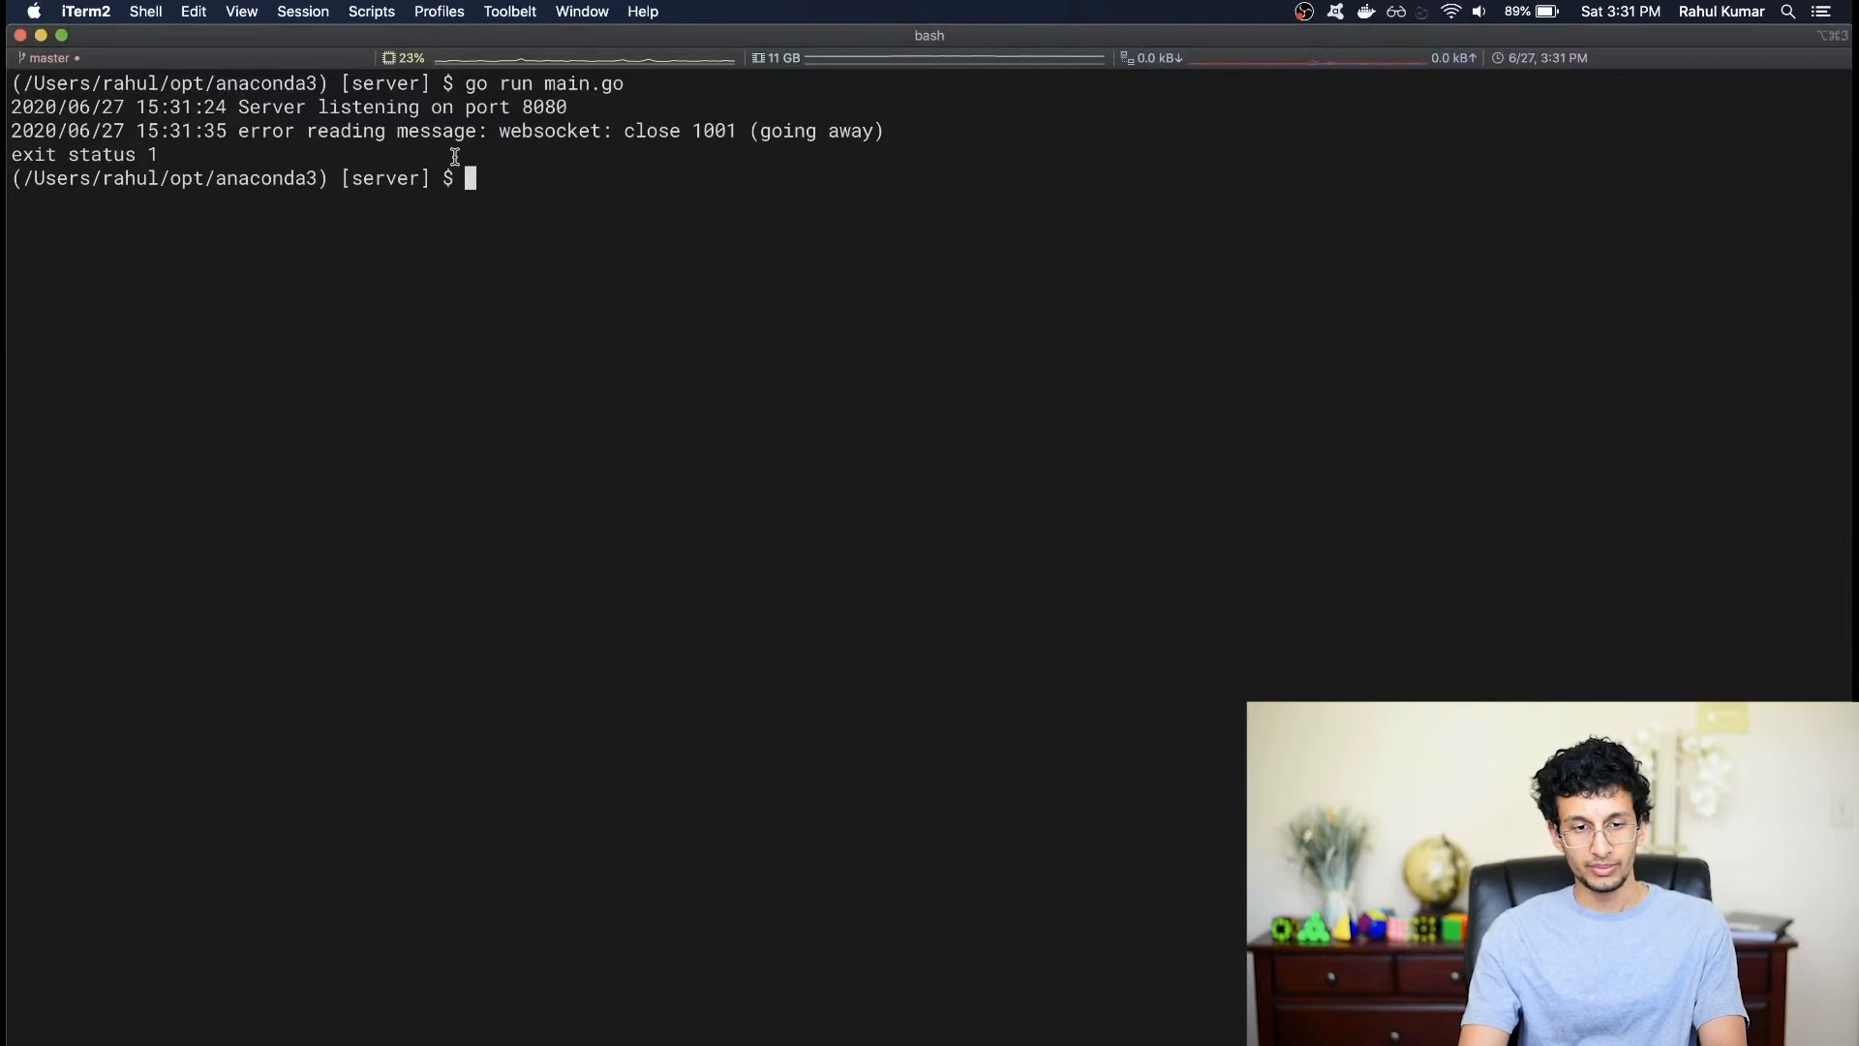
mouse_move(558, 146)
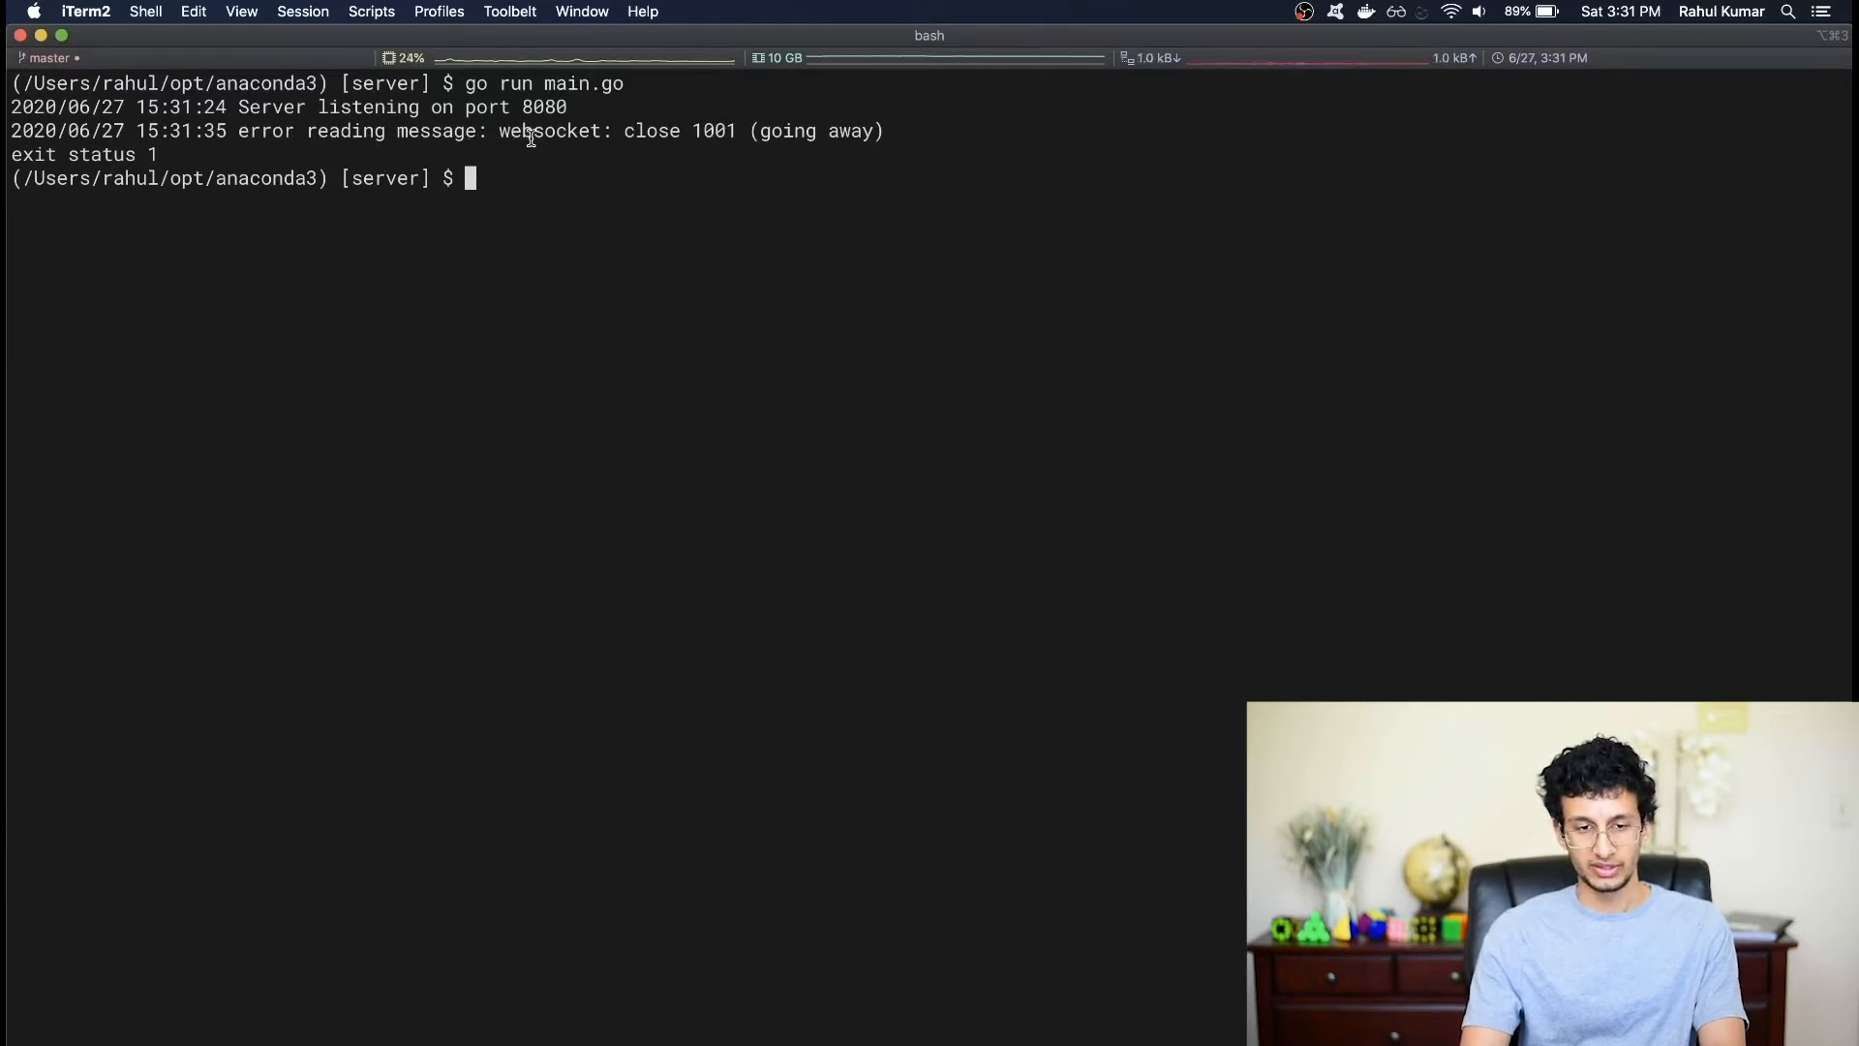
mouse_move(1139, 209)
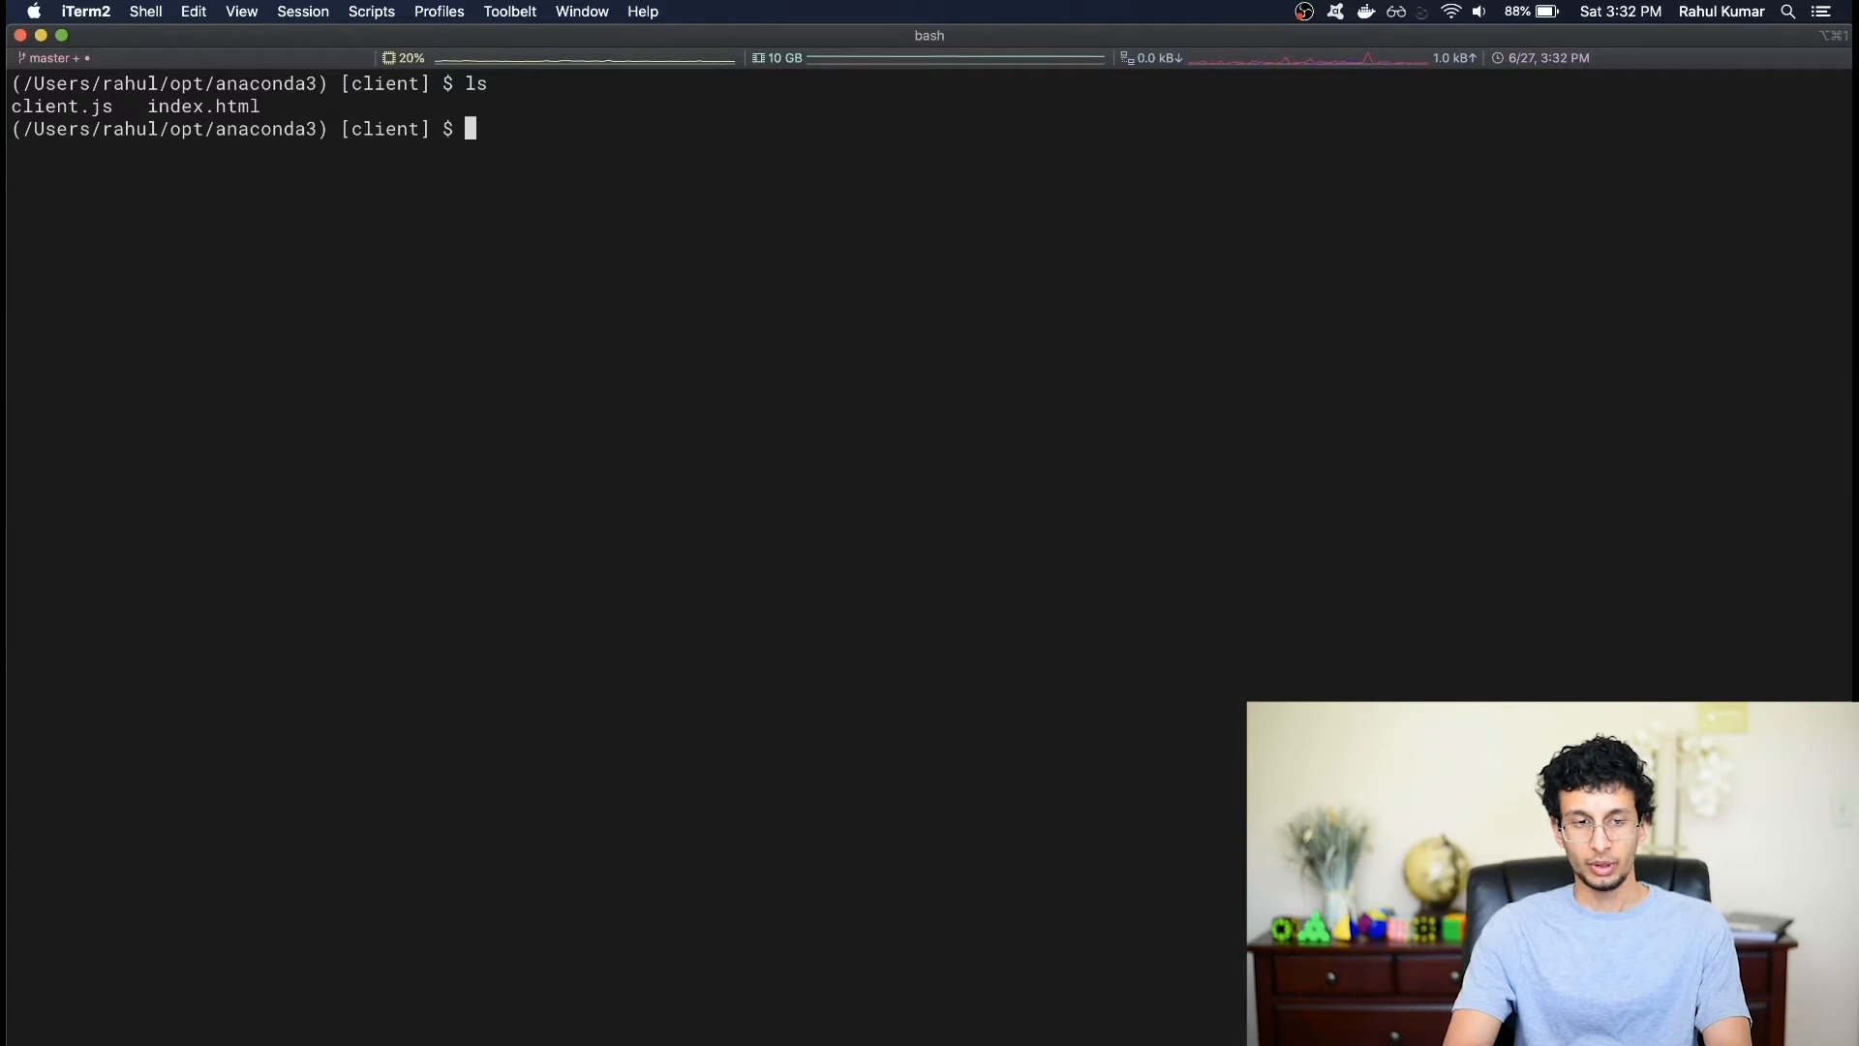
- Add --js_out=import_style=commonjs,binary:client/ to the protoc line in gen.sh
type("cd ..")
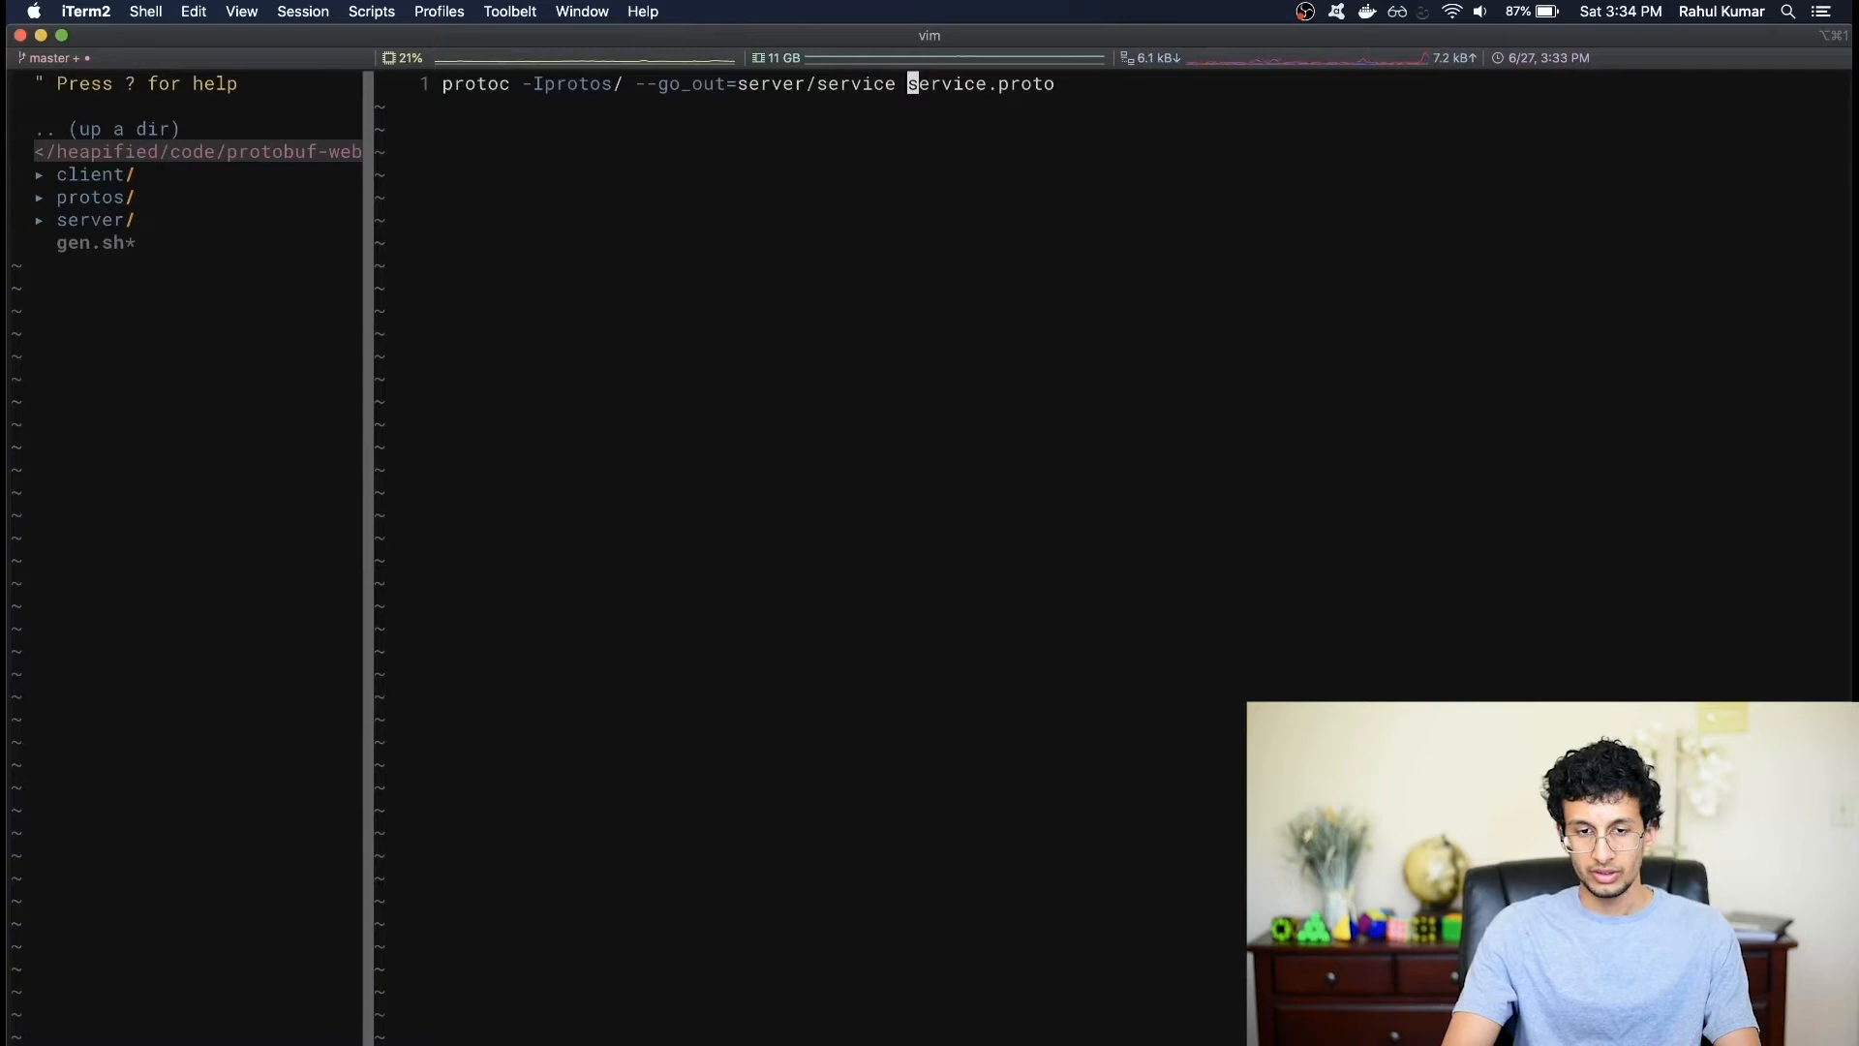
type("--js_")
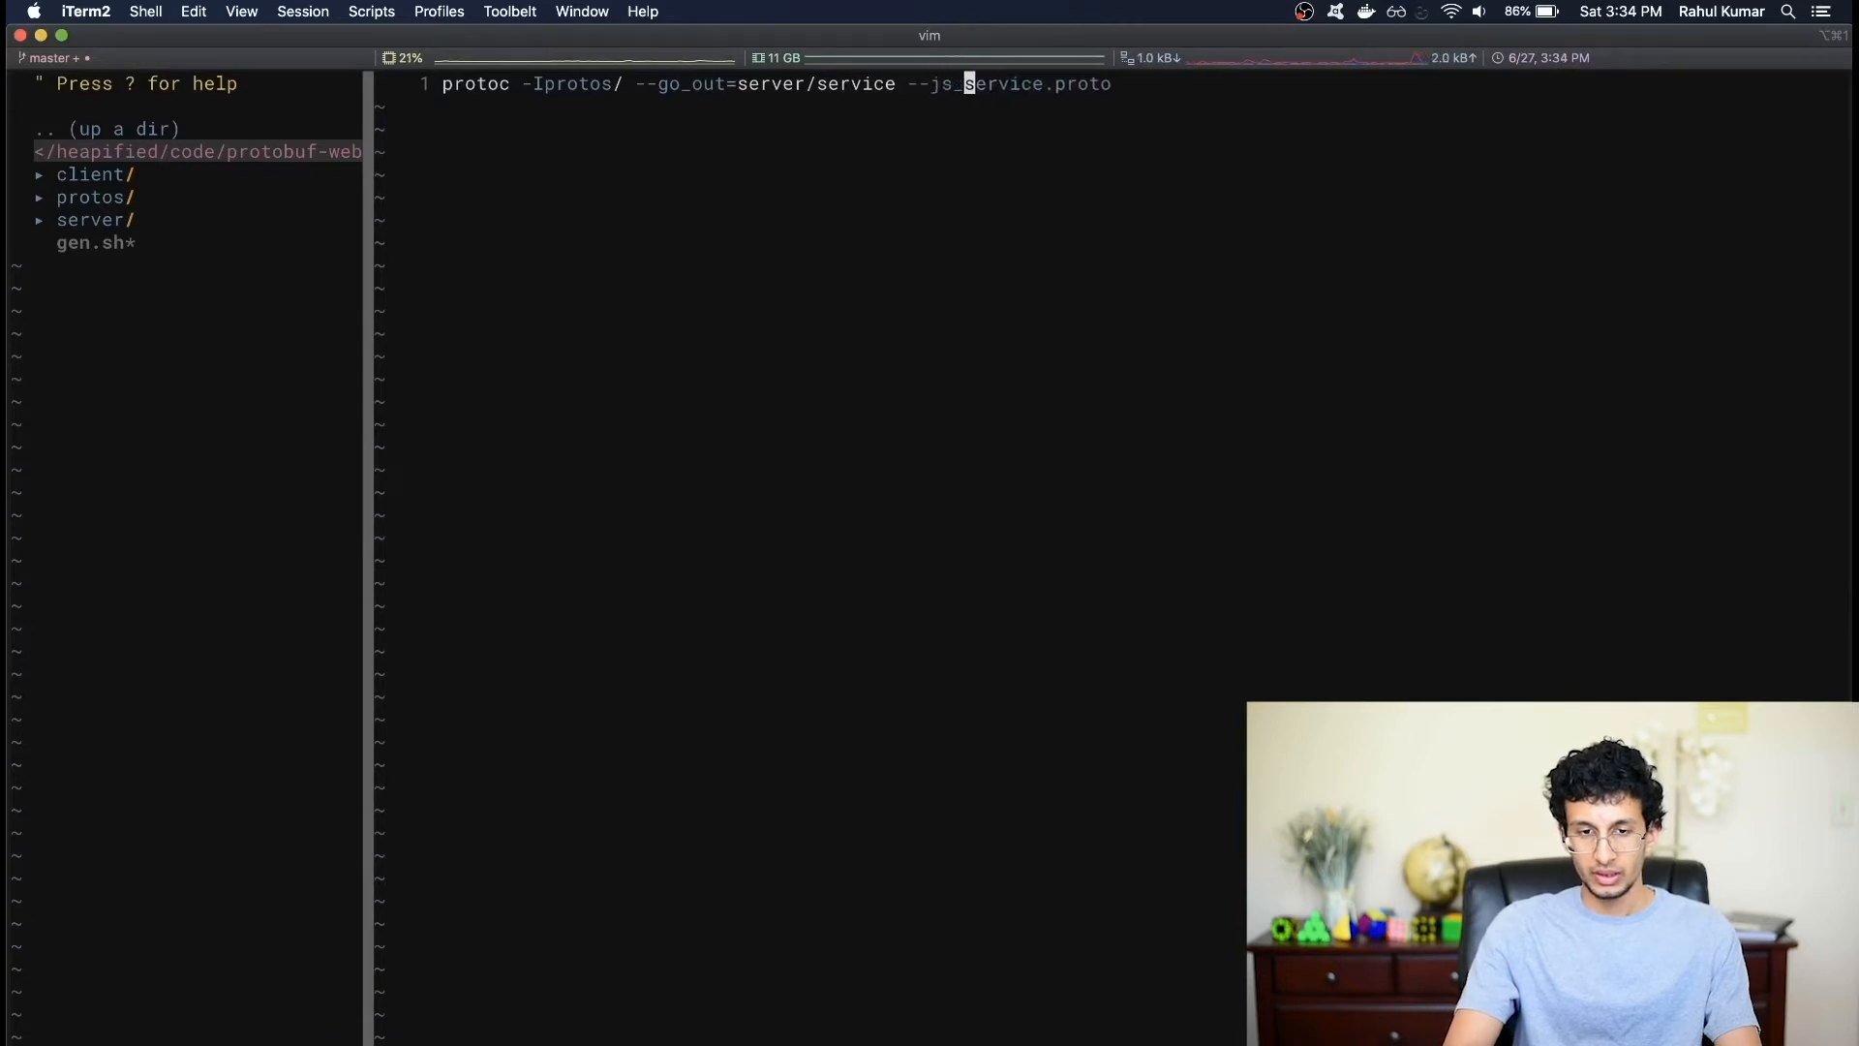
type("out=")
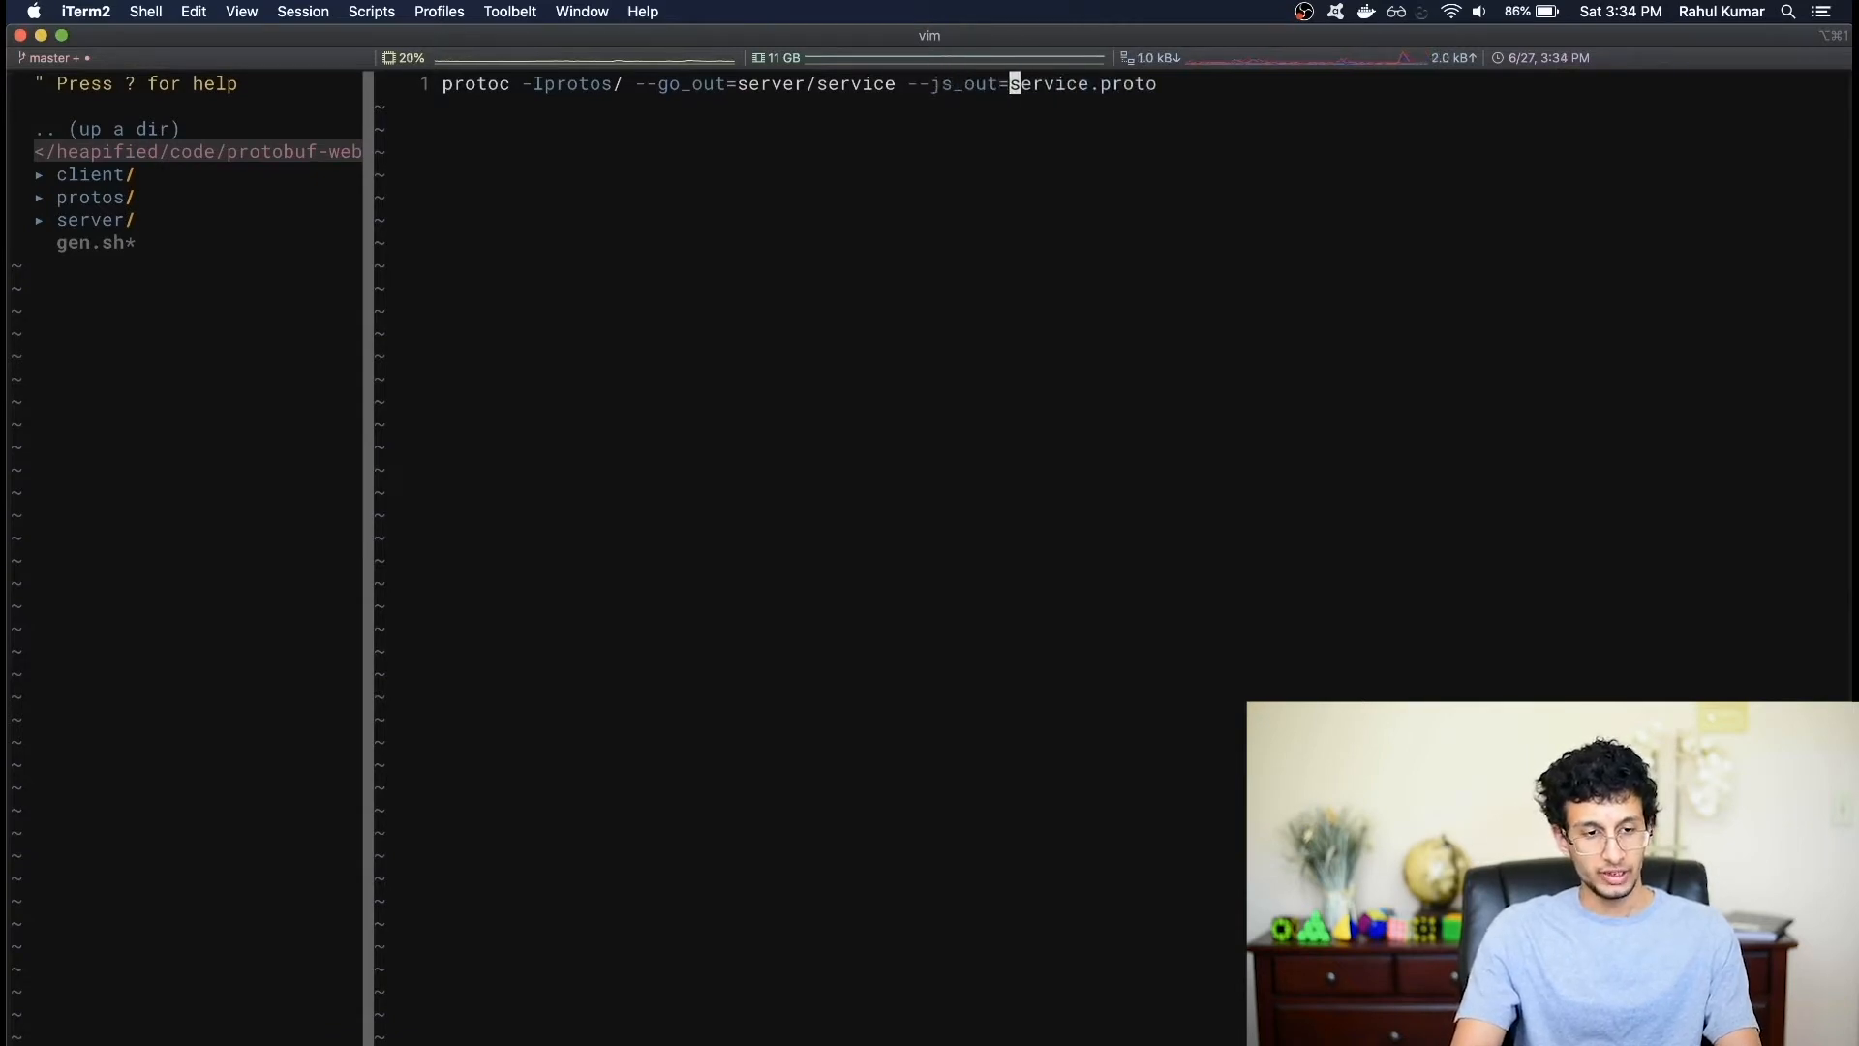
type("client/")
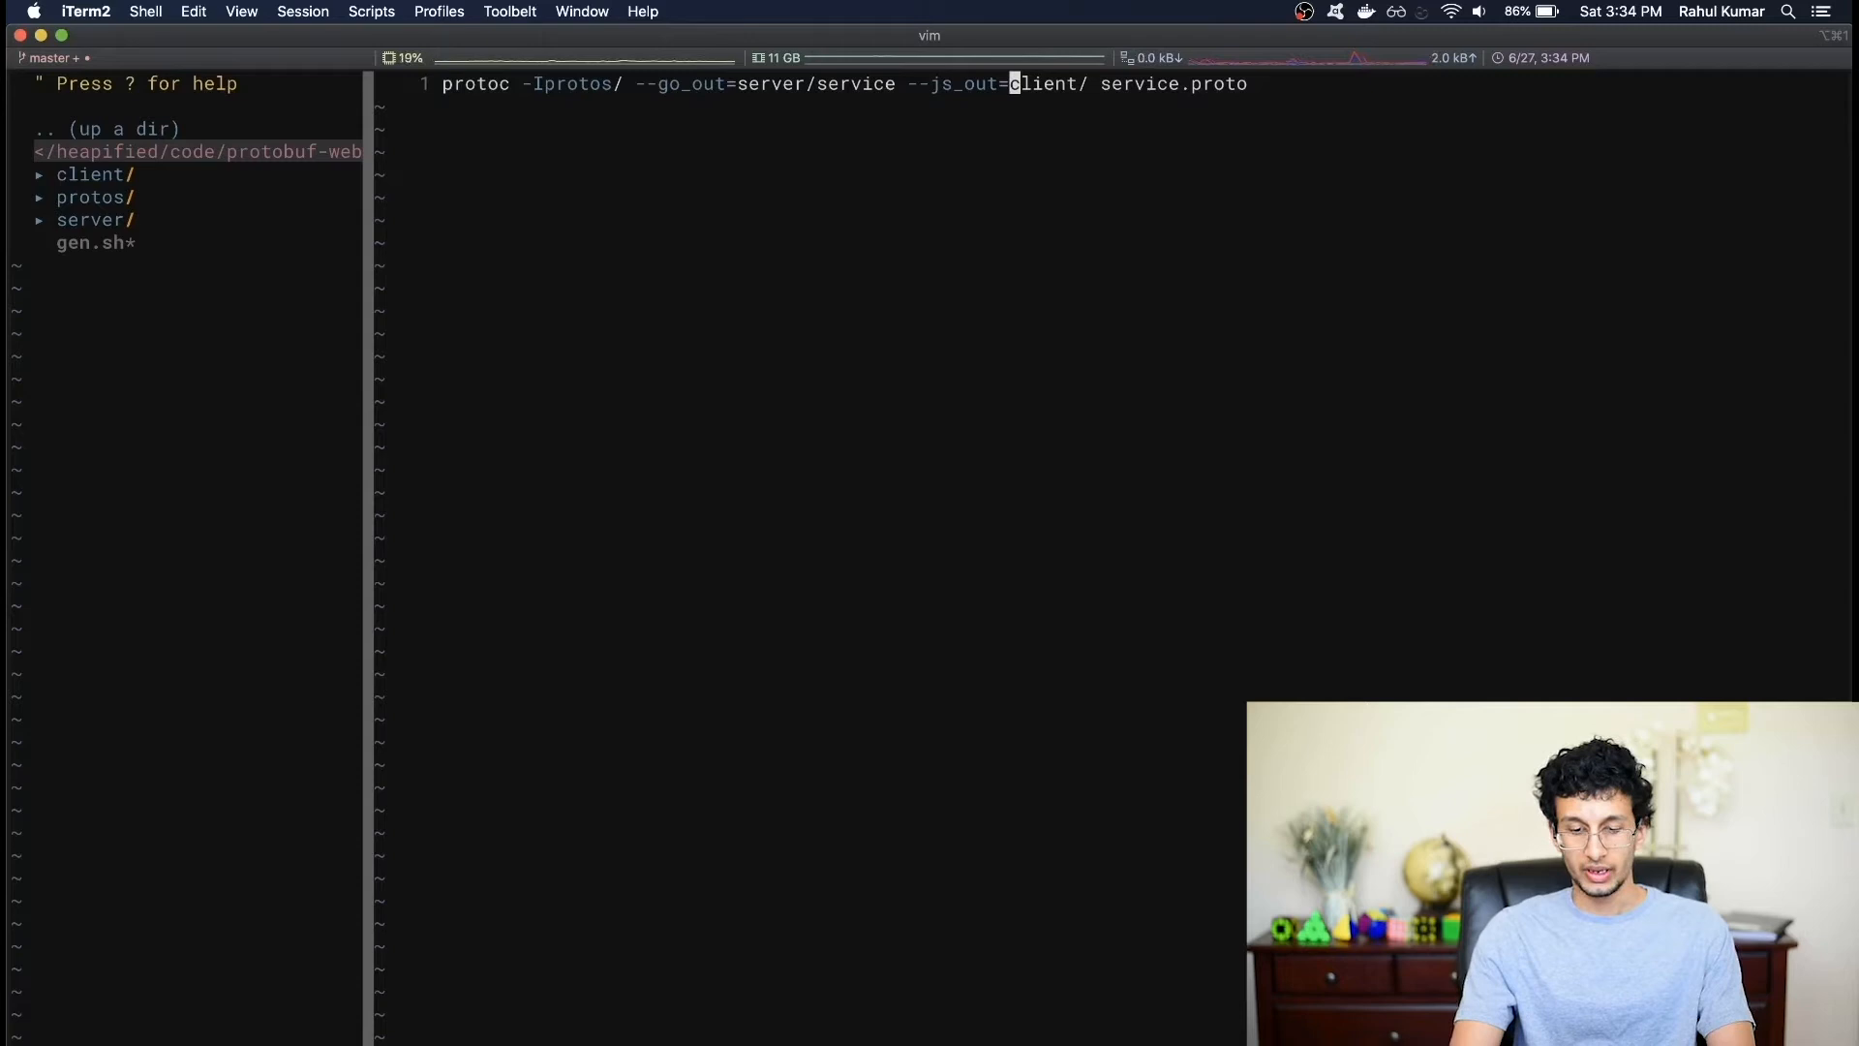
type("import_")
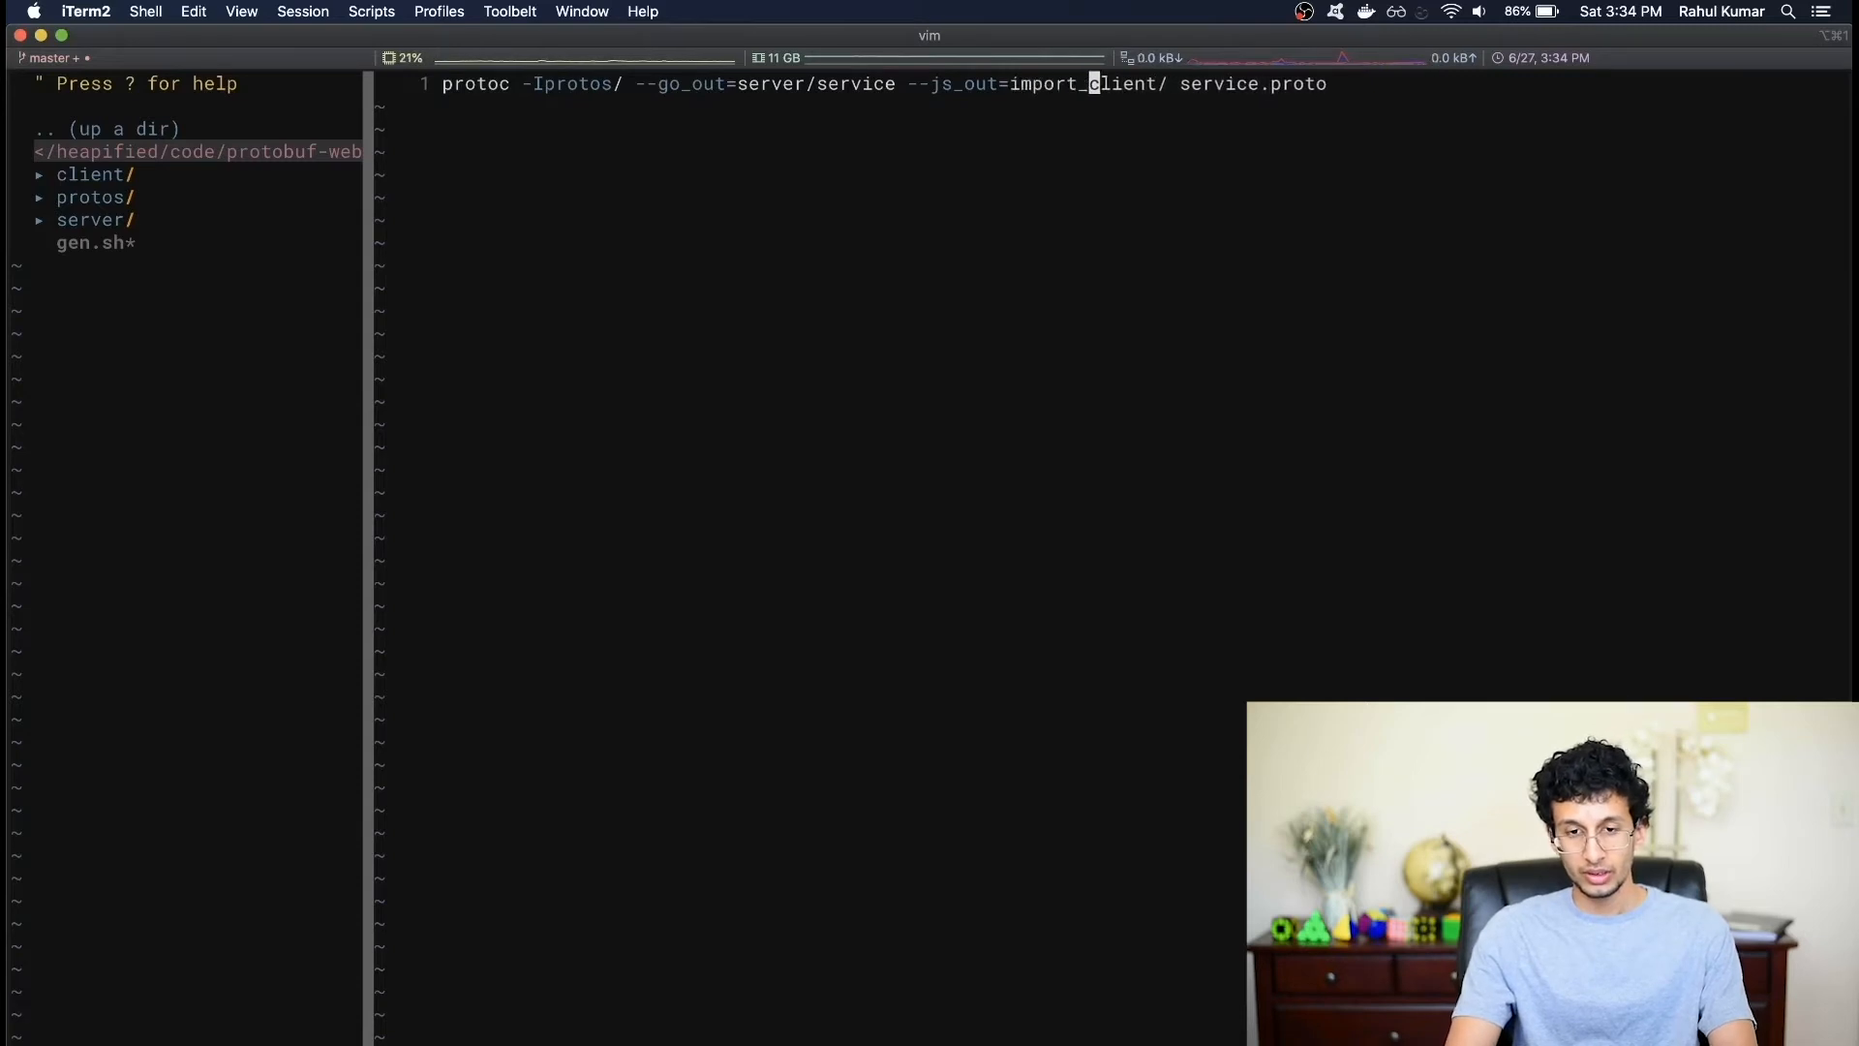
type("style=commonjs,")
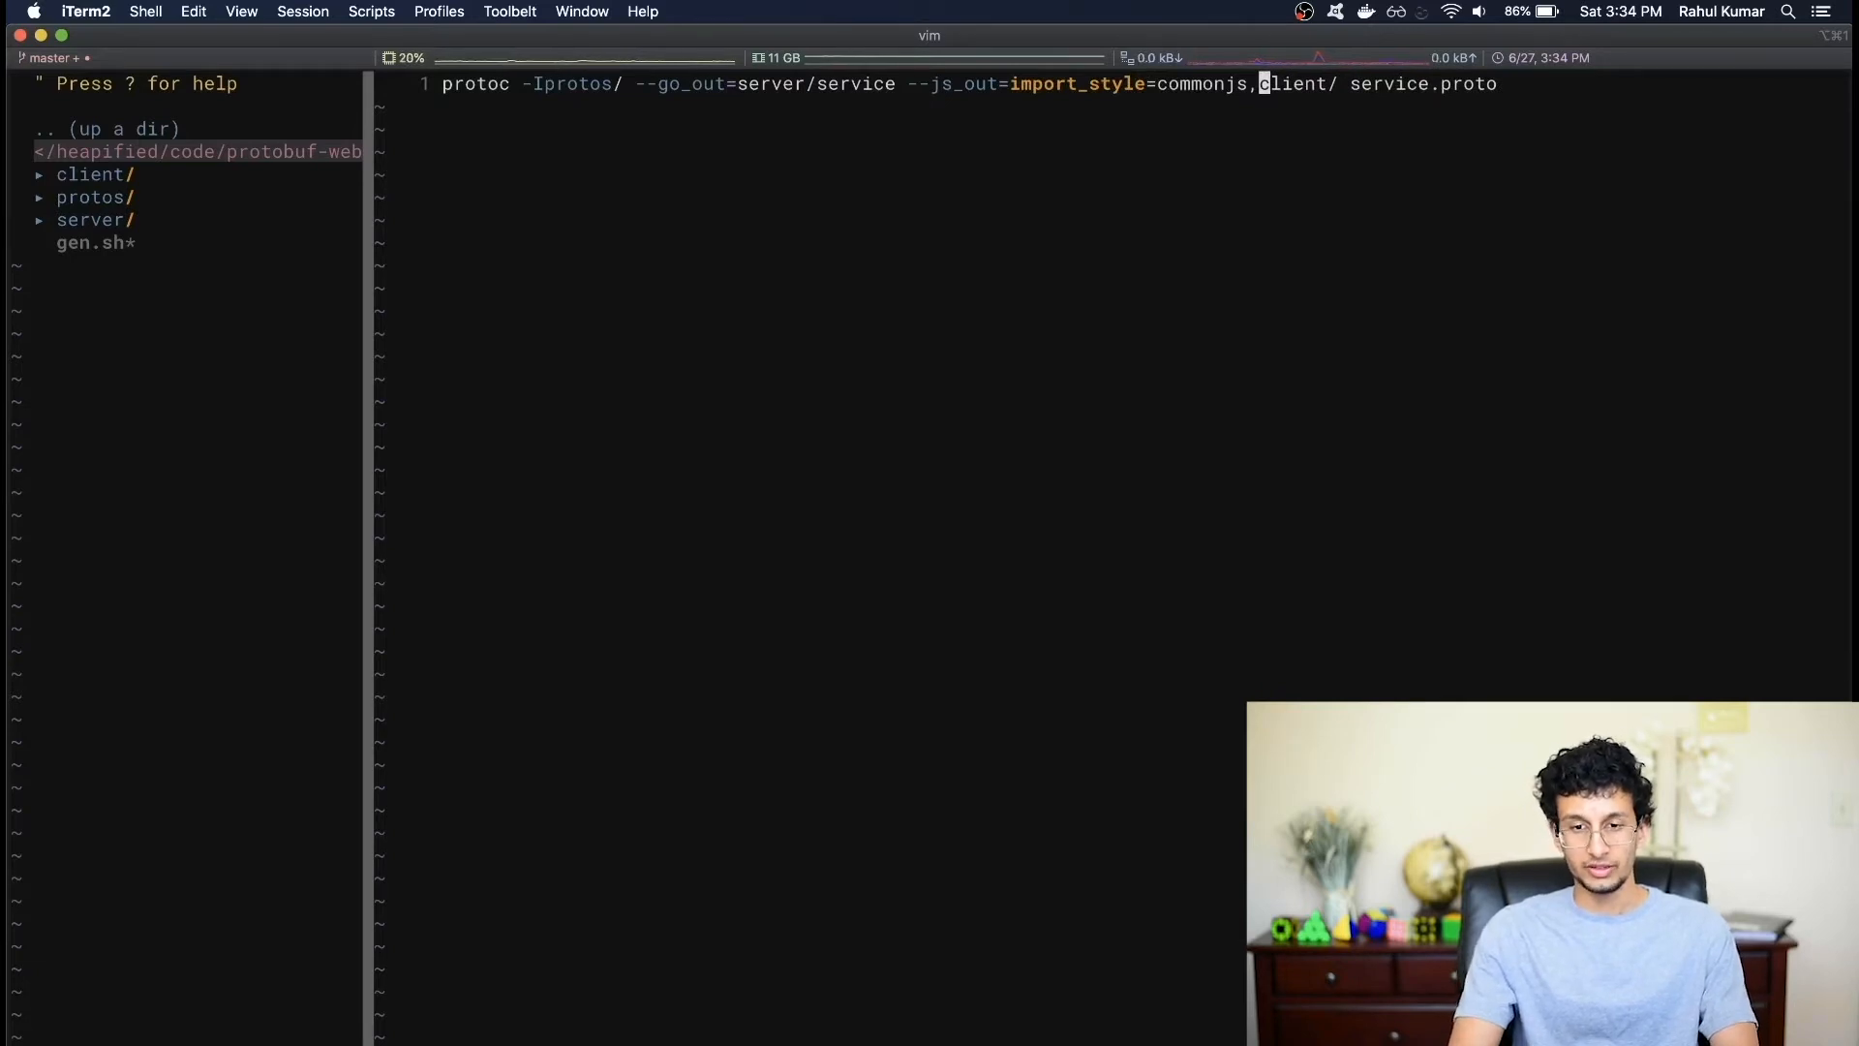
type("bina")
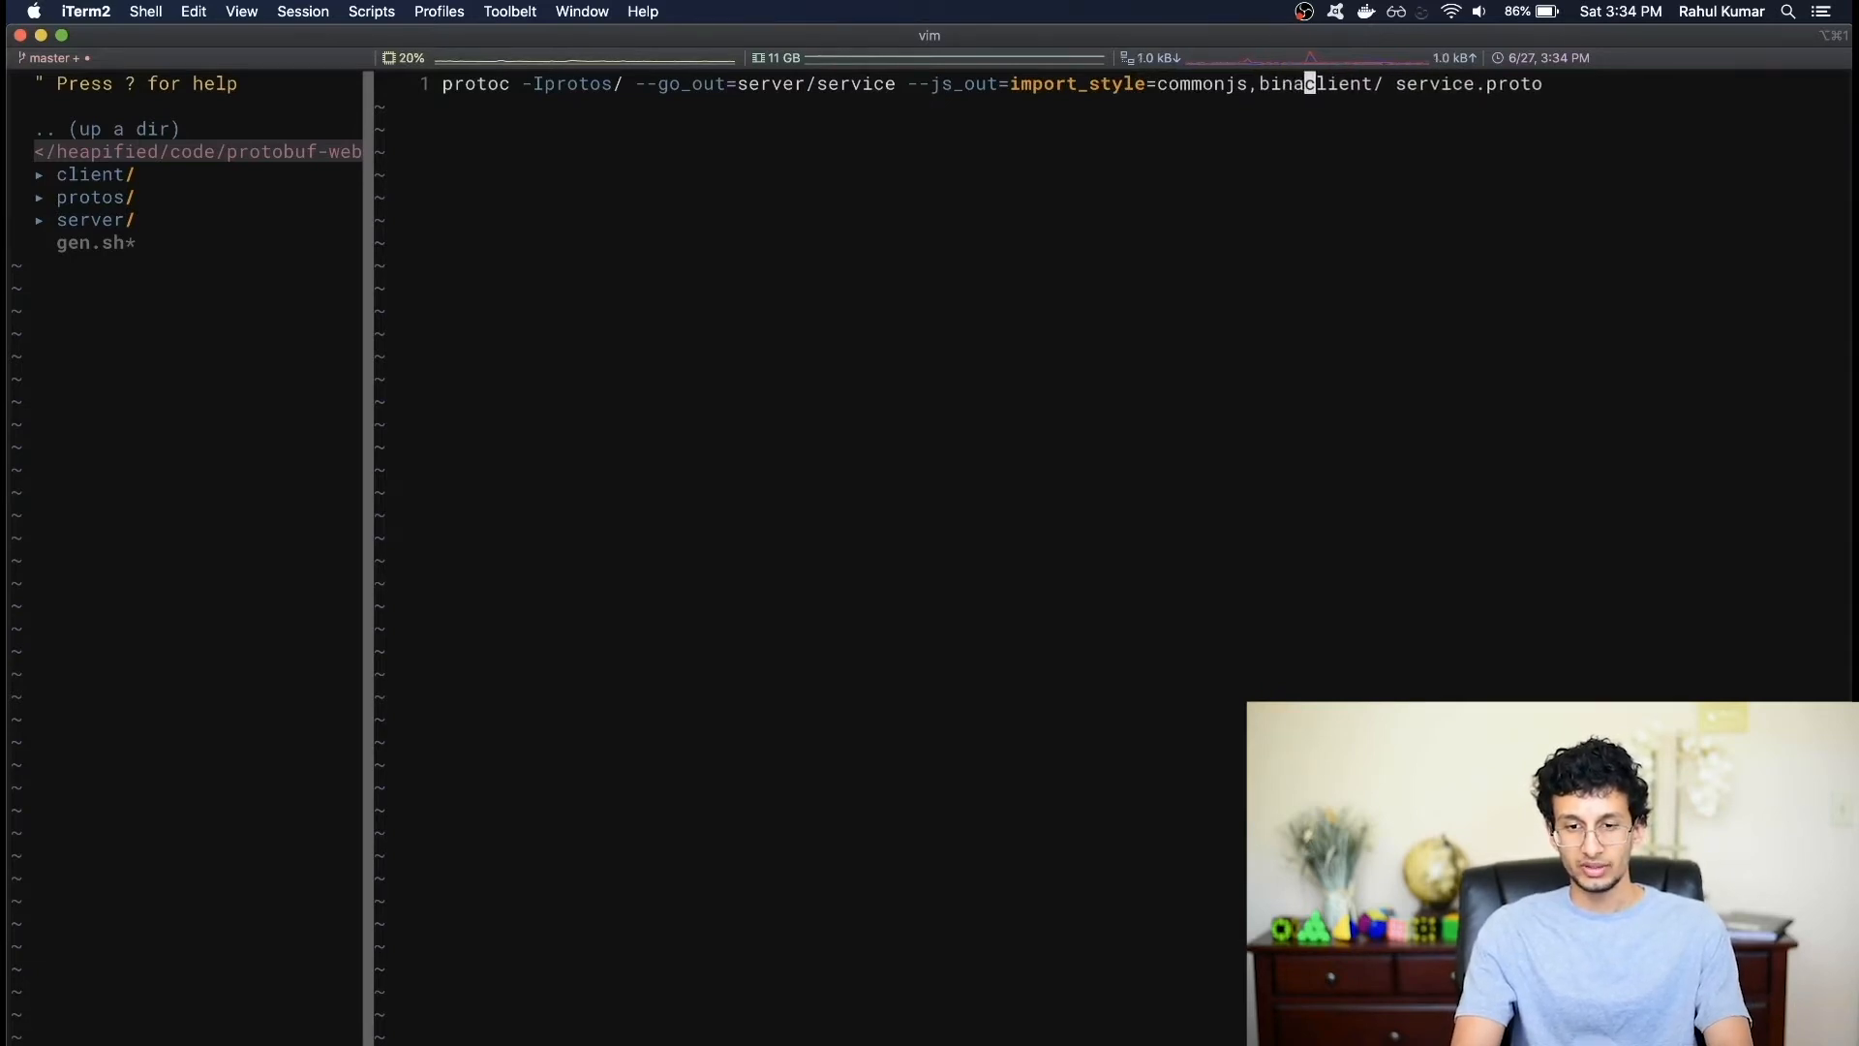
type("ry")
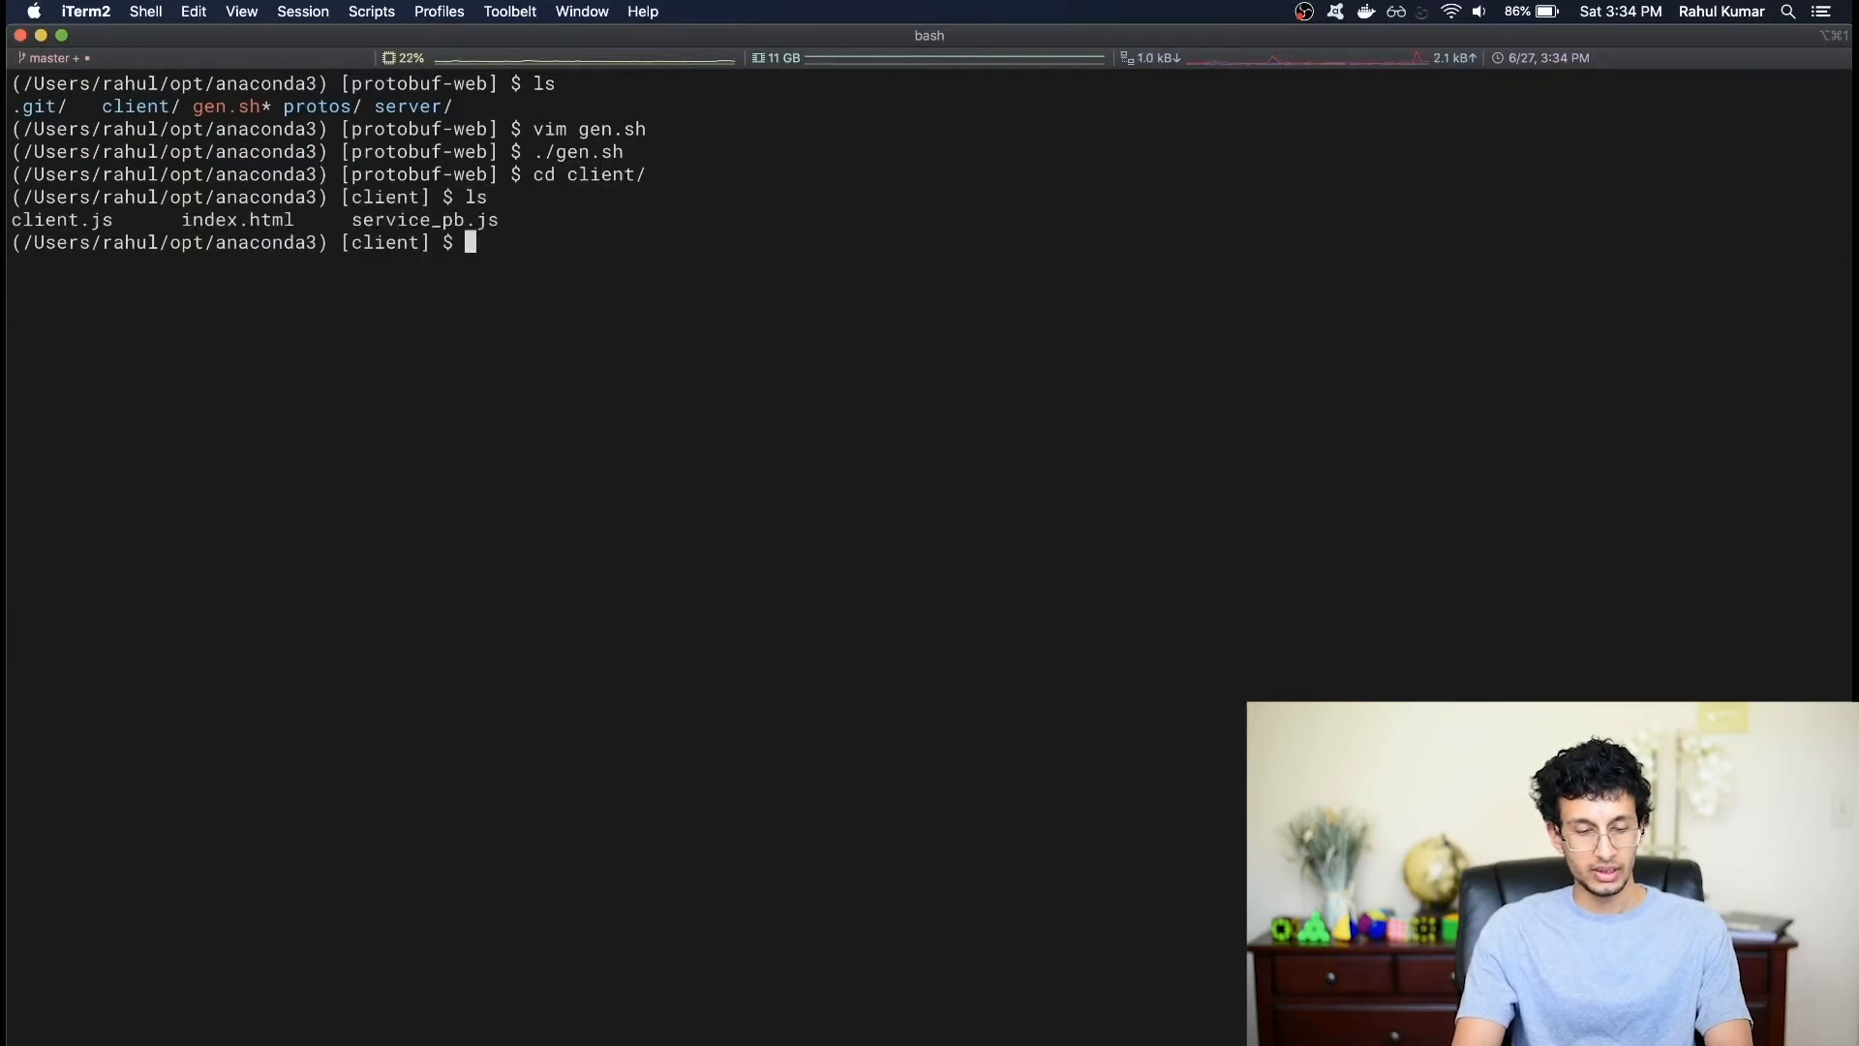
- Open the generated service_pb.js in vim and scroll through its google-protobuf require
type("vim service_pb.js")
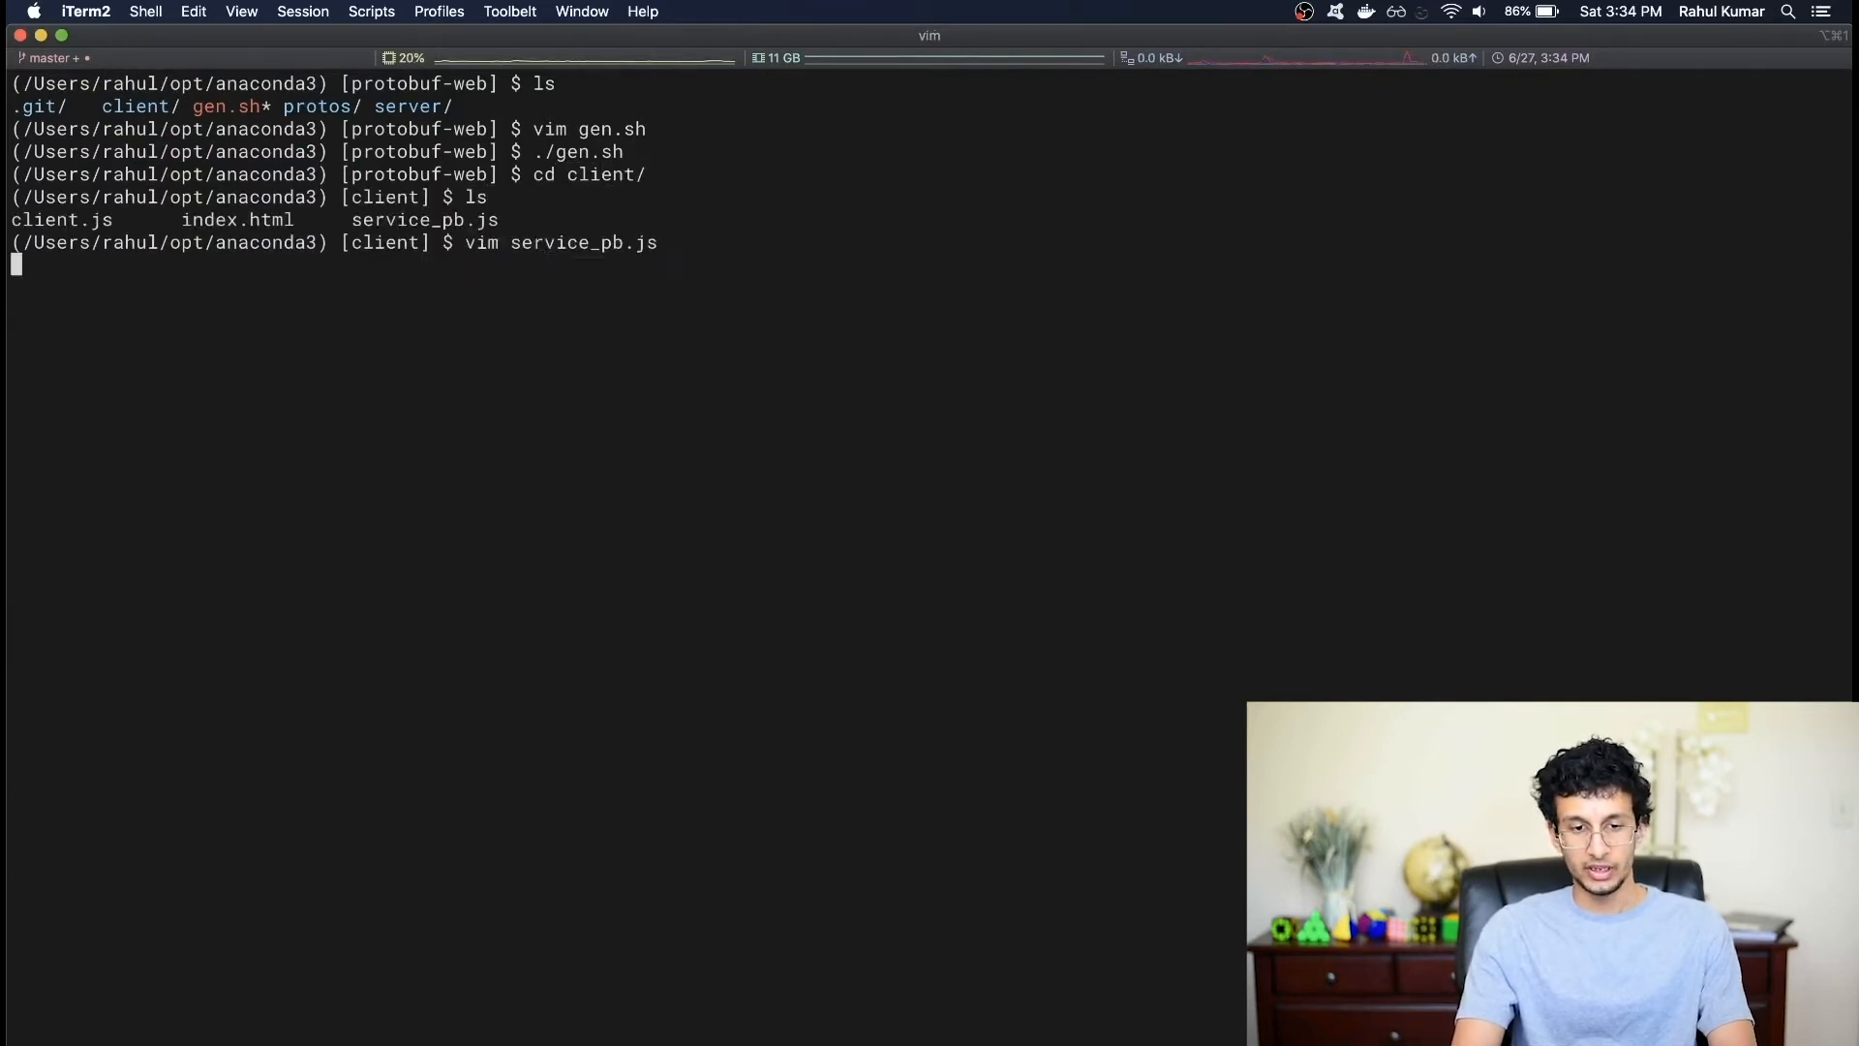
key("Return")
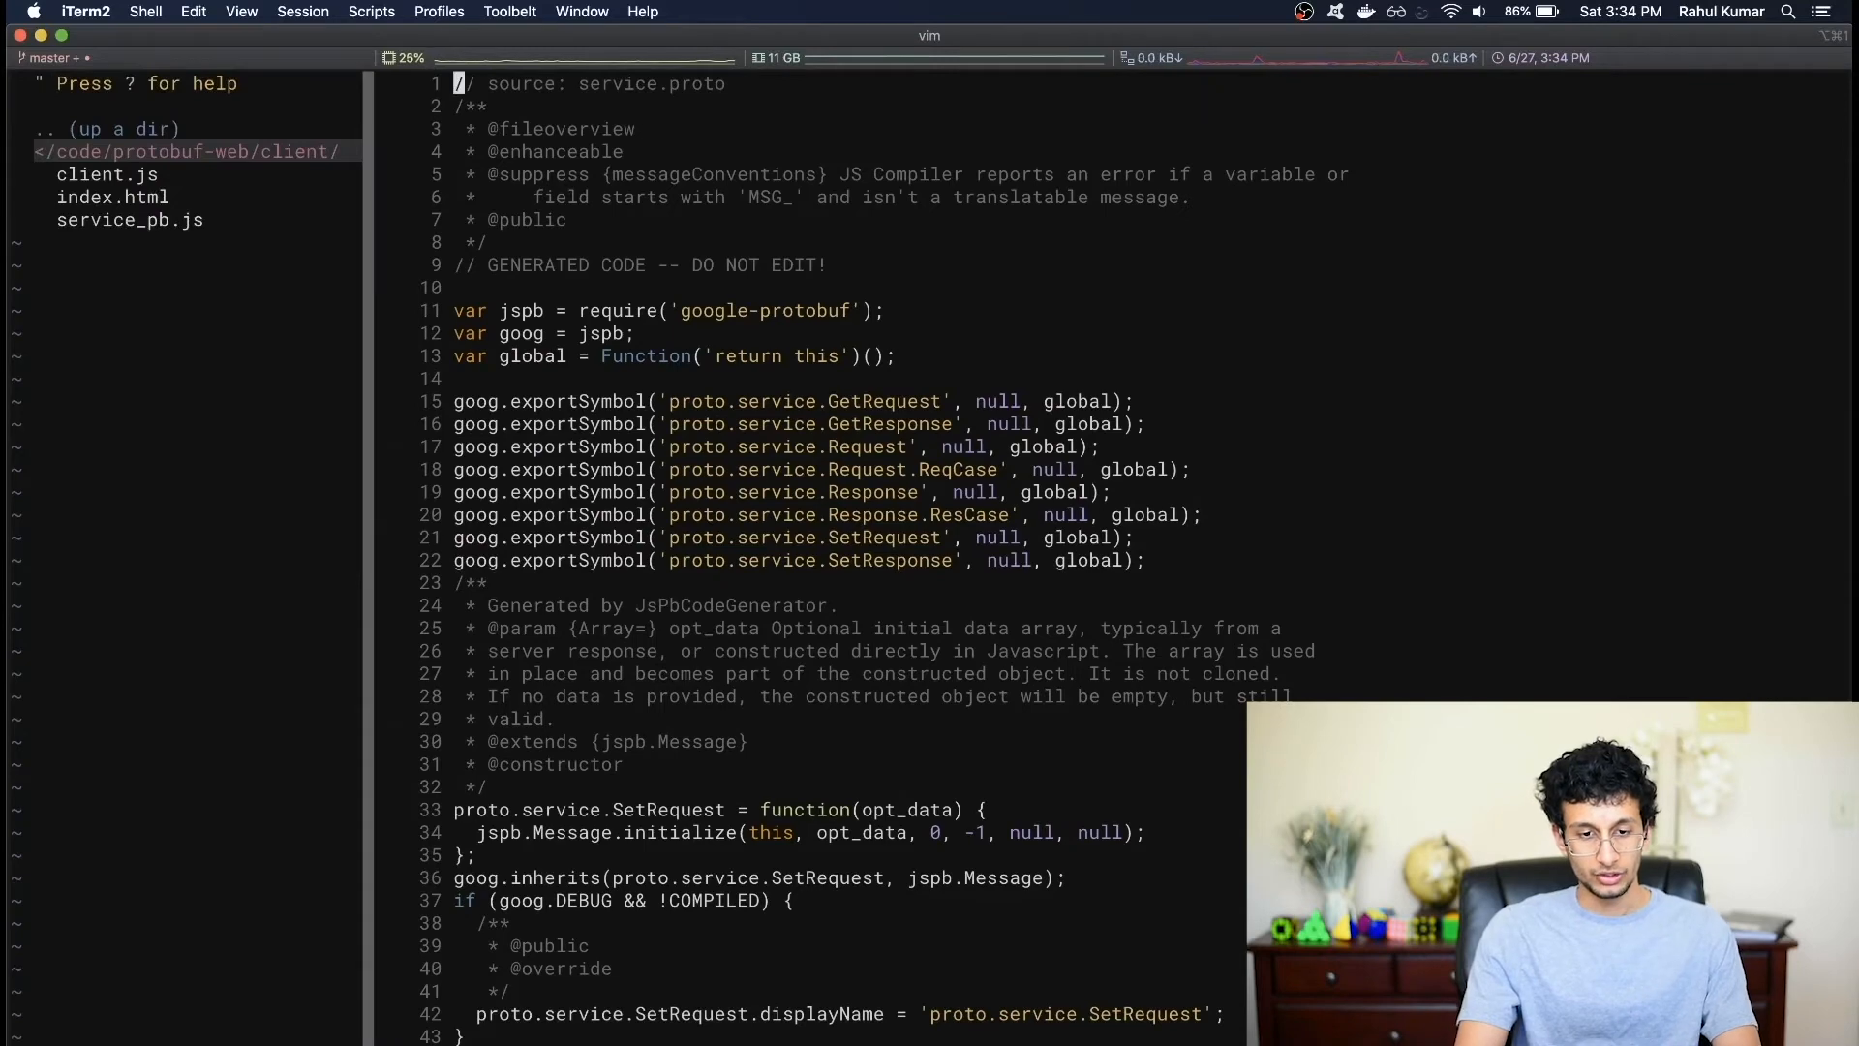
scroll("down", 3)
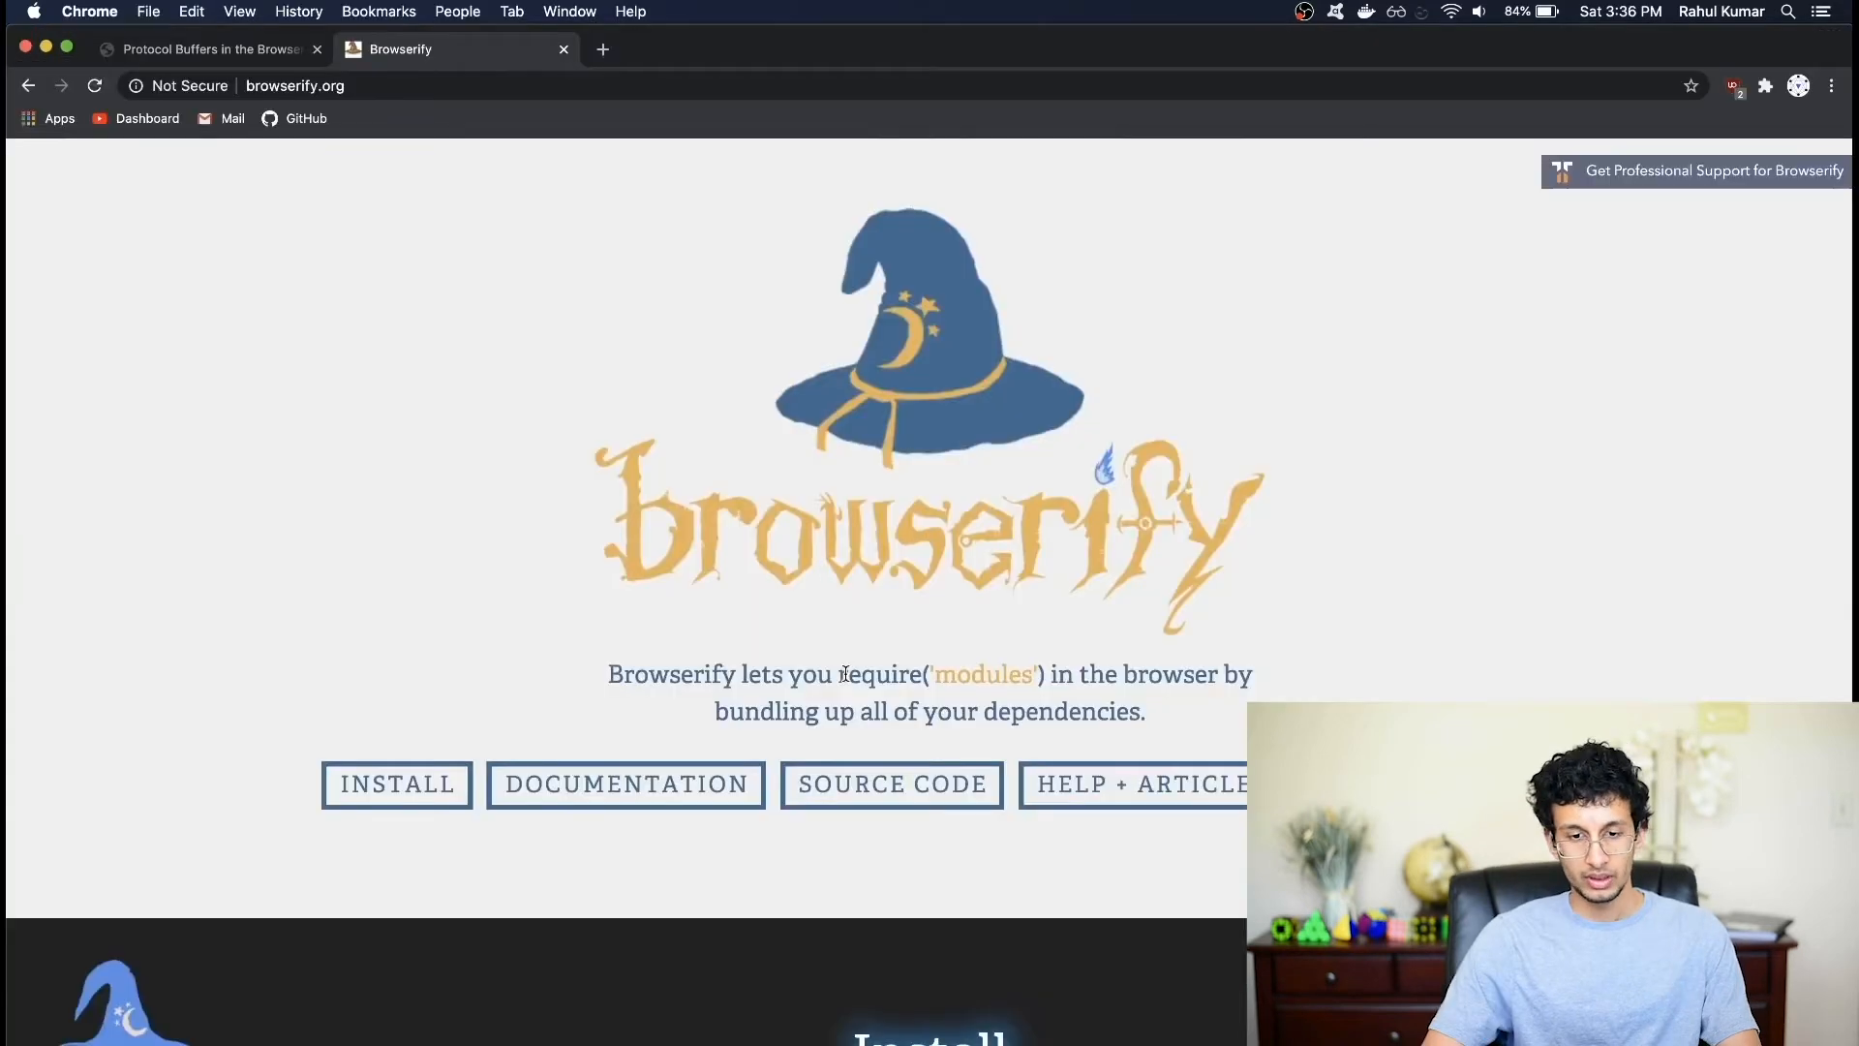
- Scroll browserify.org down to the Install and Hello World bundling sections
scroll("down", 3)
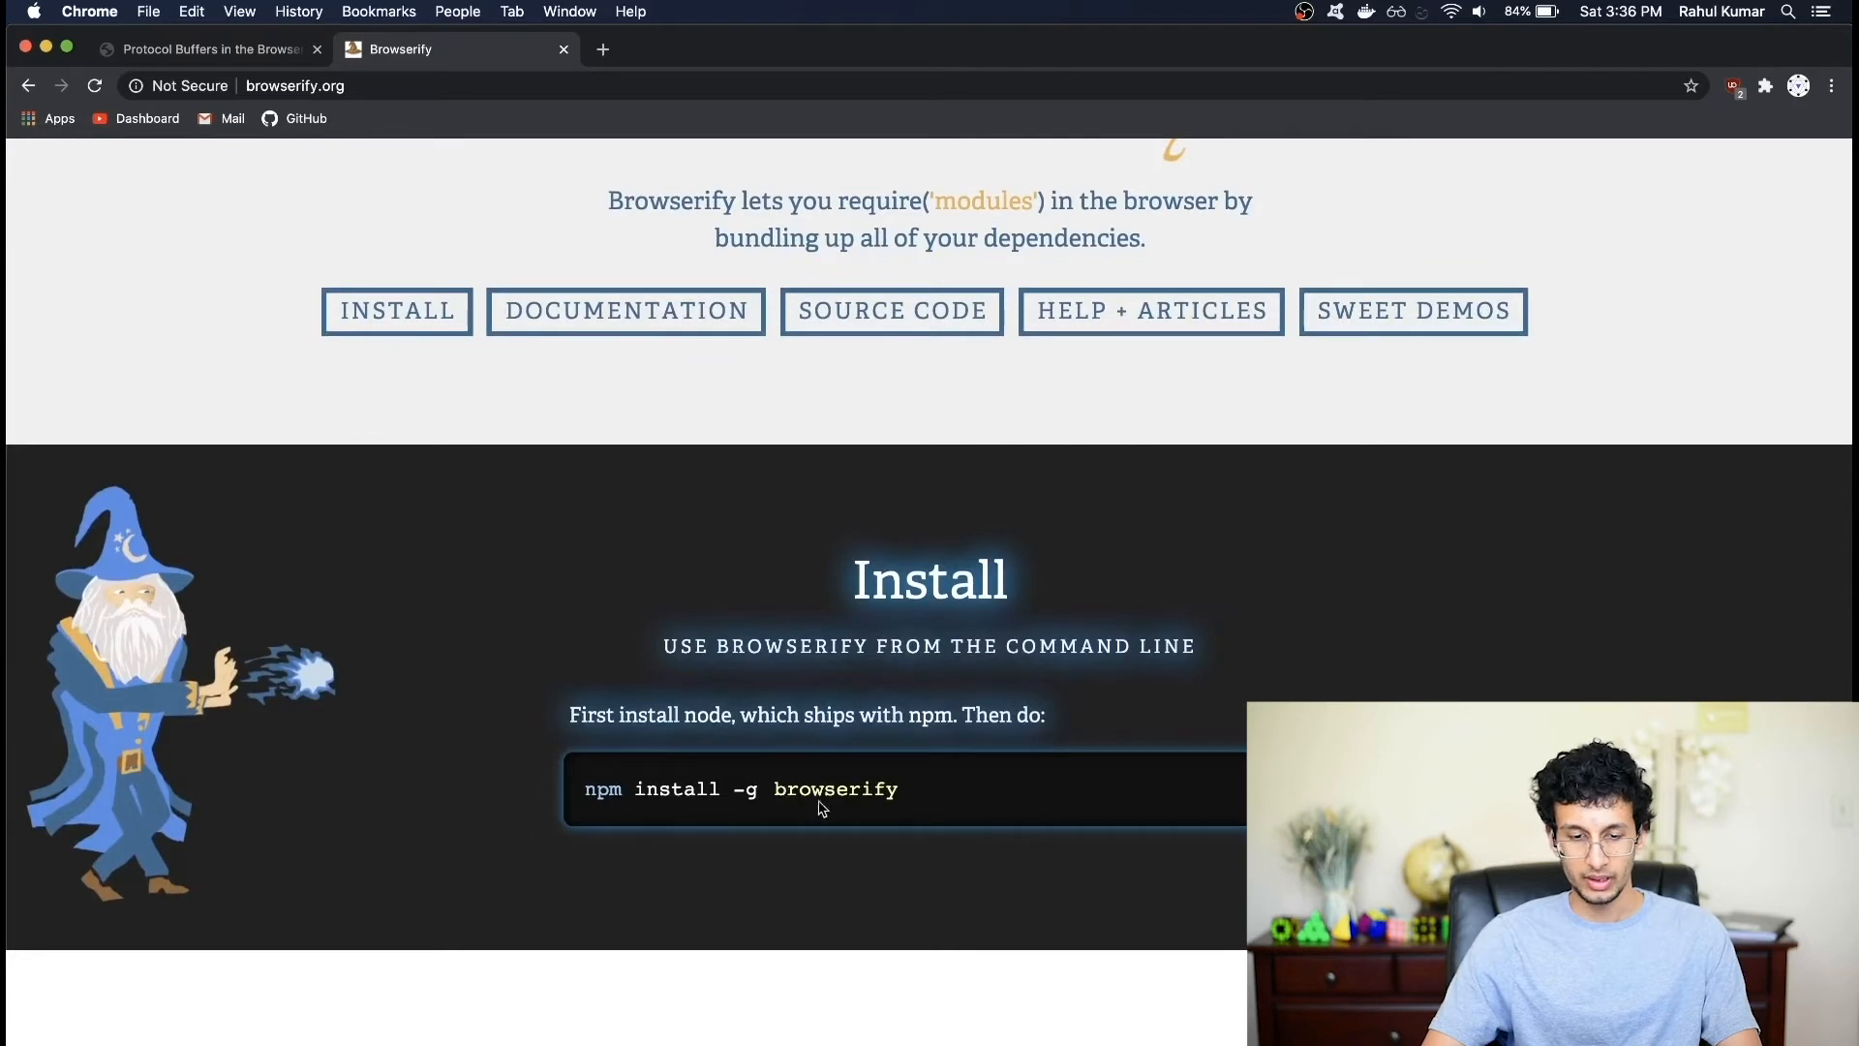
mouse_move(749, 794)
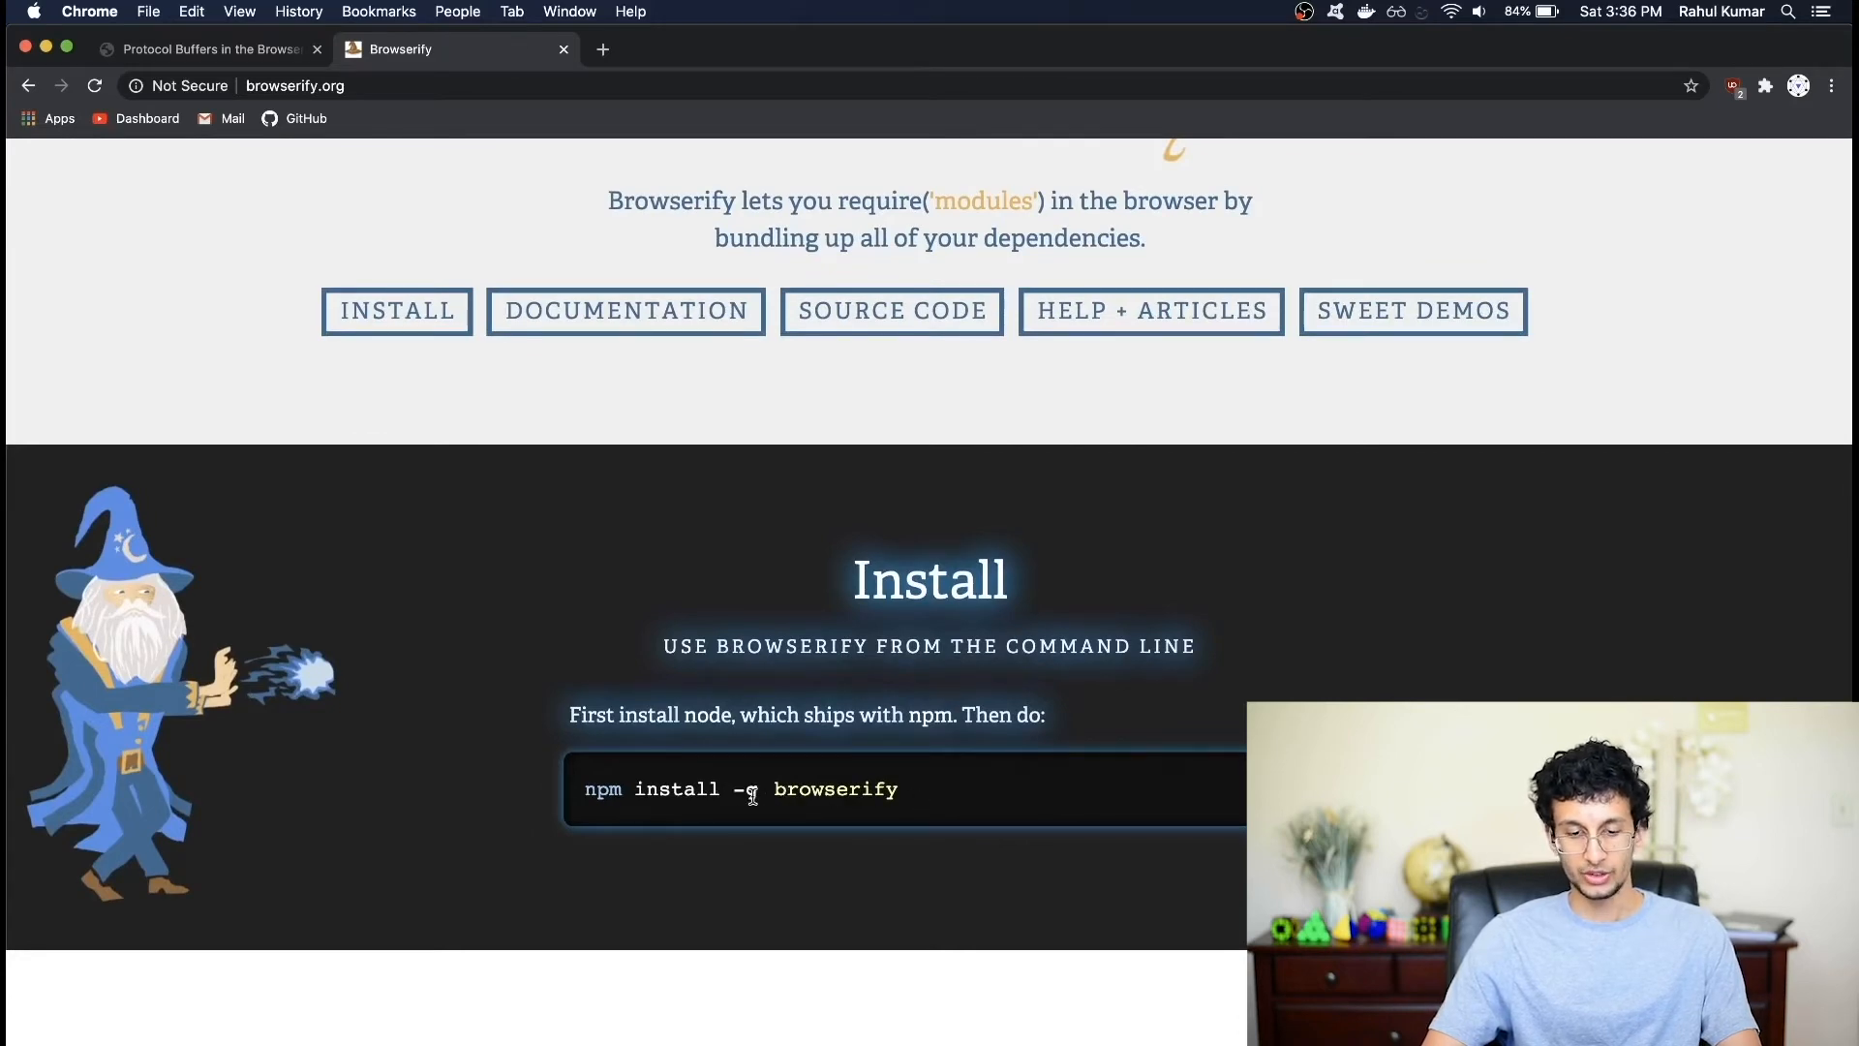
scroll("down", 3)
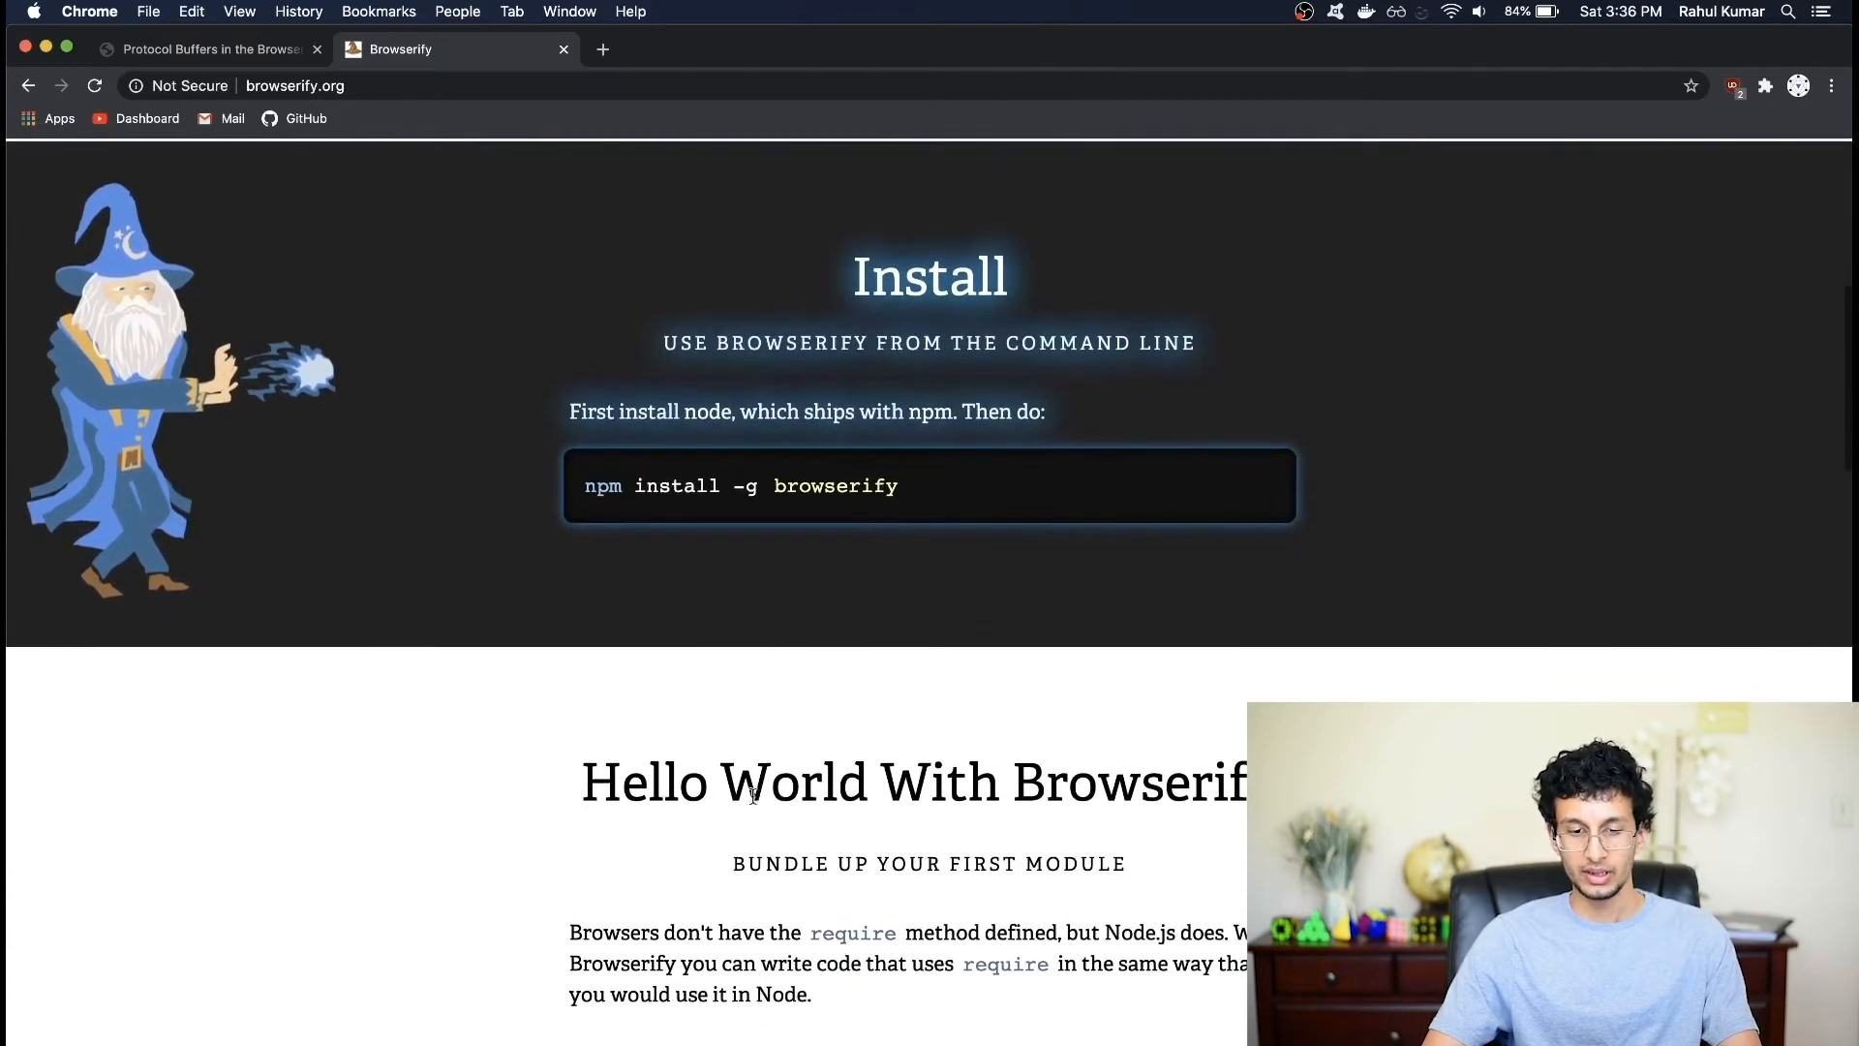
scroll("down", 3)
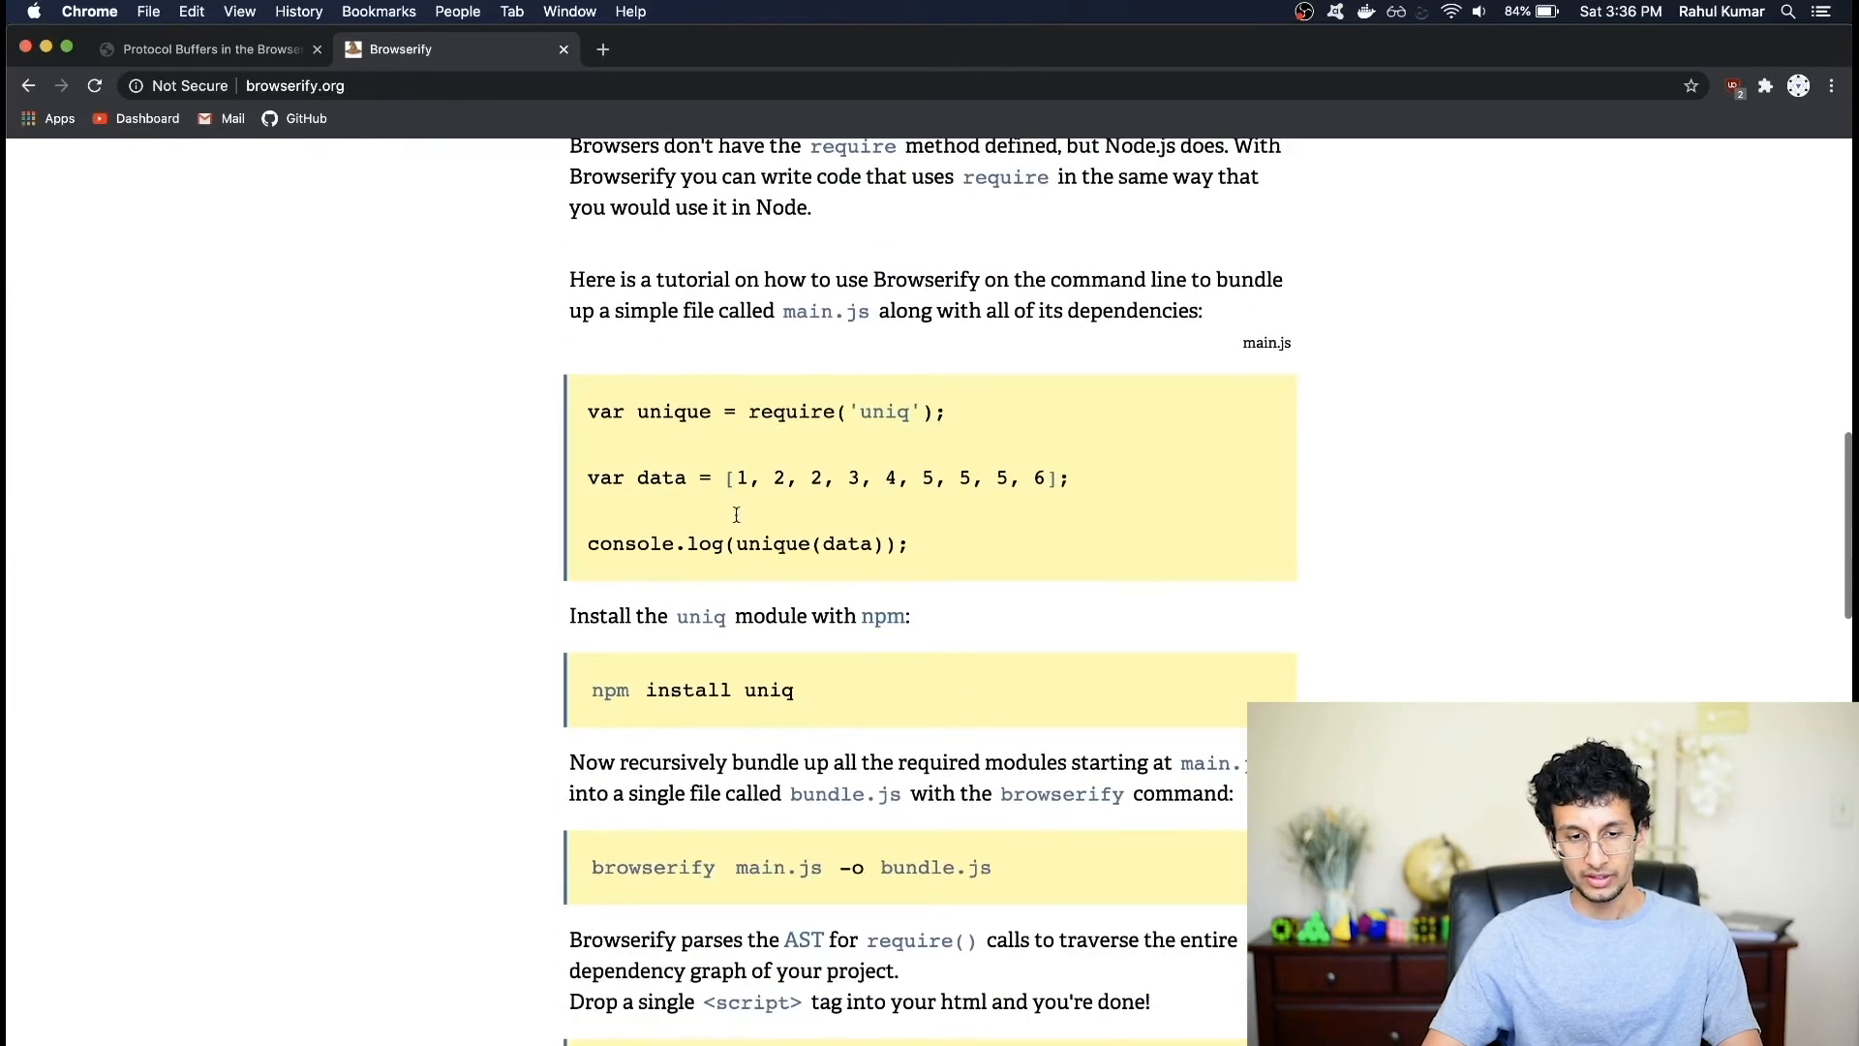
scroll("down", 3)
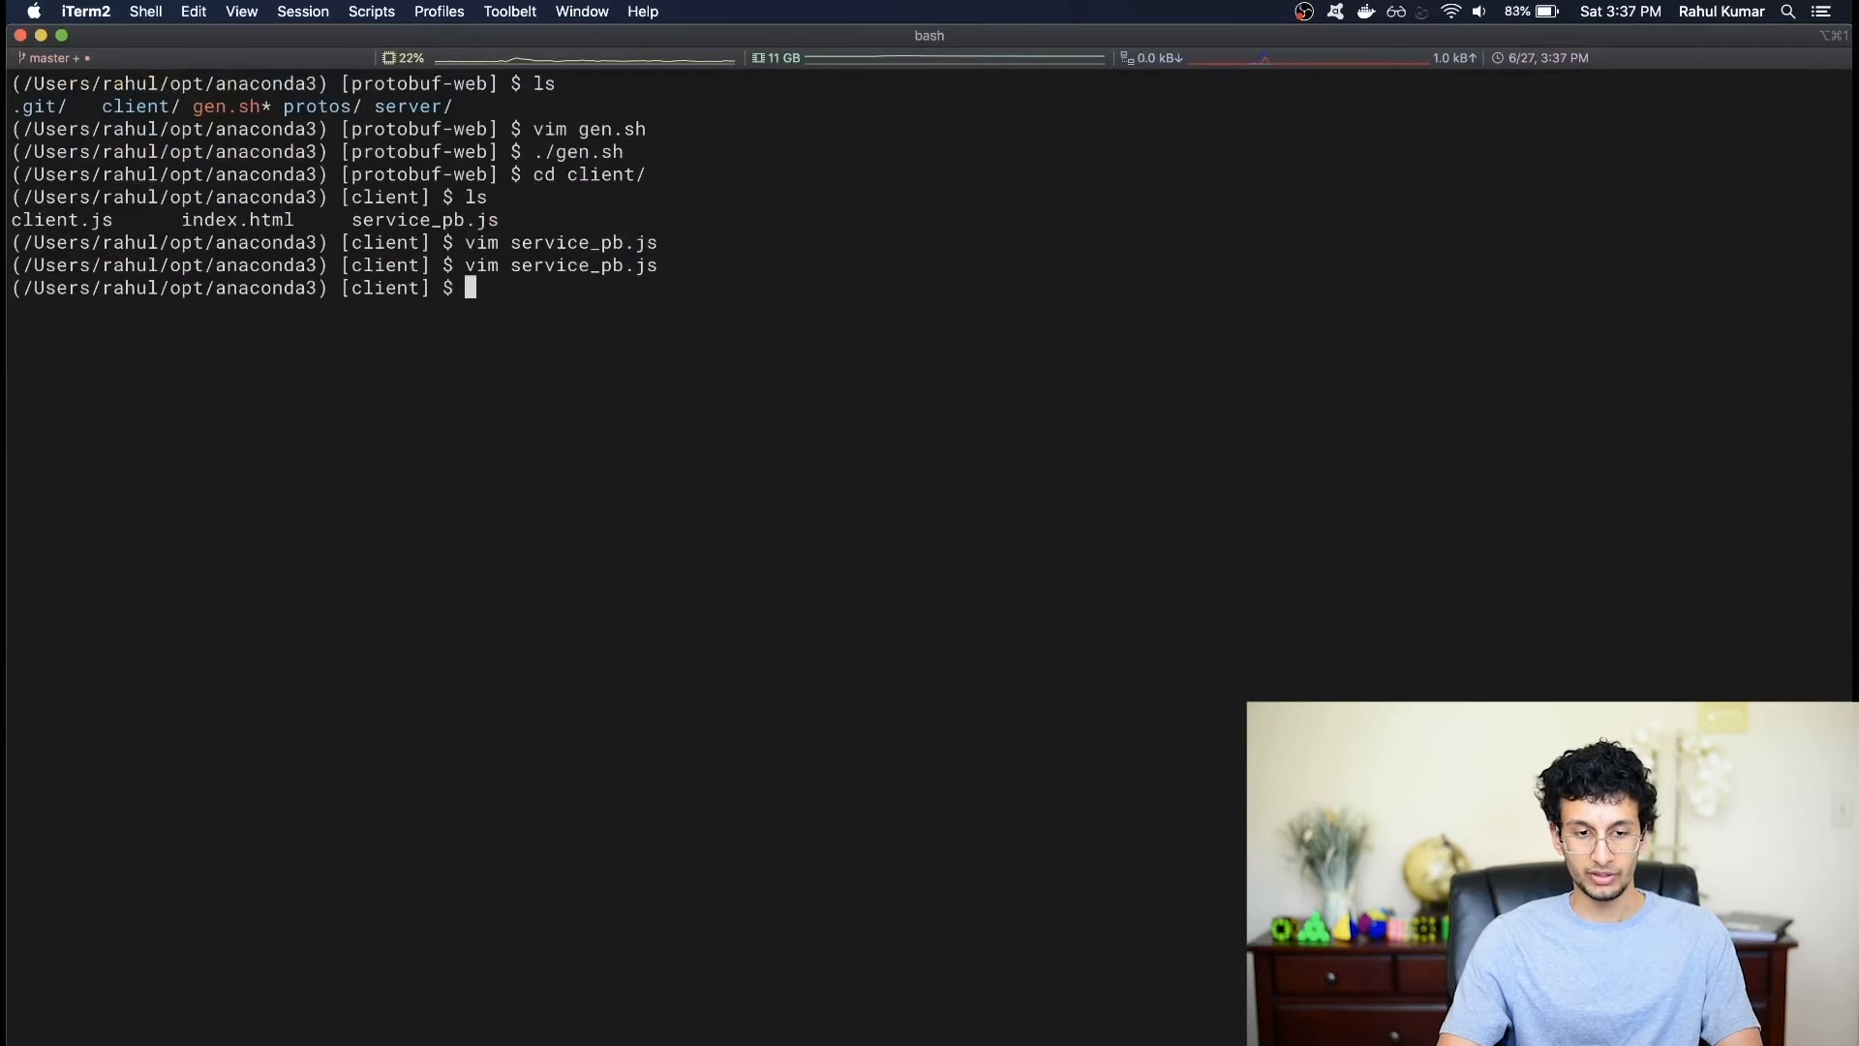
- Run npm init accepting defaults, then install google-protobuf for the client
type("npm init")
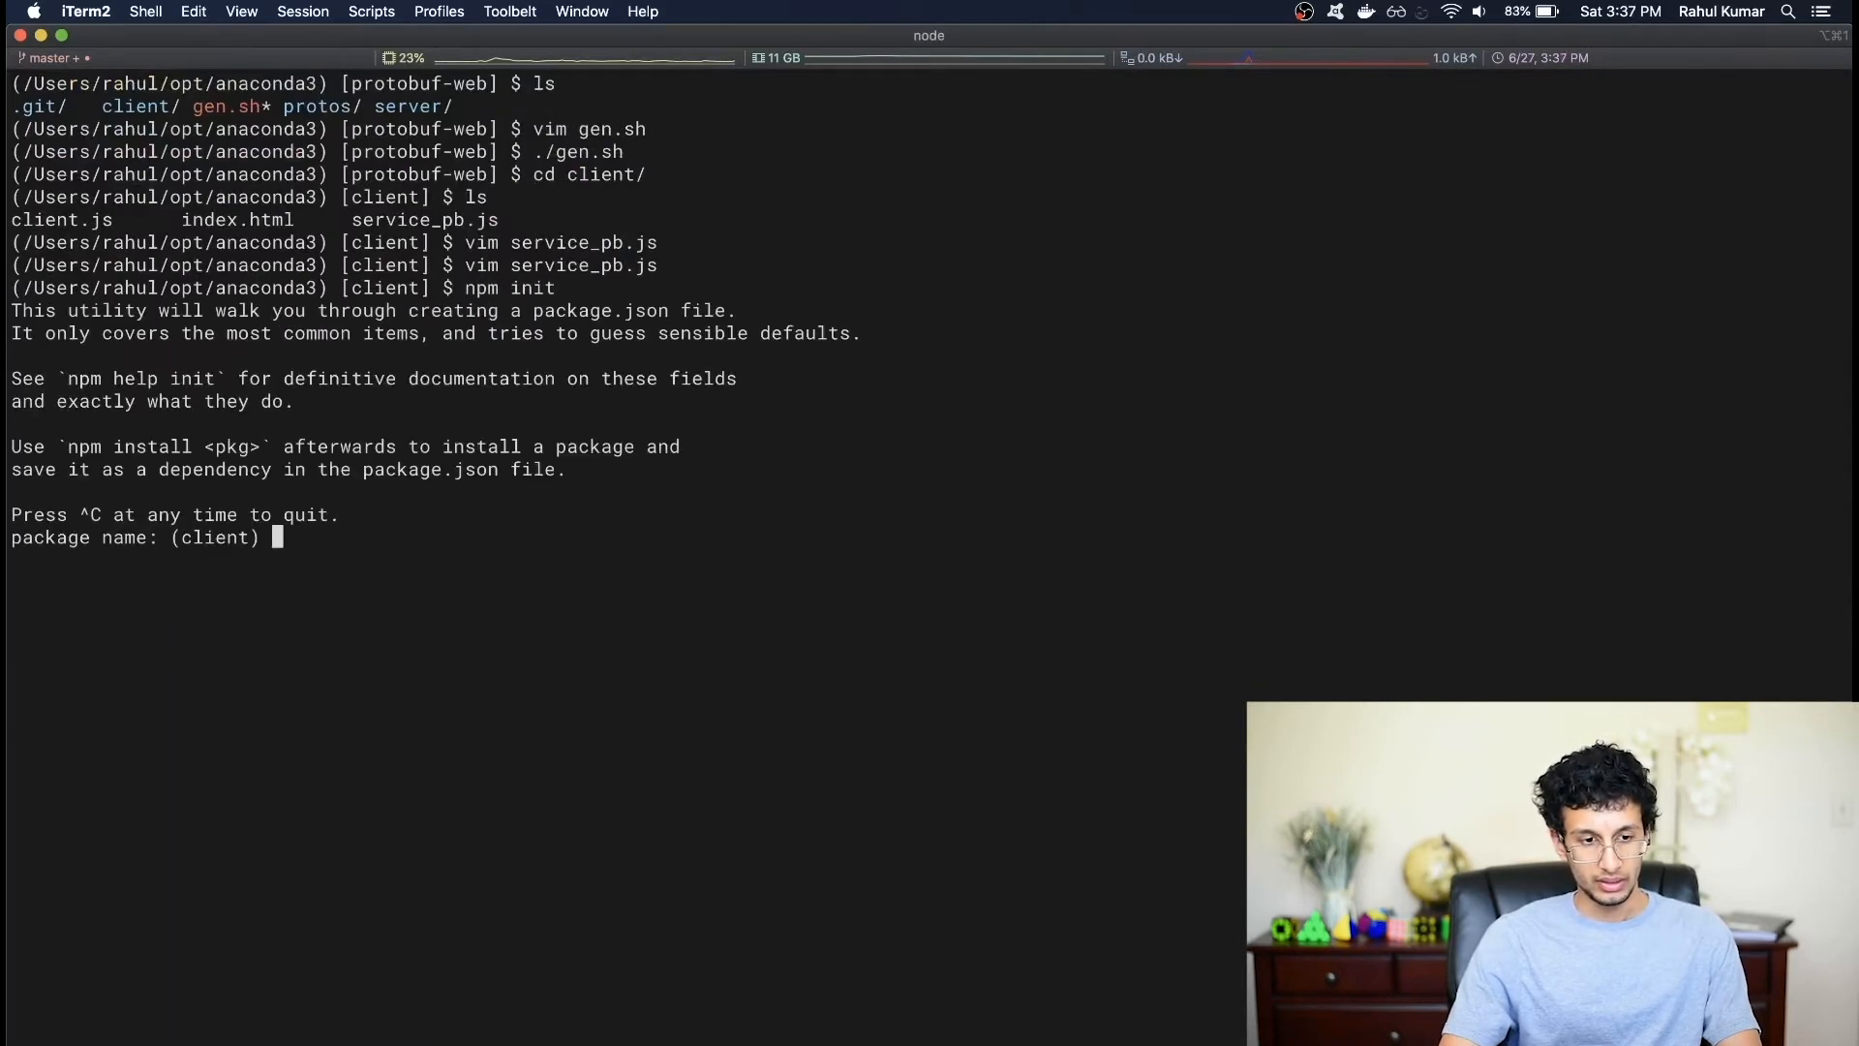
key("Return")
type("npm install google-protobuf")
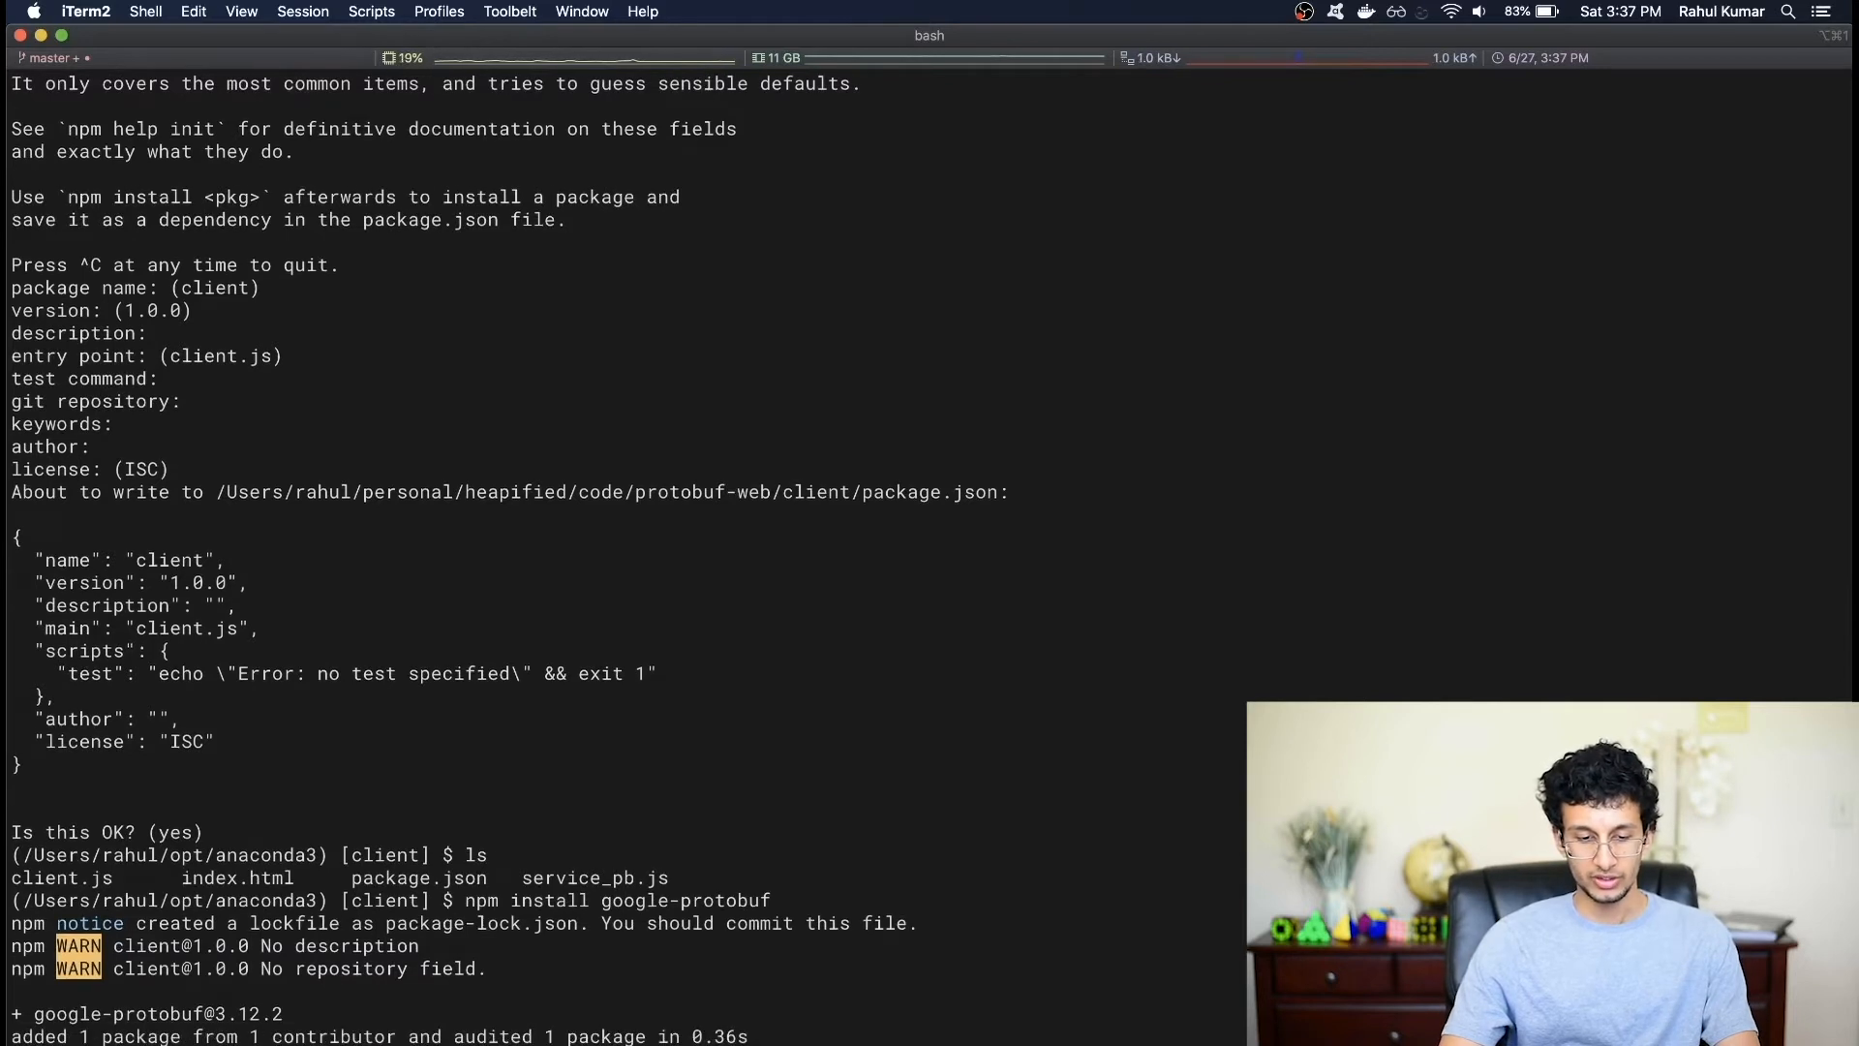
scroll("down", 3)
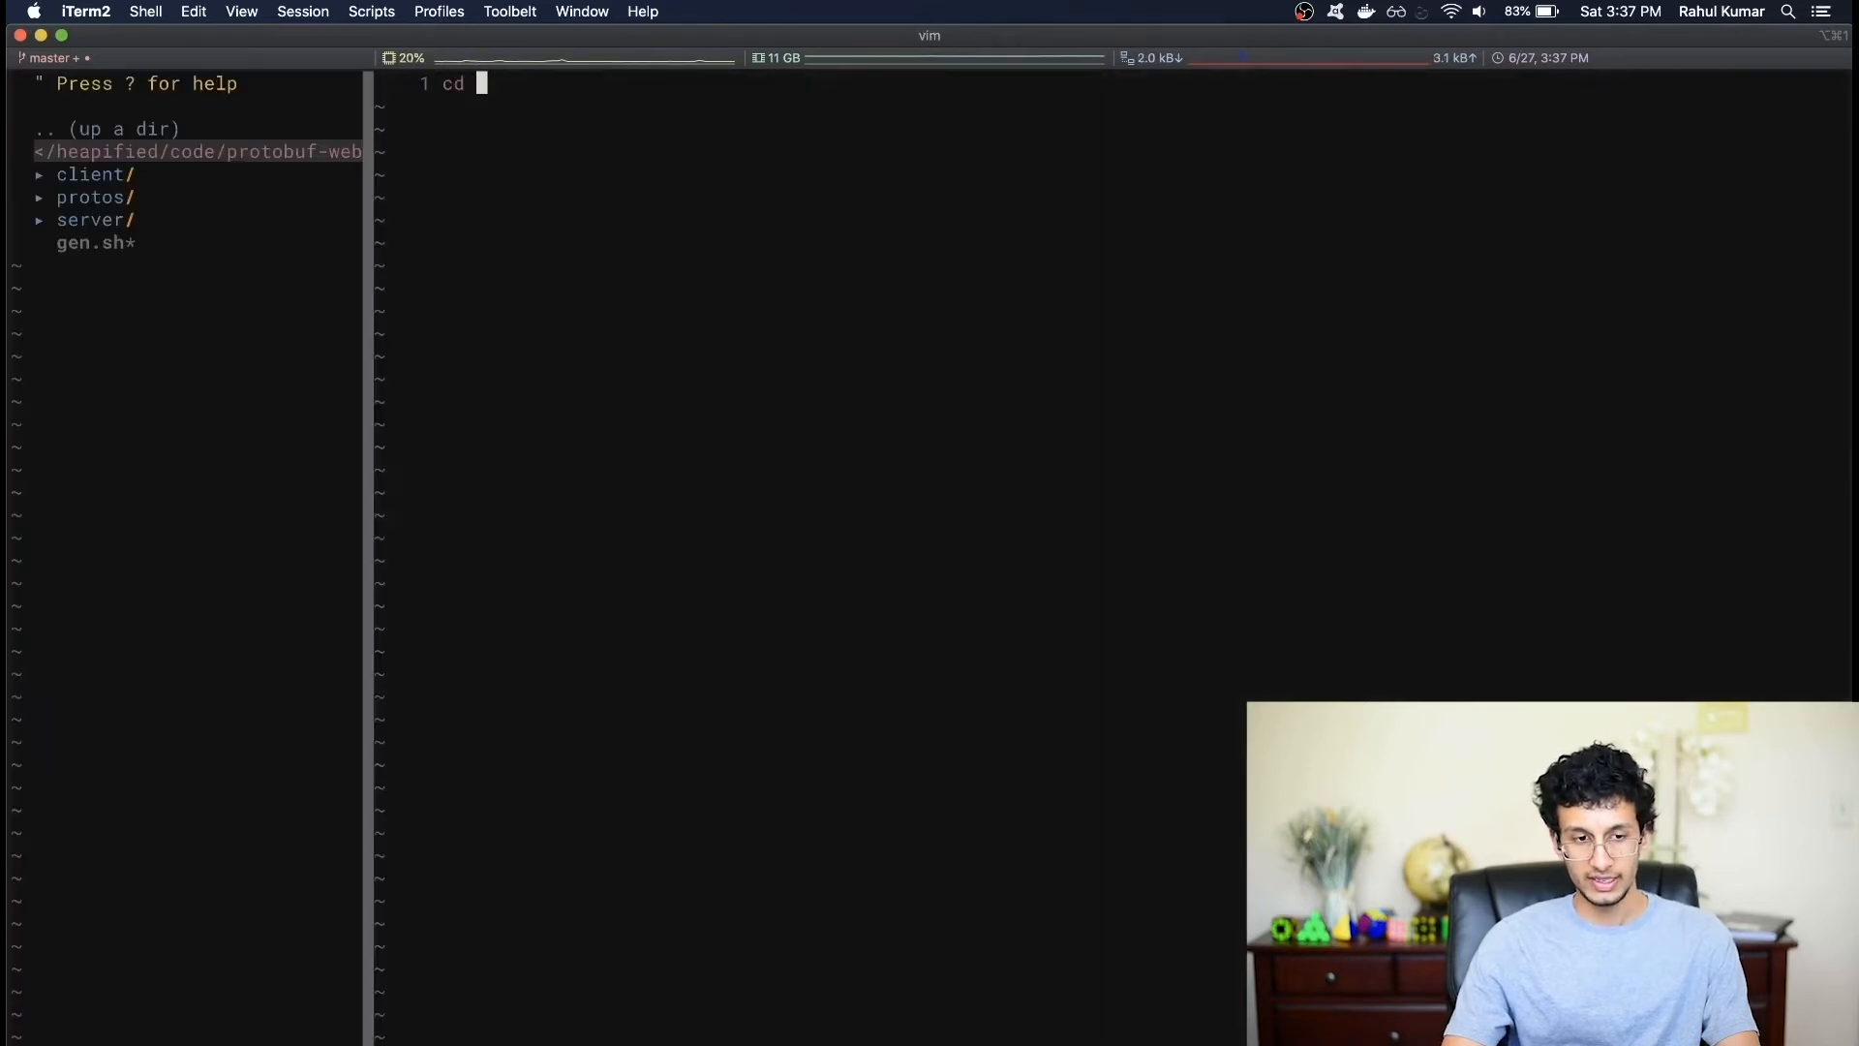
- Write bundle.sh: cd client && browserify -o bundle.js client.js service_pb.js
type("client")
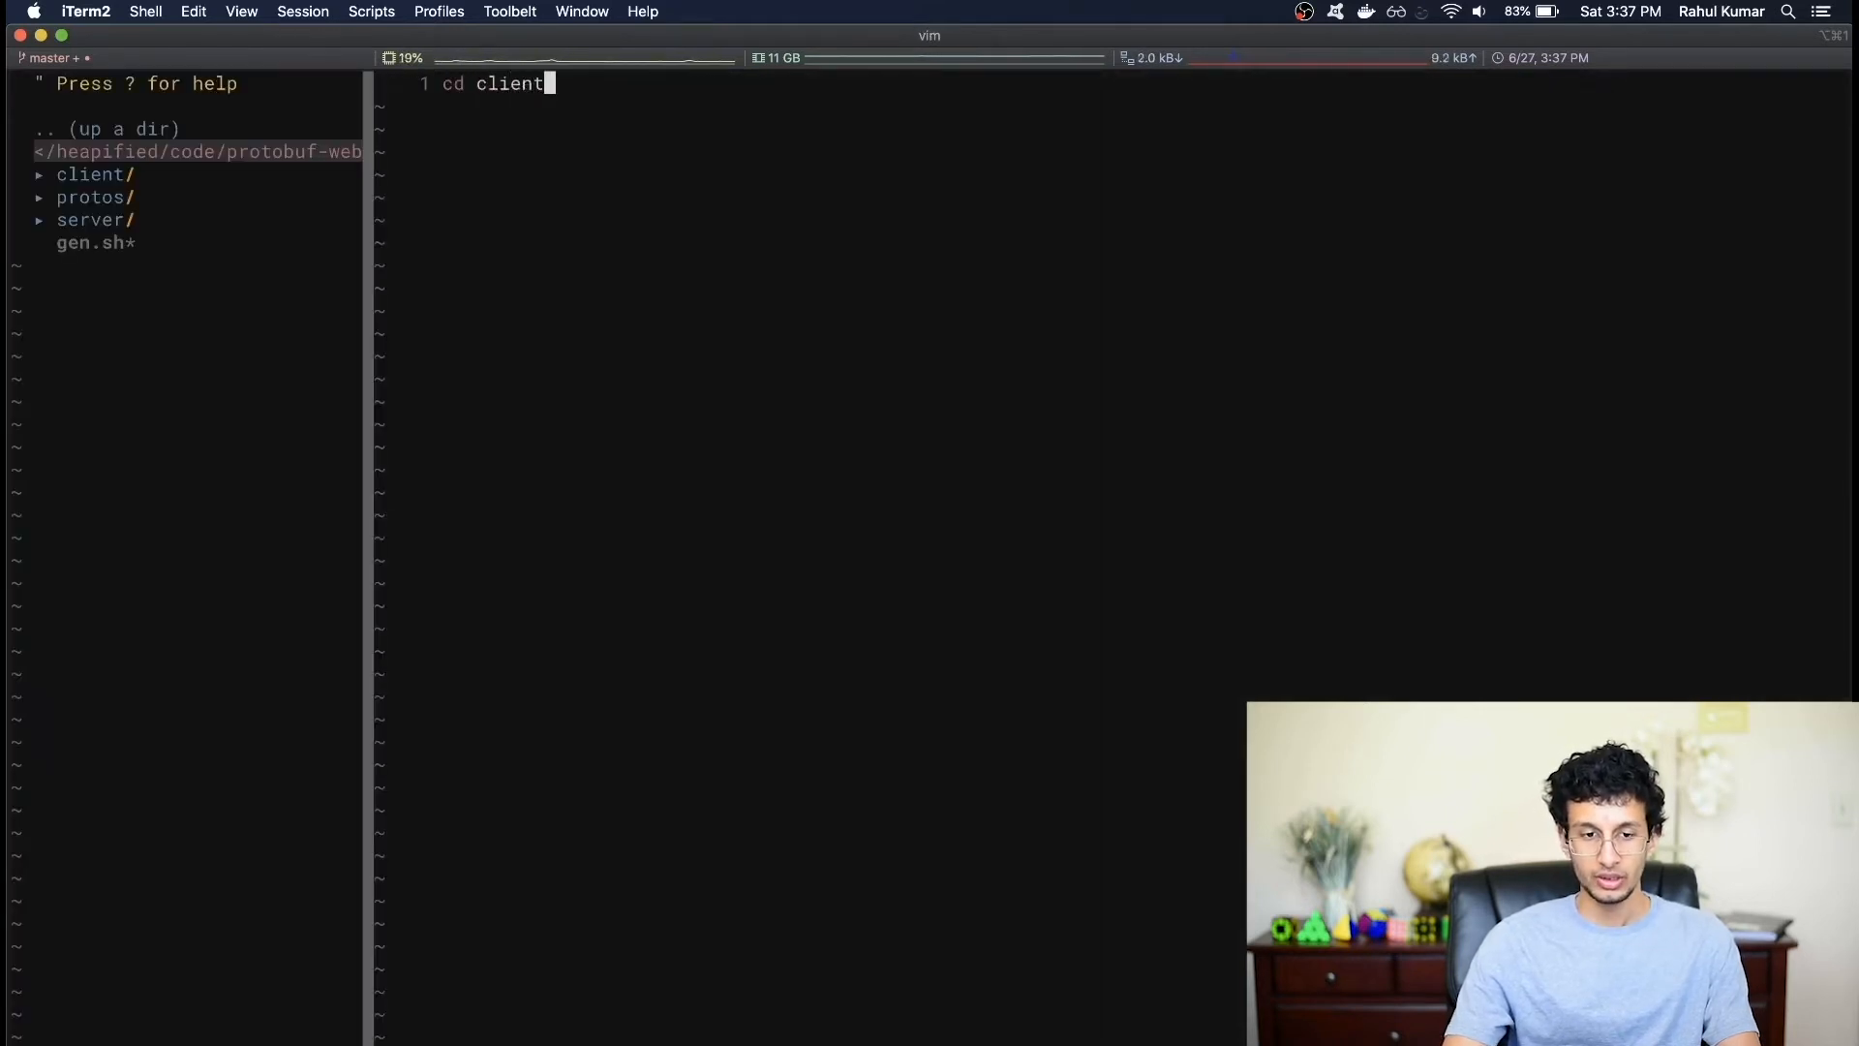
type("&& bro")
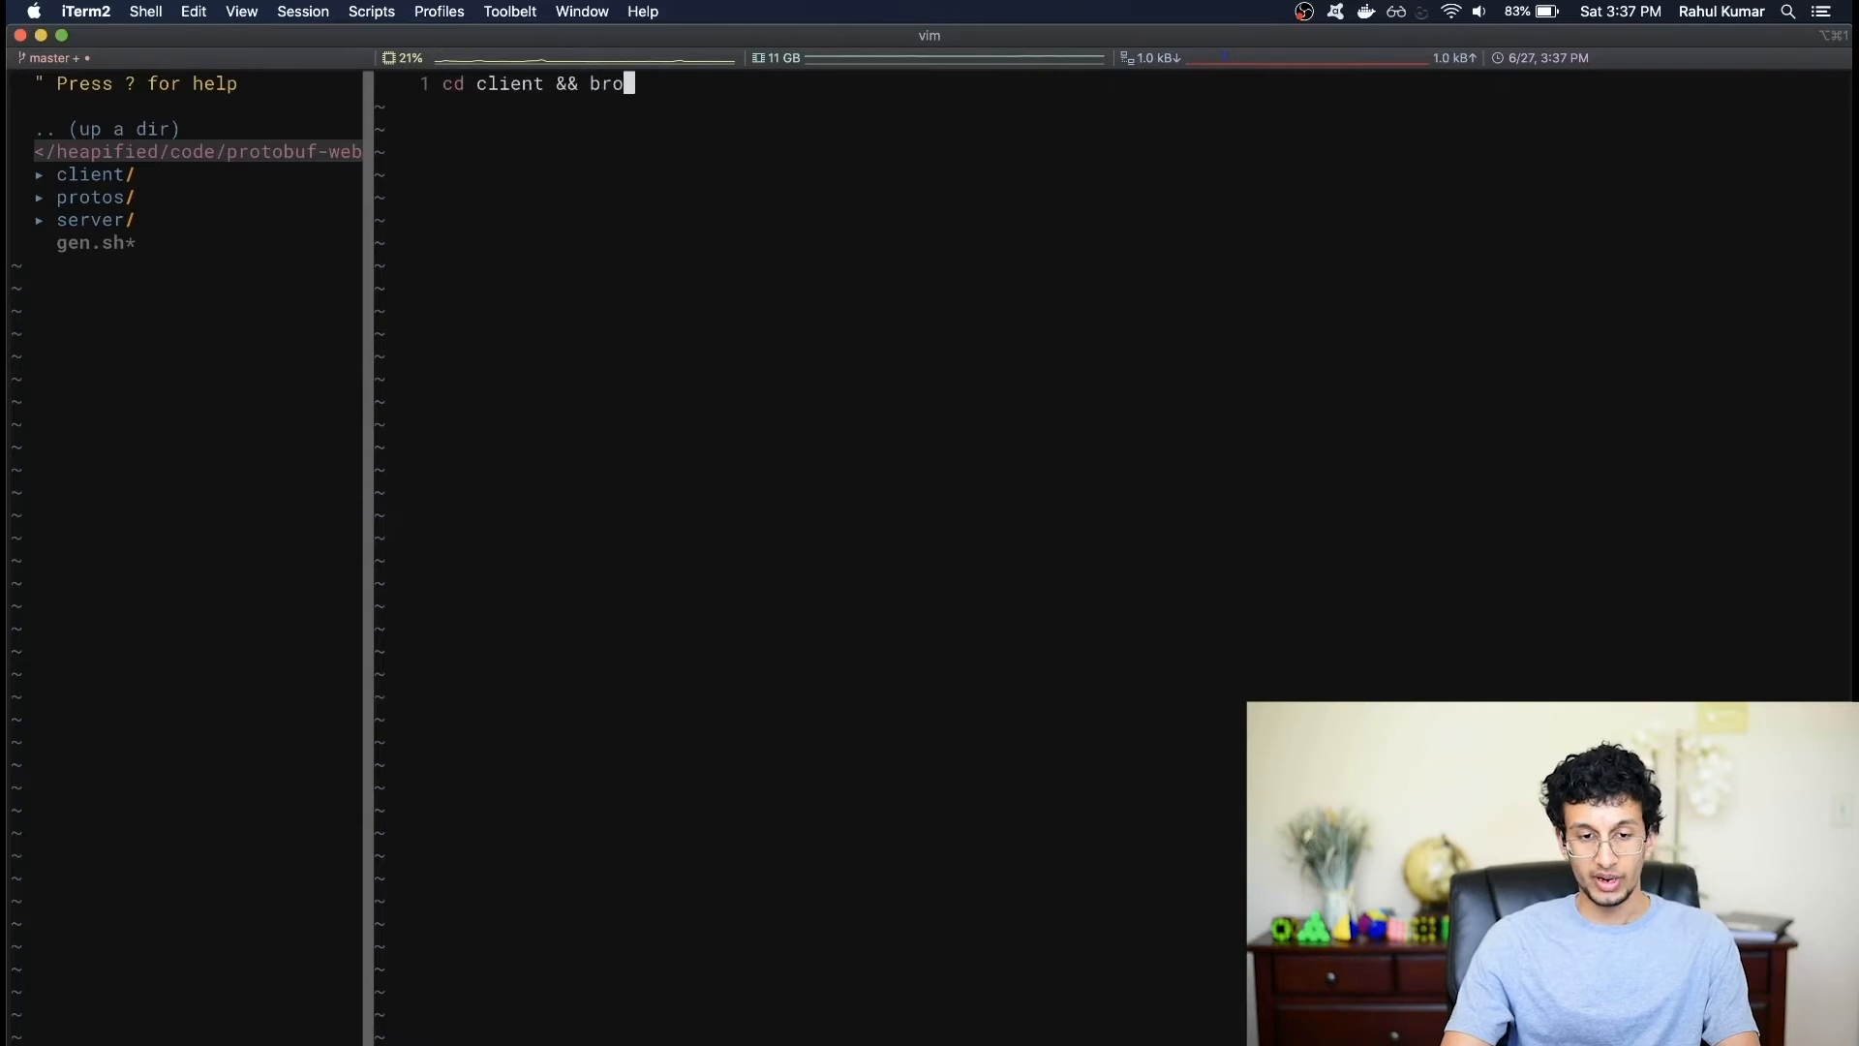
type("seri")
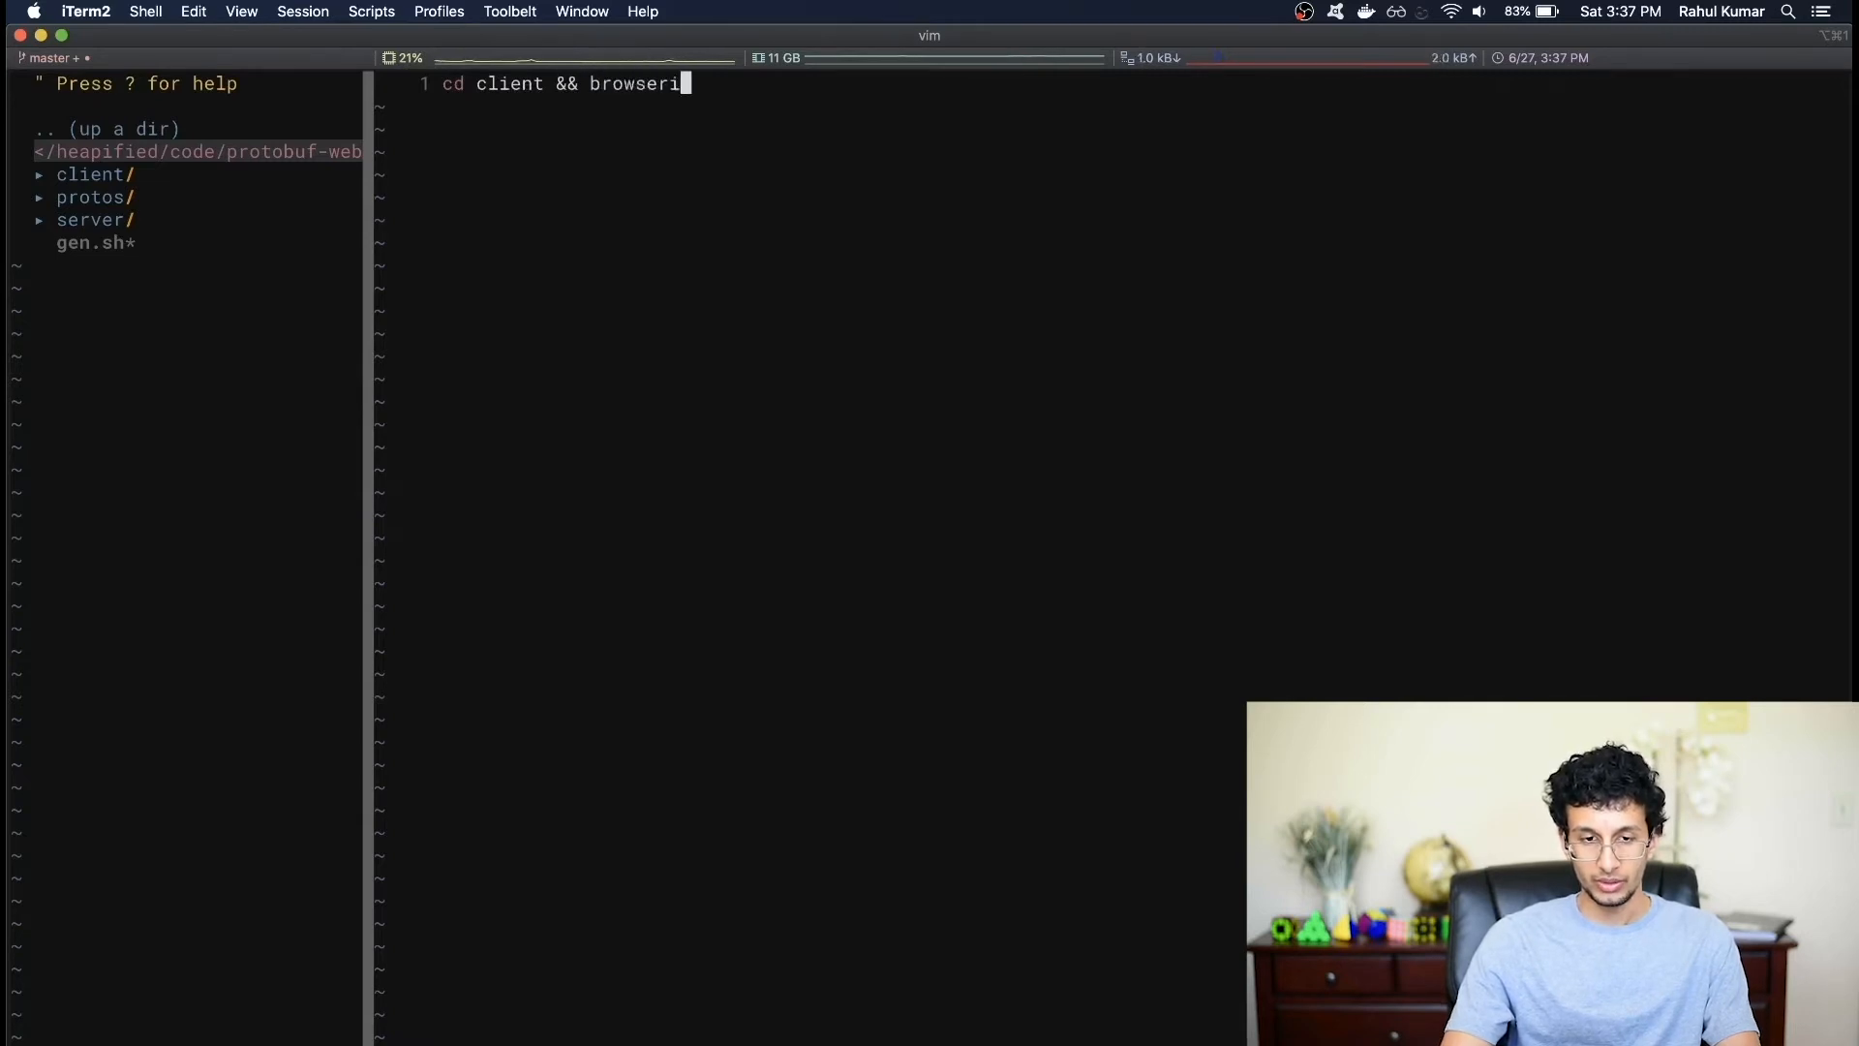
type("fy -o b")
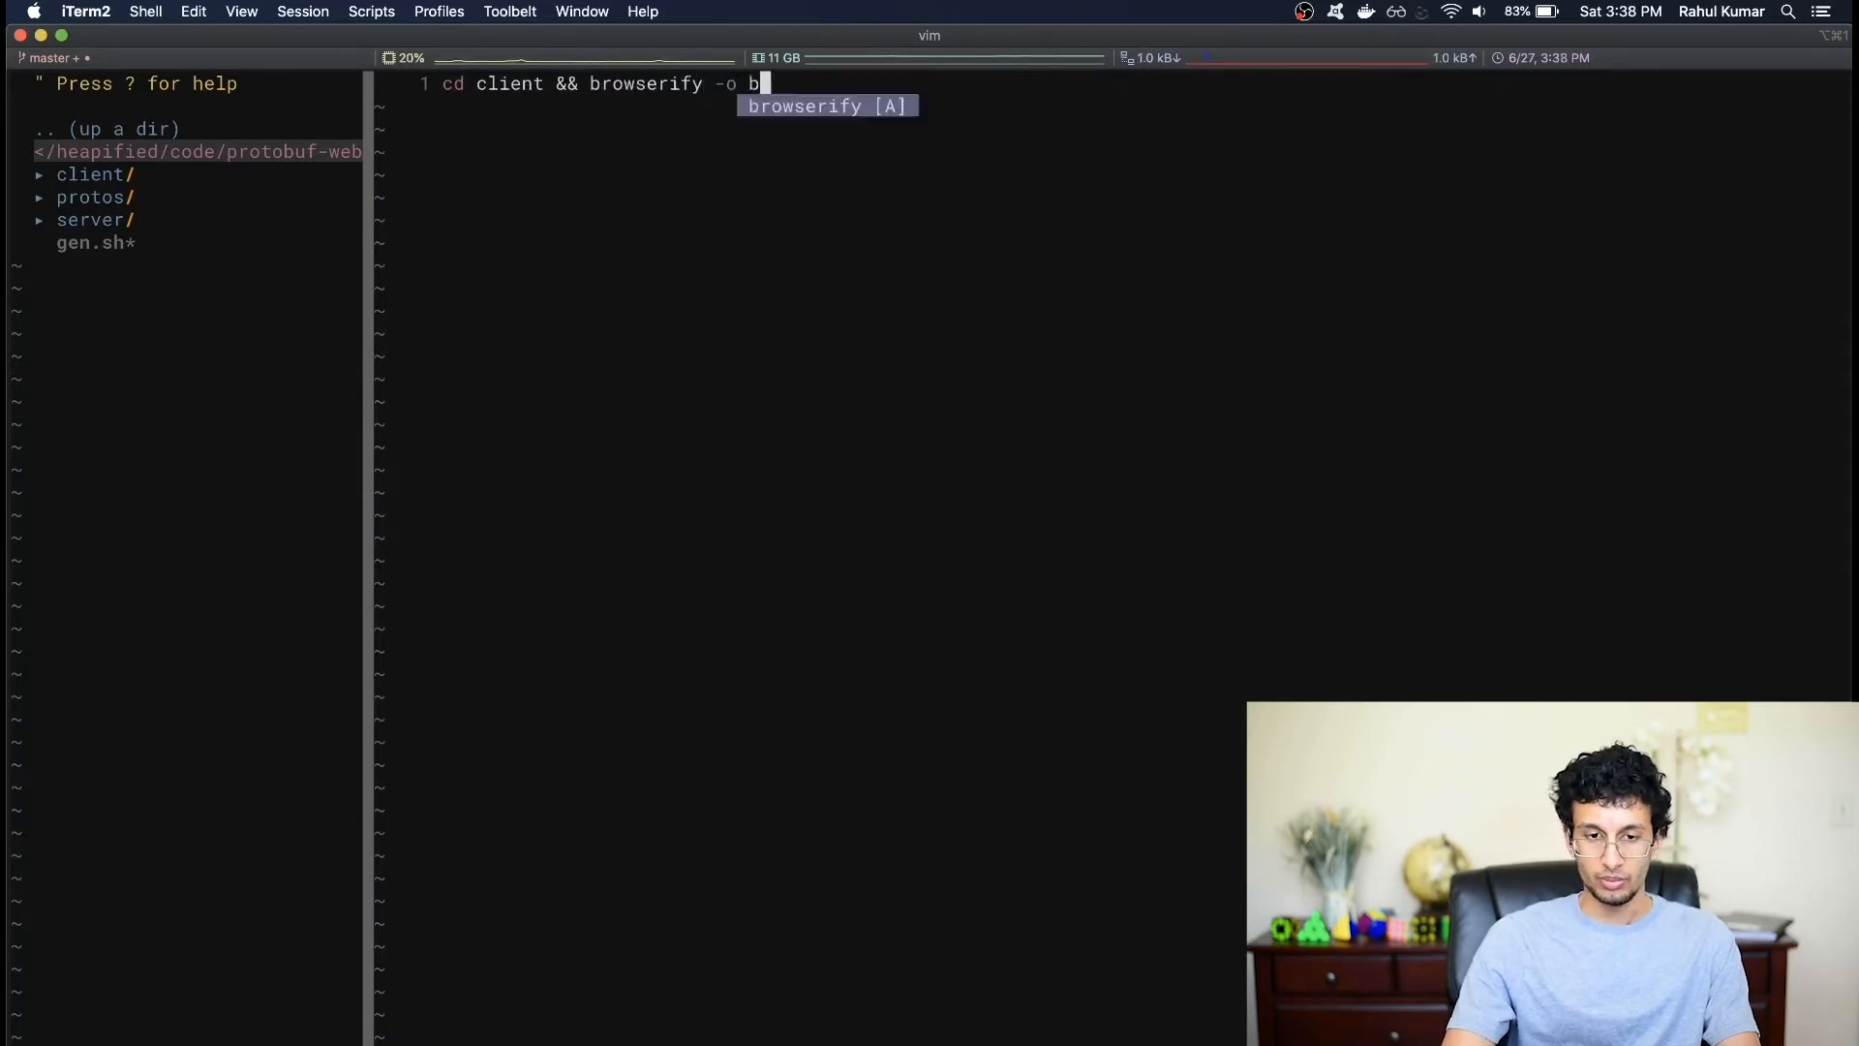
type("undle.js")
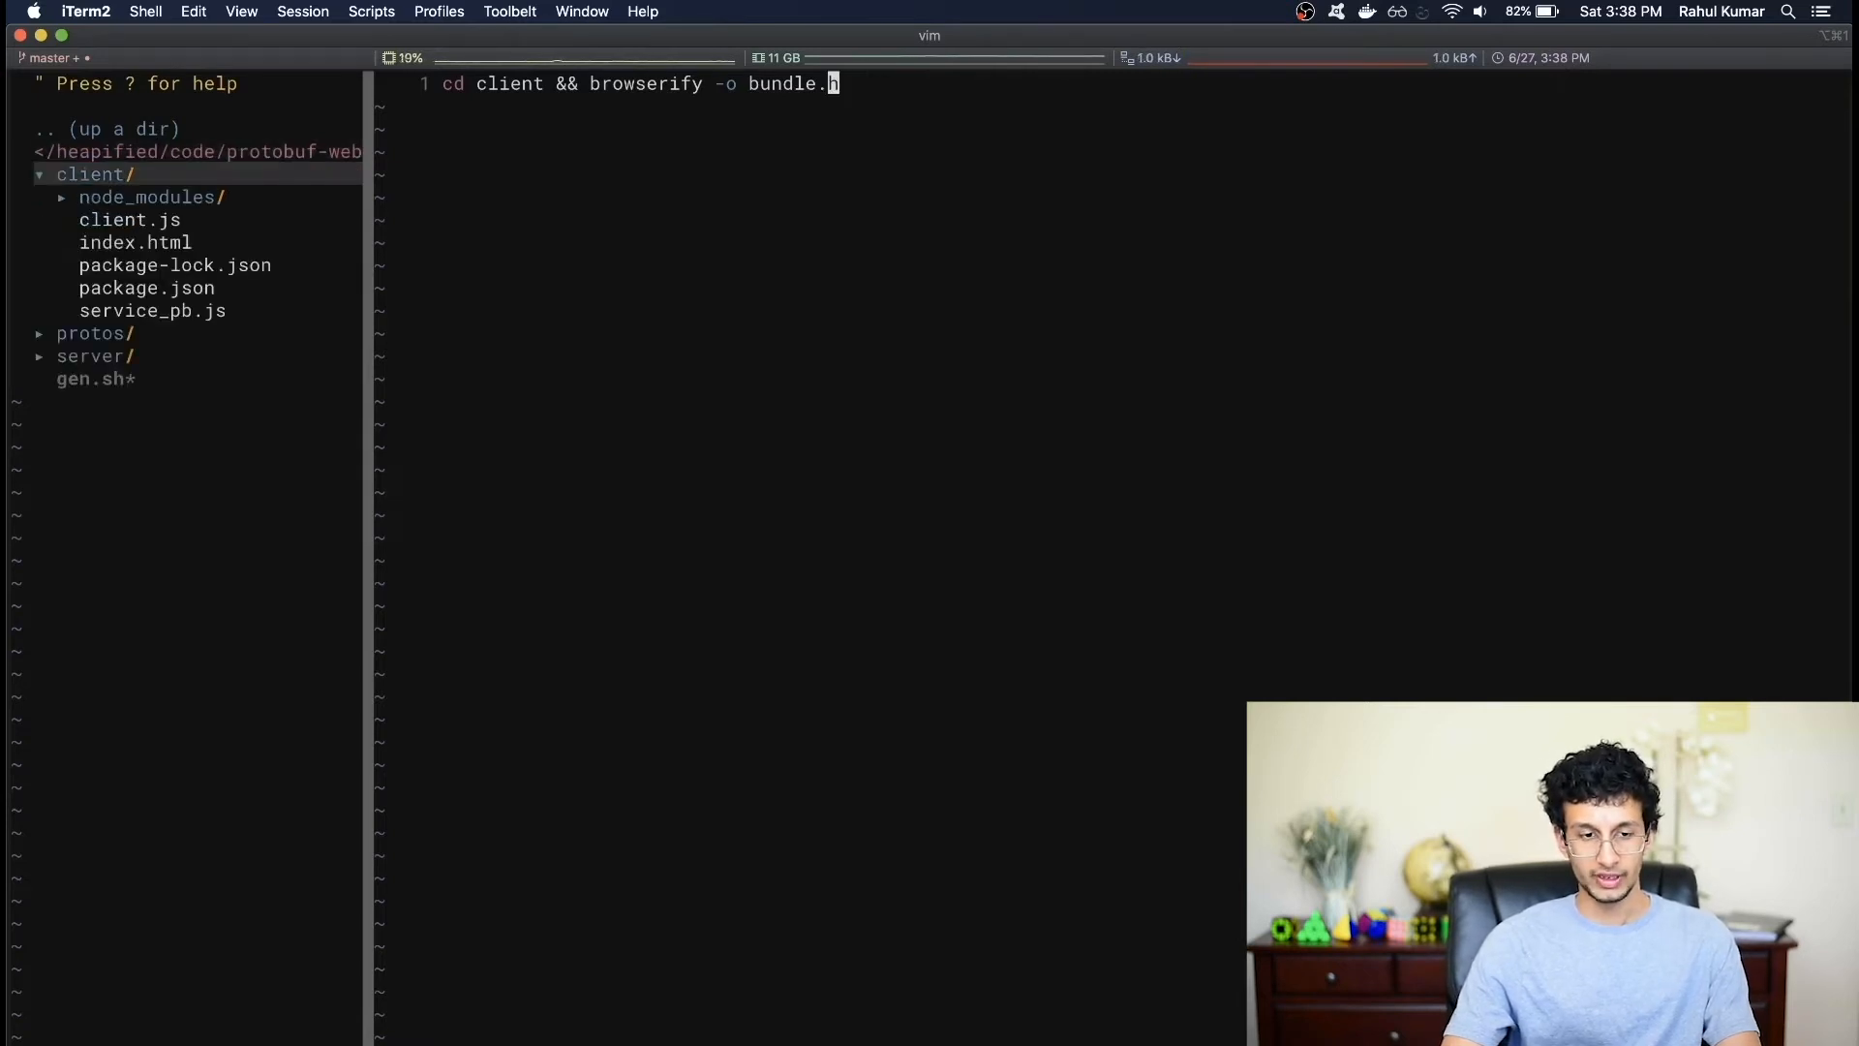
type("clien")
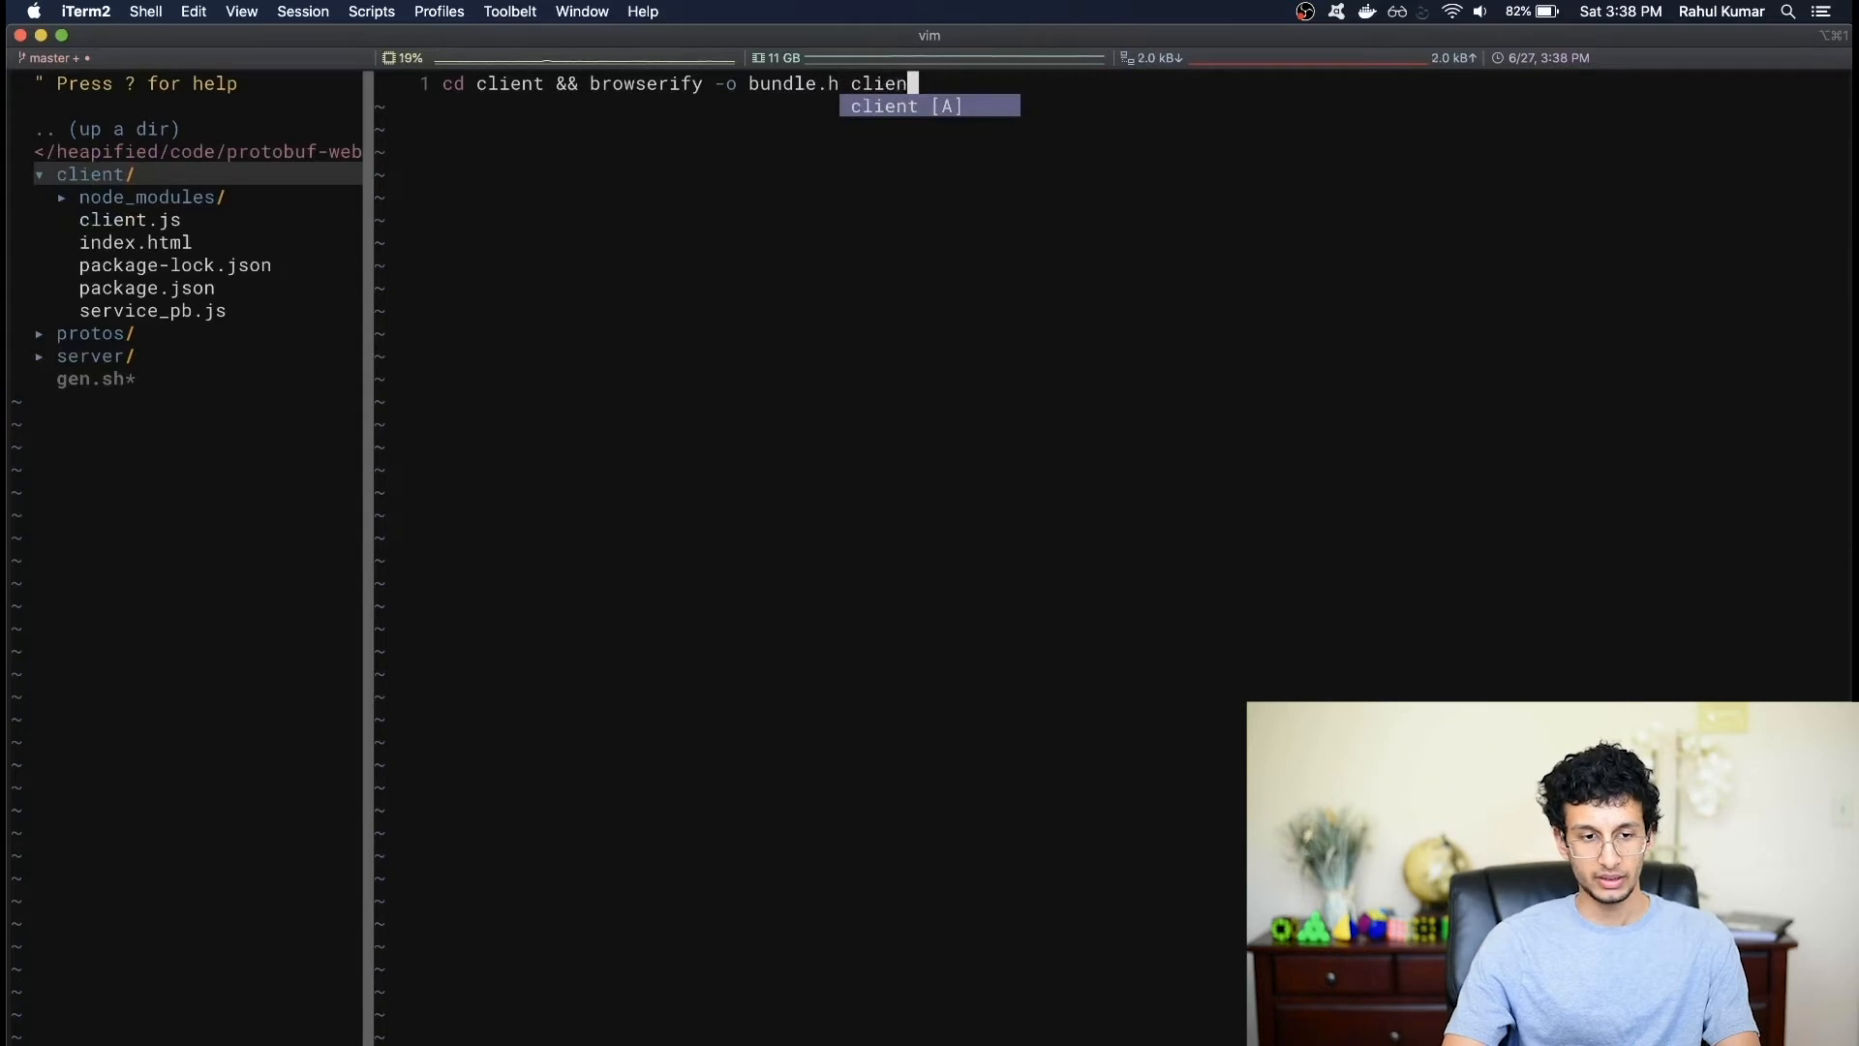
type(".js serice")
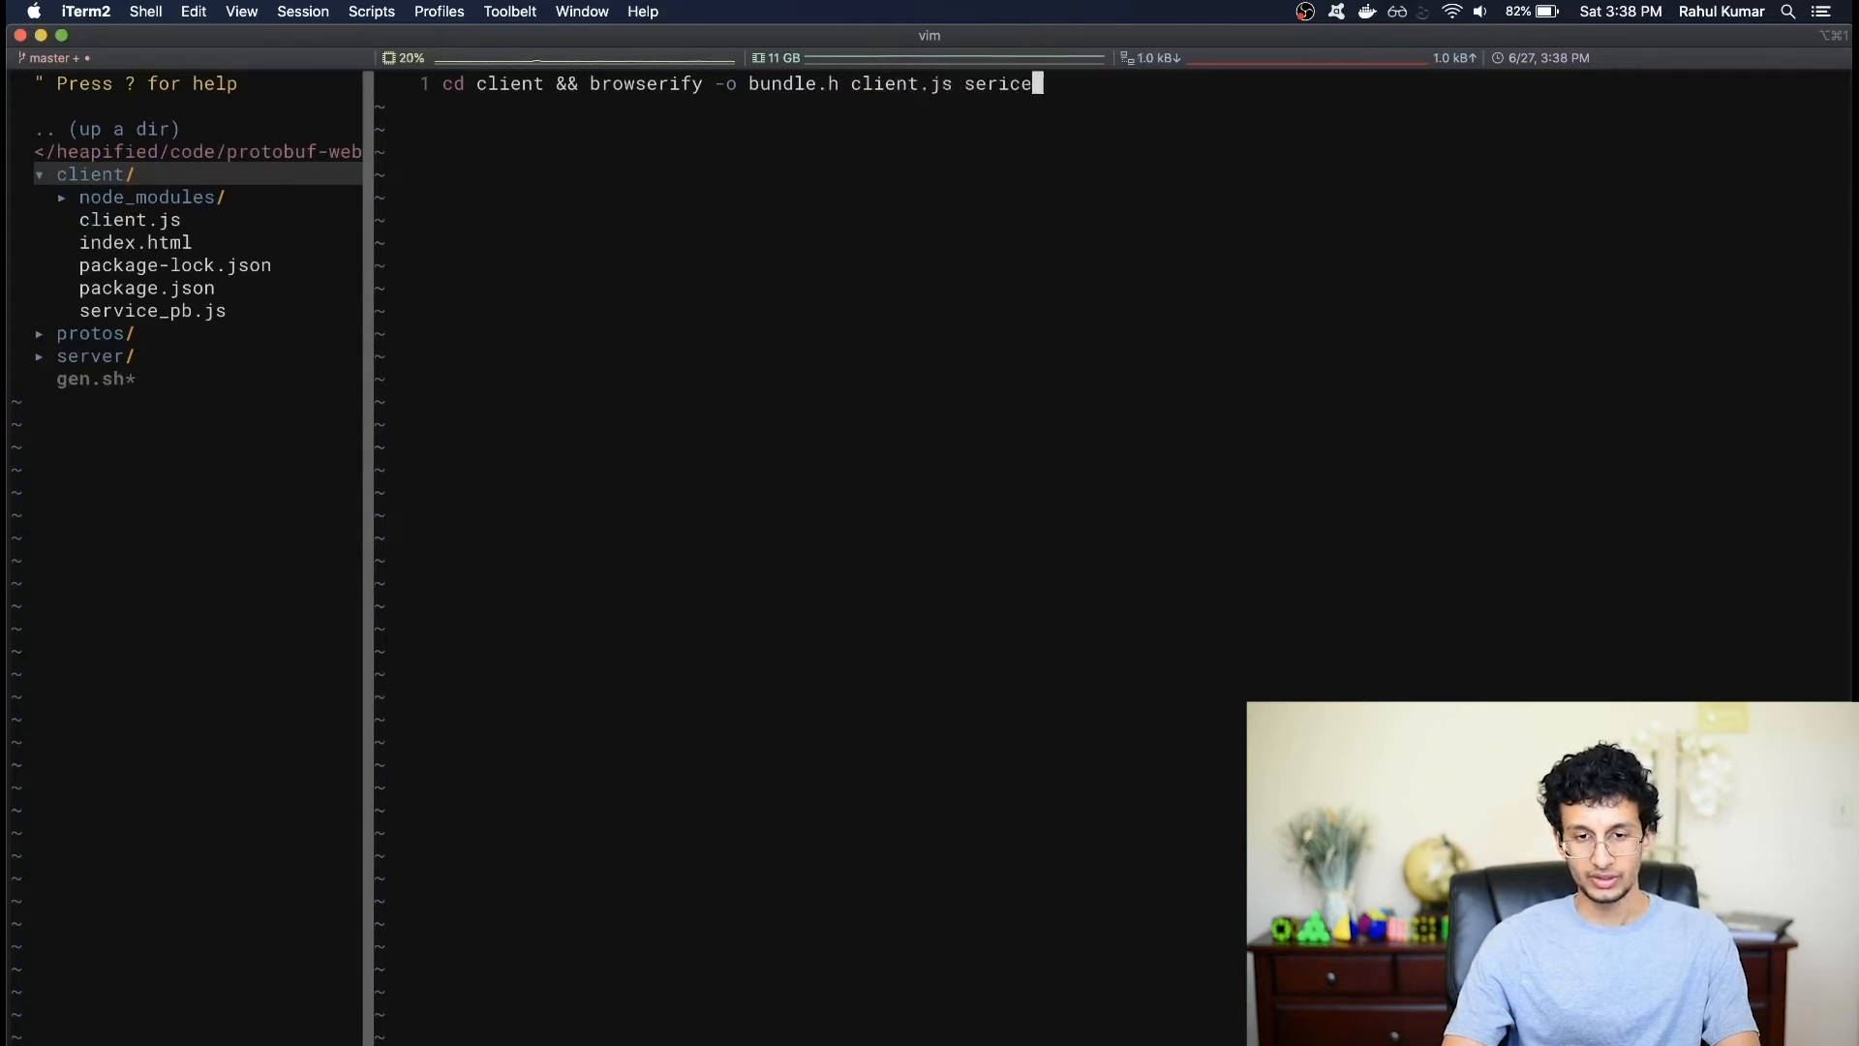
type("vice_")
type("cd client/")
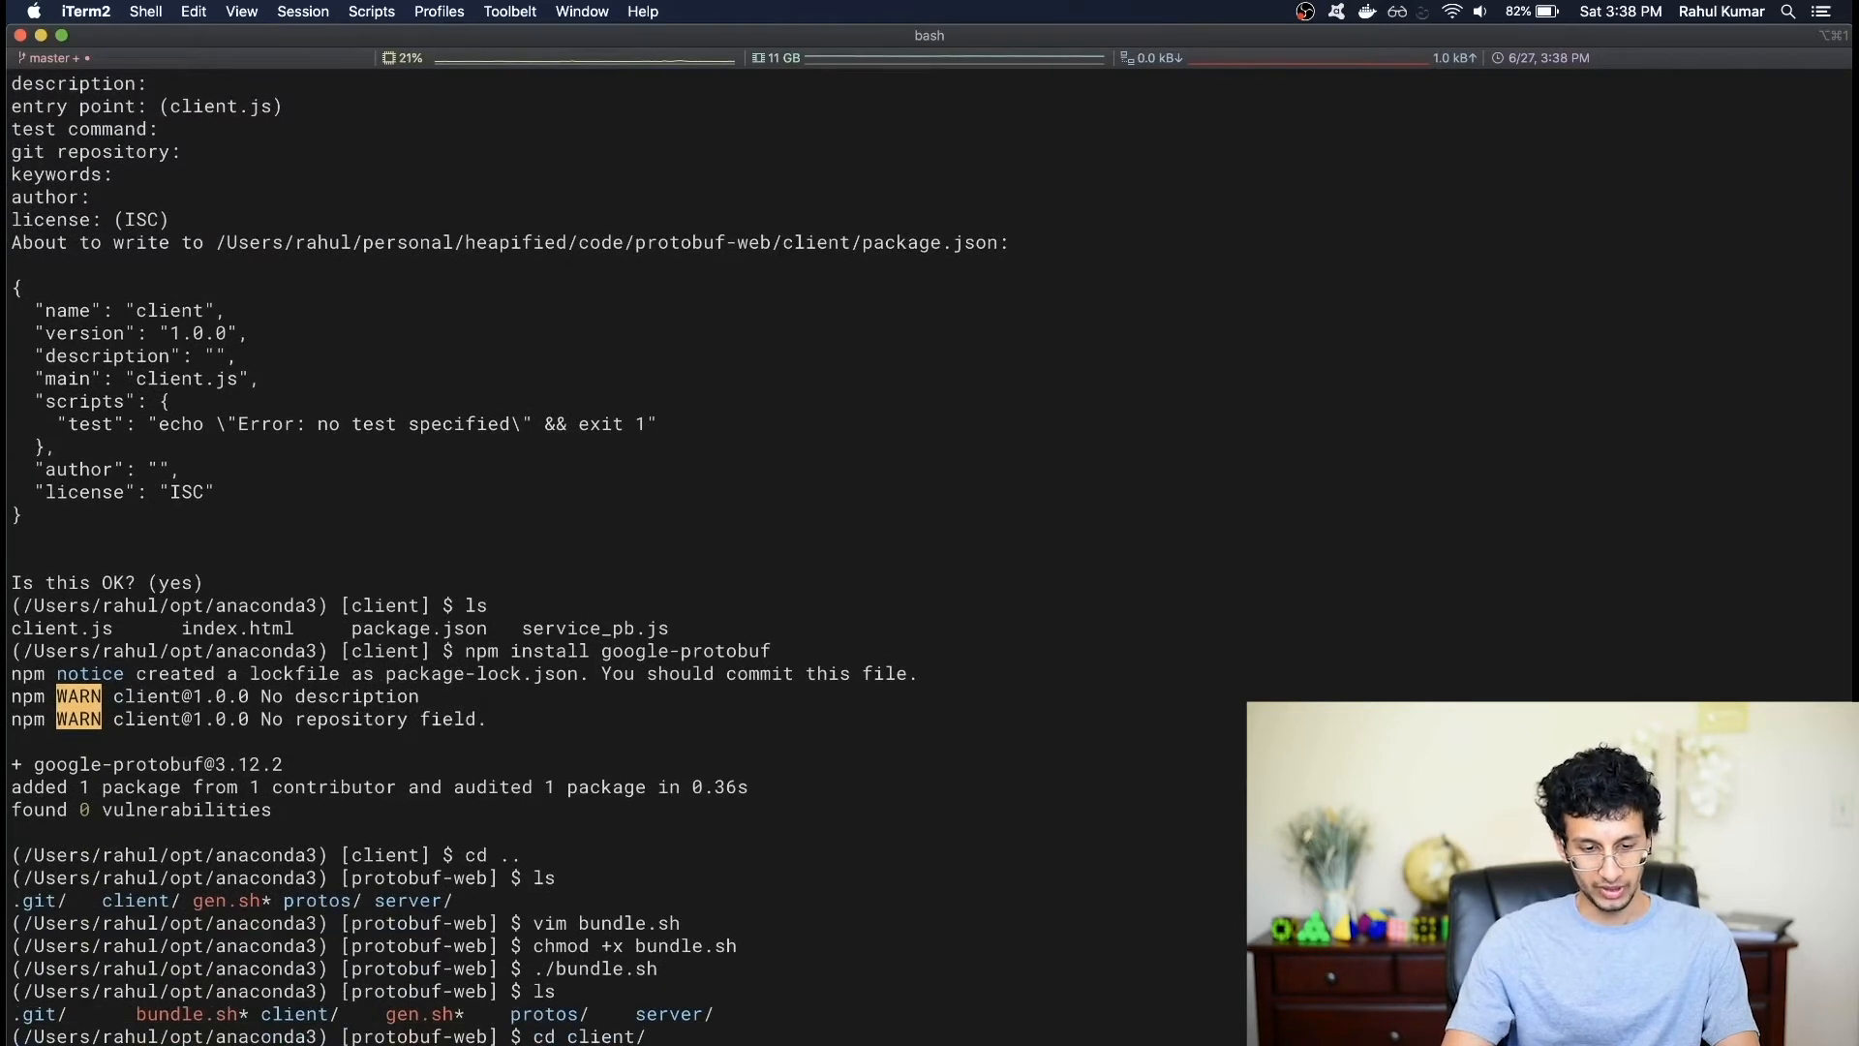
- Enter the client folder and open client.js in vim after rebuilding bundle.js
key("Return")
type("./bundle.sh")
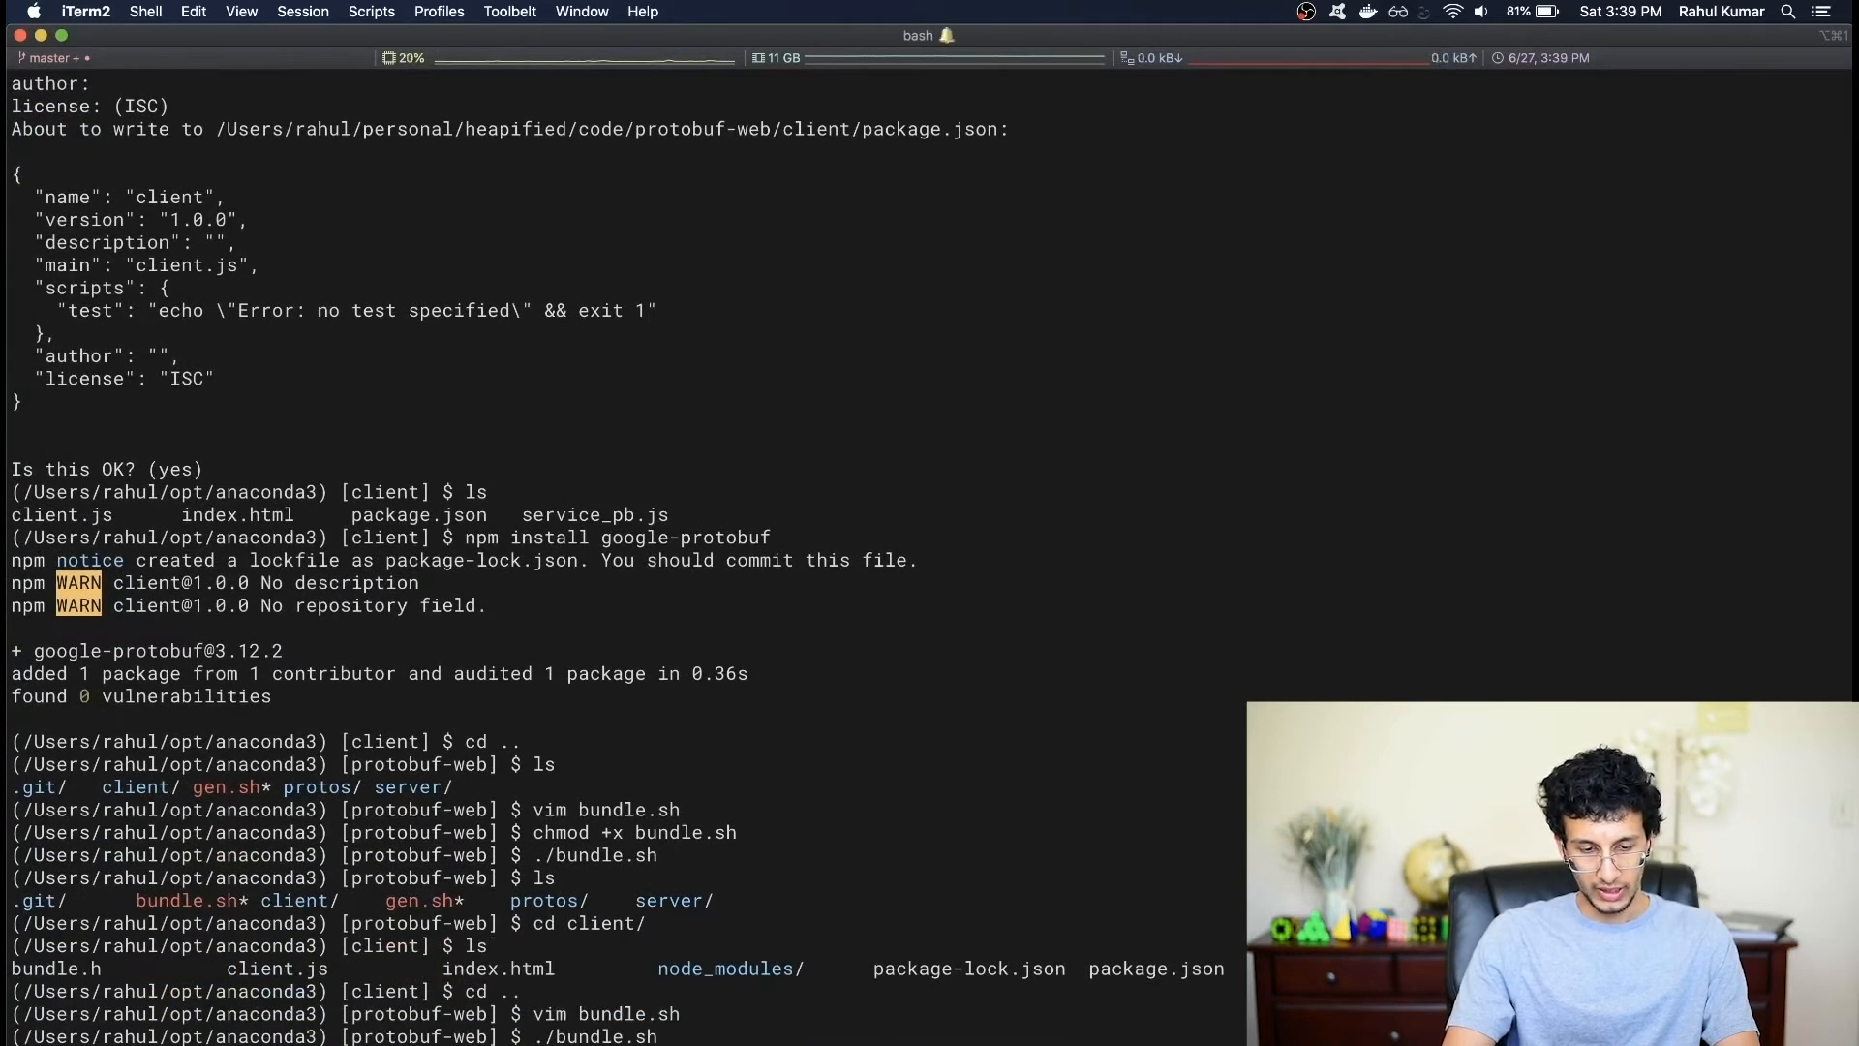
scroll("down", 3)
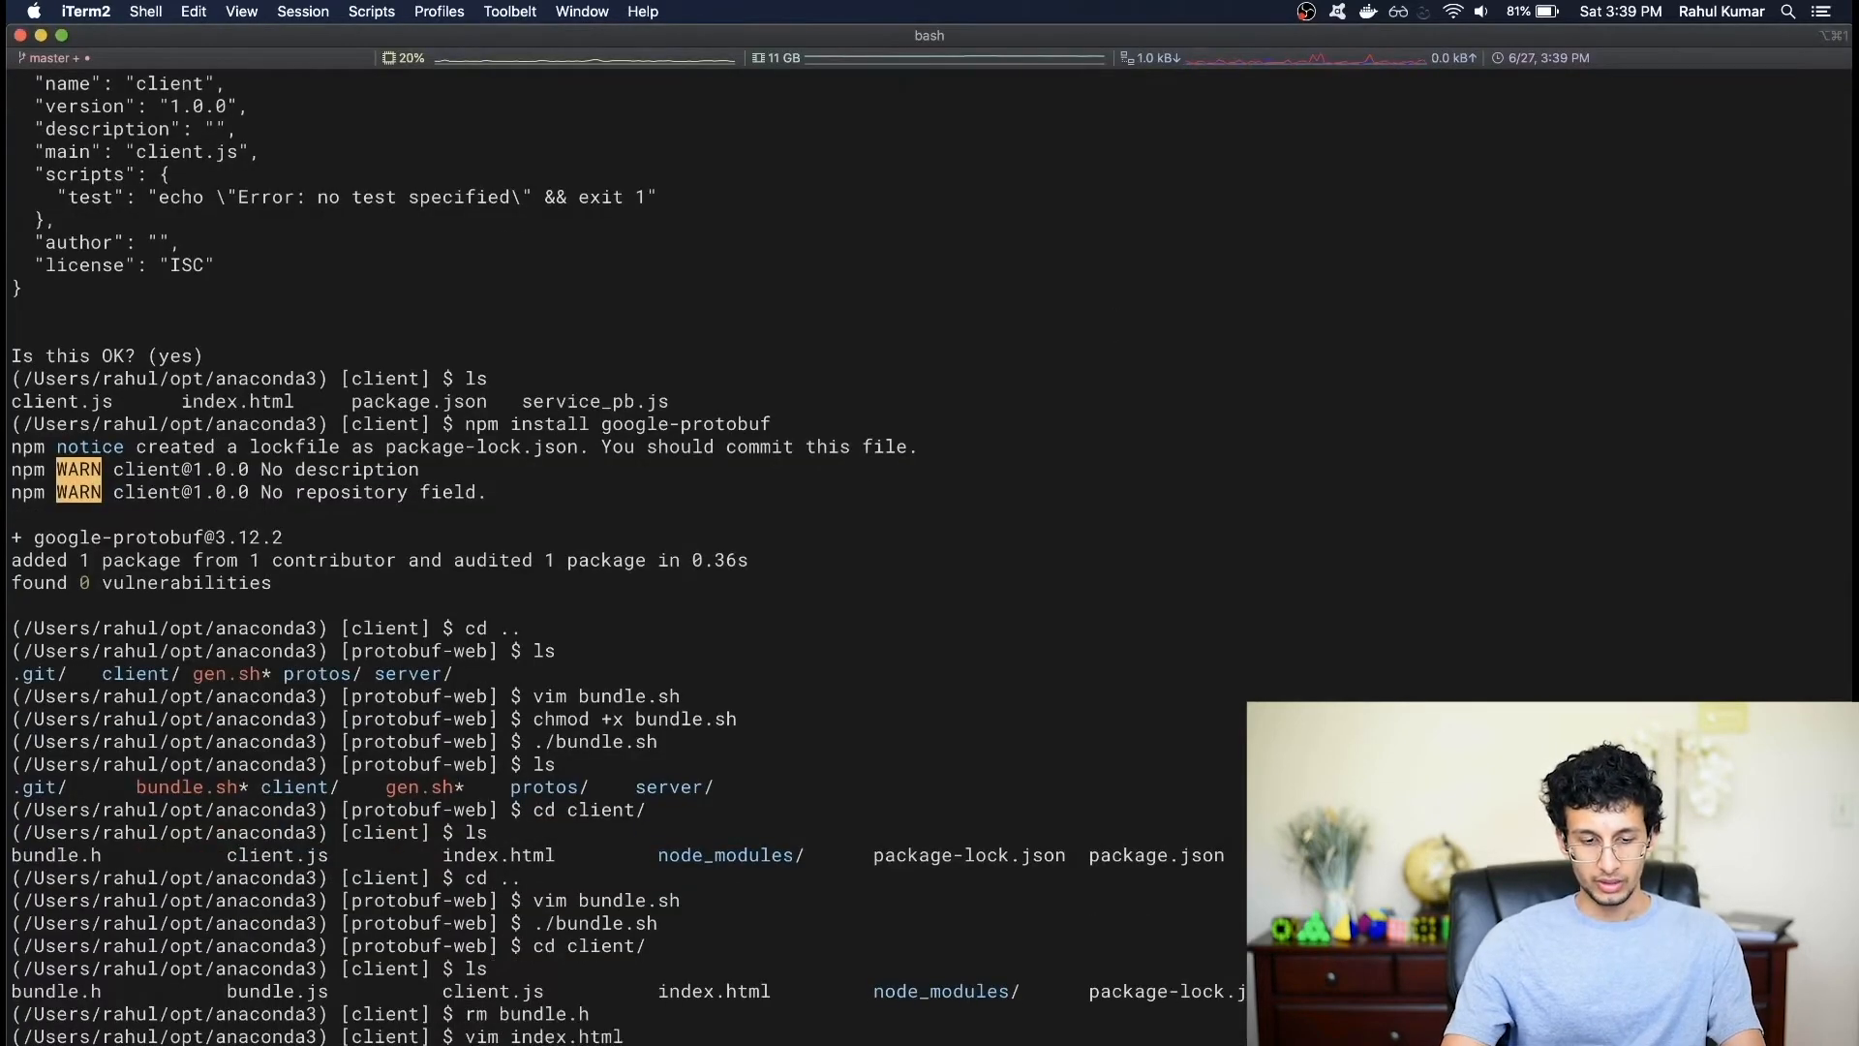
key("Return")
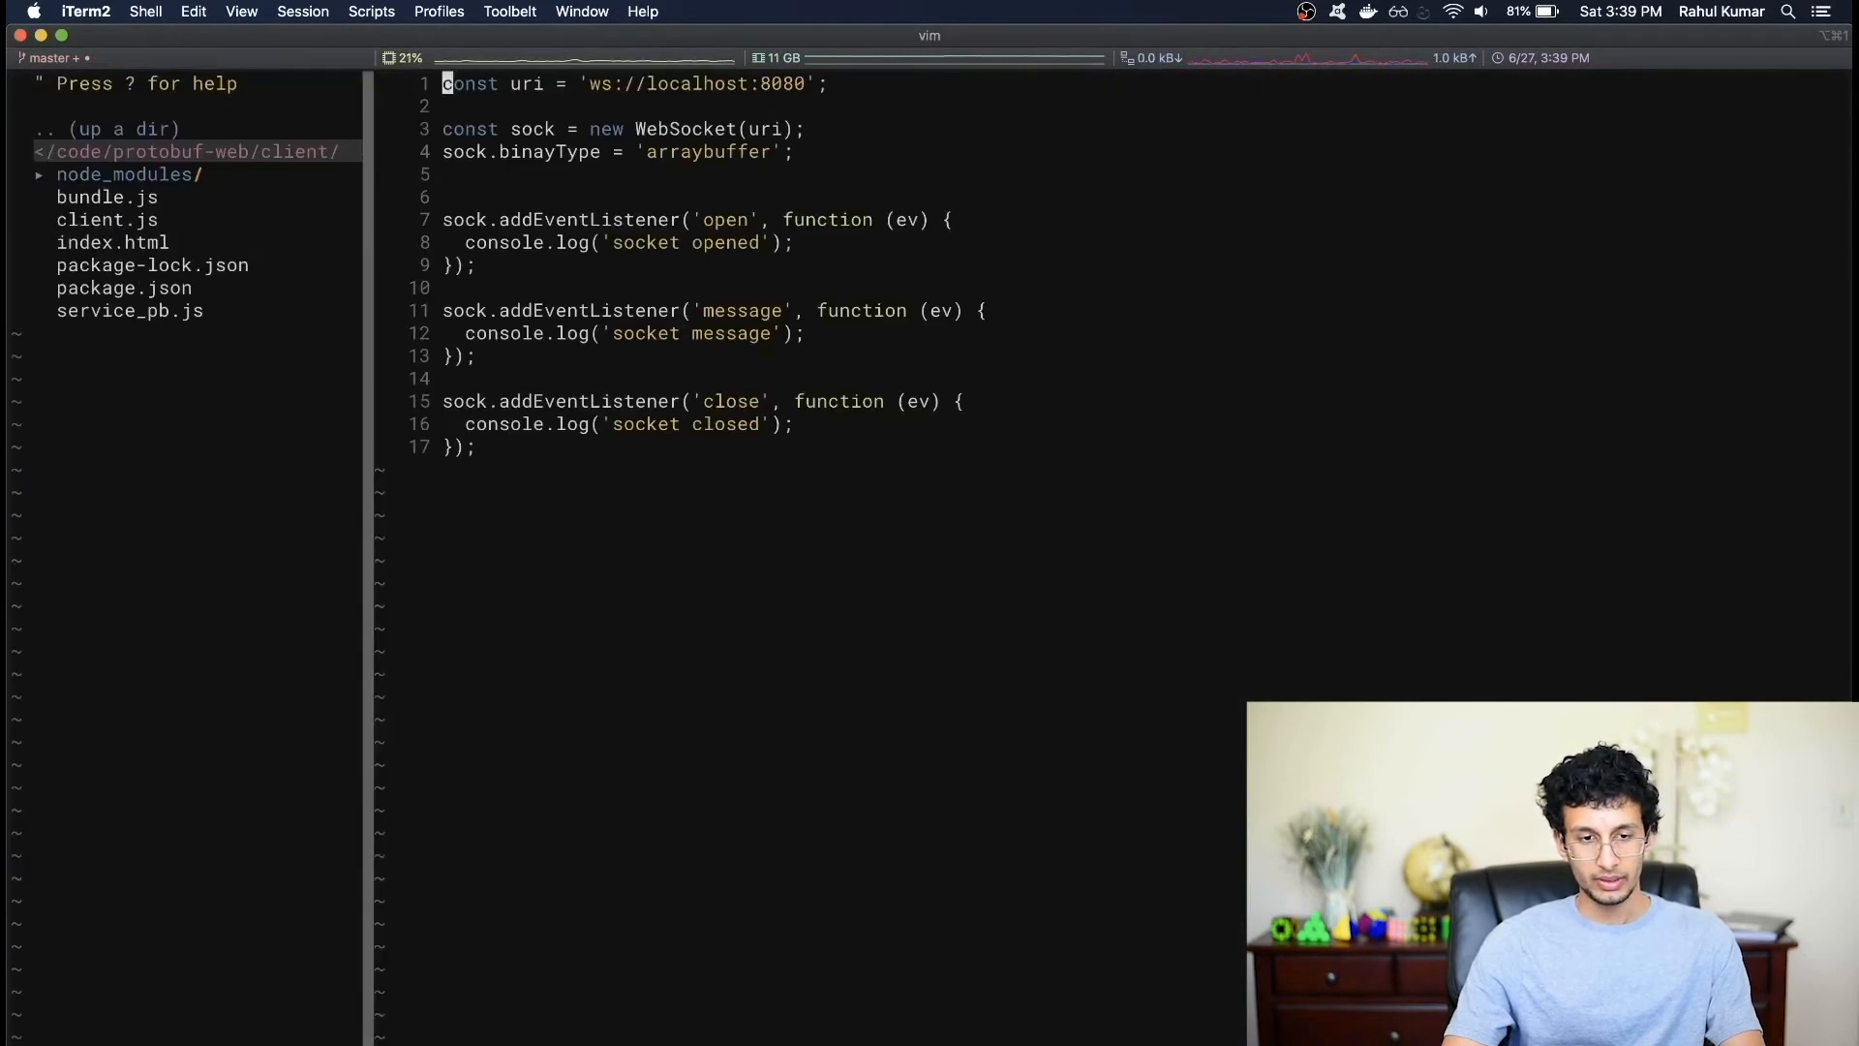
- Add const pb = require('./service_pb') as the first line of client.js
type("con")
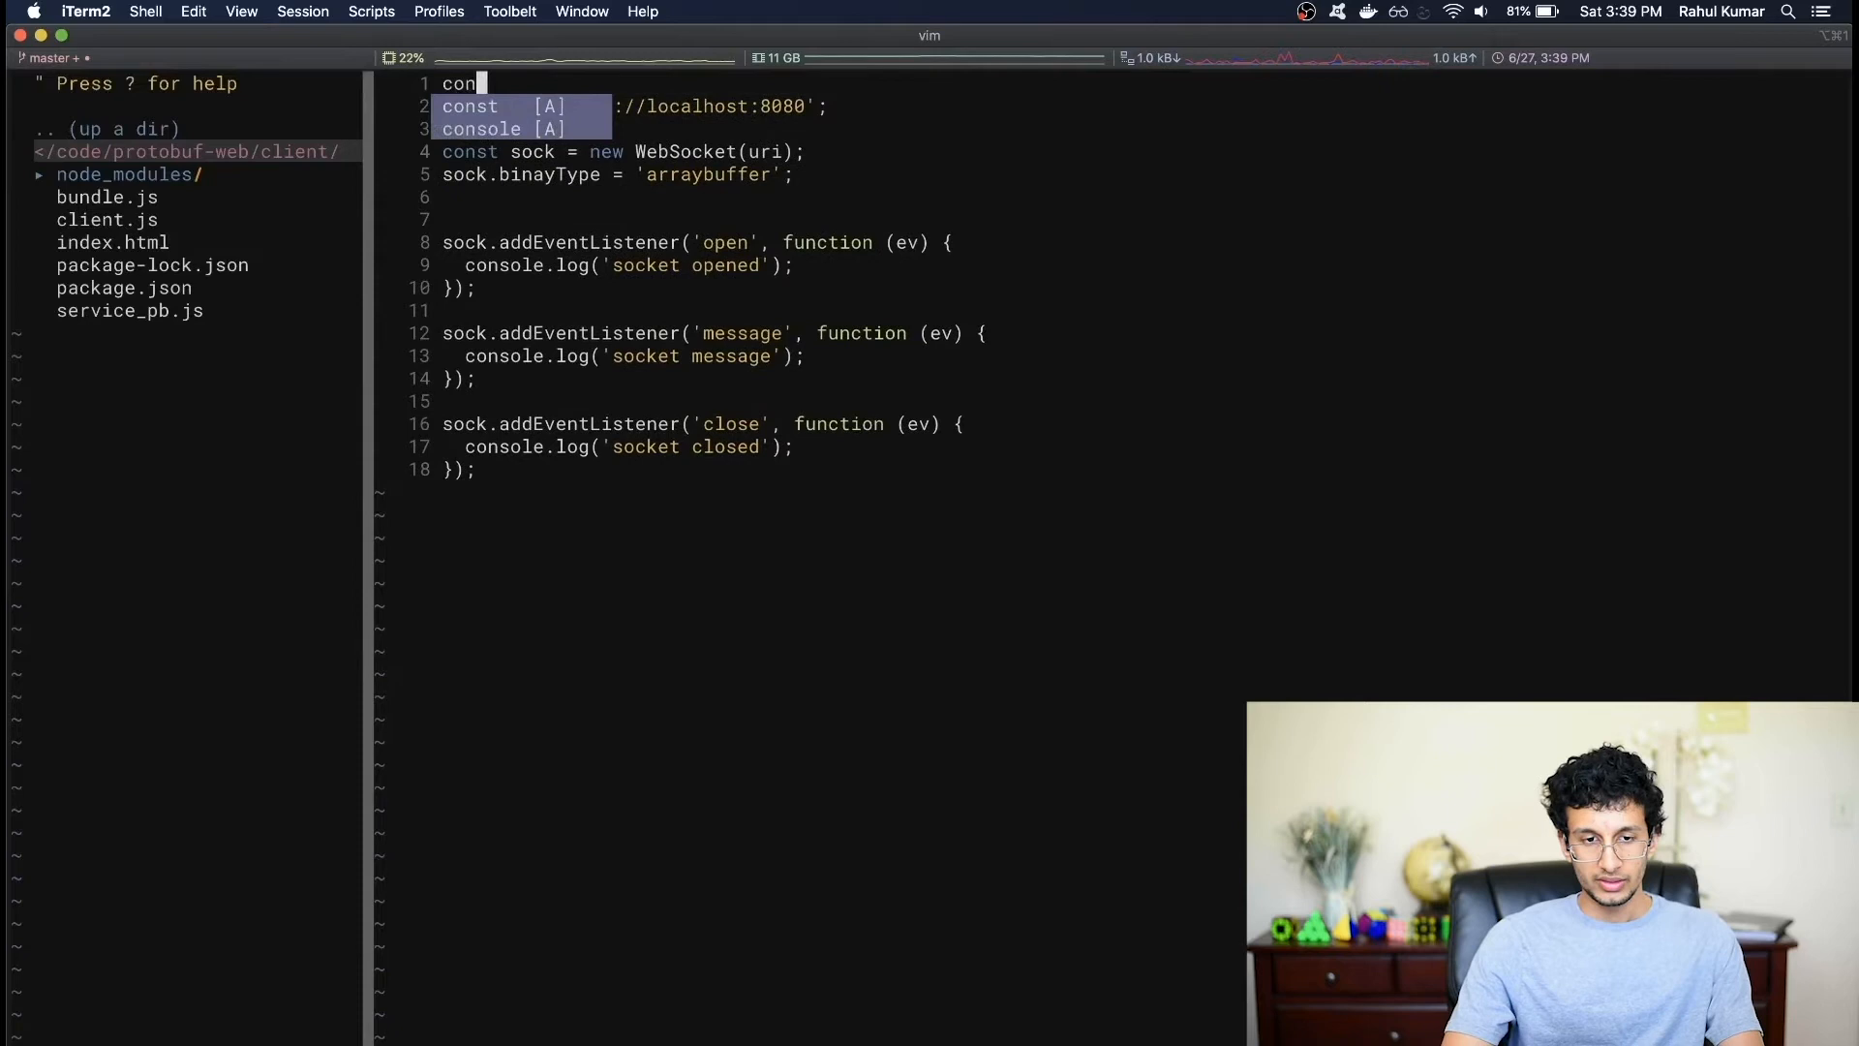
type("pb = require")
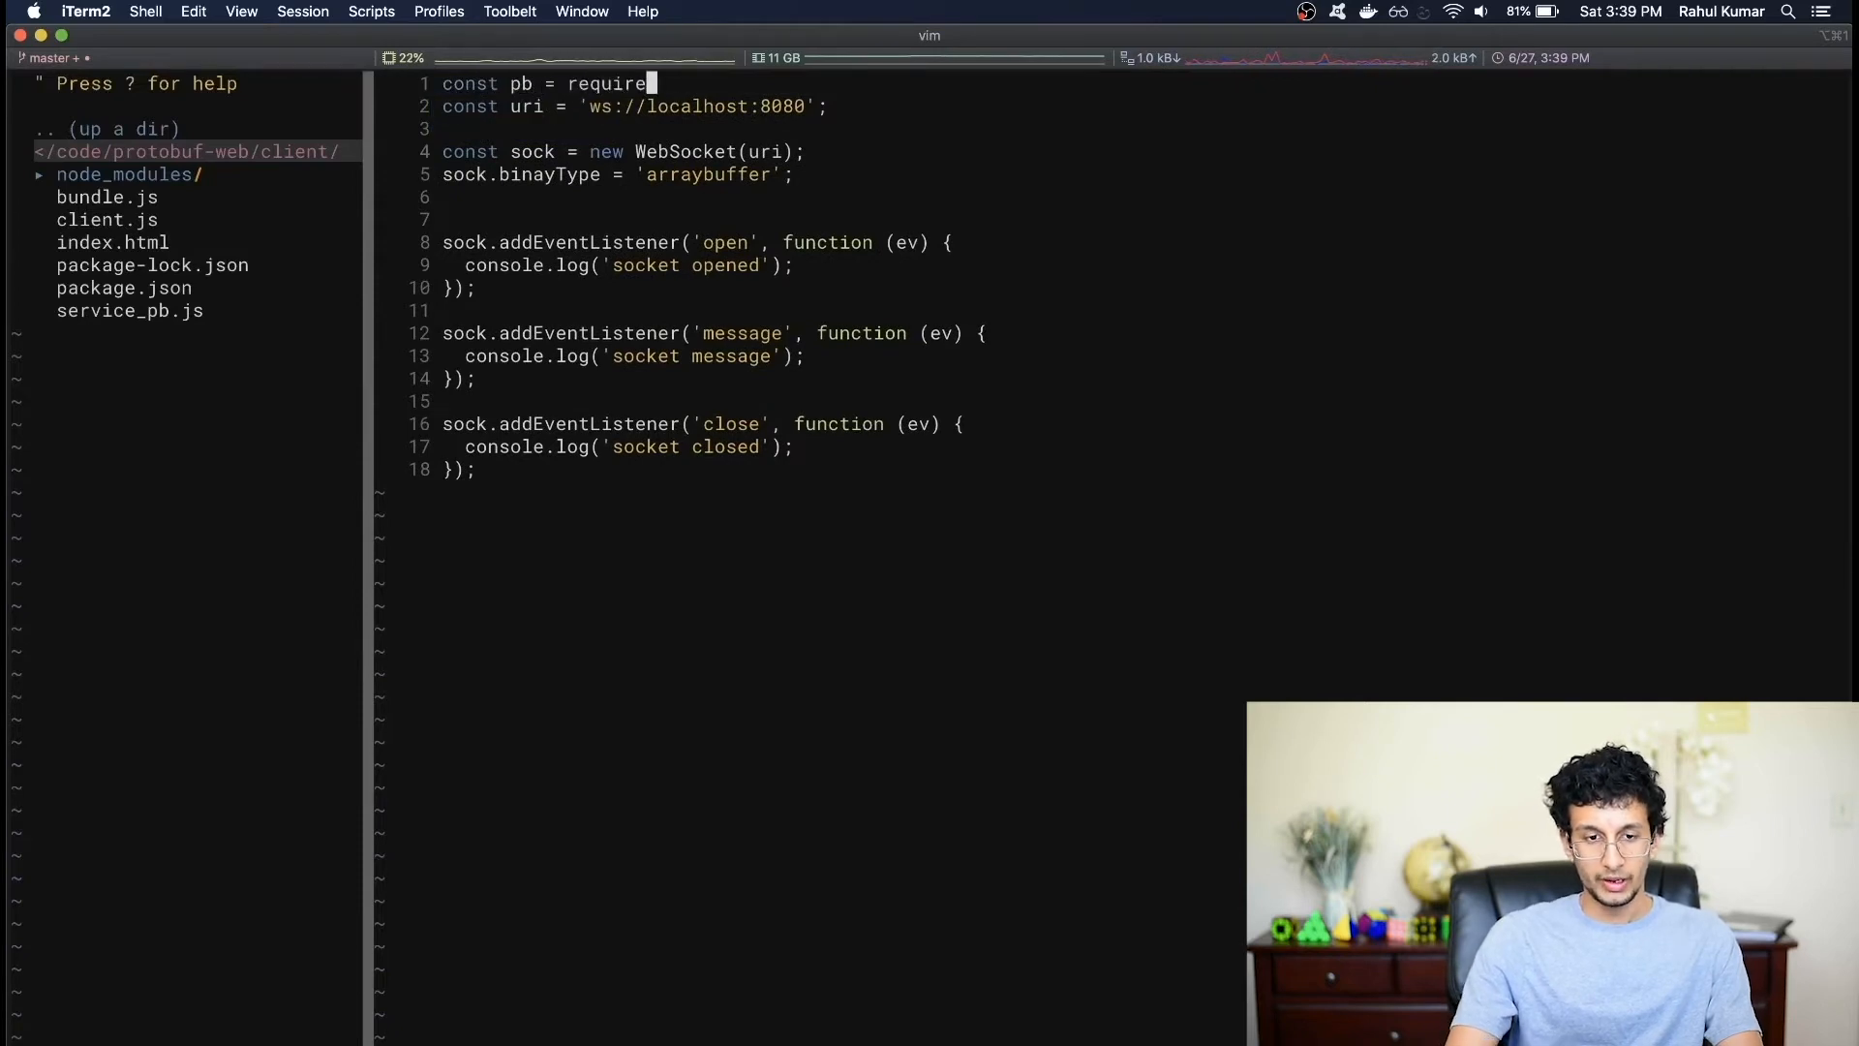
type("('./")
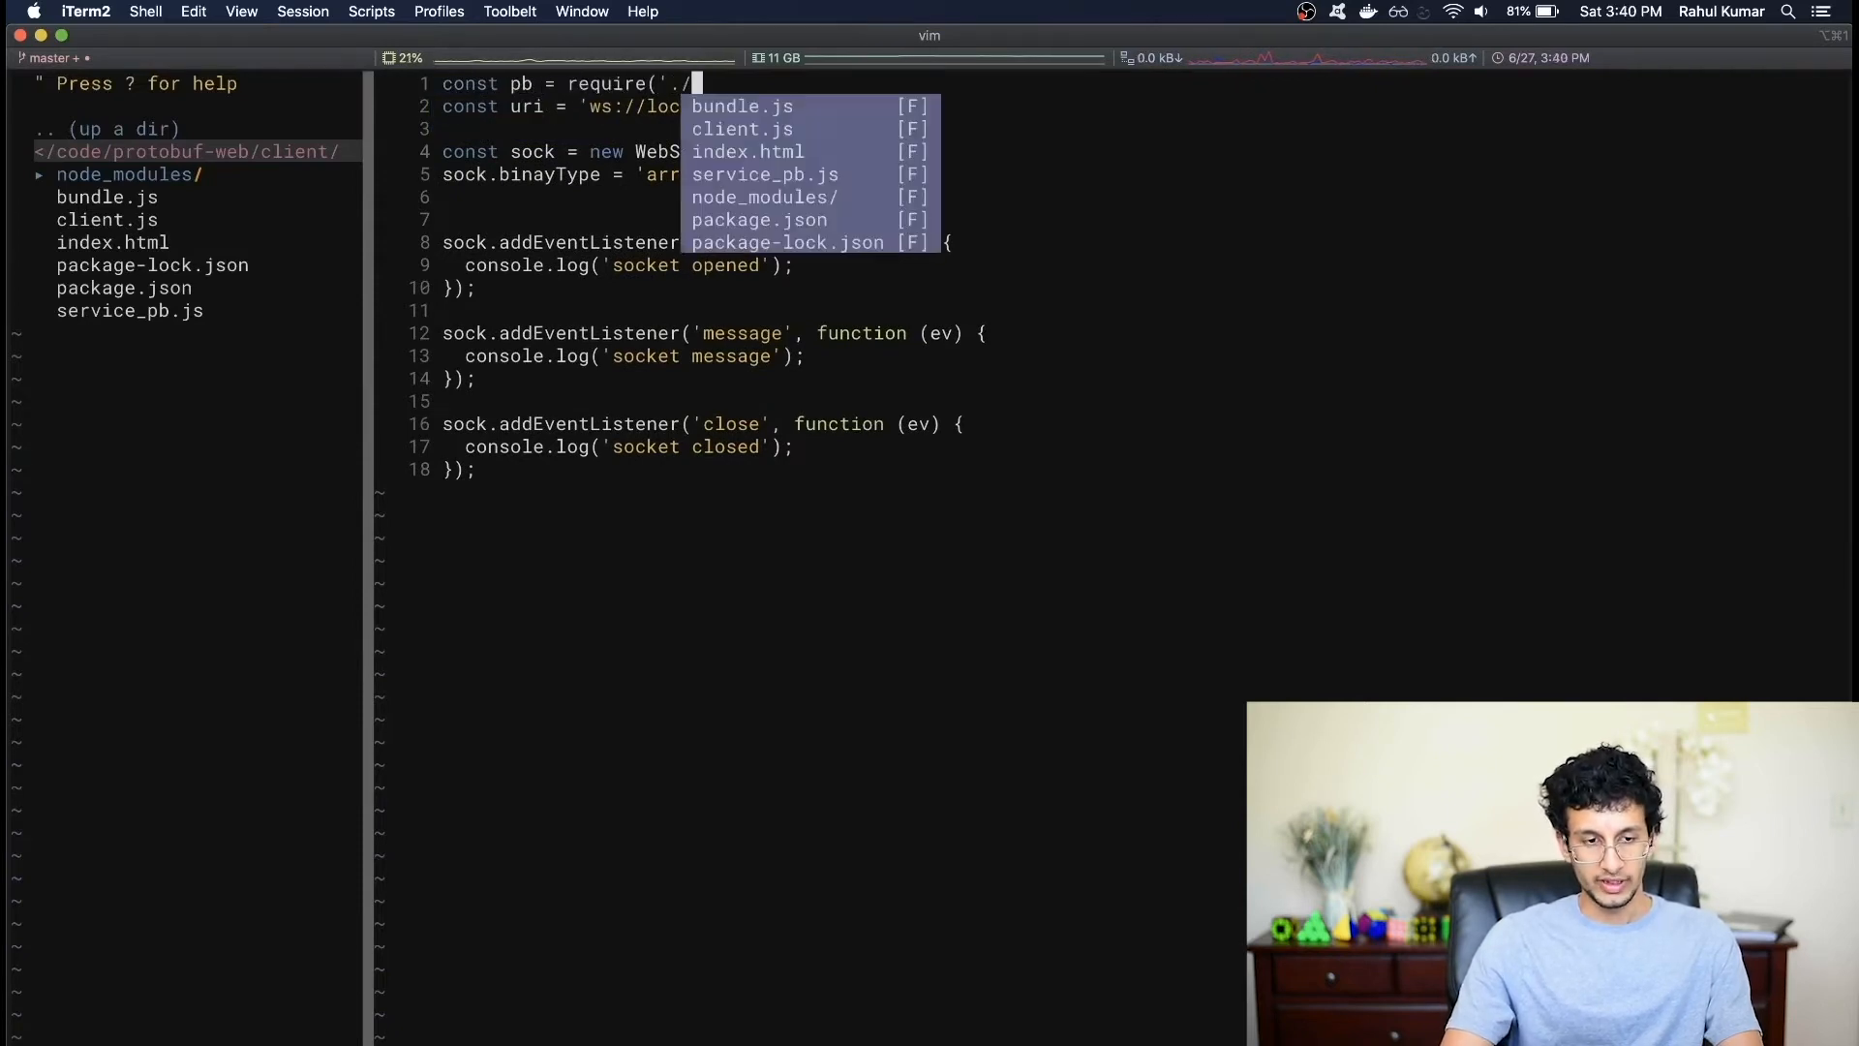
key("Return")
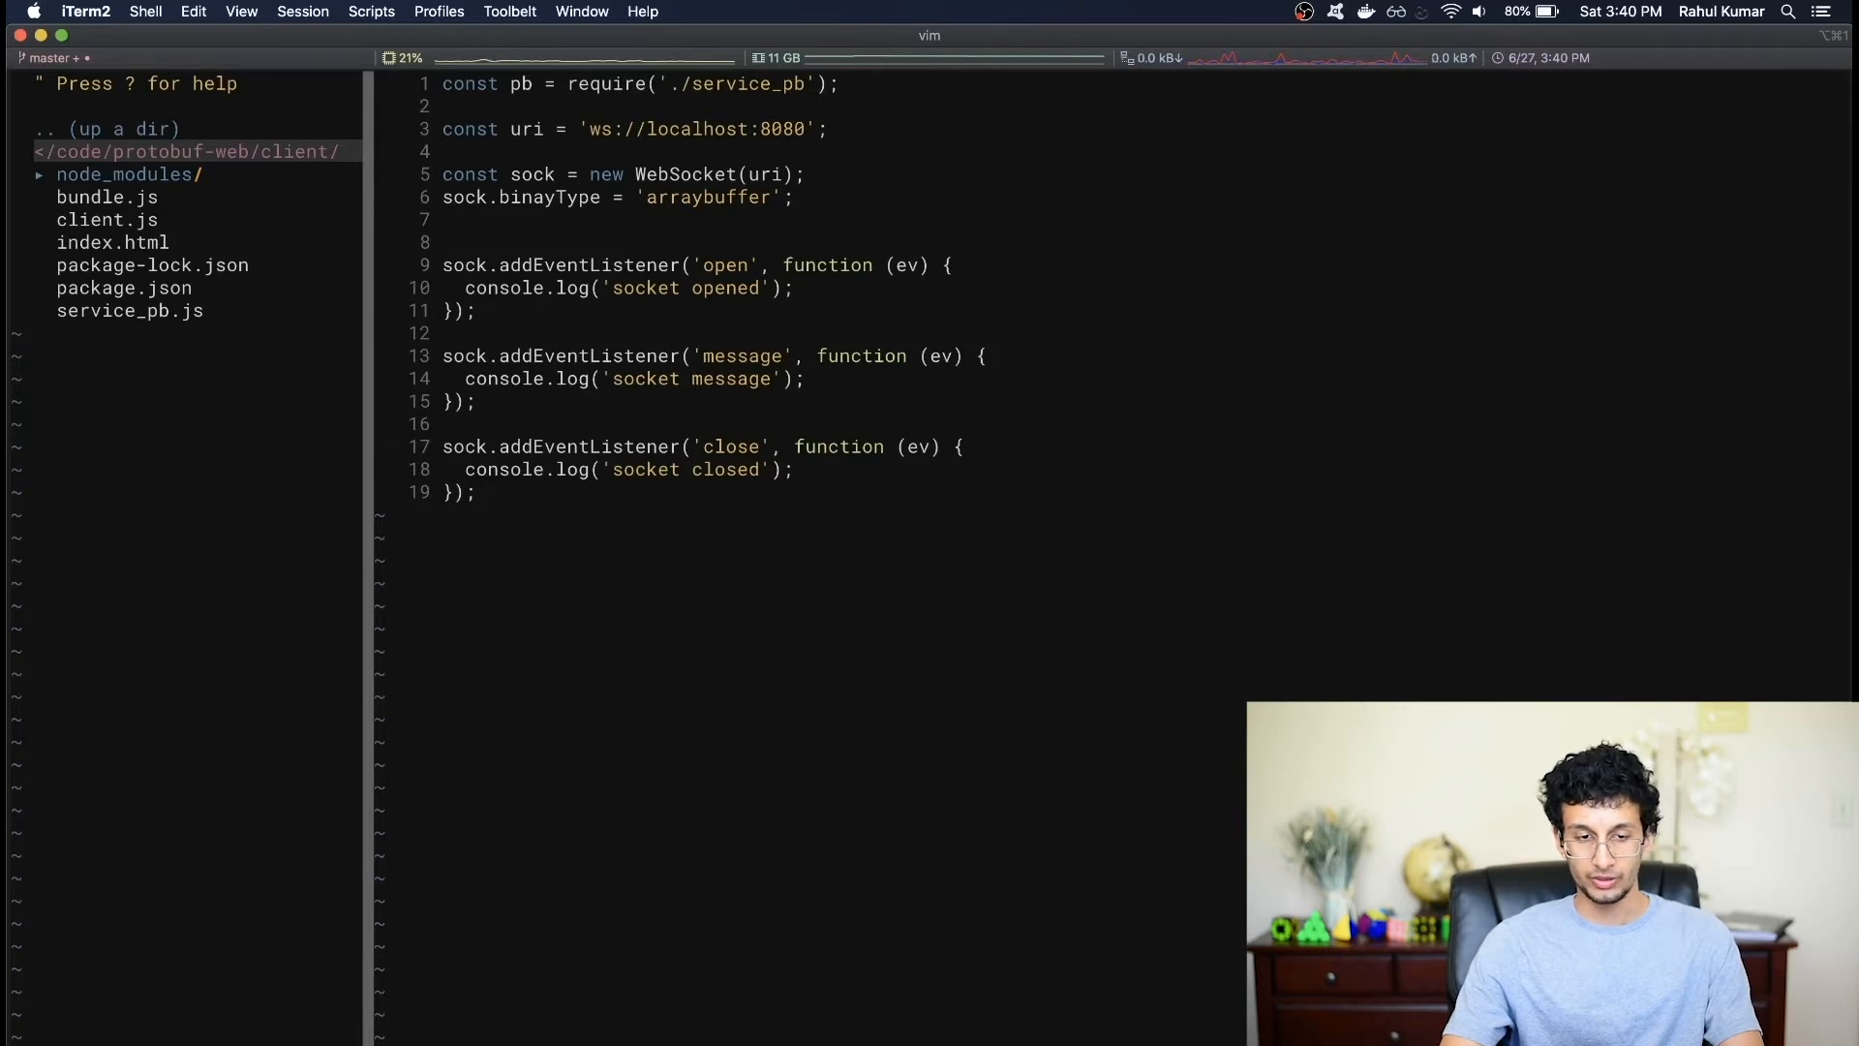
- Inspect bundle.js from NERDTree to confirm it holds the client code, then return to client.js
left_click(107, 198)
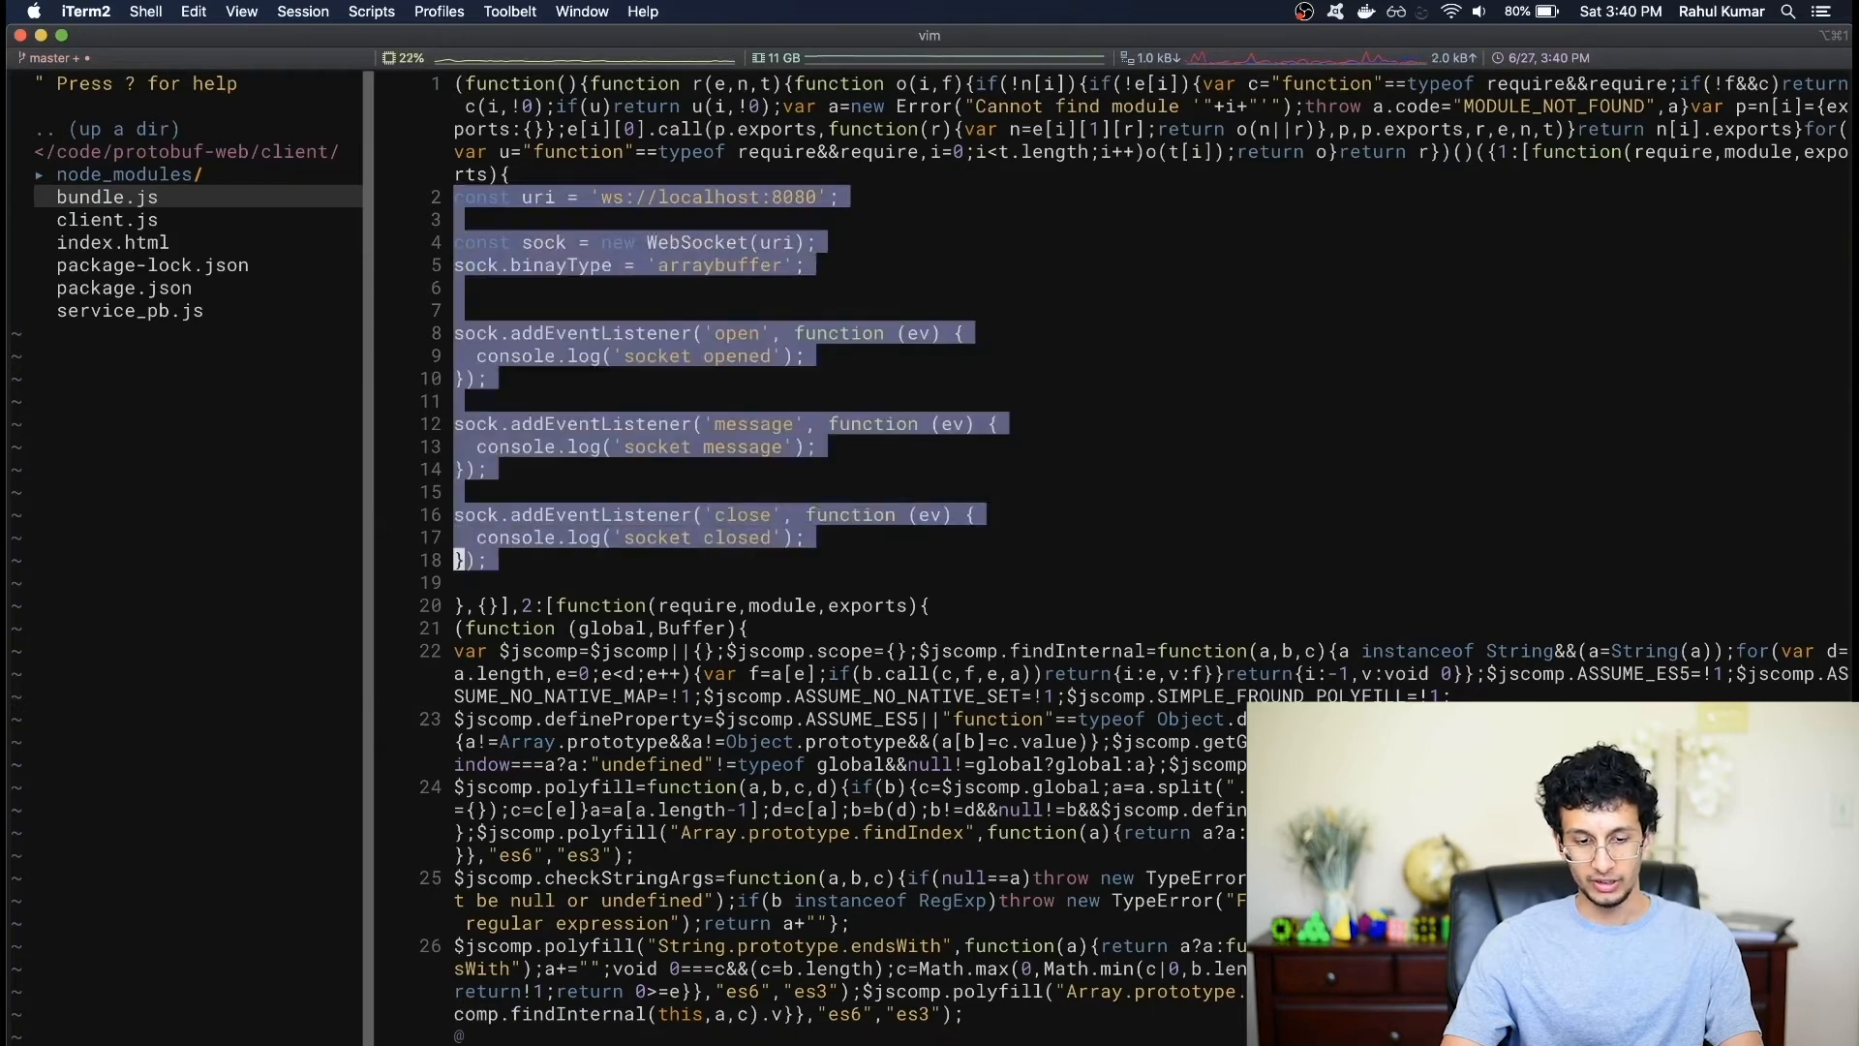
key("Escape")
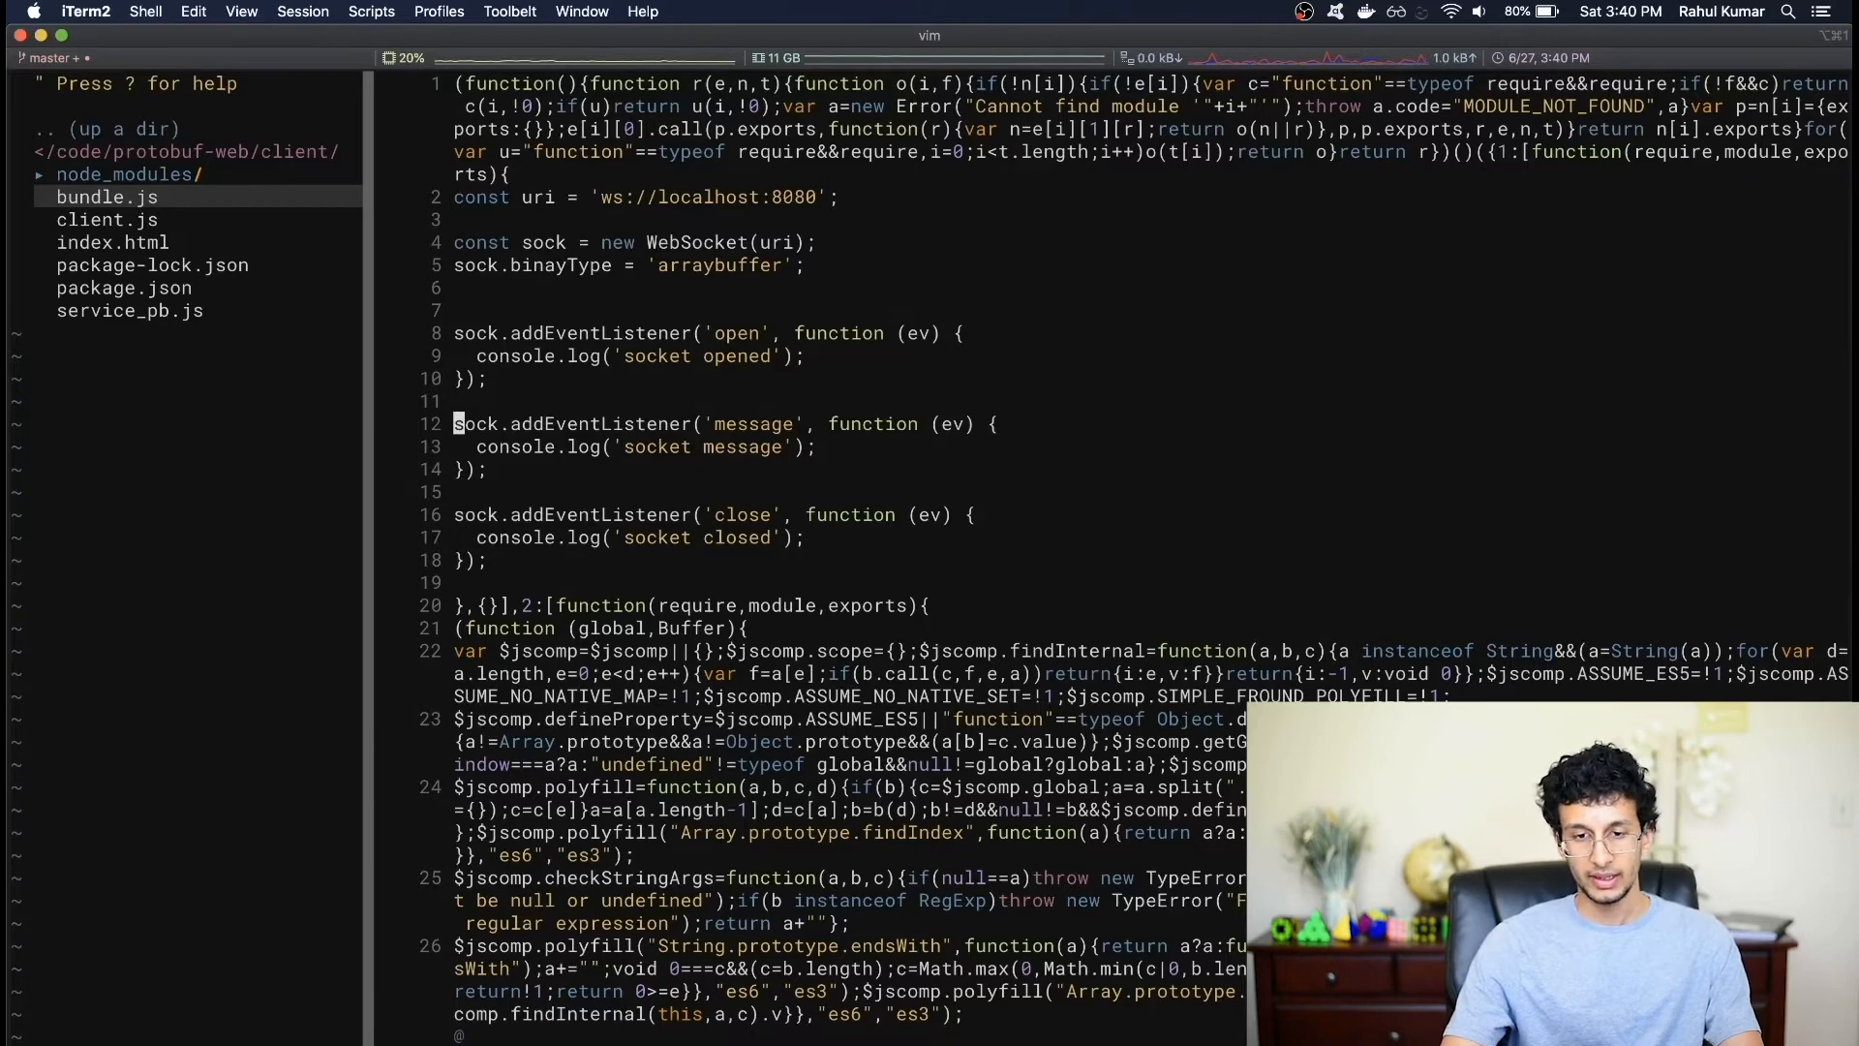
left_click(106, 218)
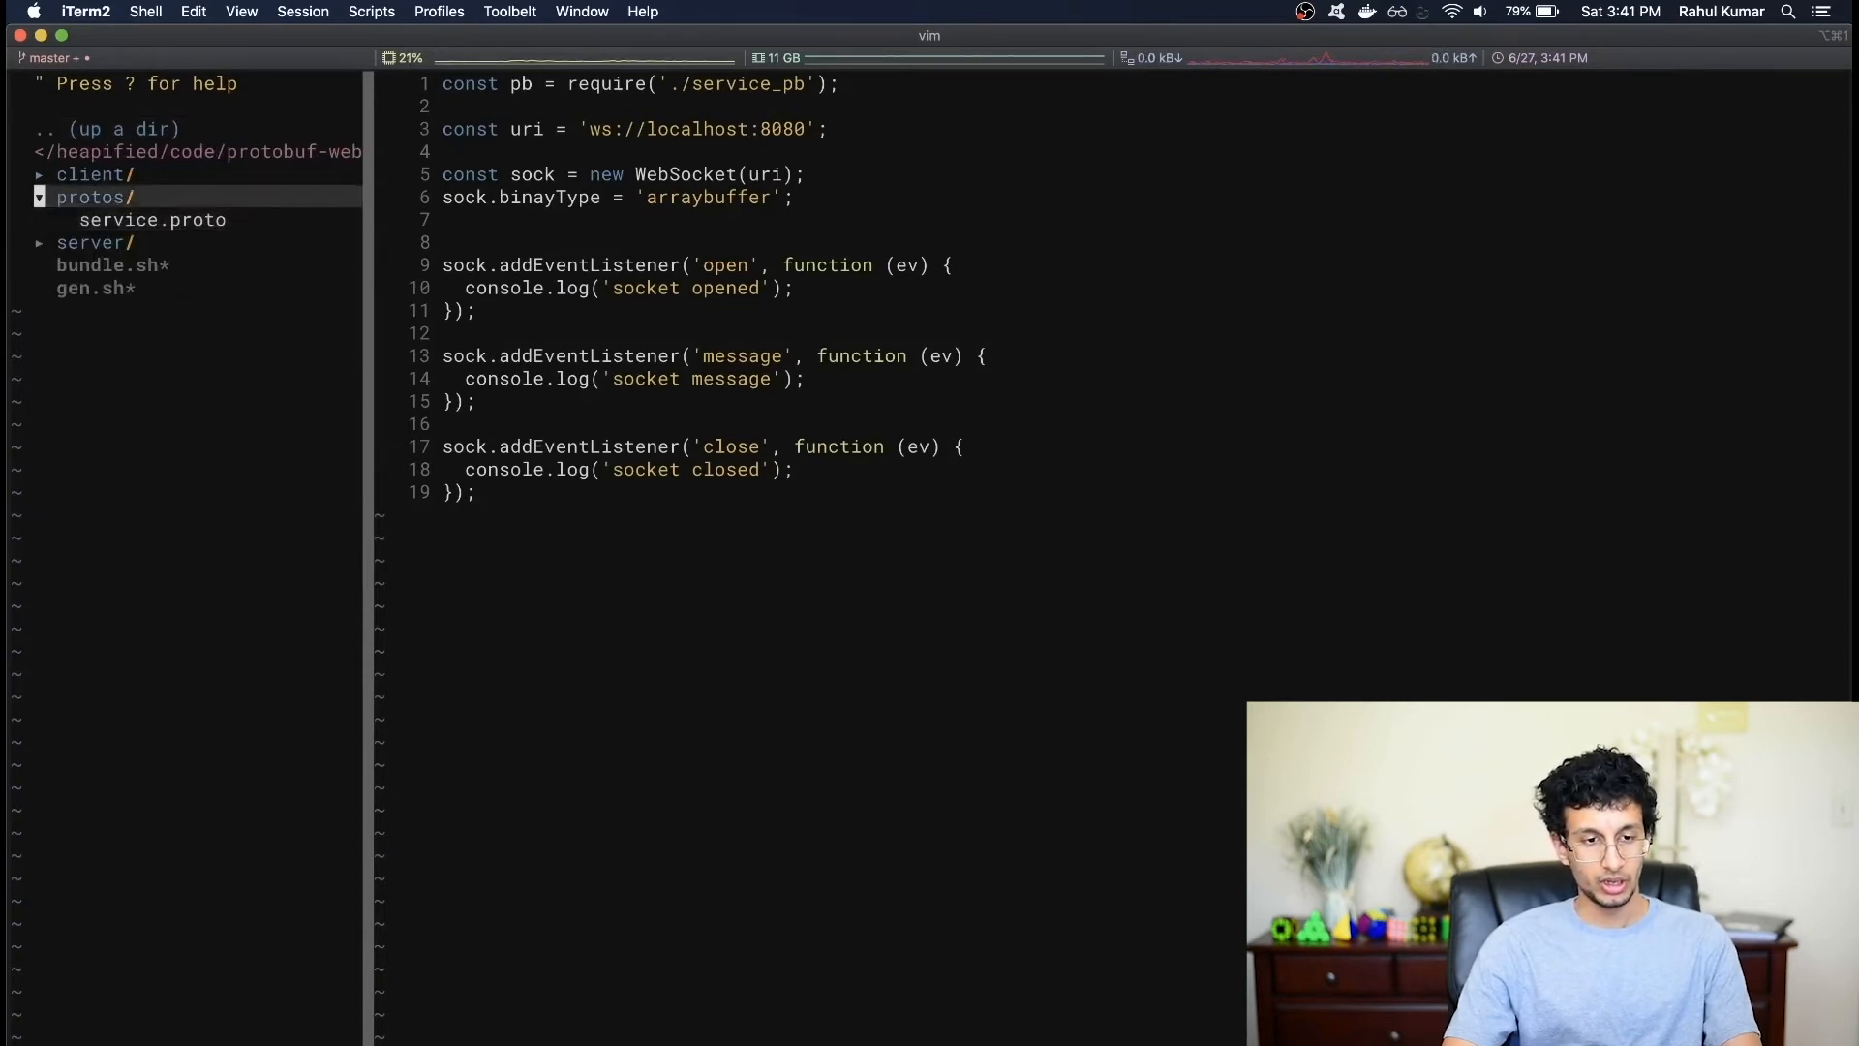
- With service.proto in a split, write set(key, value) creating a pb.SetRequest with setKey and setValue
left_click(151, 218)
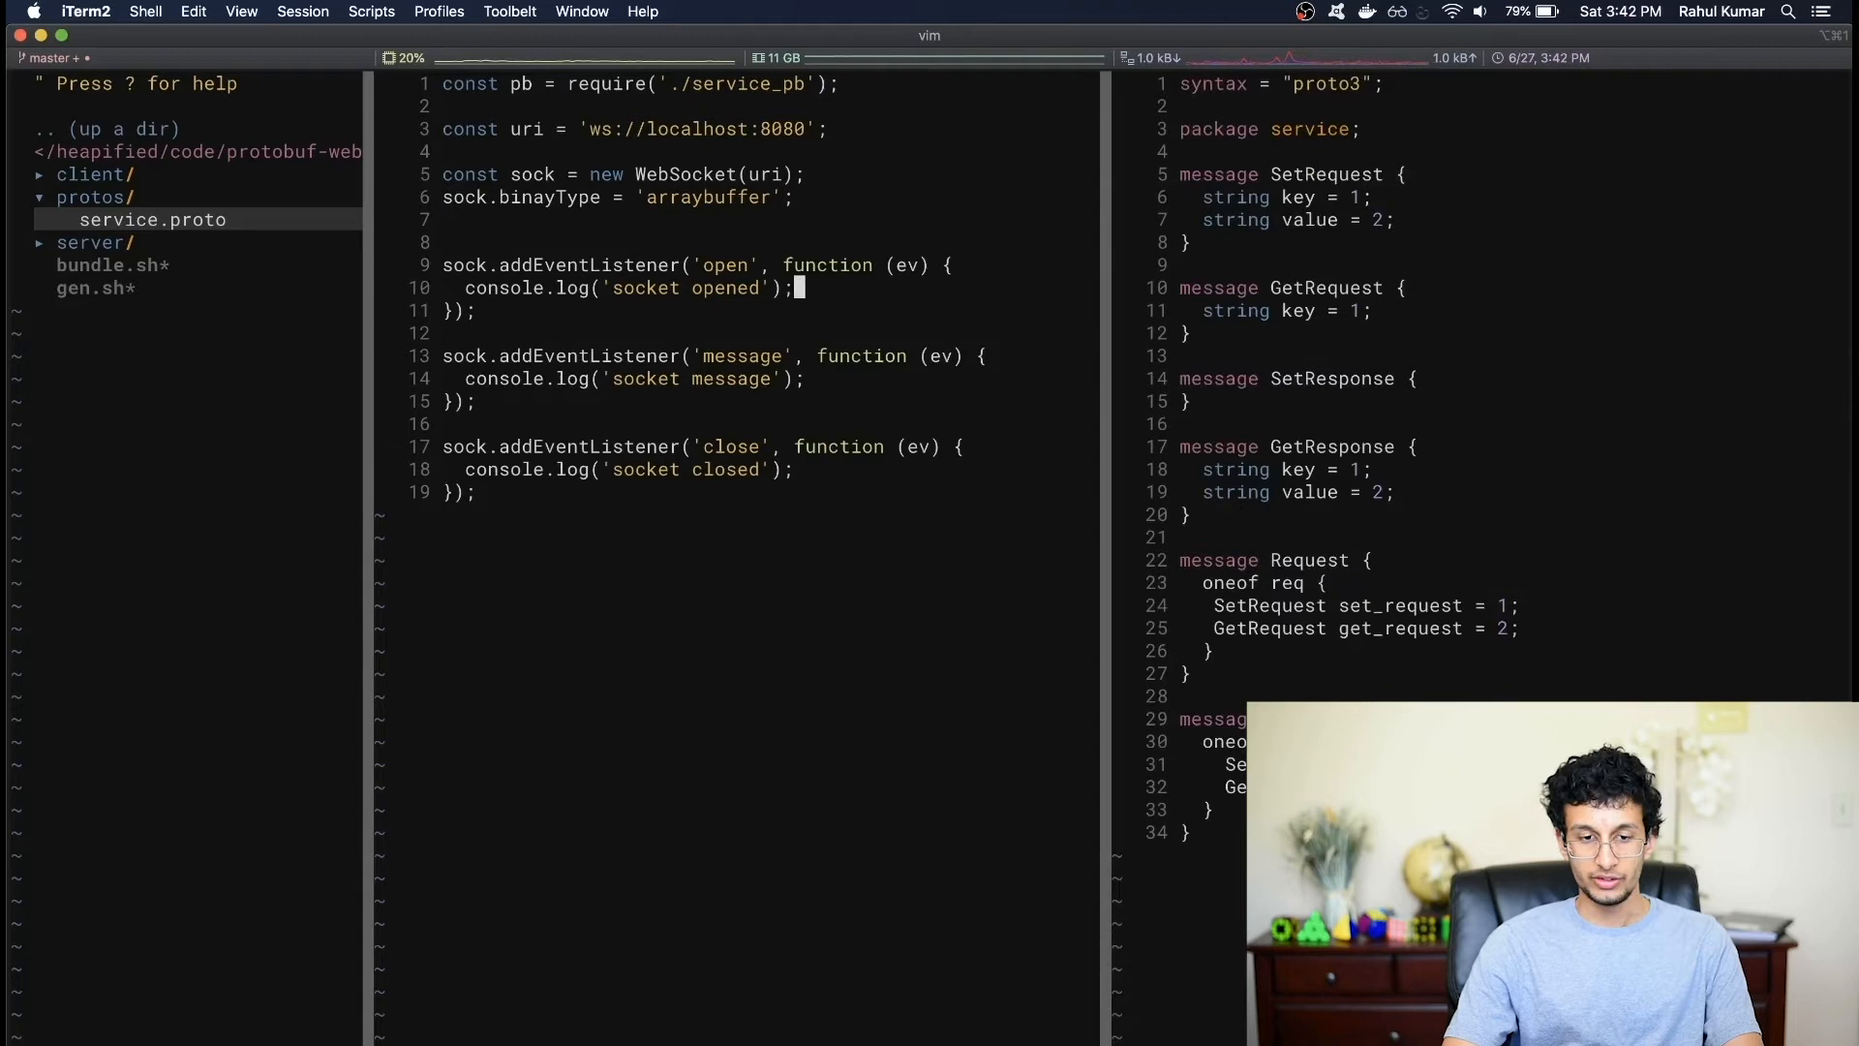
type("k")
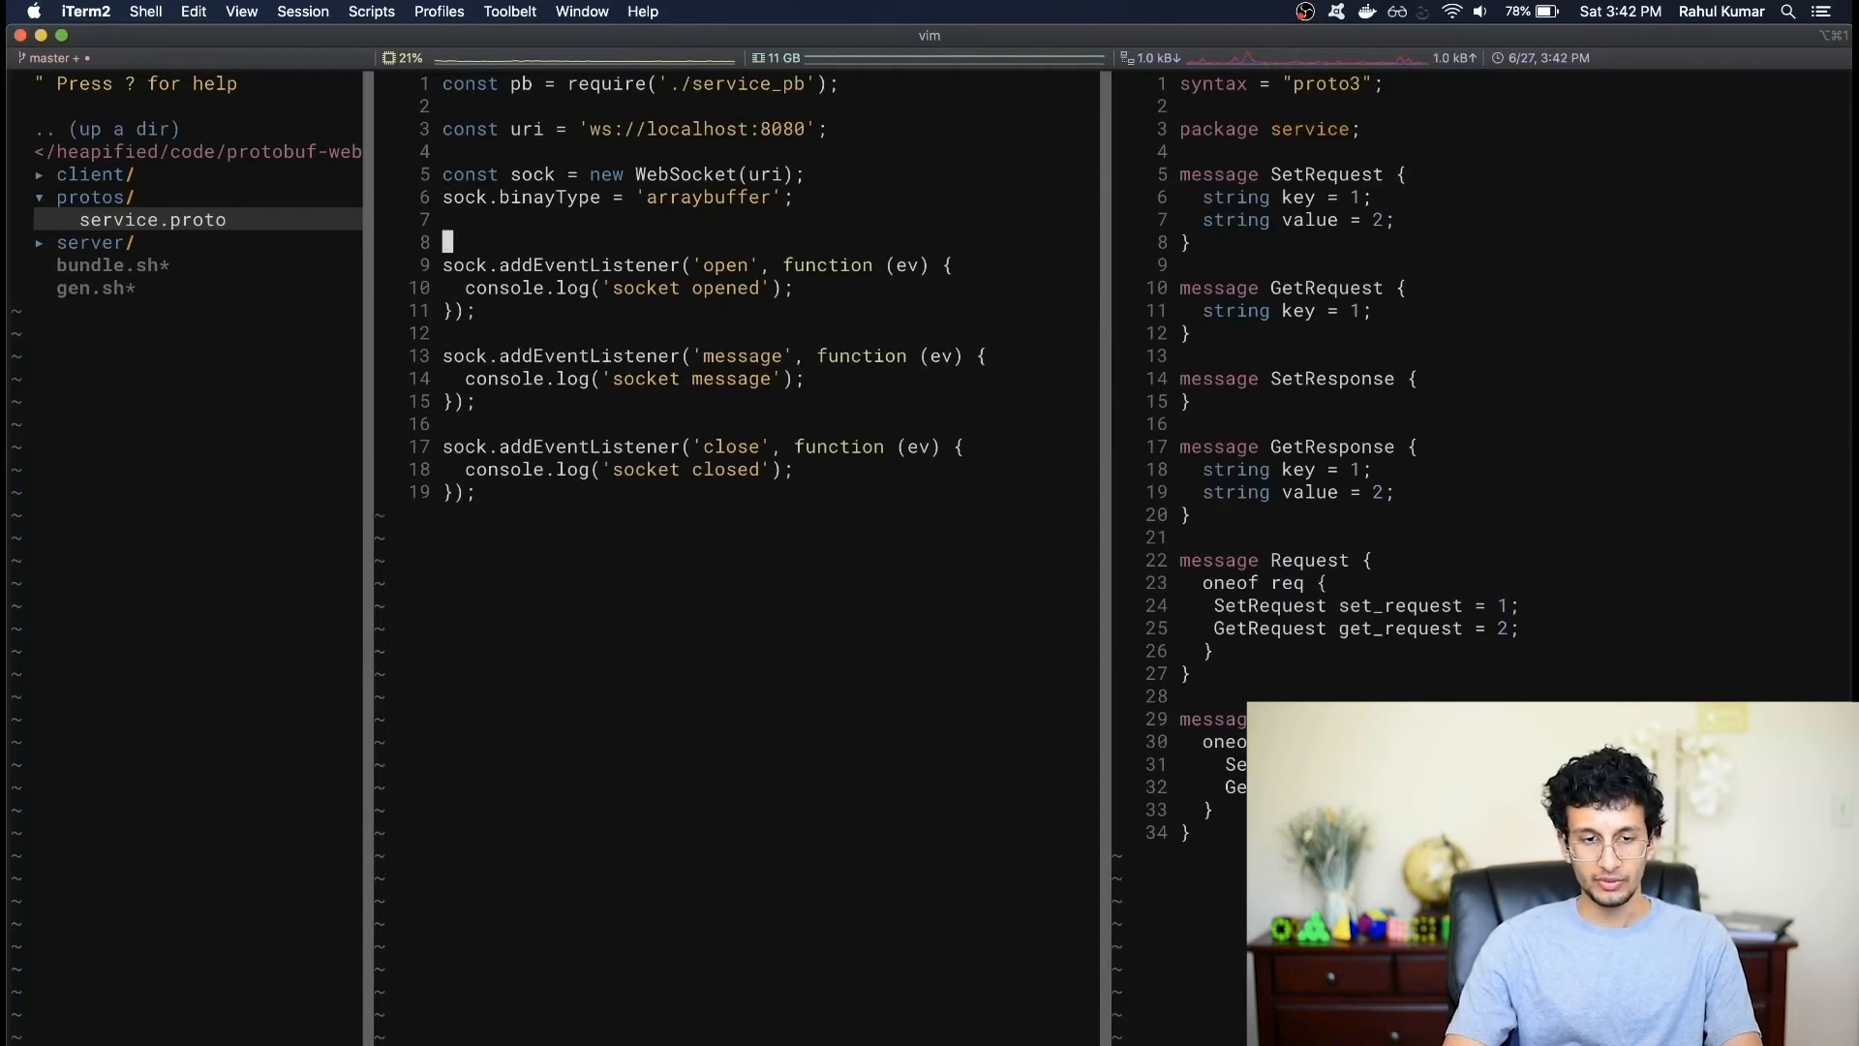
type("function set(")
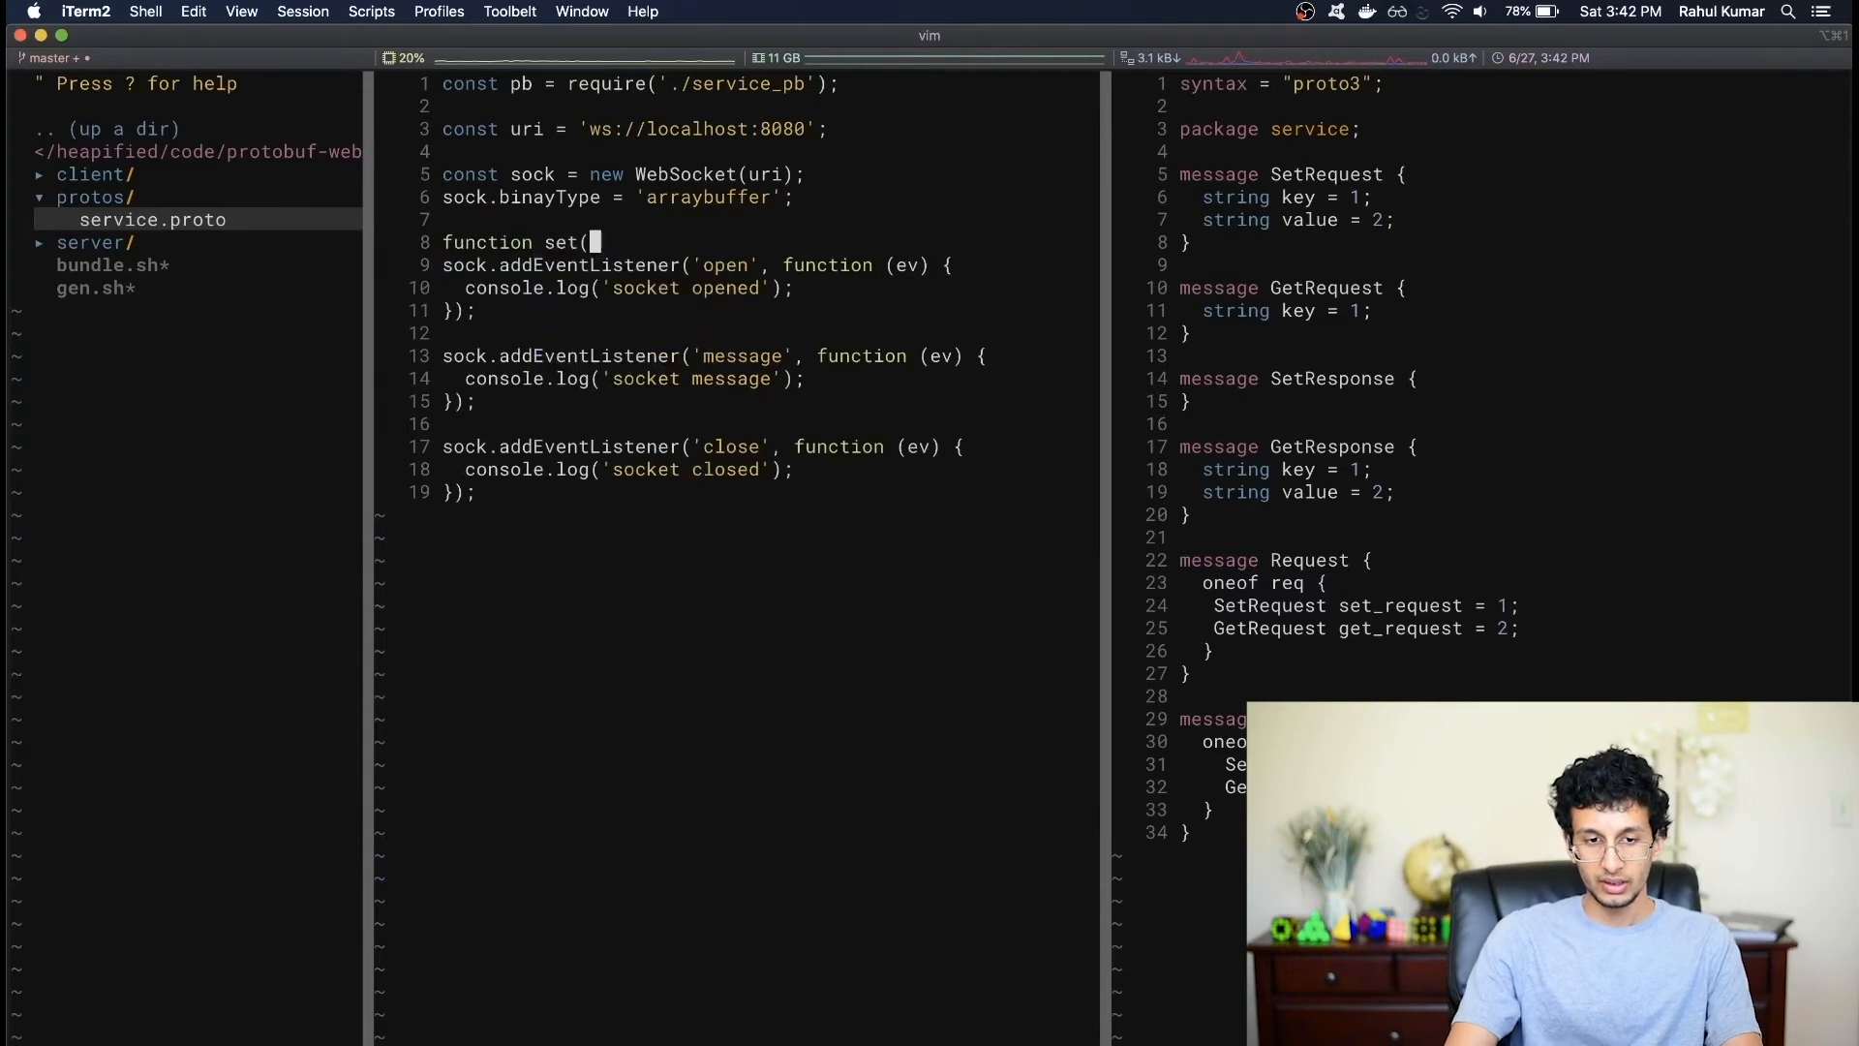
type("key, value) {")
type("let set_req =")
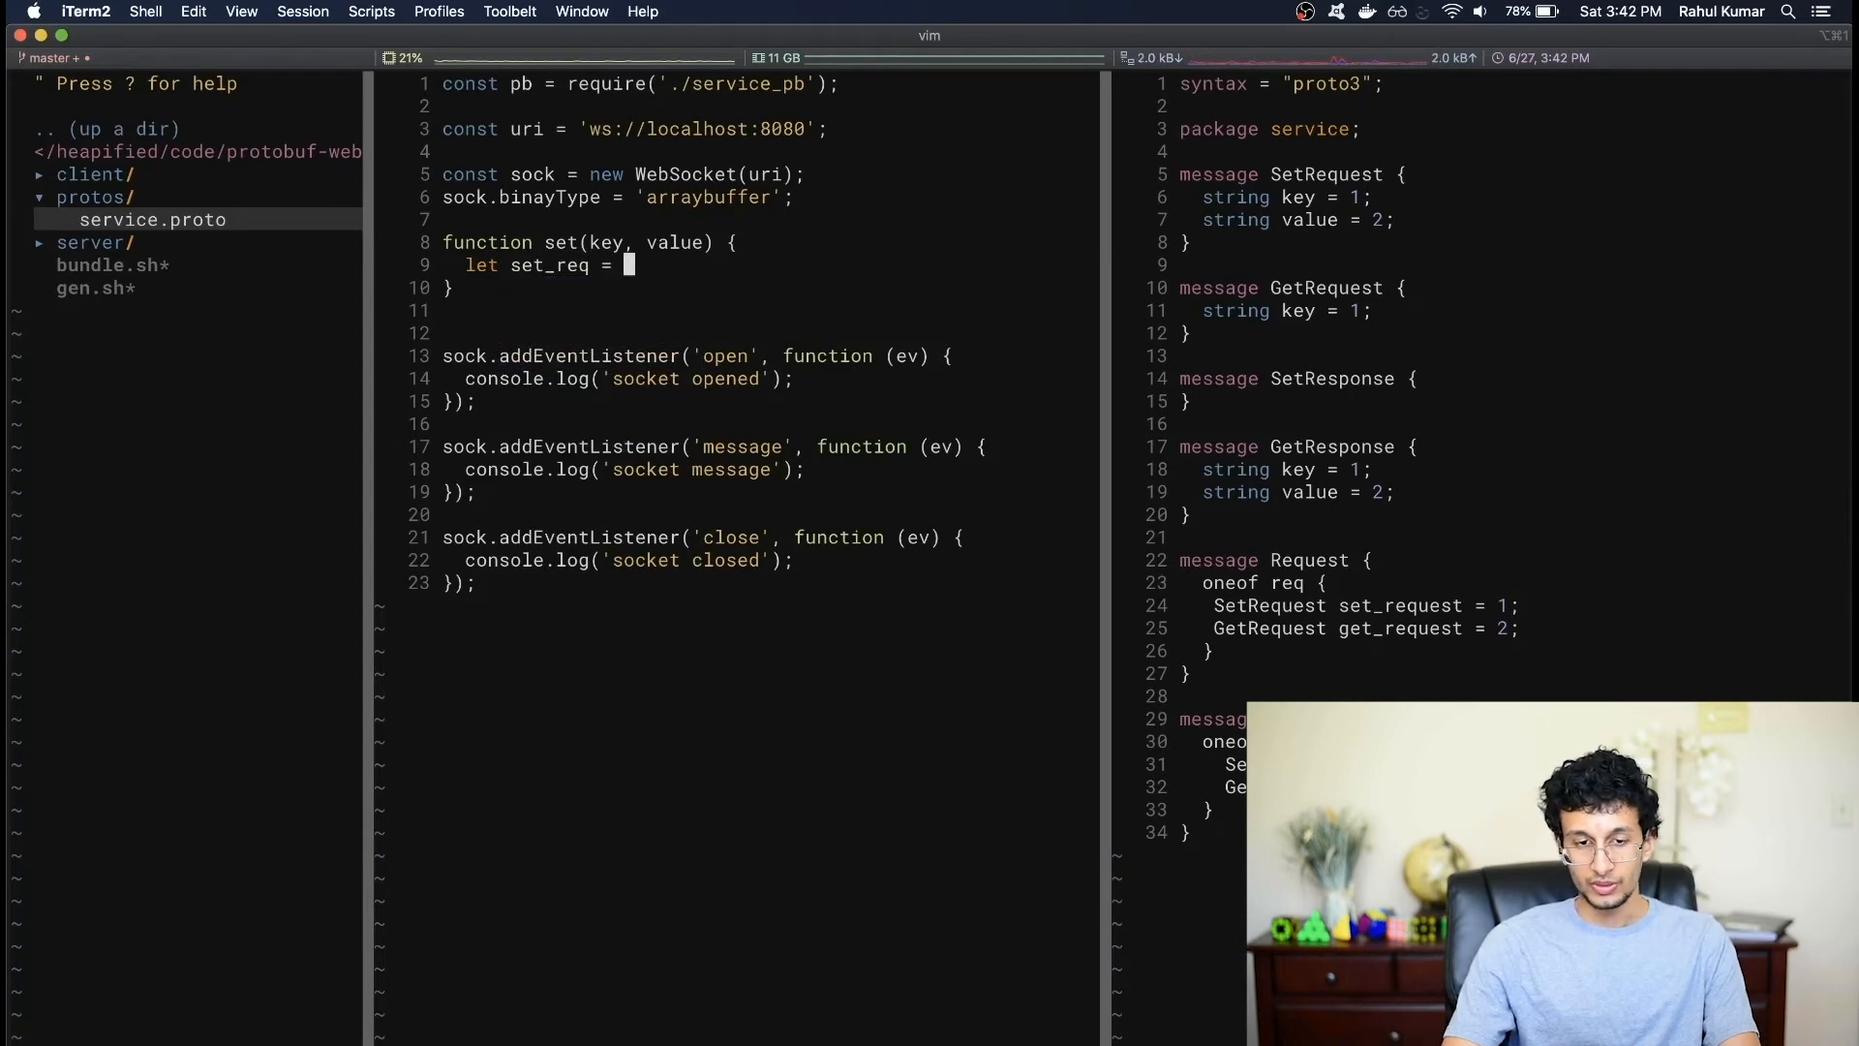
type("pb.SetRe")
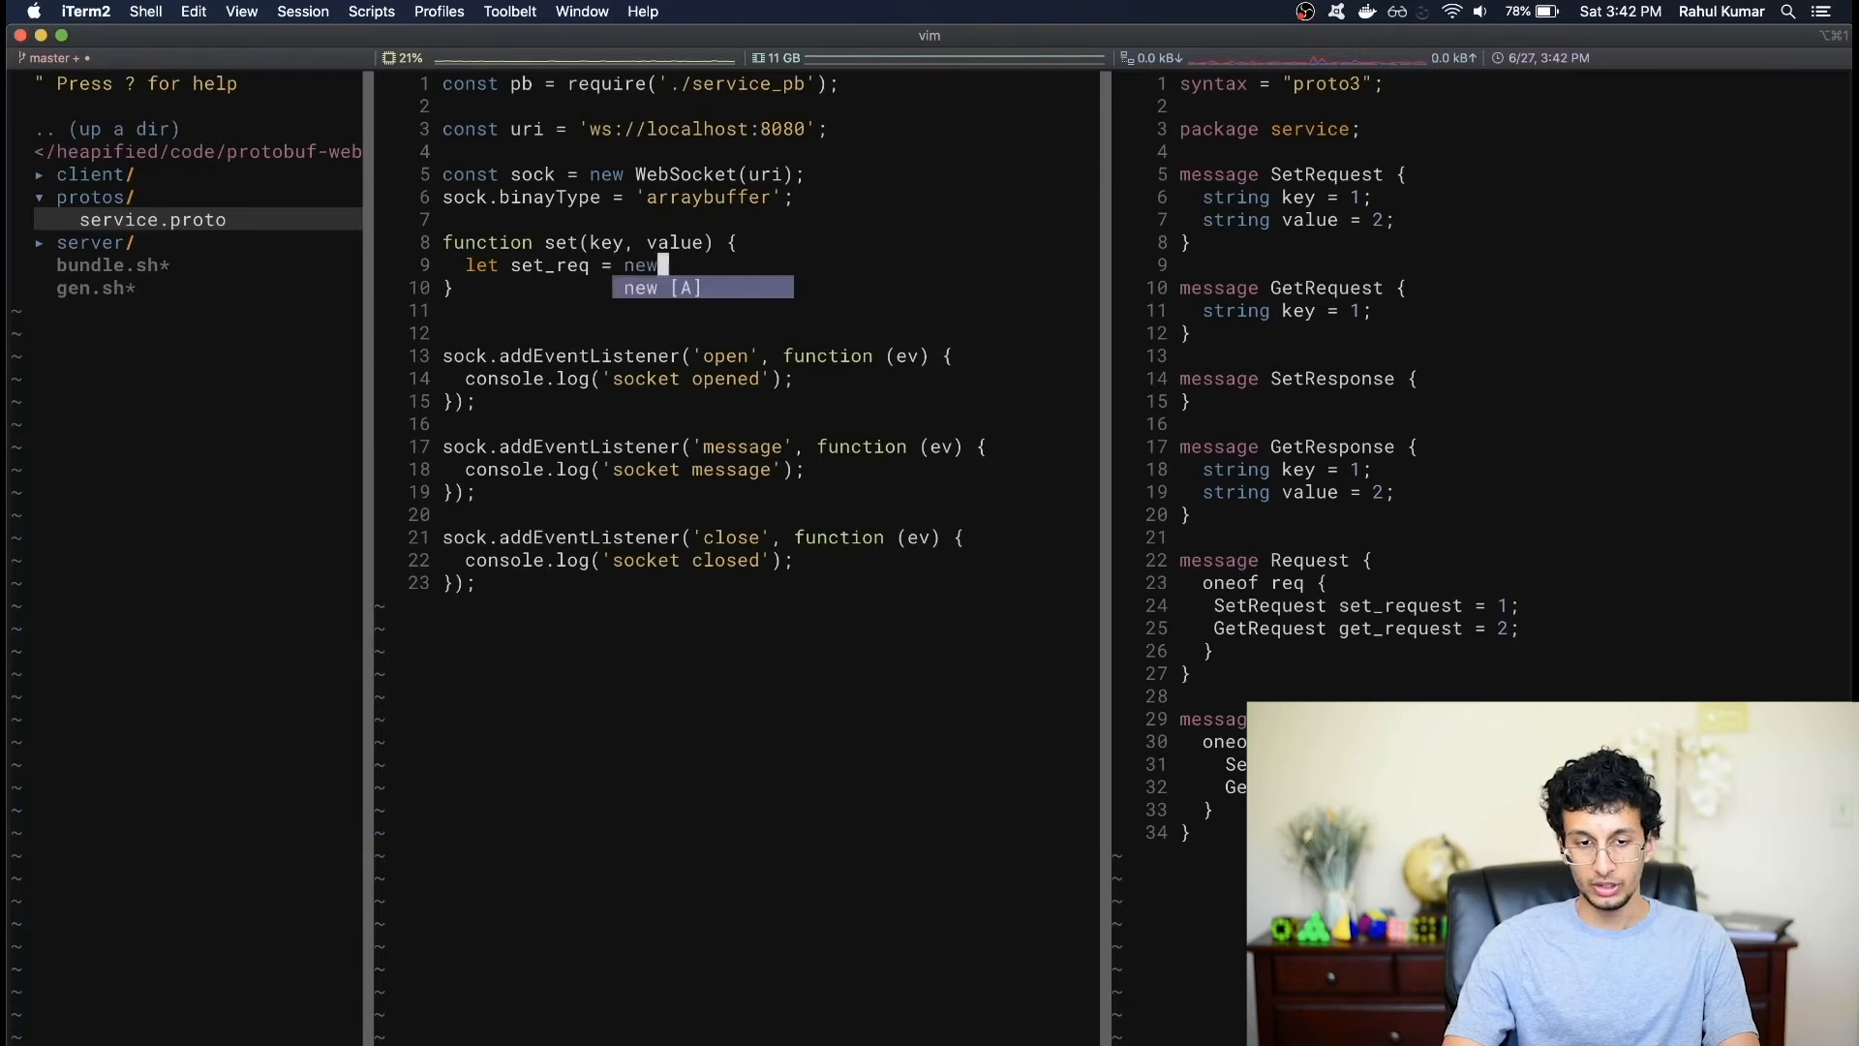
type("pb.SetRequest()")
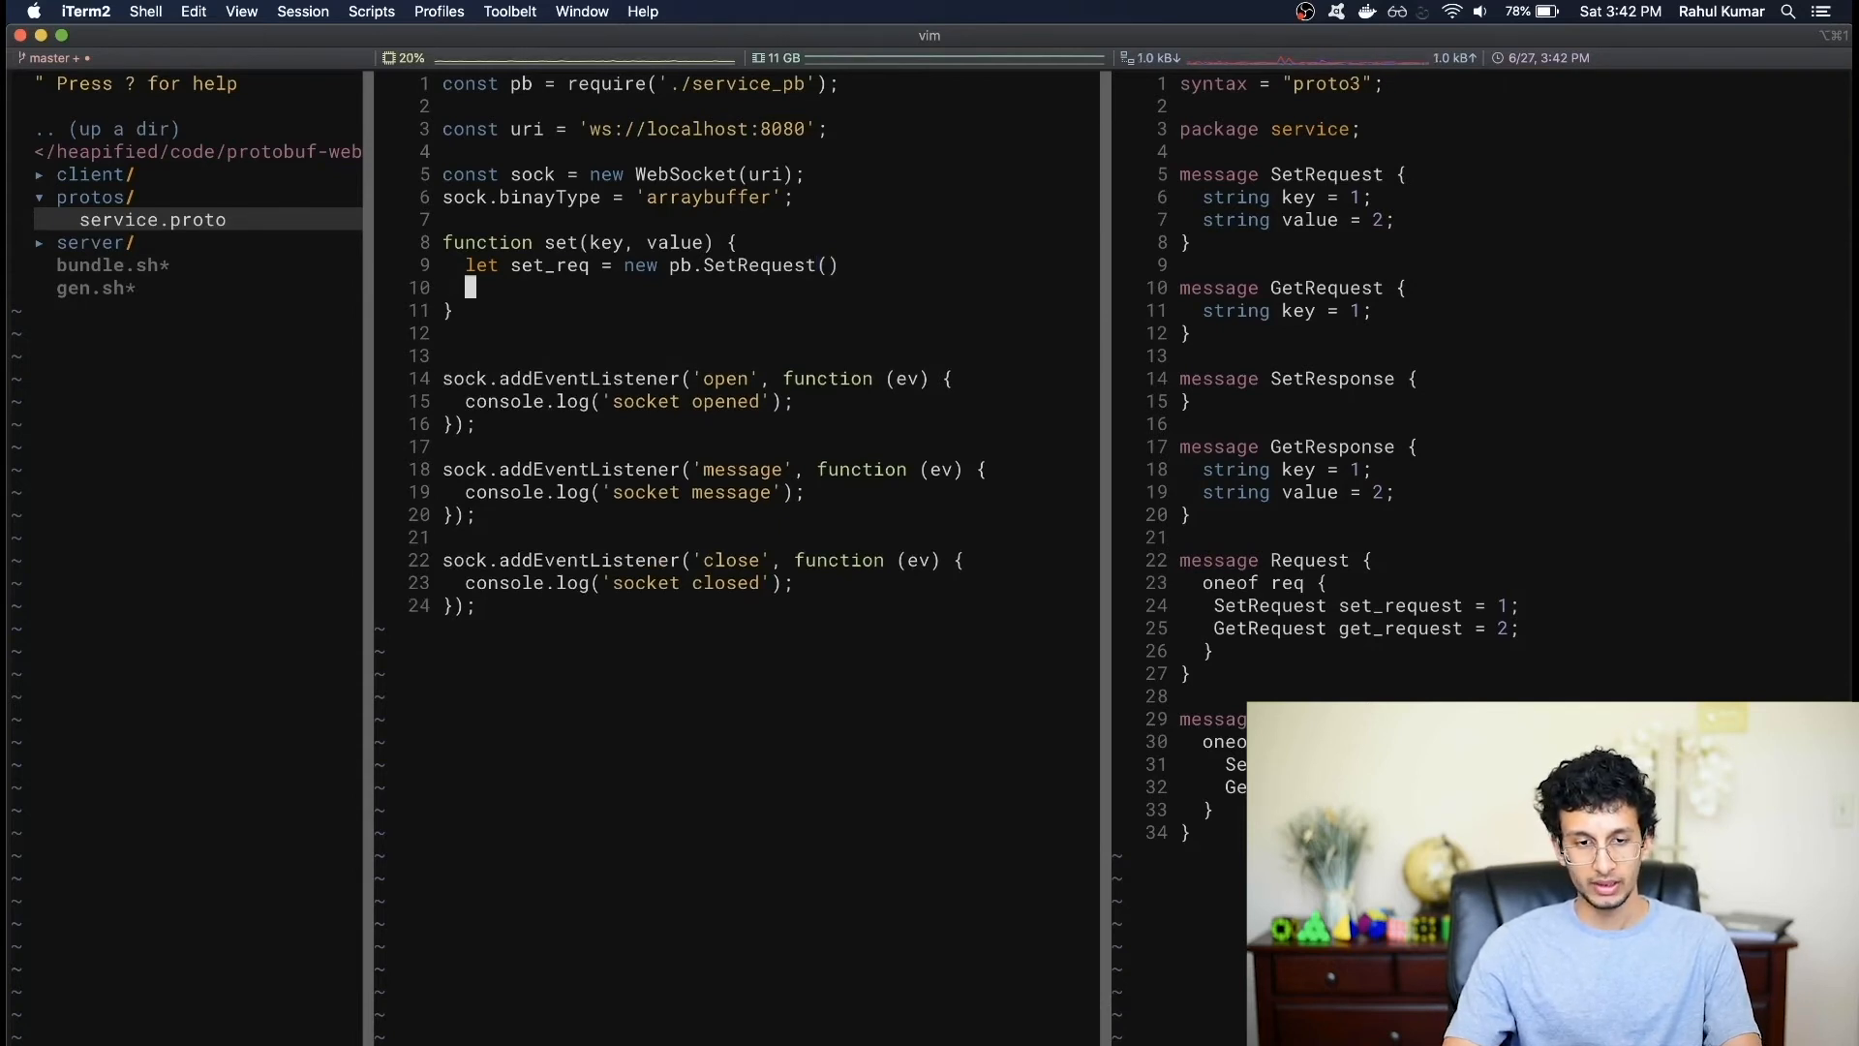
type("set_req")
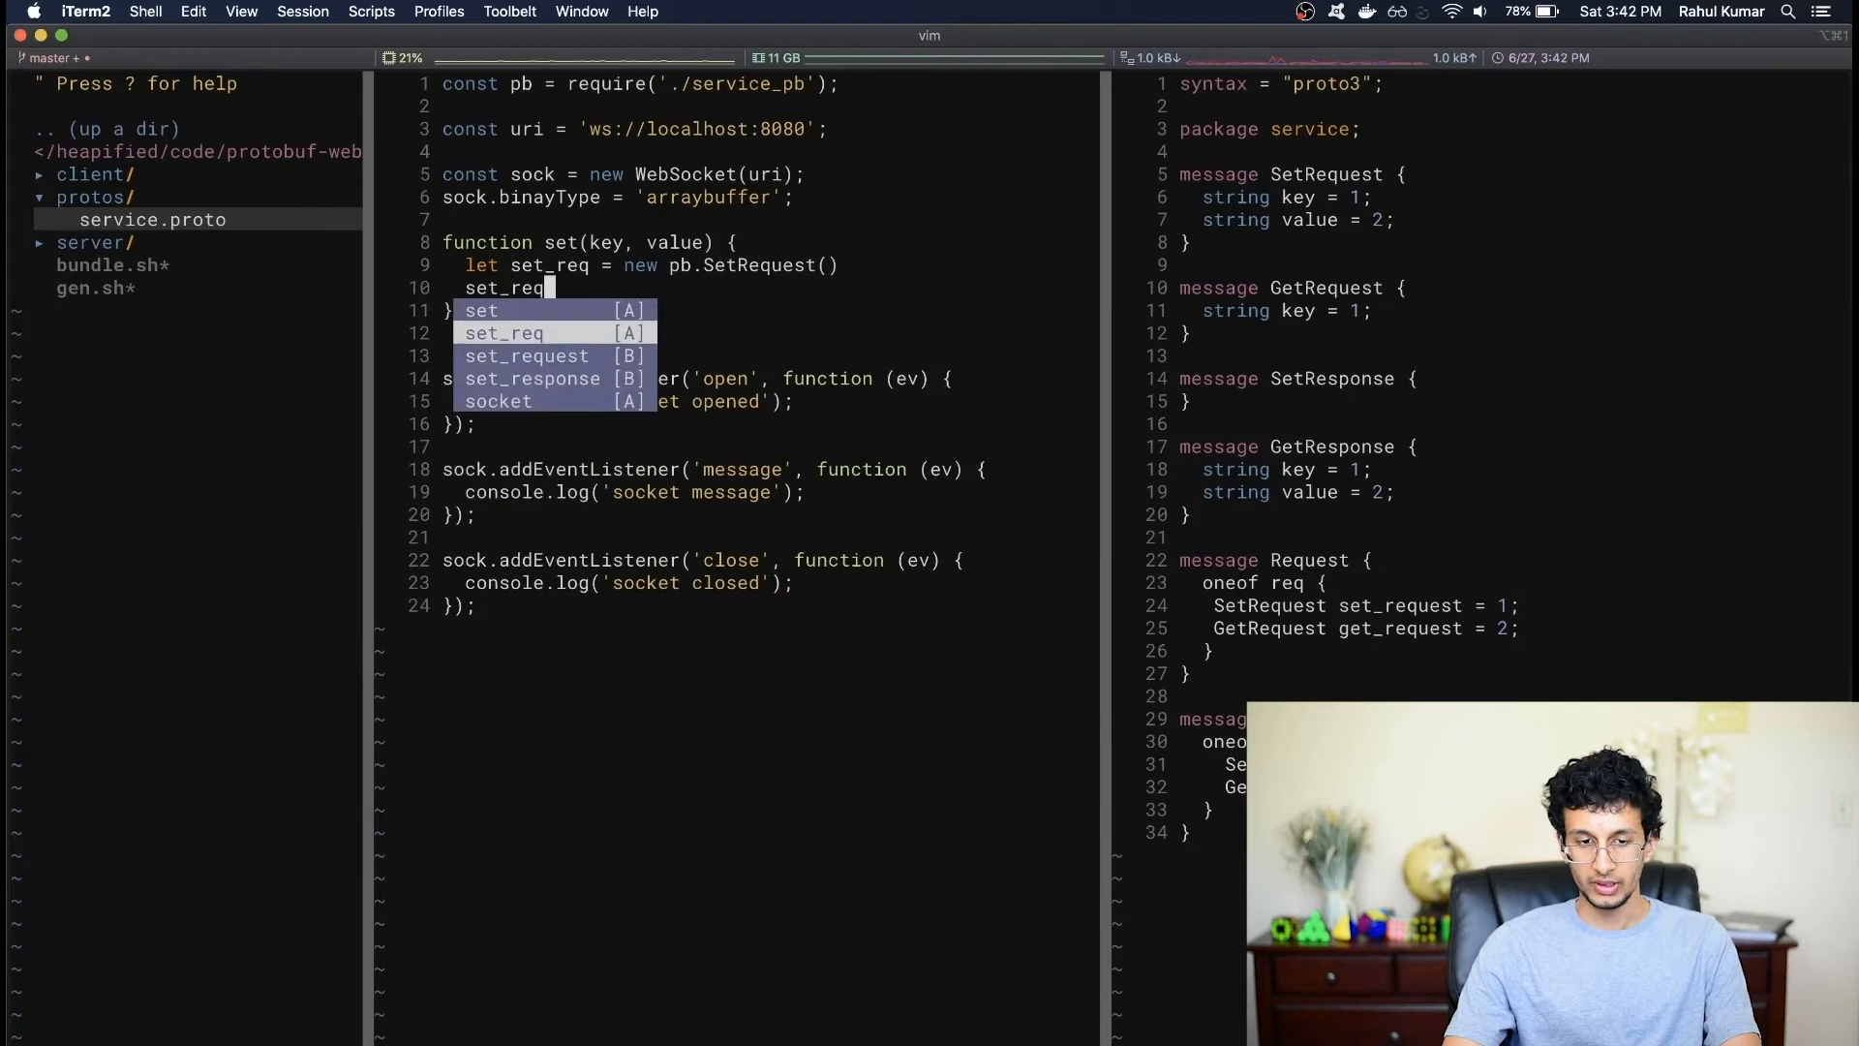
type(".")
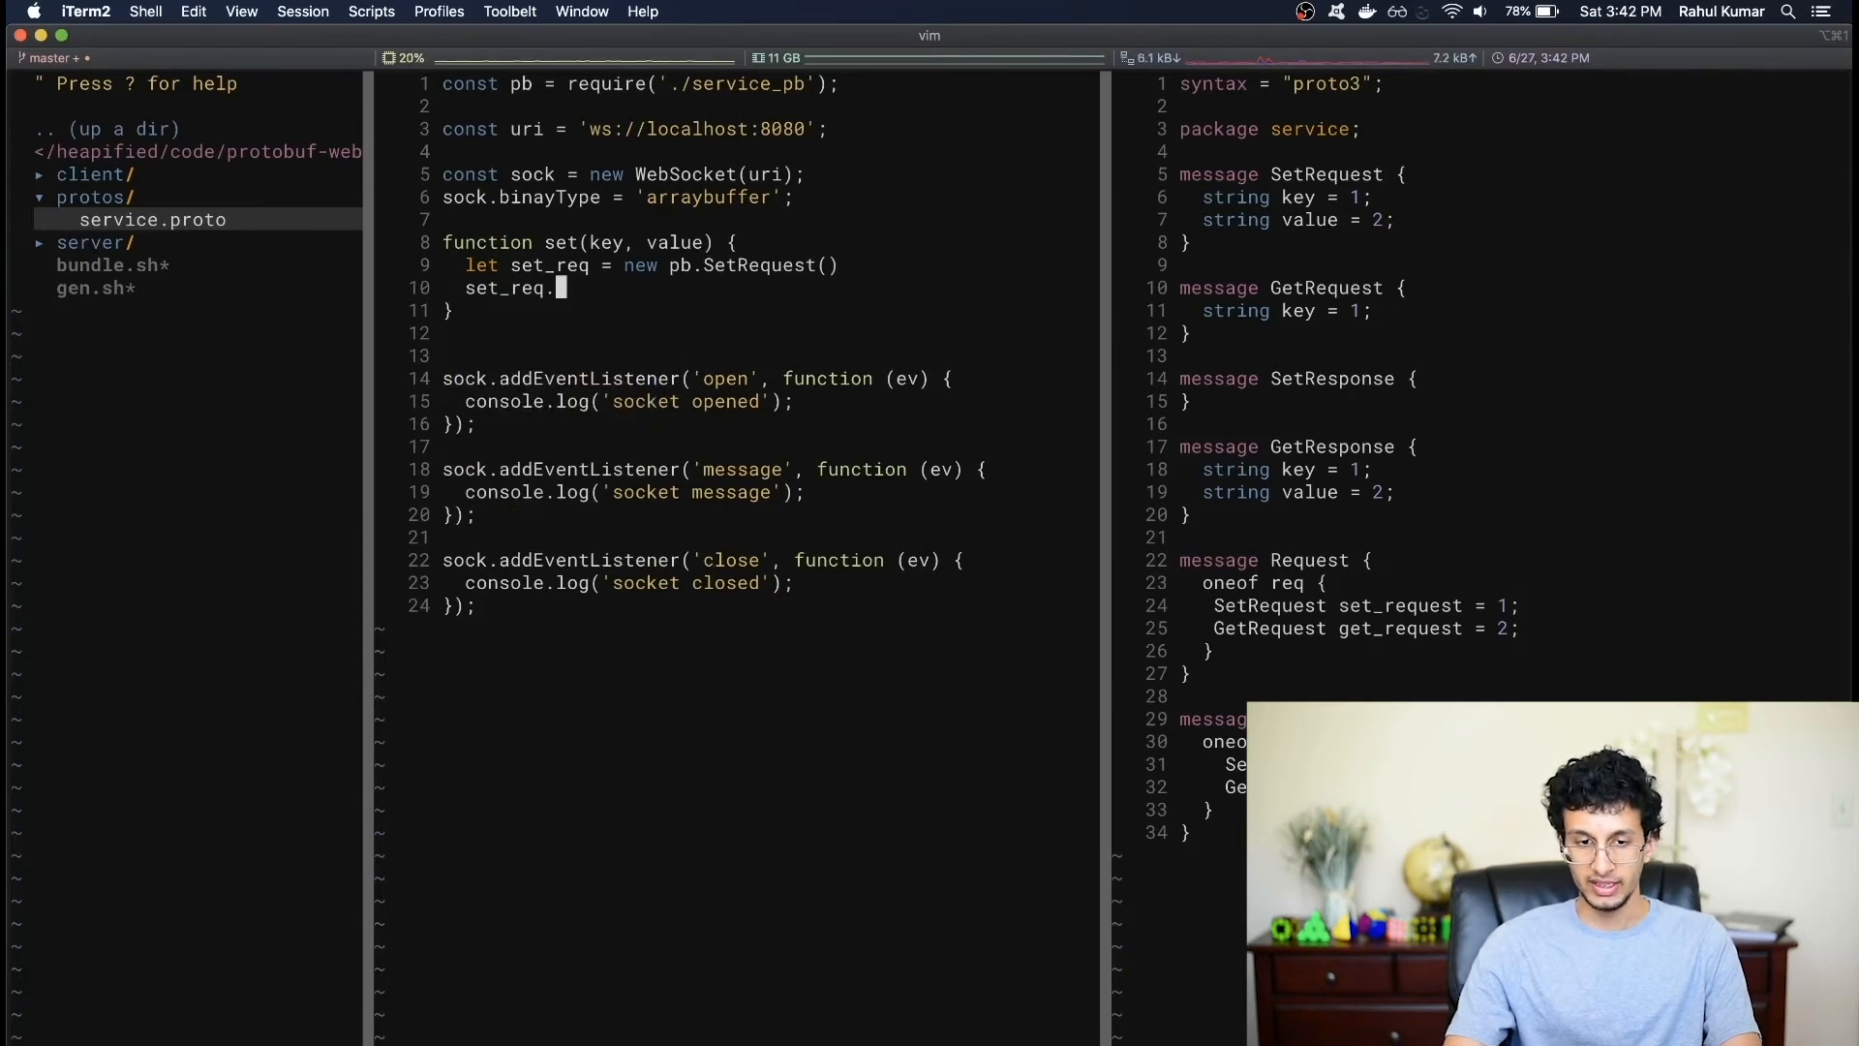
type("setKey(key")
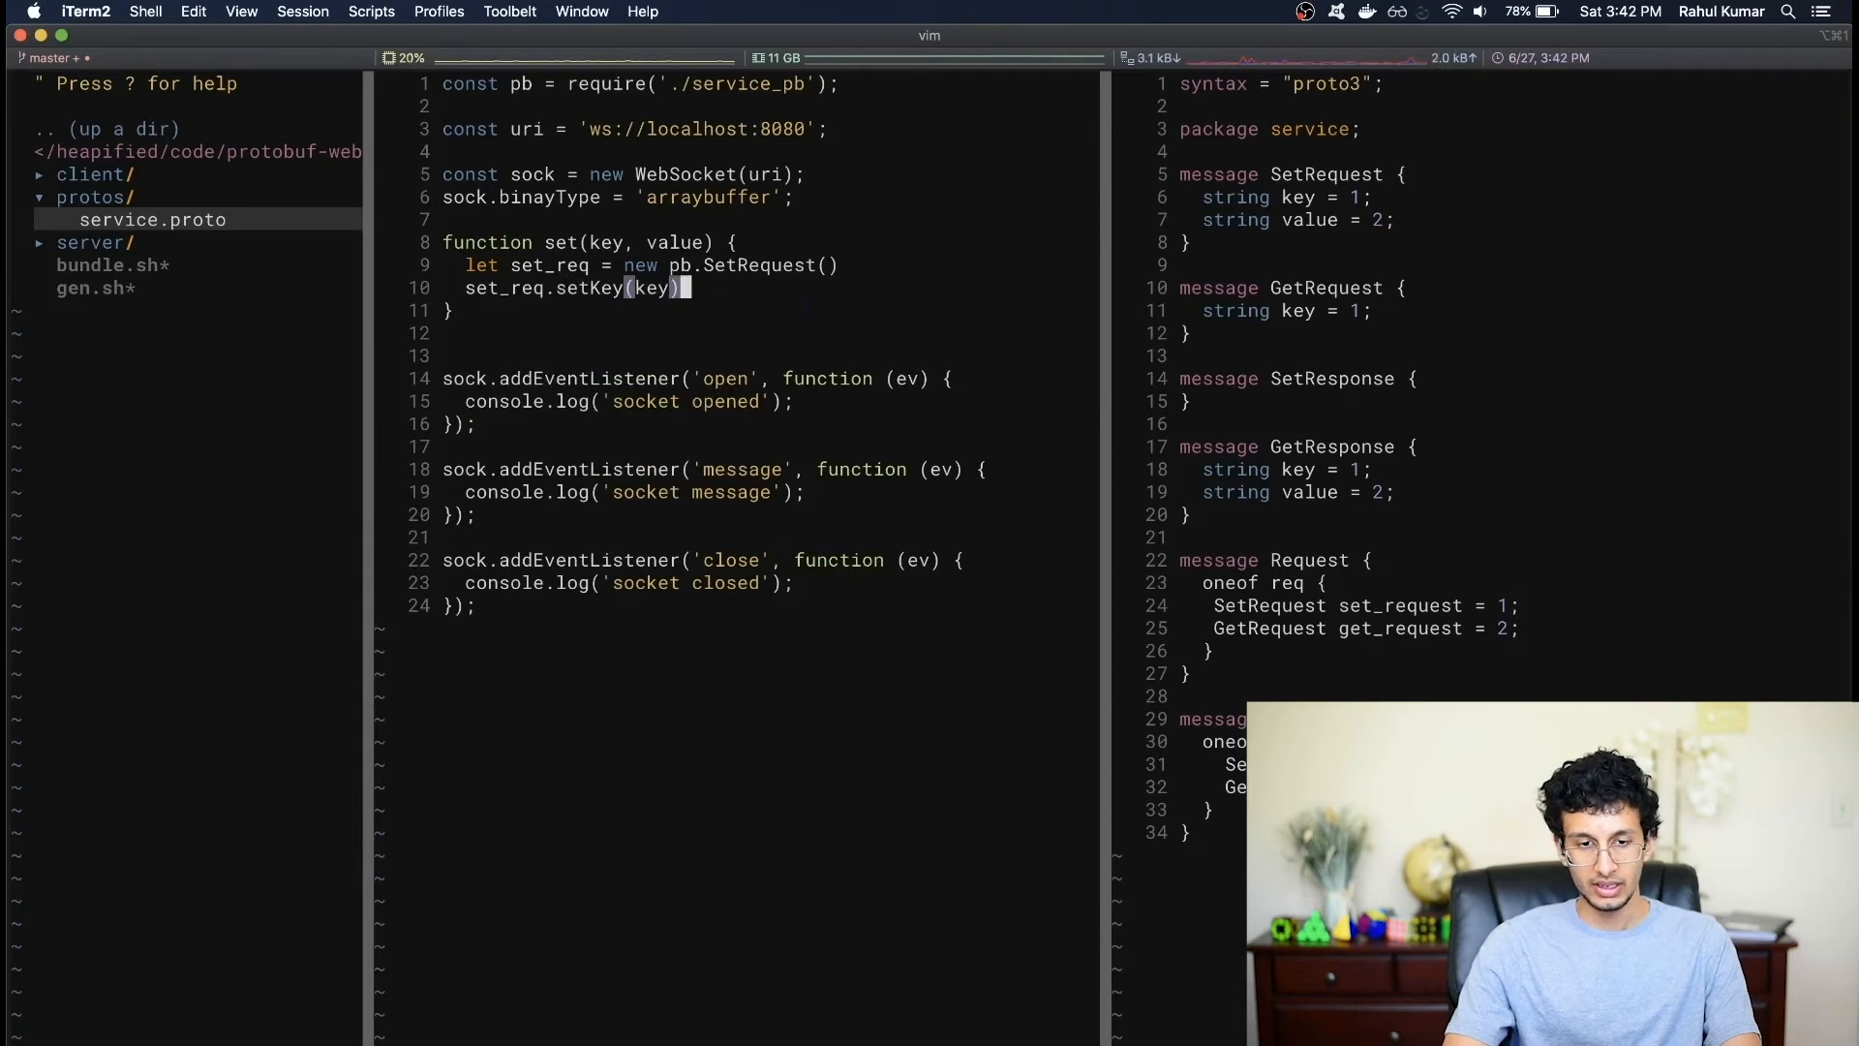
type("set_re")
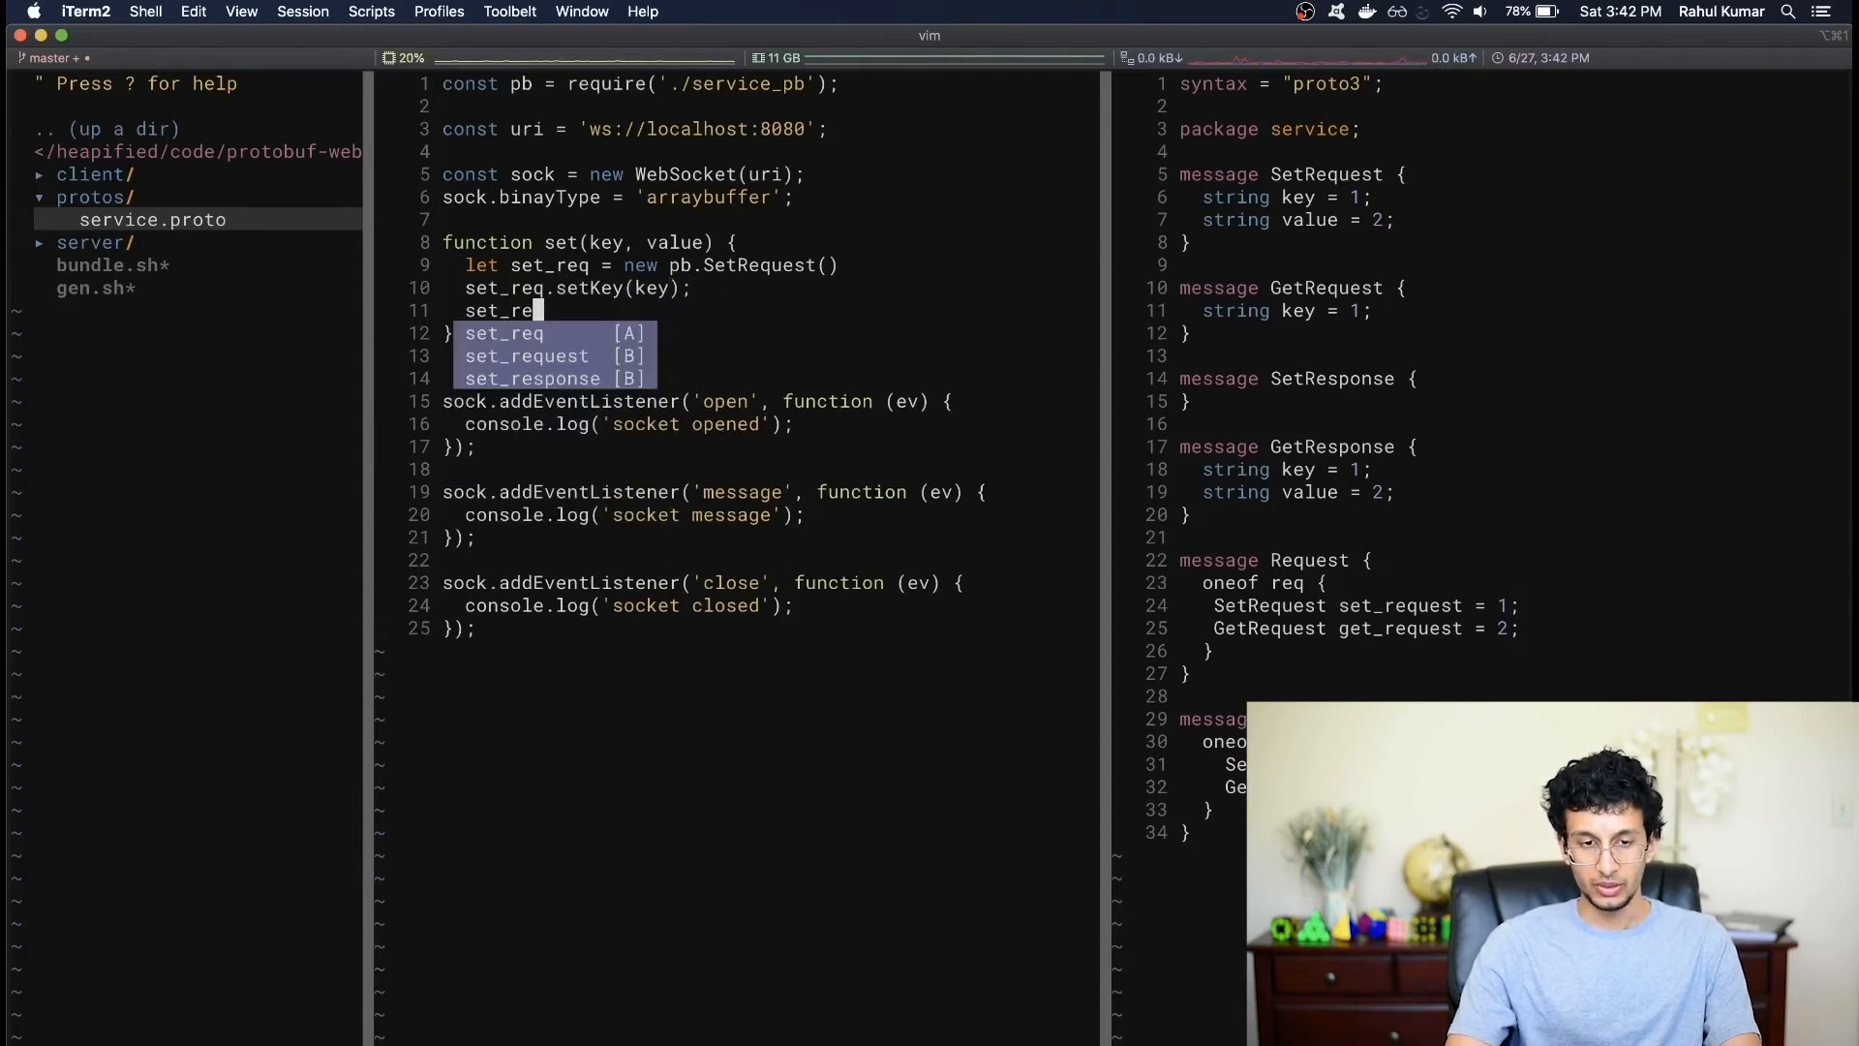
type("q.setValue(value);")
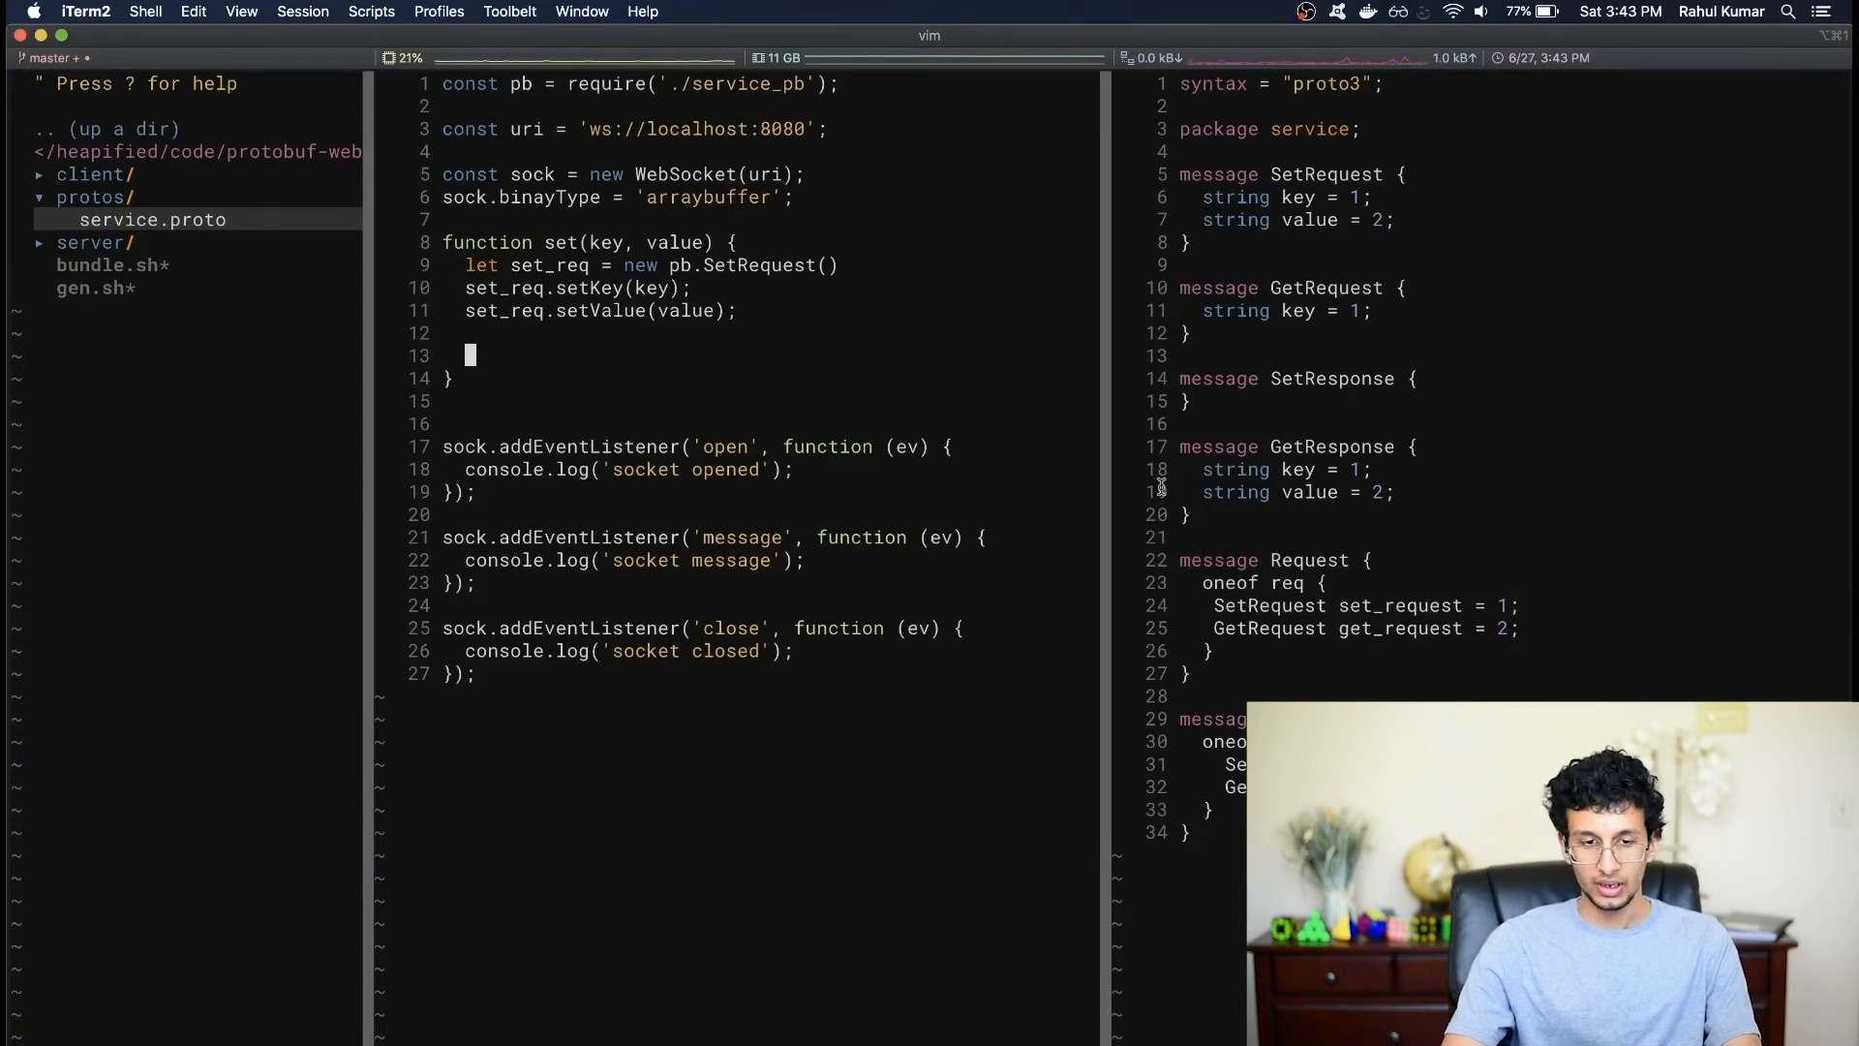
- Wrap the SetRequest in a new pb.Request via req.setSetRequest(set_req)
type("let")
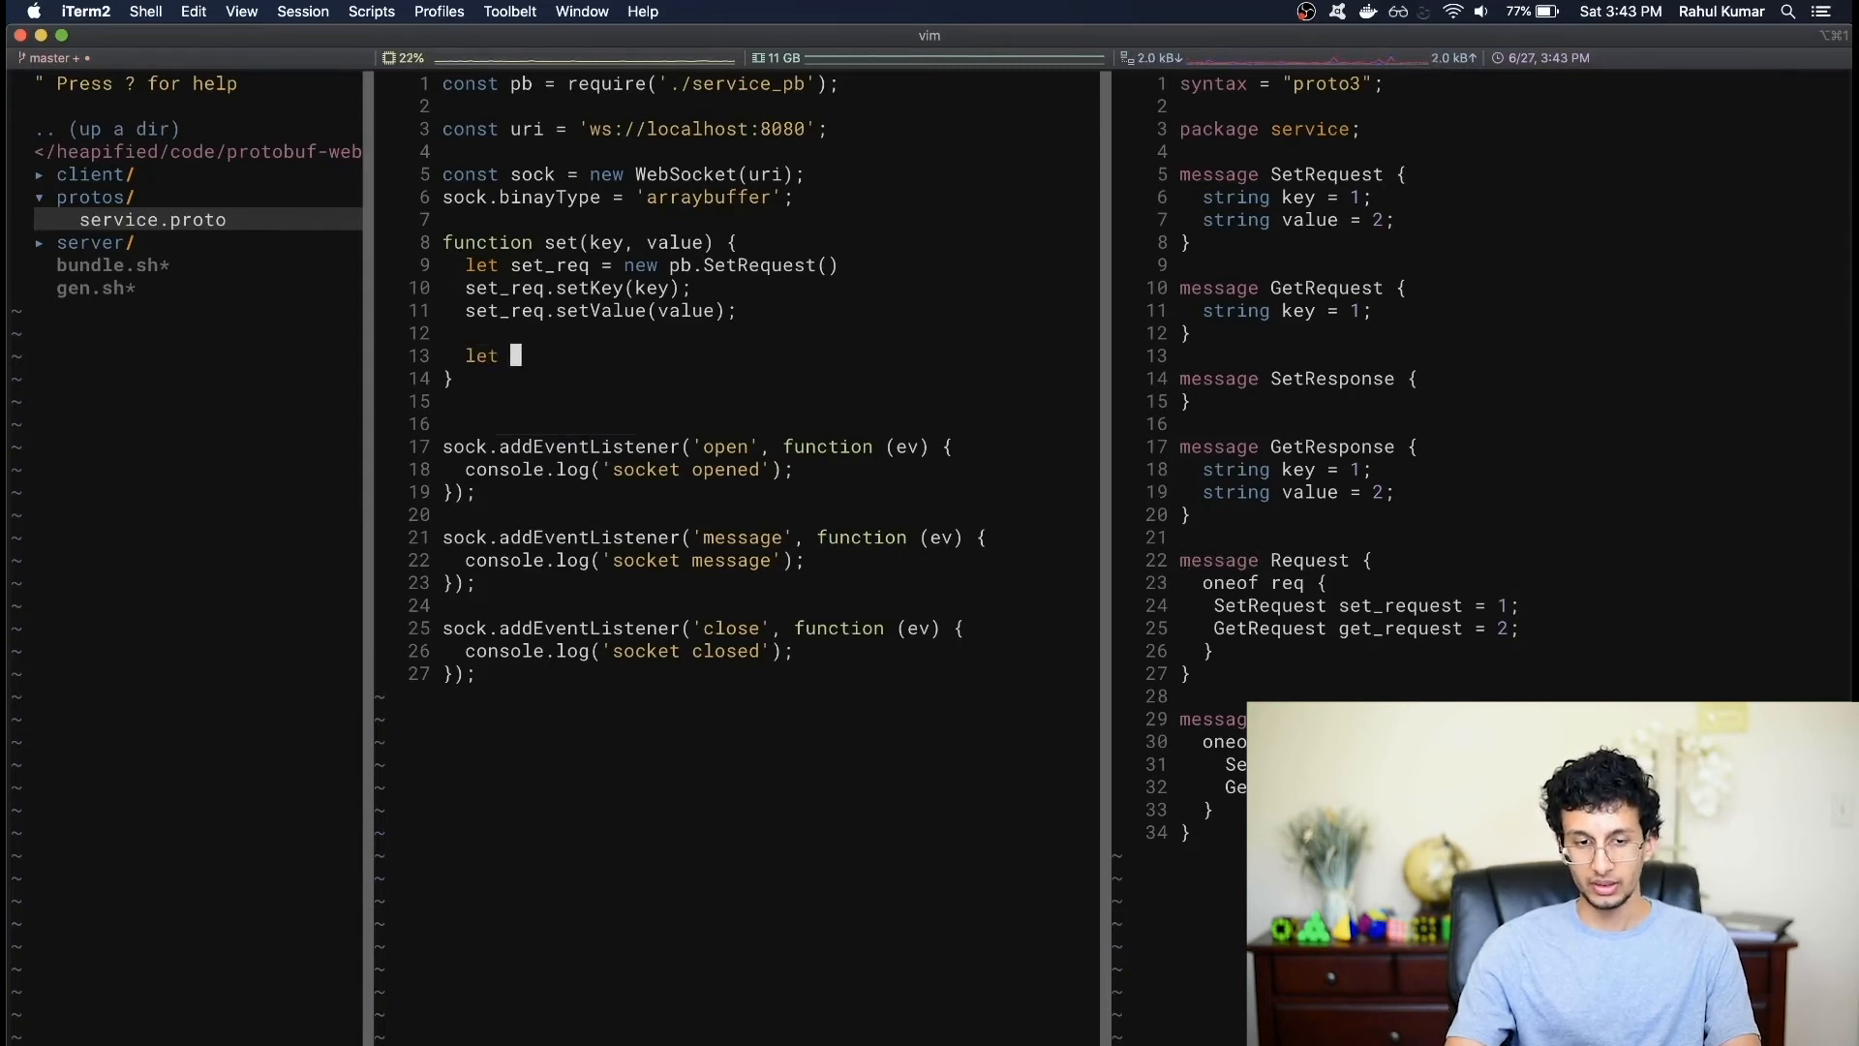
type("req =")
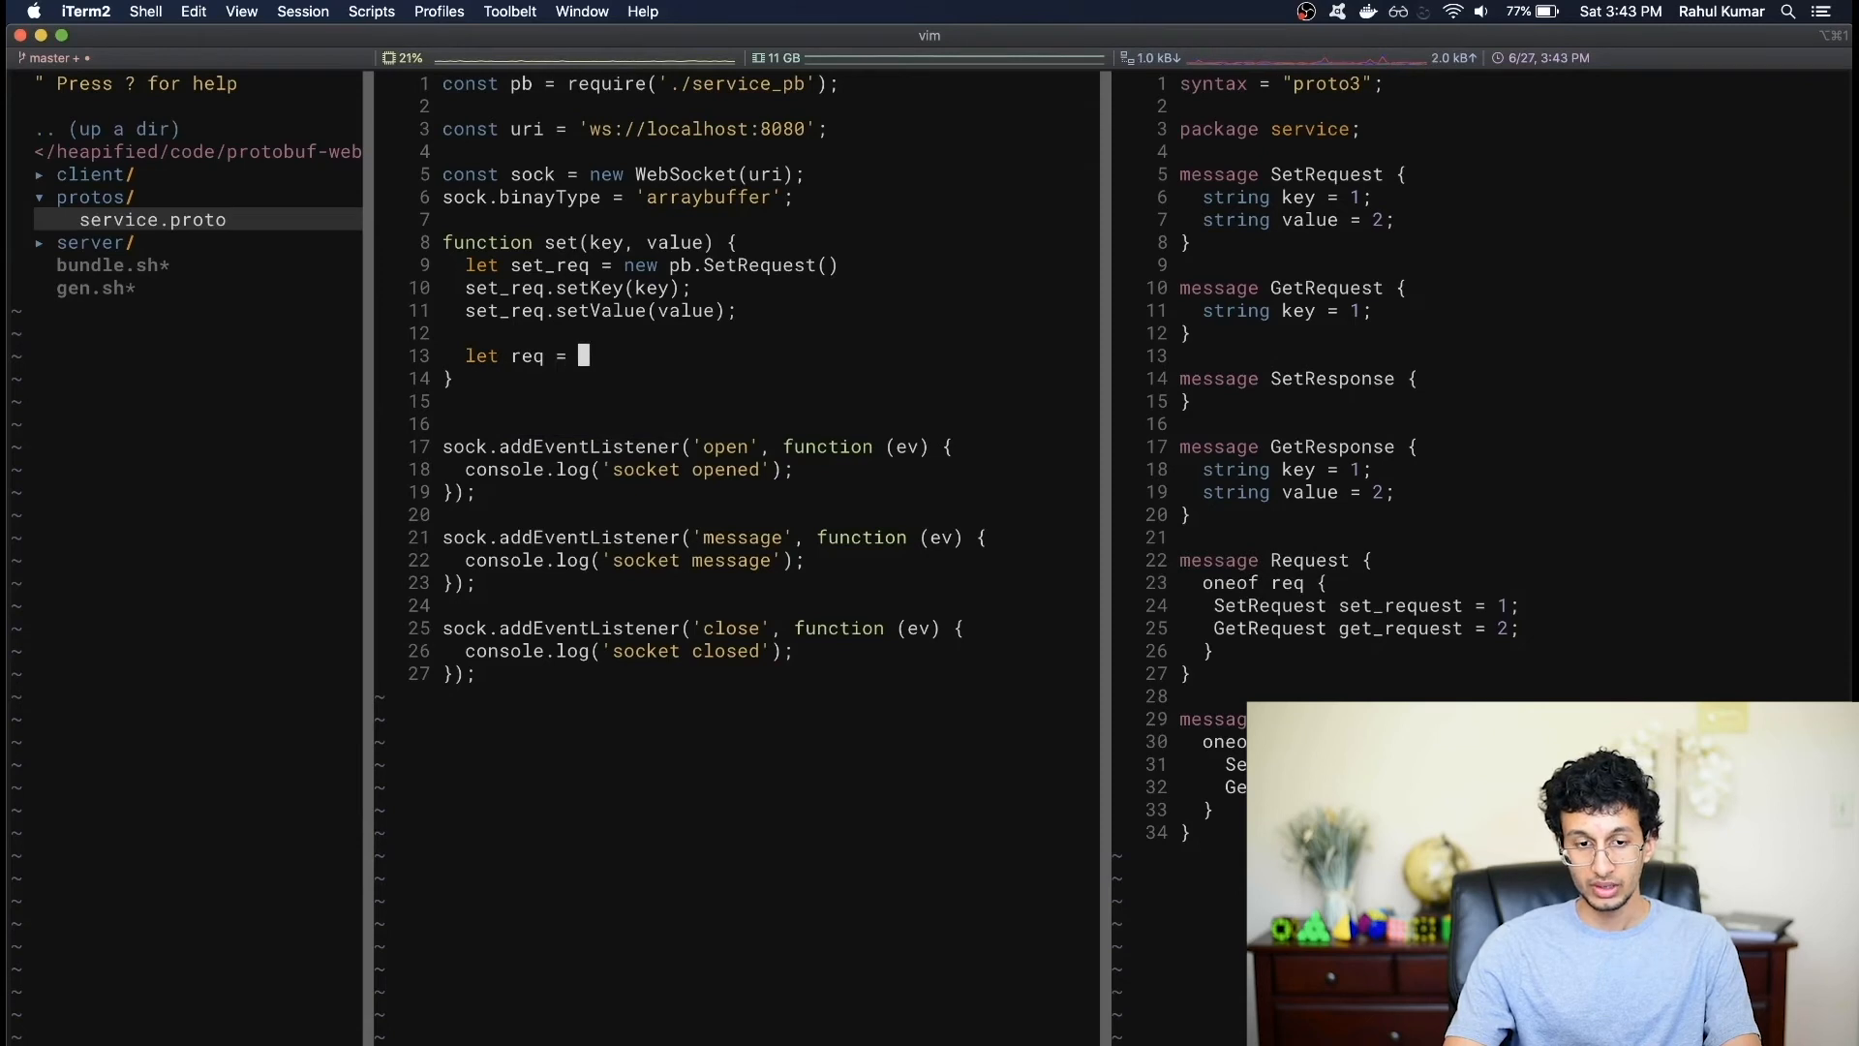
type("new pb.Request()")
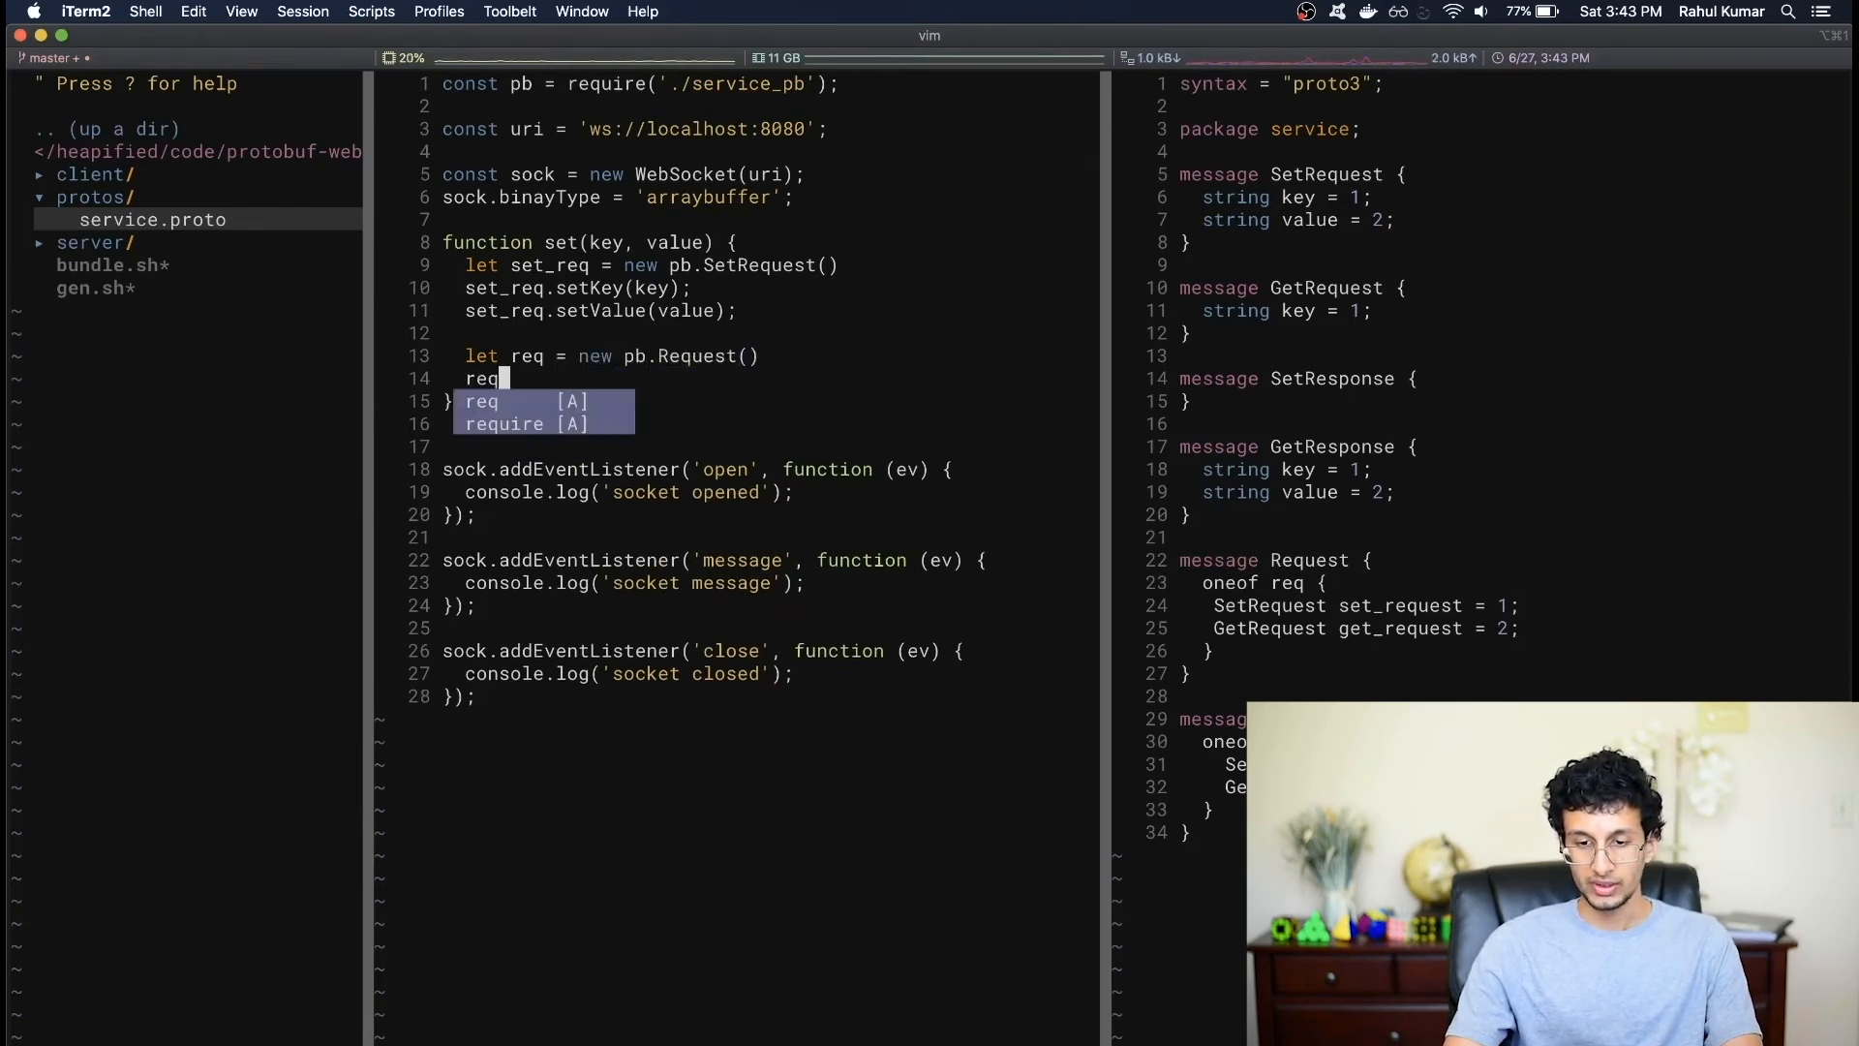
type("setSetR")
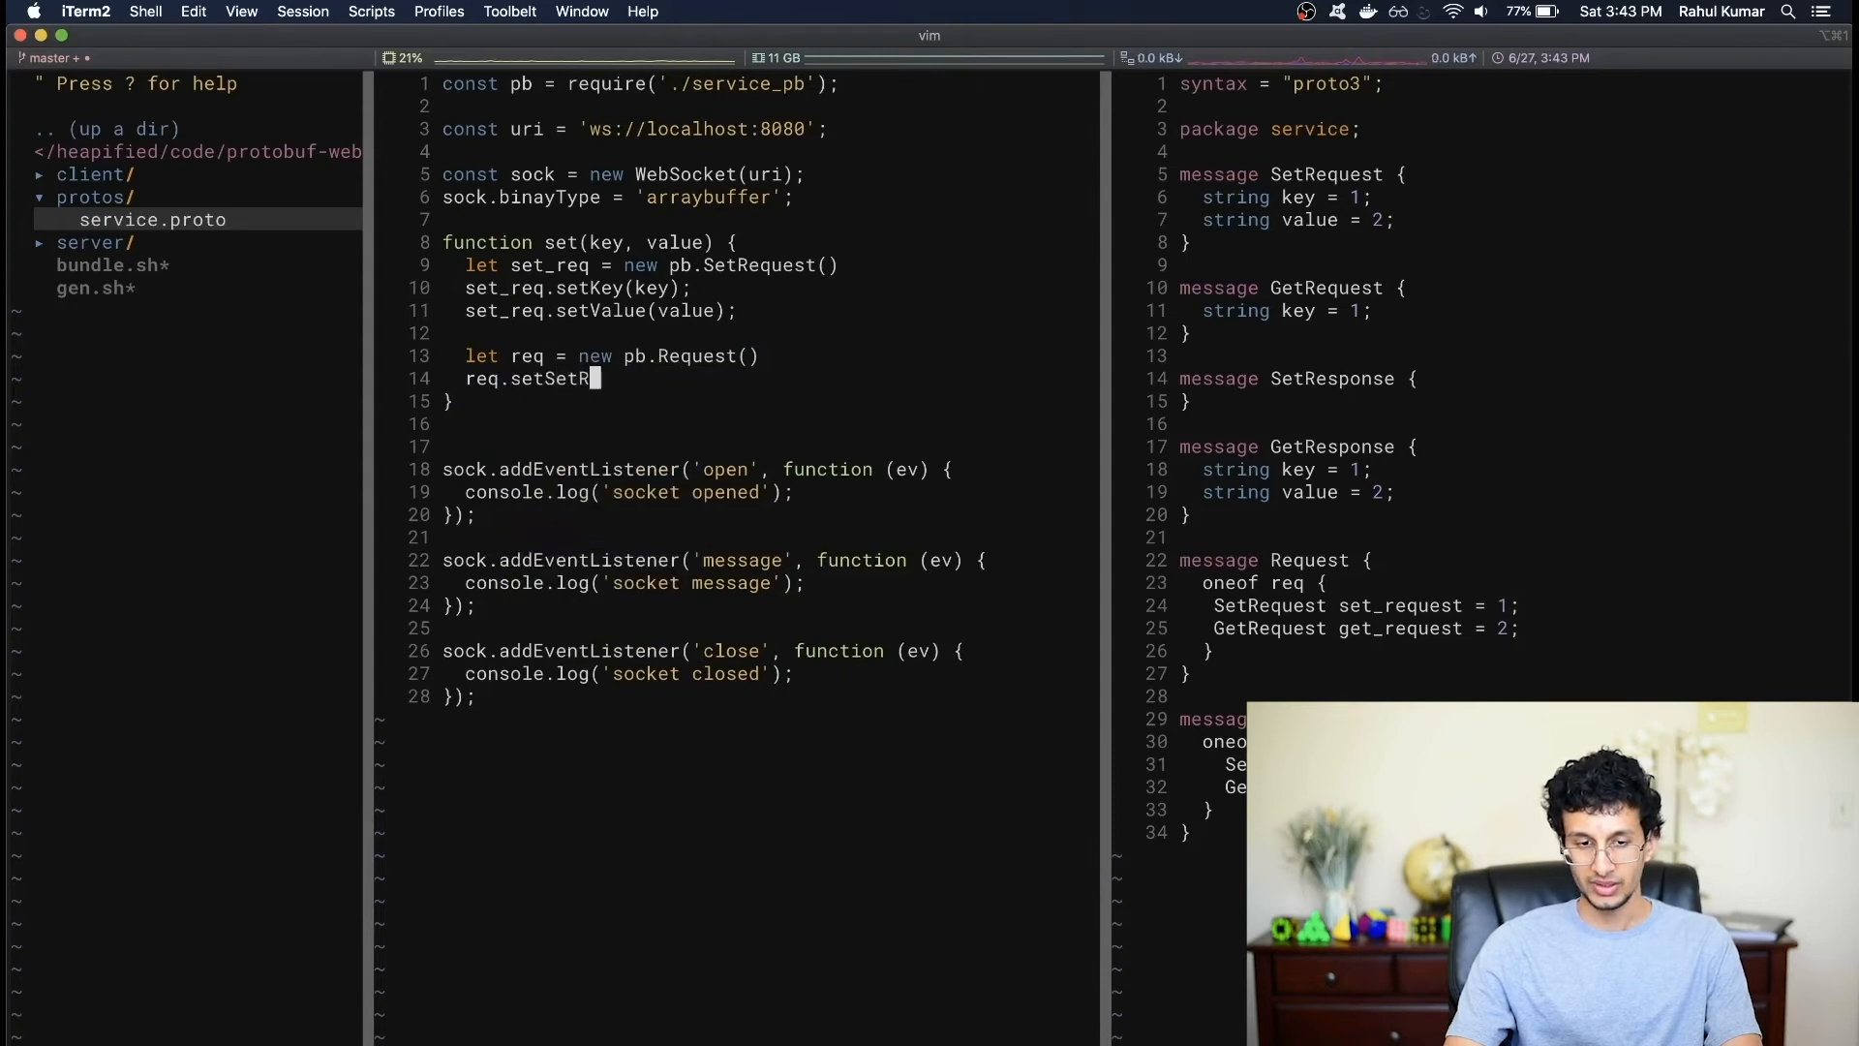
type("eques")
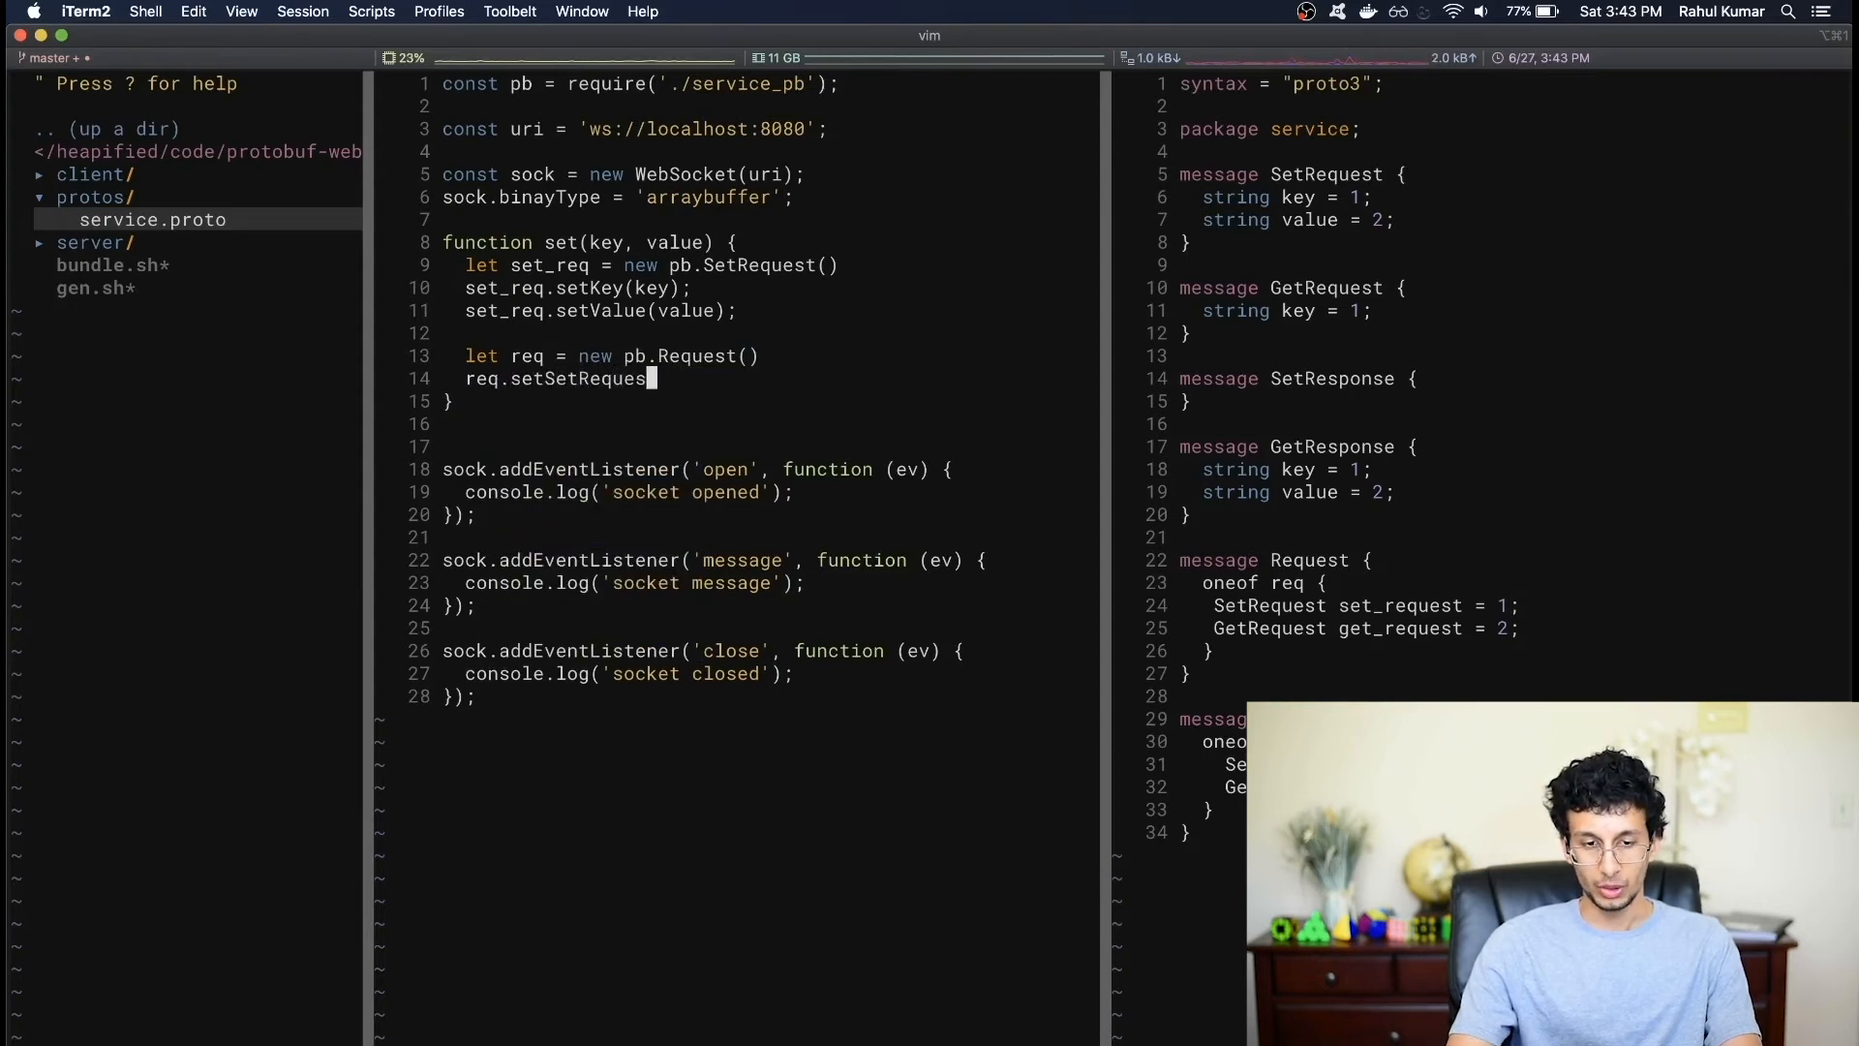
type("(set_req);")
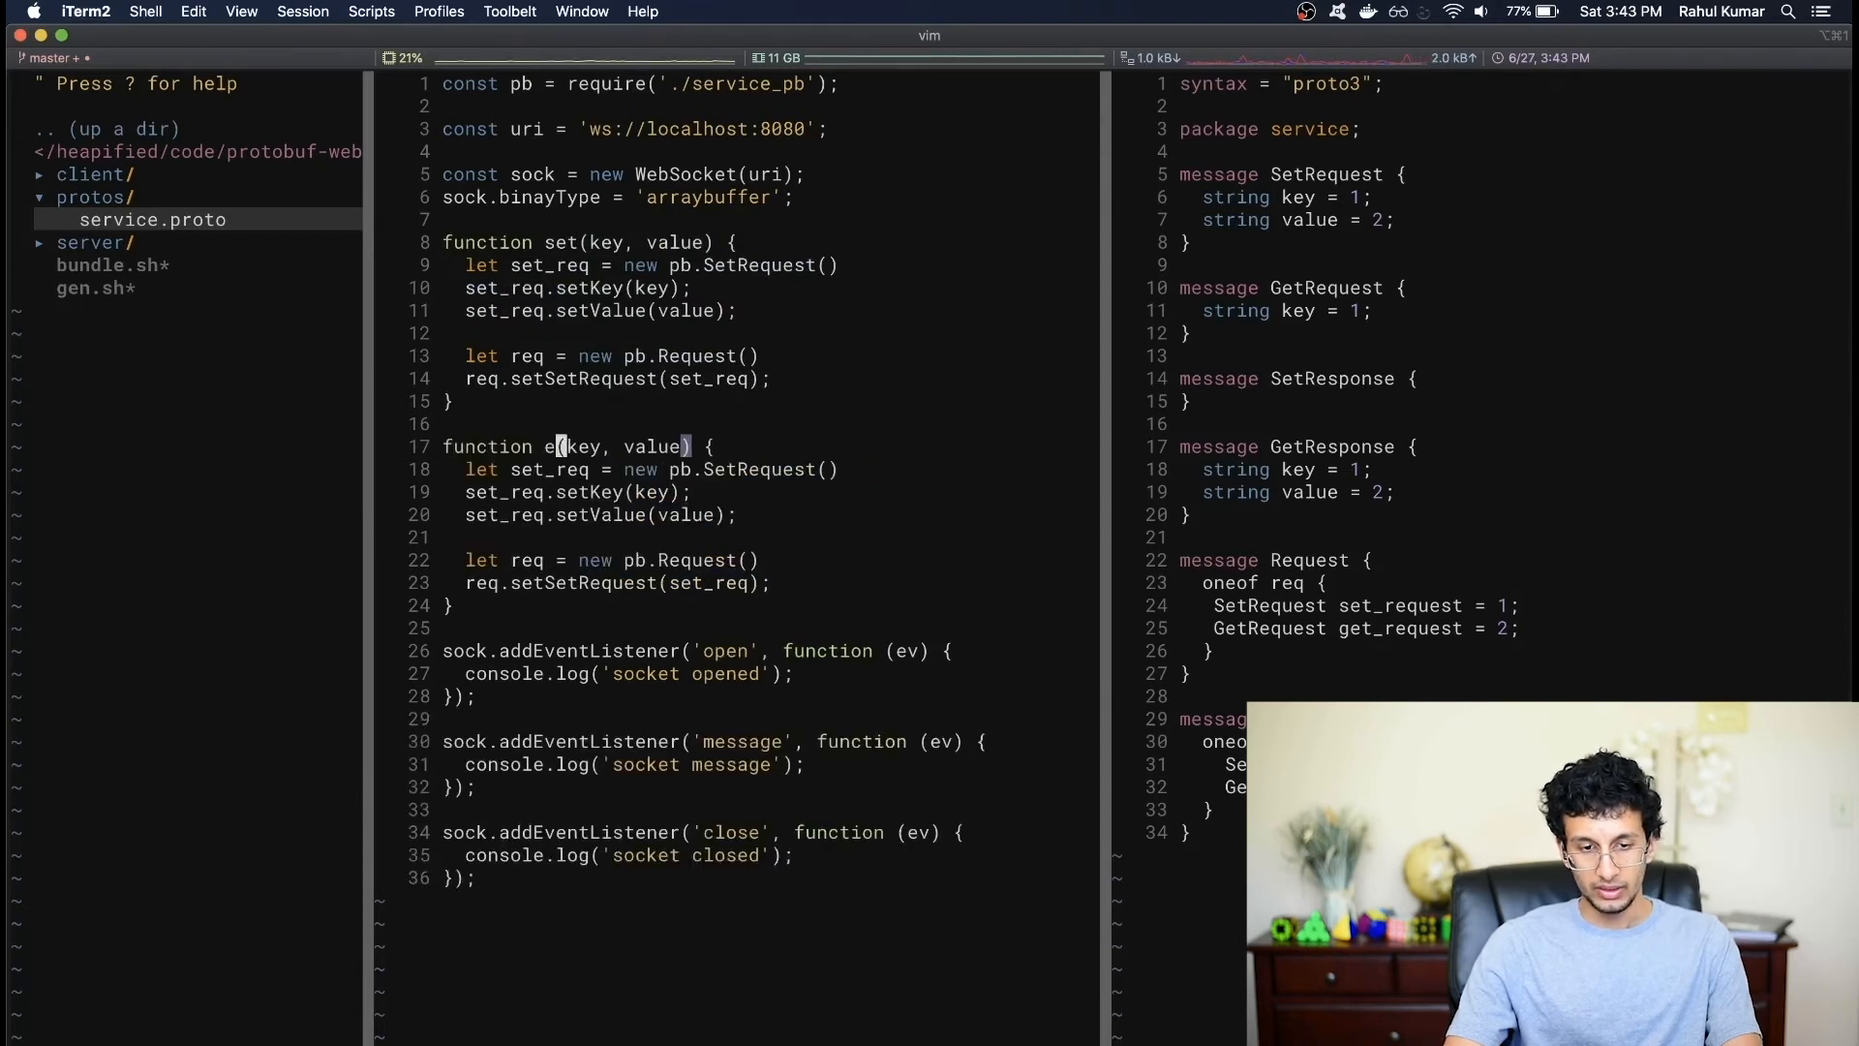
- Rename the copied function to get(key) using get_req and req.setGetRequest(get_req)
type("get")
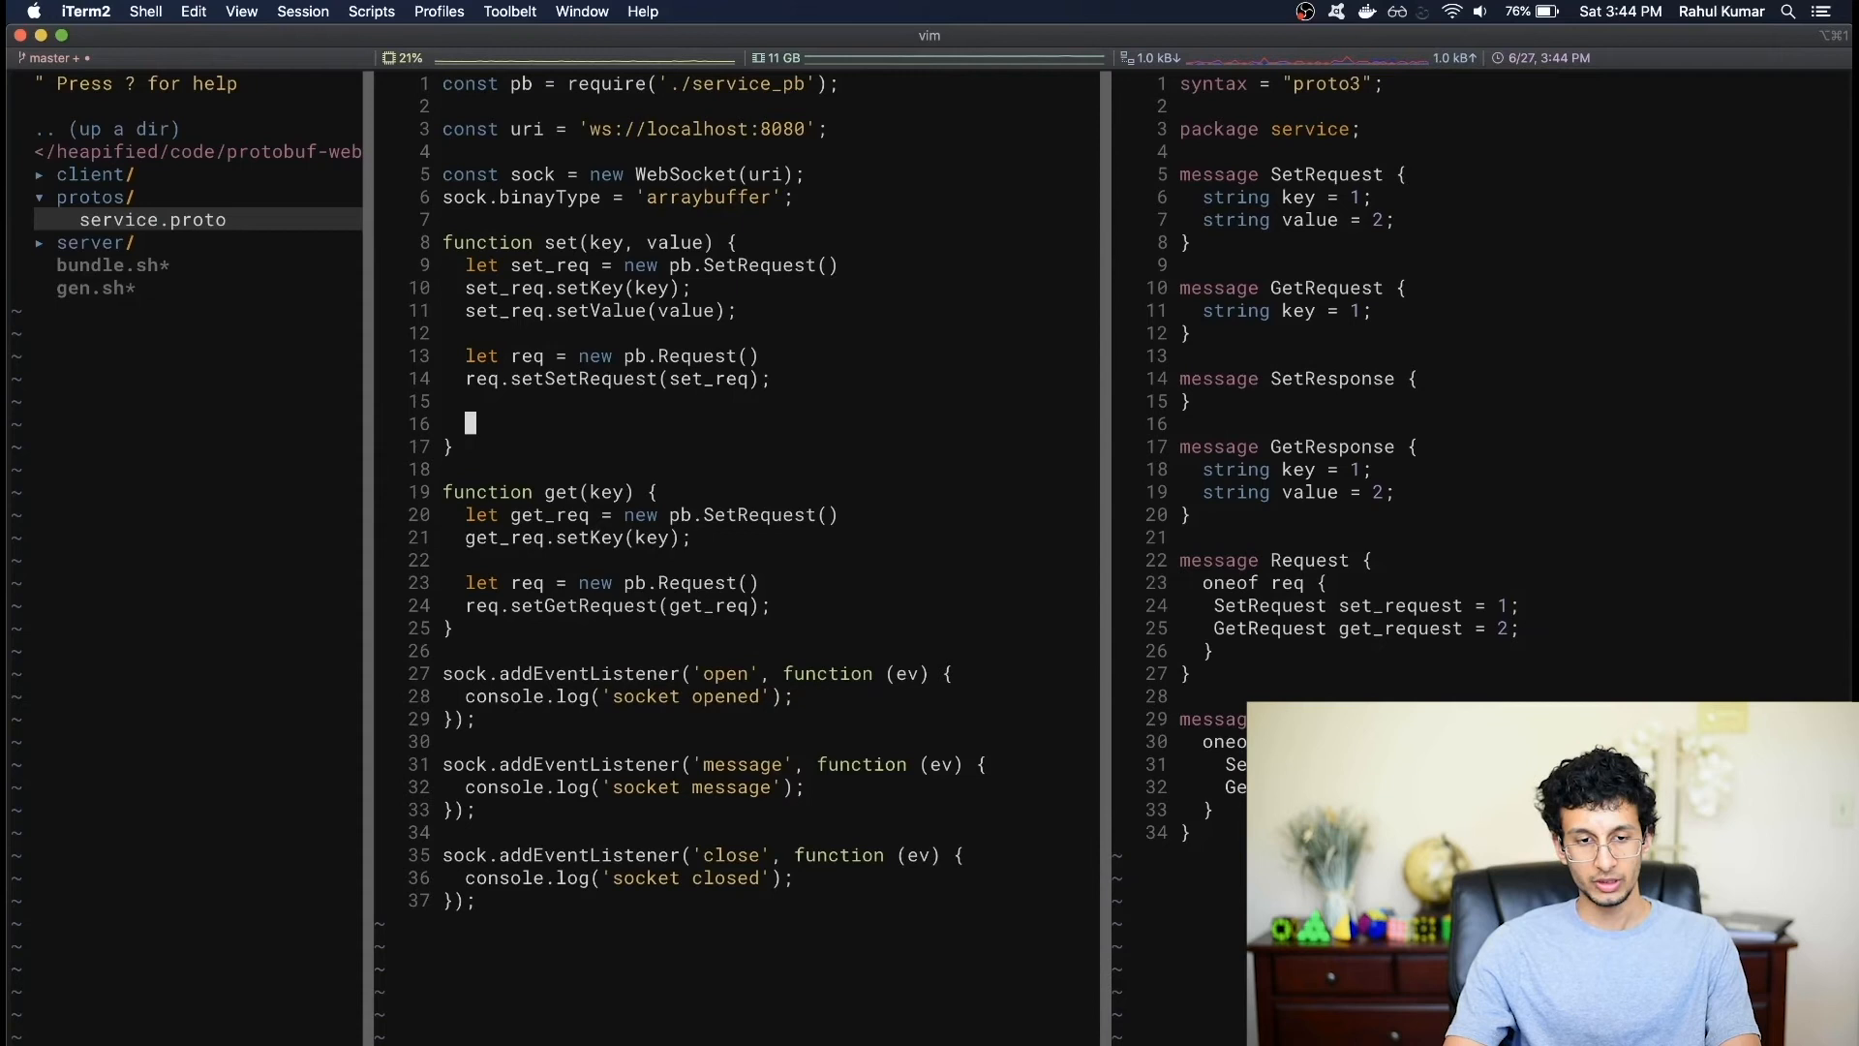
- Add data = req.serializeBinary(); and sock.send(data); to set()
type("data =")
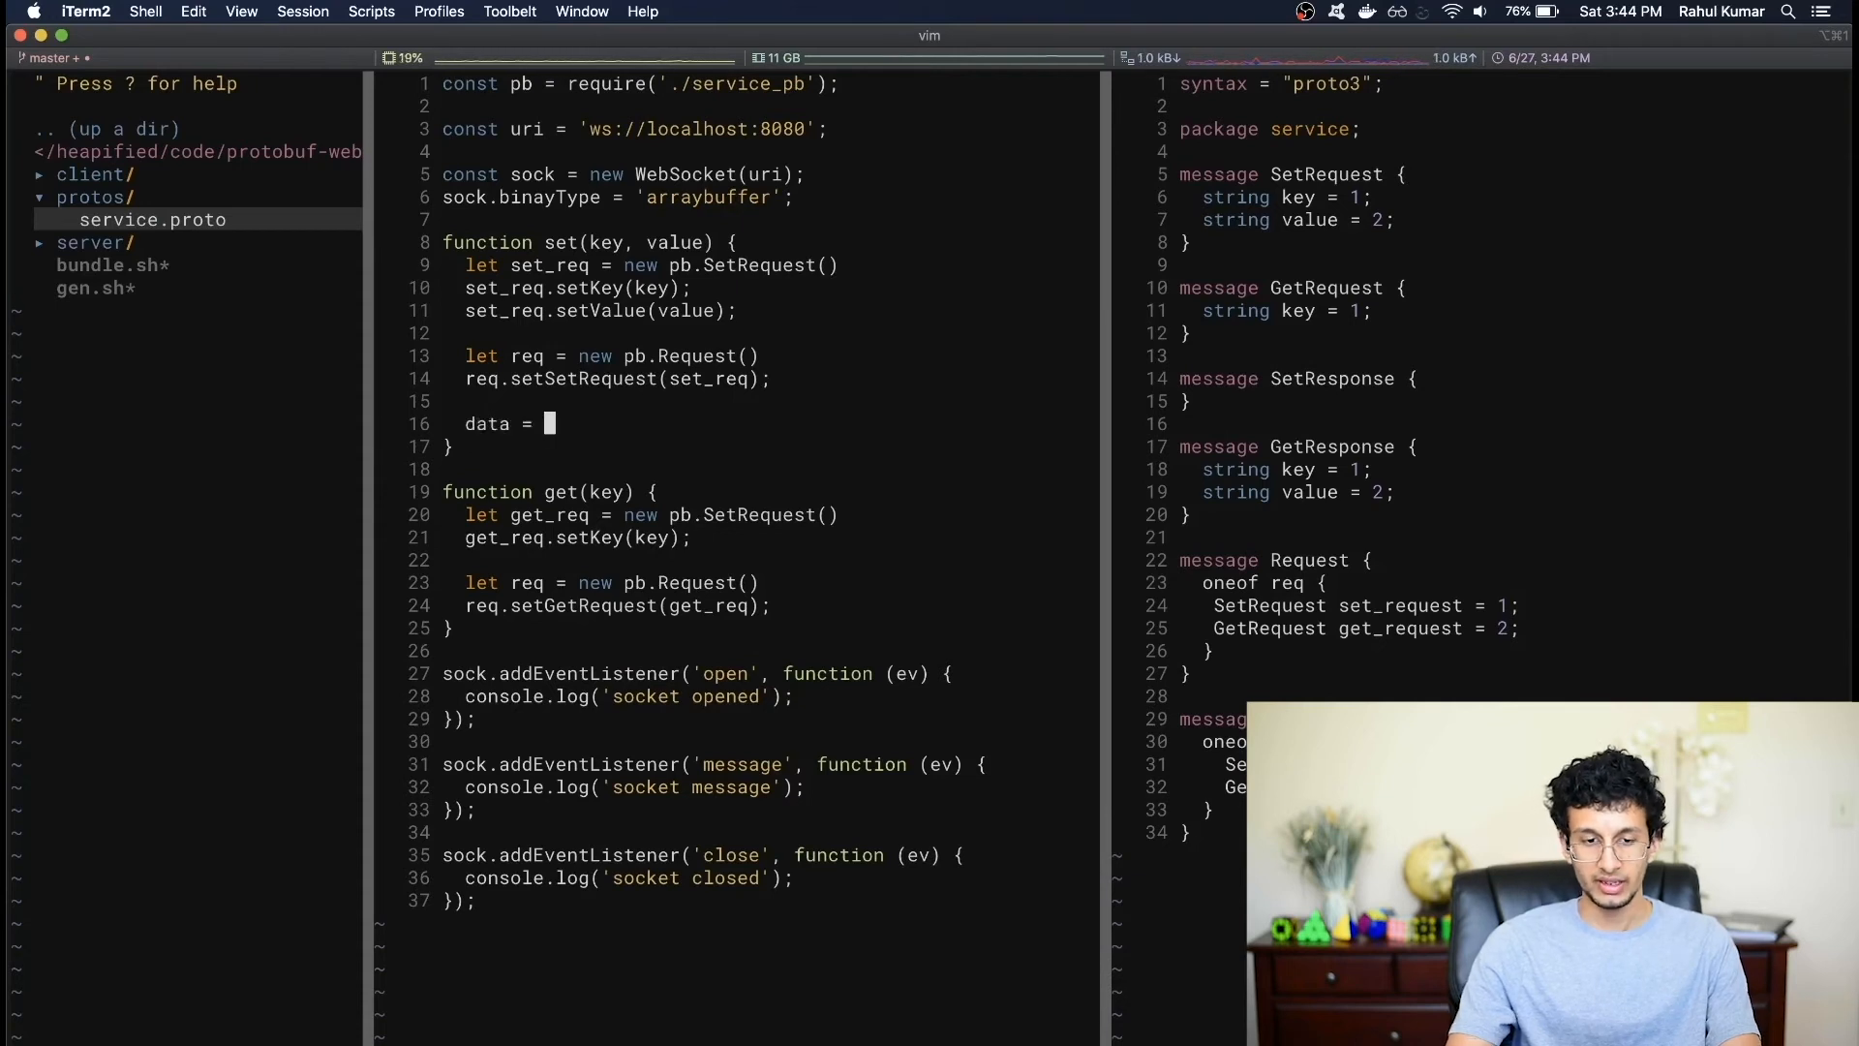
type("req.seria")
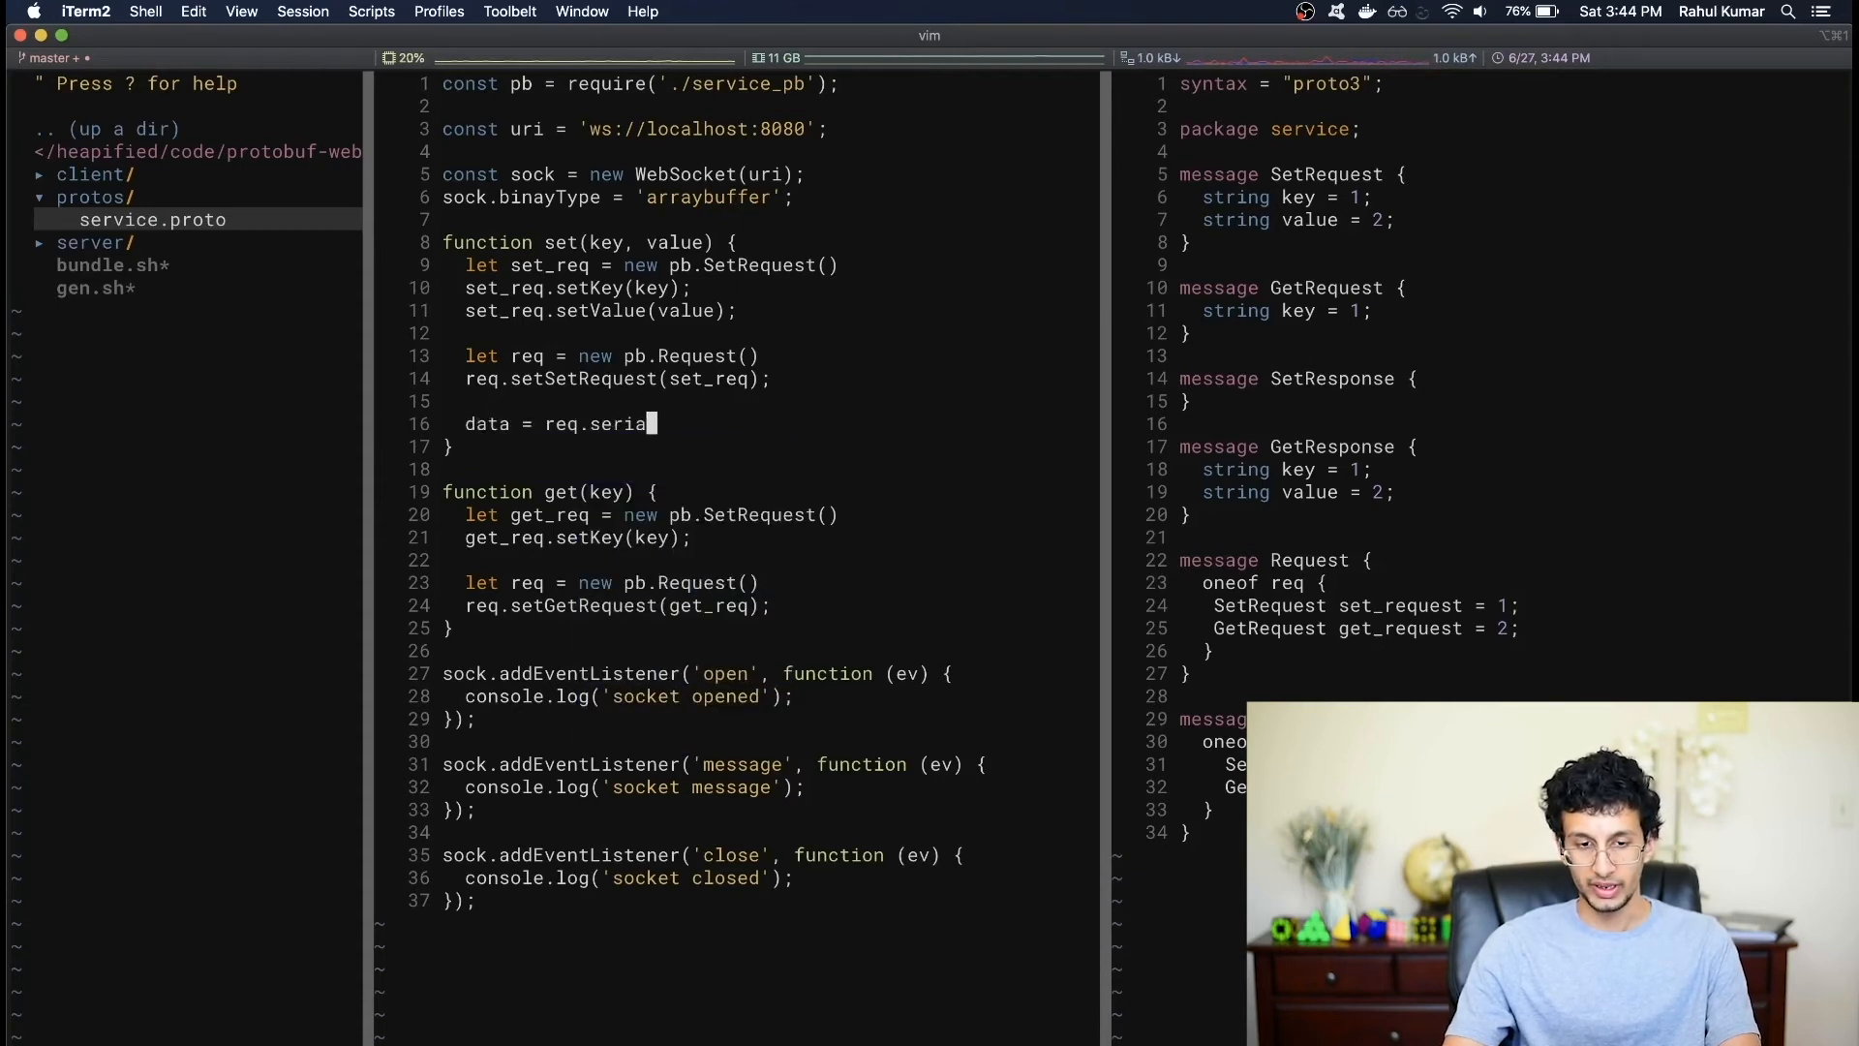
type("lizeBinary();")
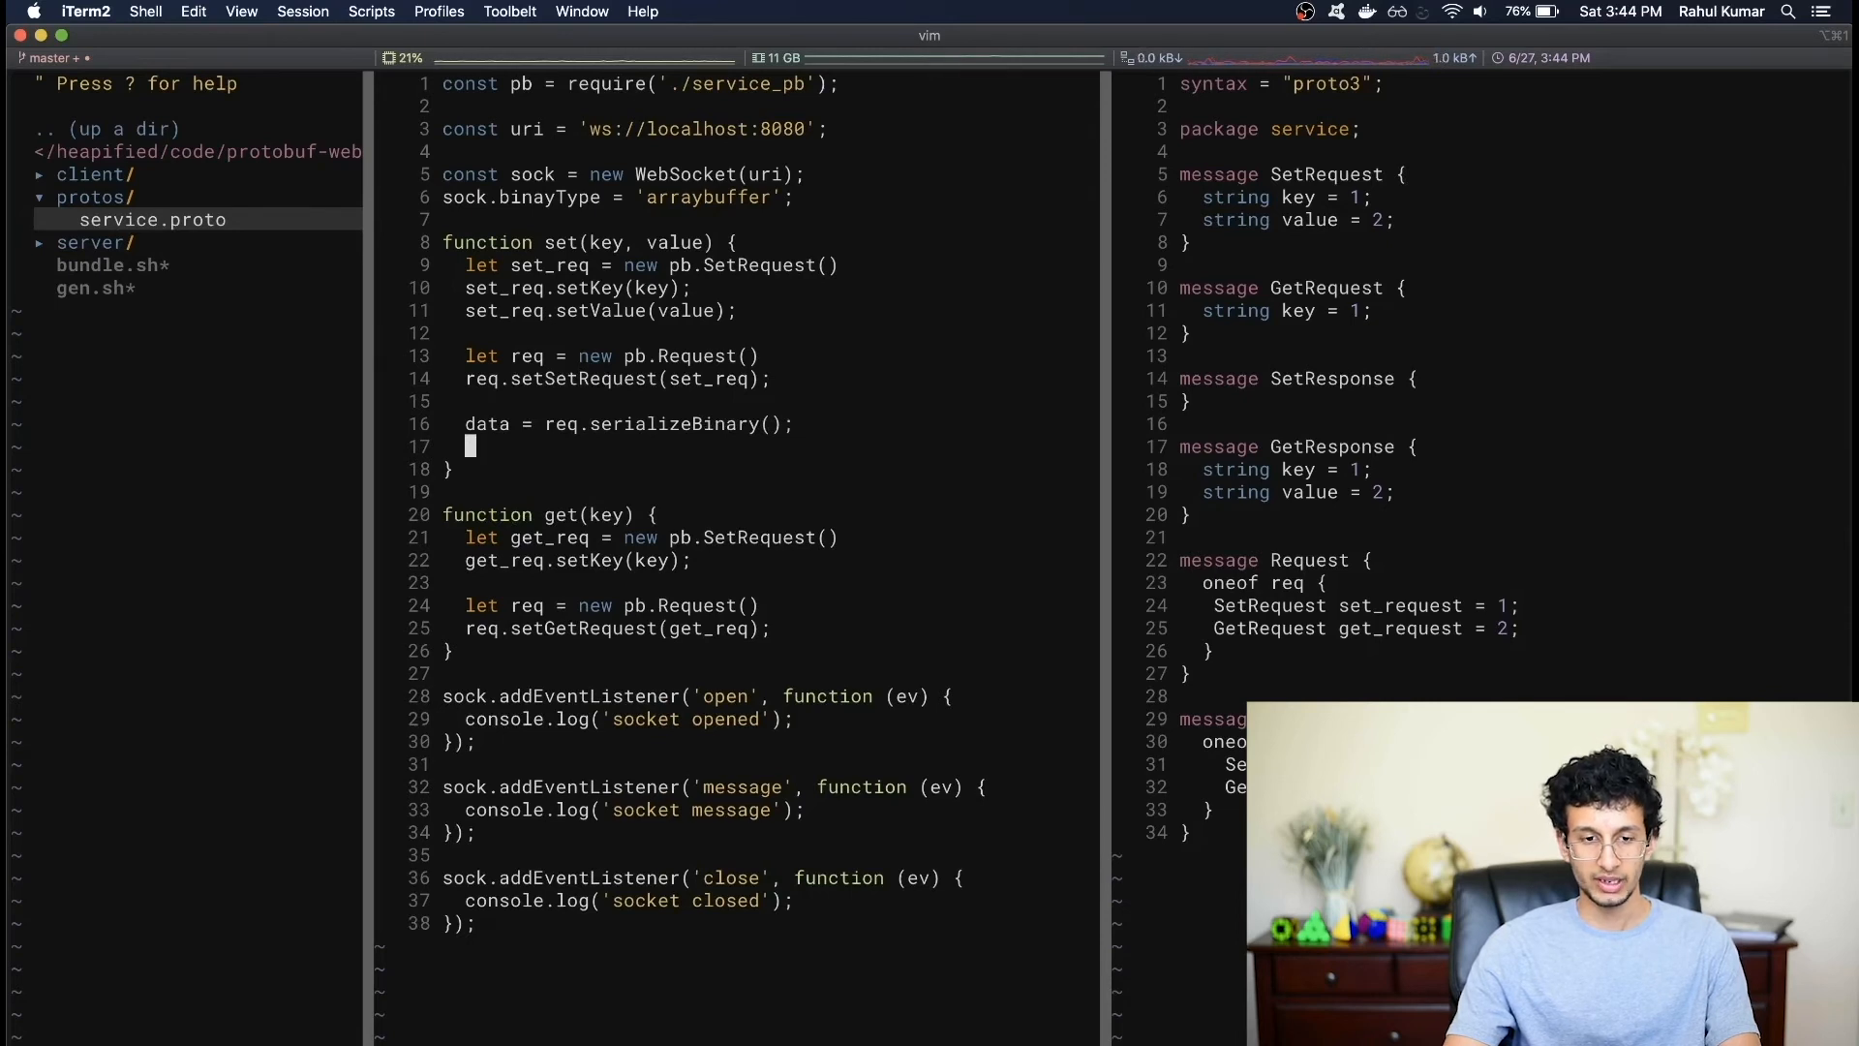
type("sock.s")
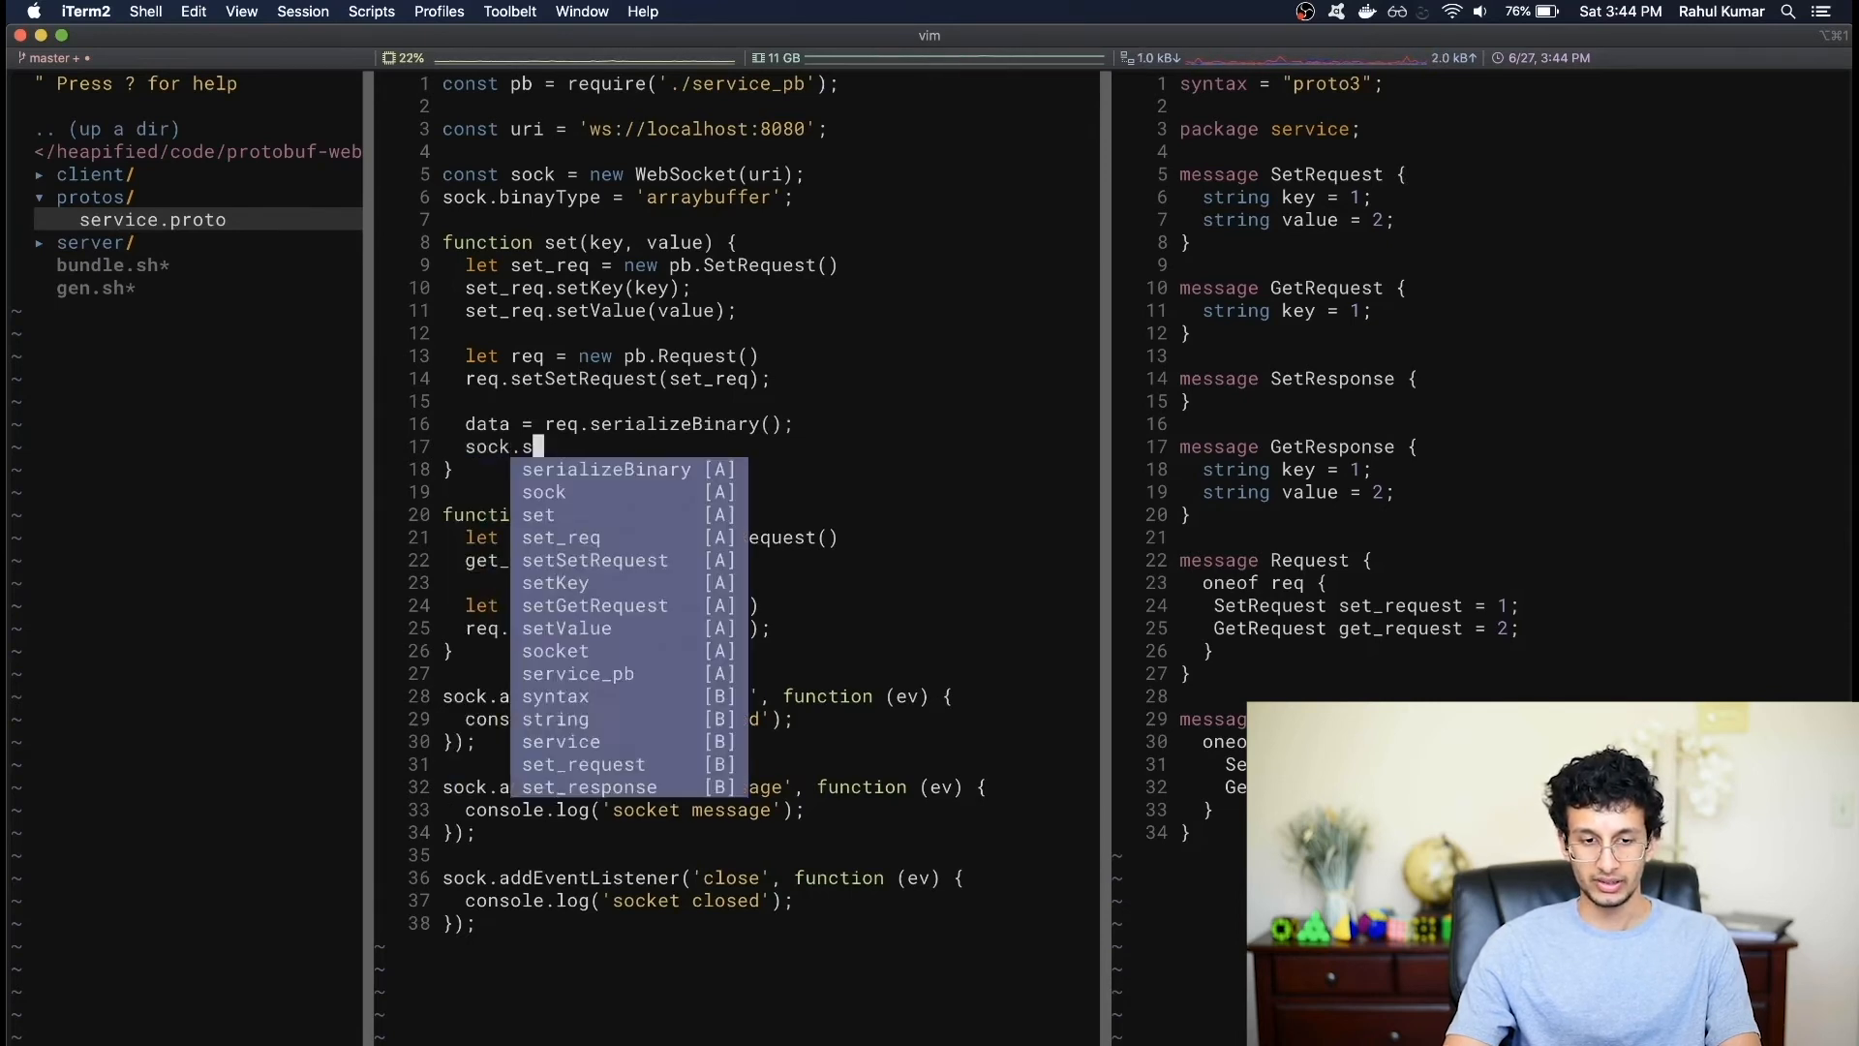
type("end(data);")
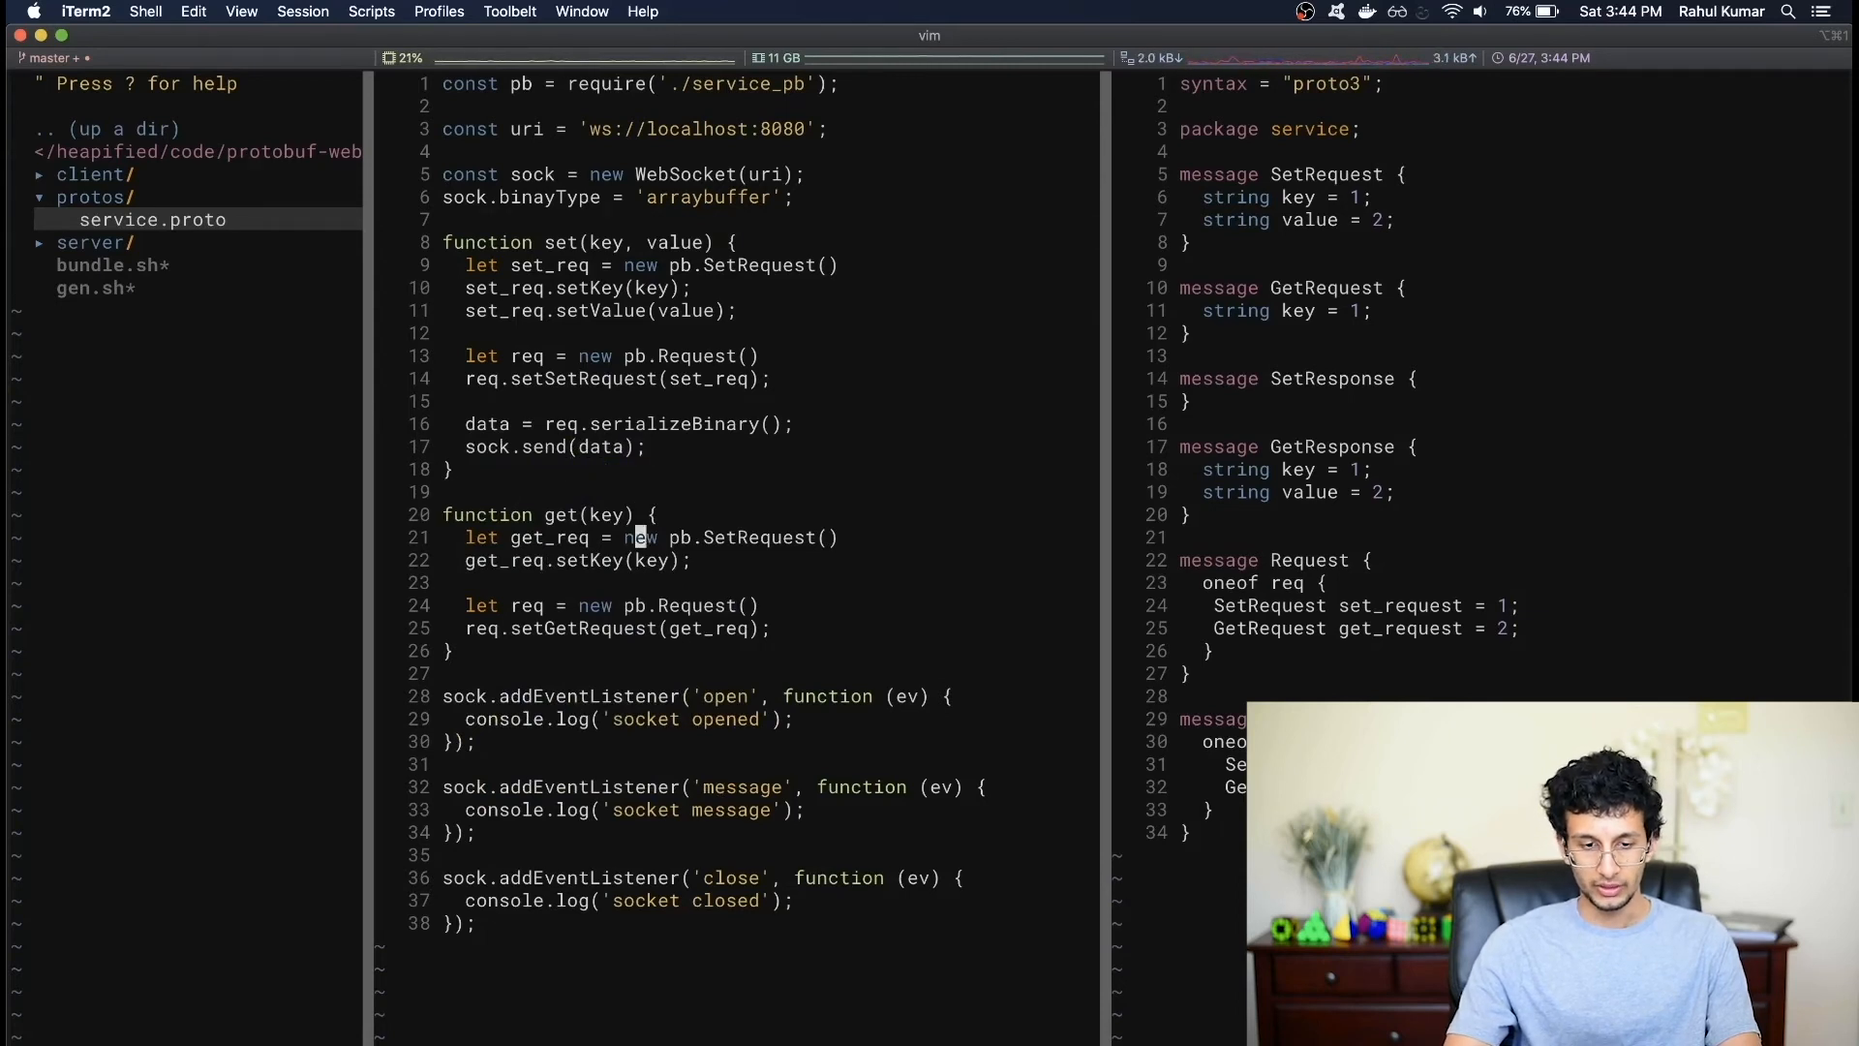
type("data = req.serializeBinary();")
type("sock.send(data);")
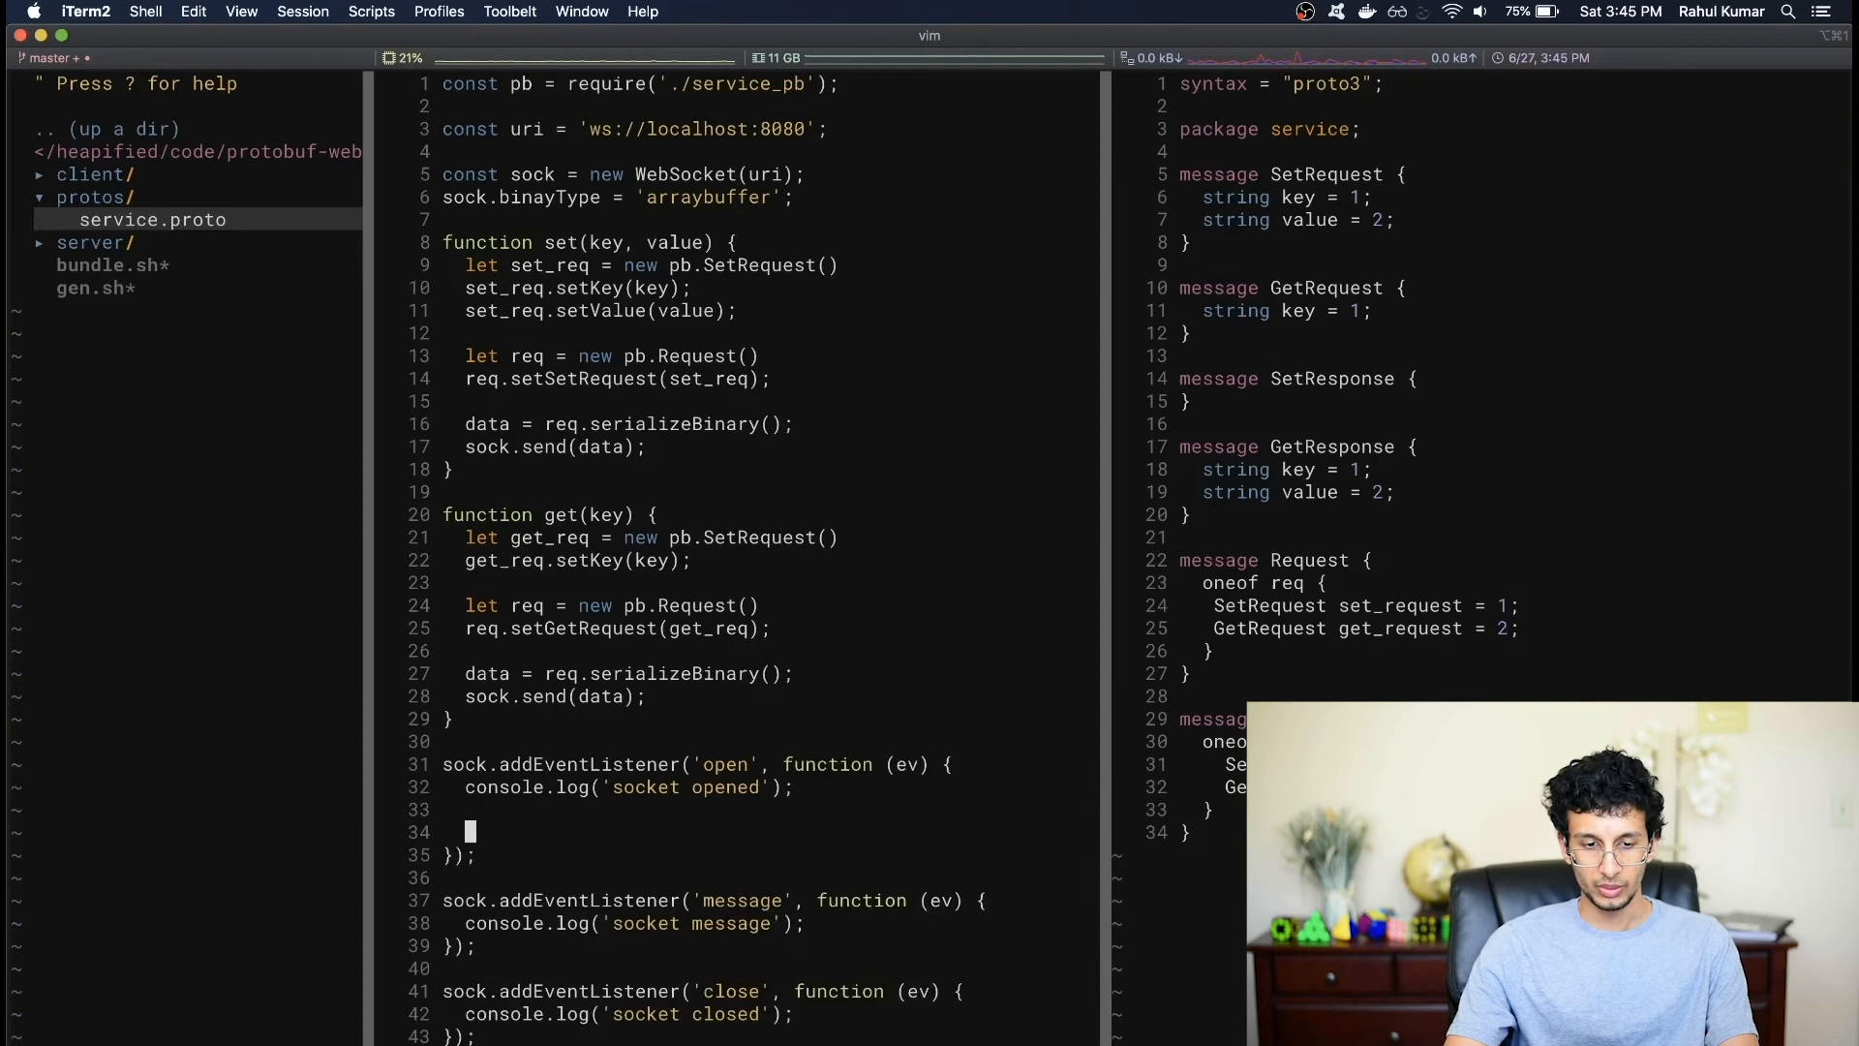
- Call set('foo', 'bar') inside the socket's open listener
type("set('f")
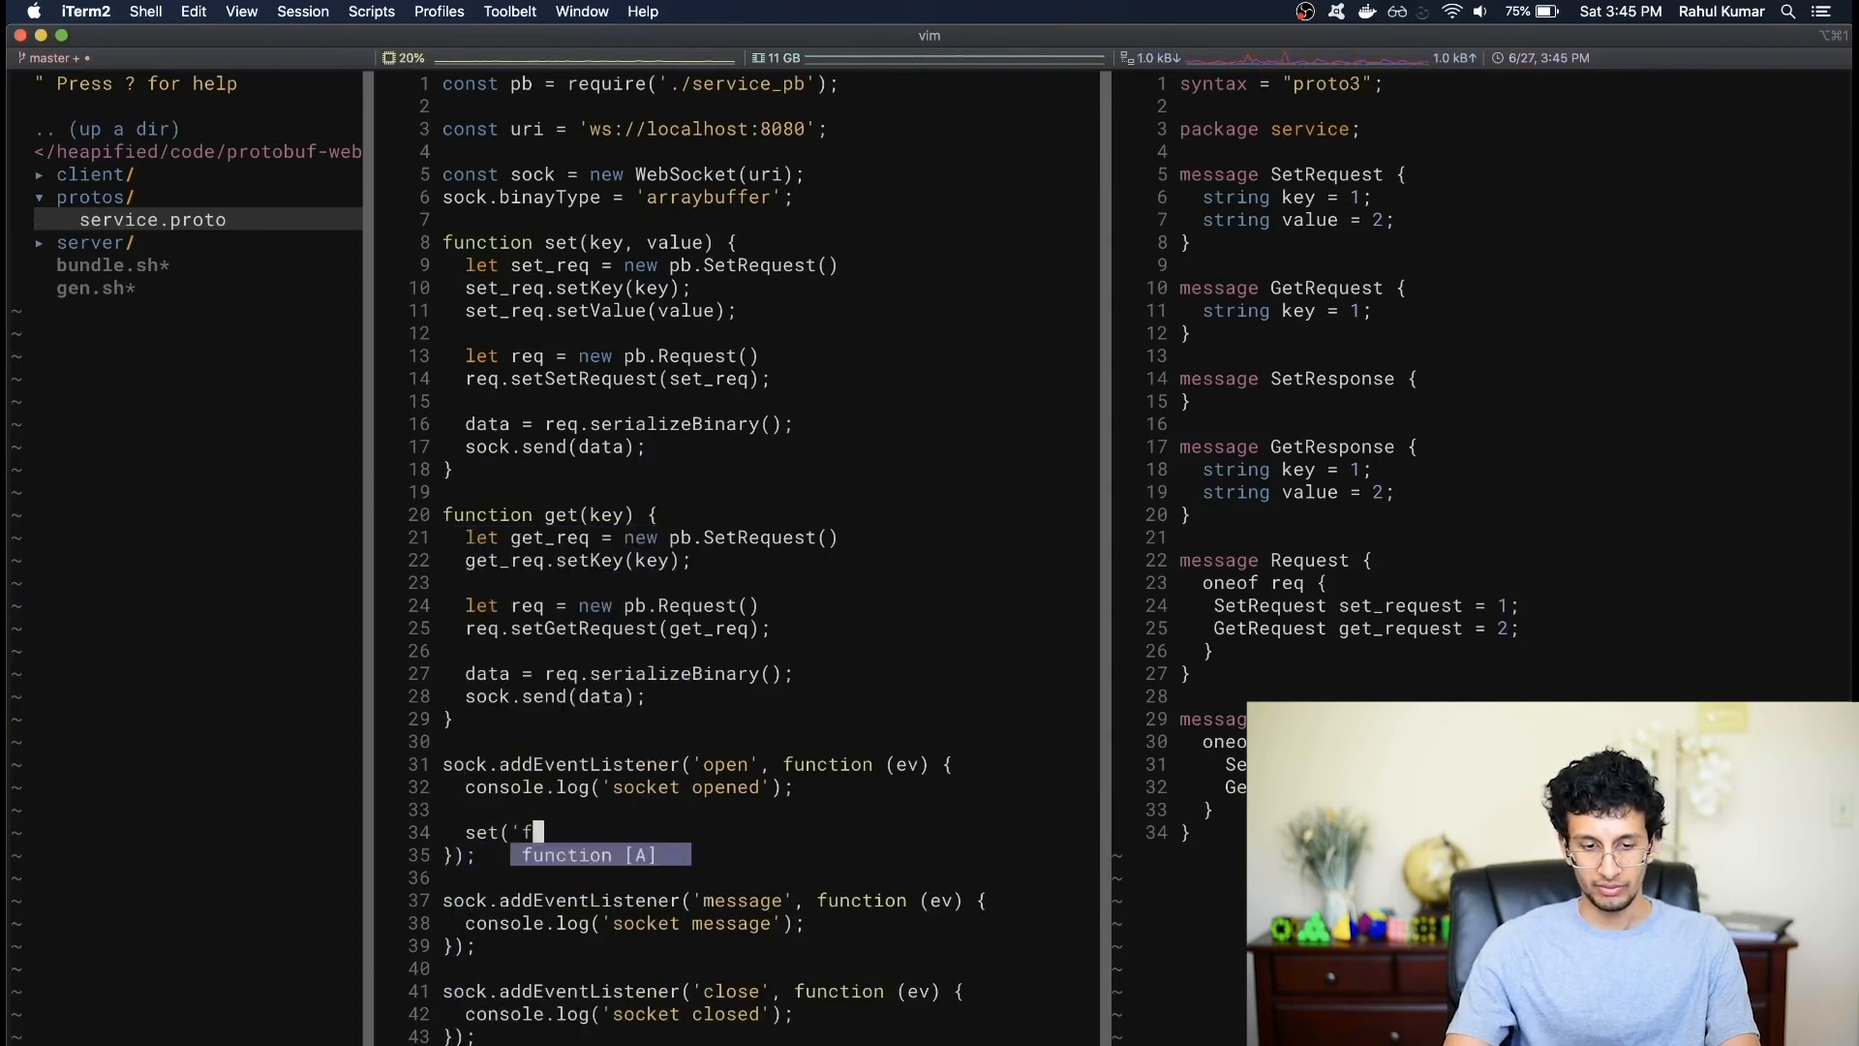
type("oo', 'bar');")
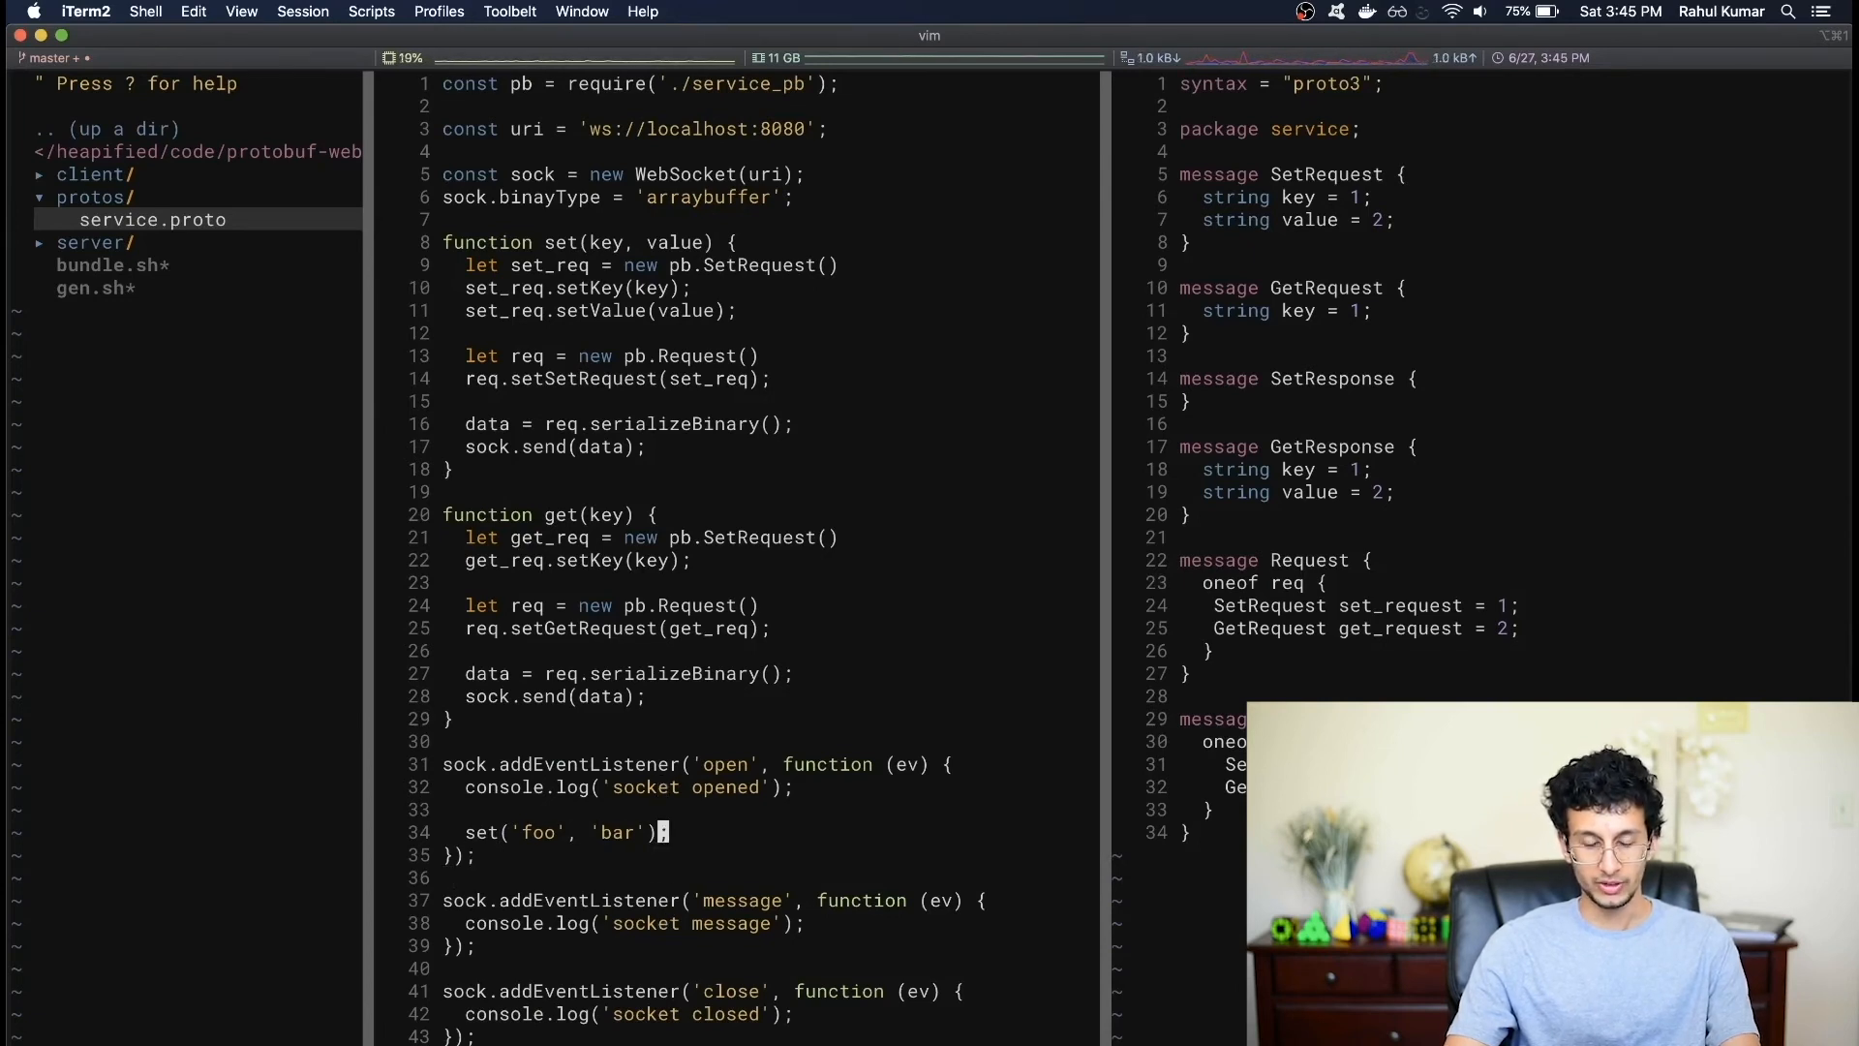
mouse_move(662, 922)
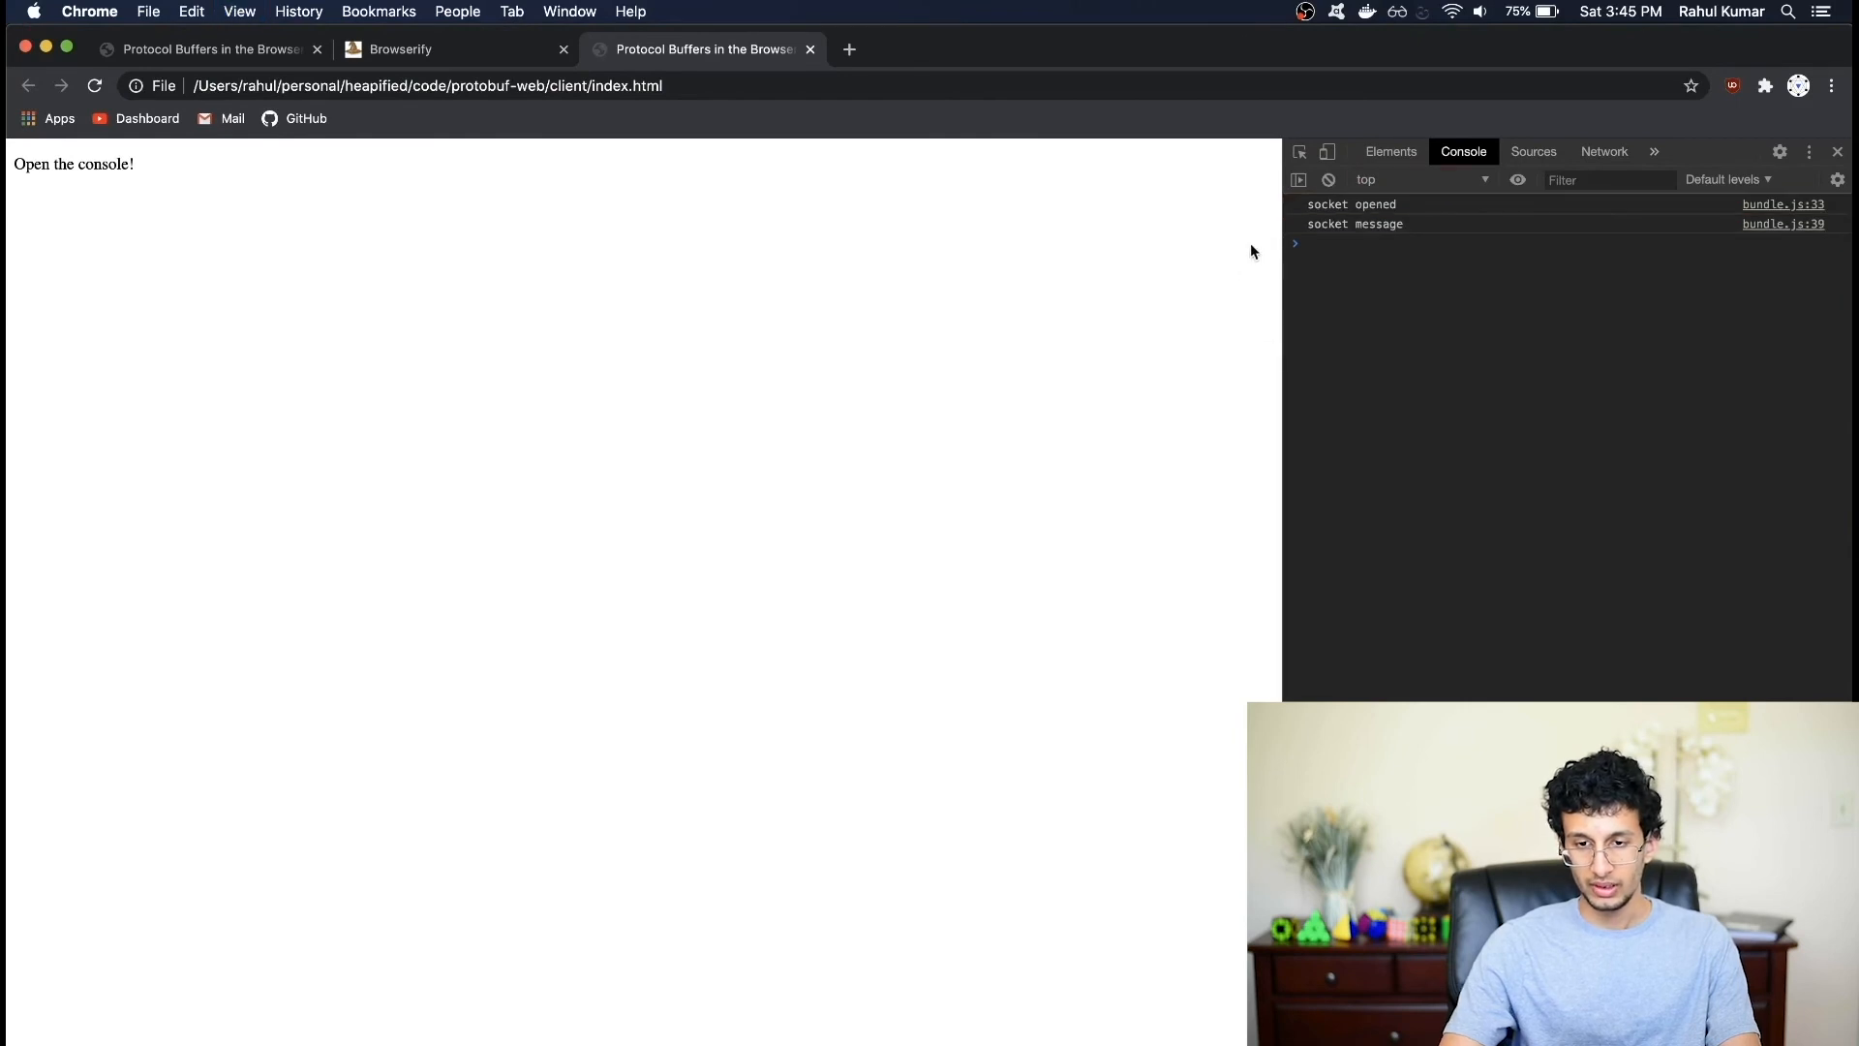
mouse_move(1328, 235)
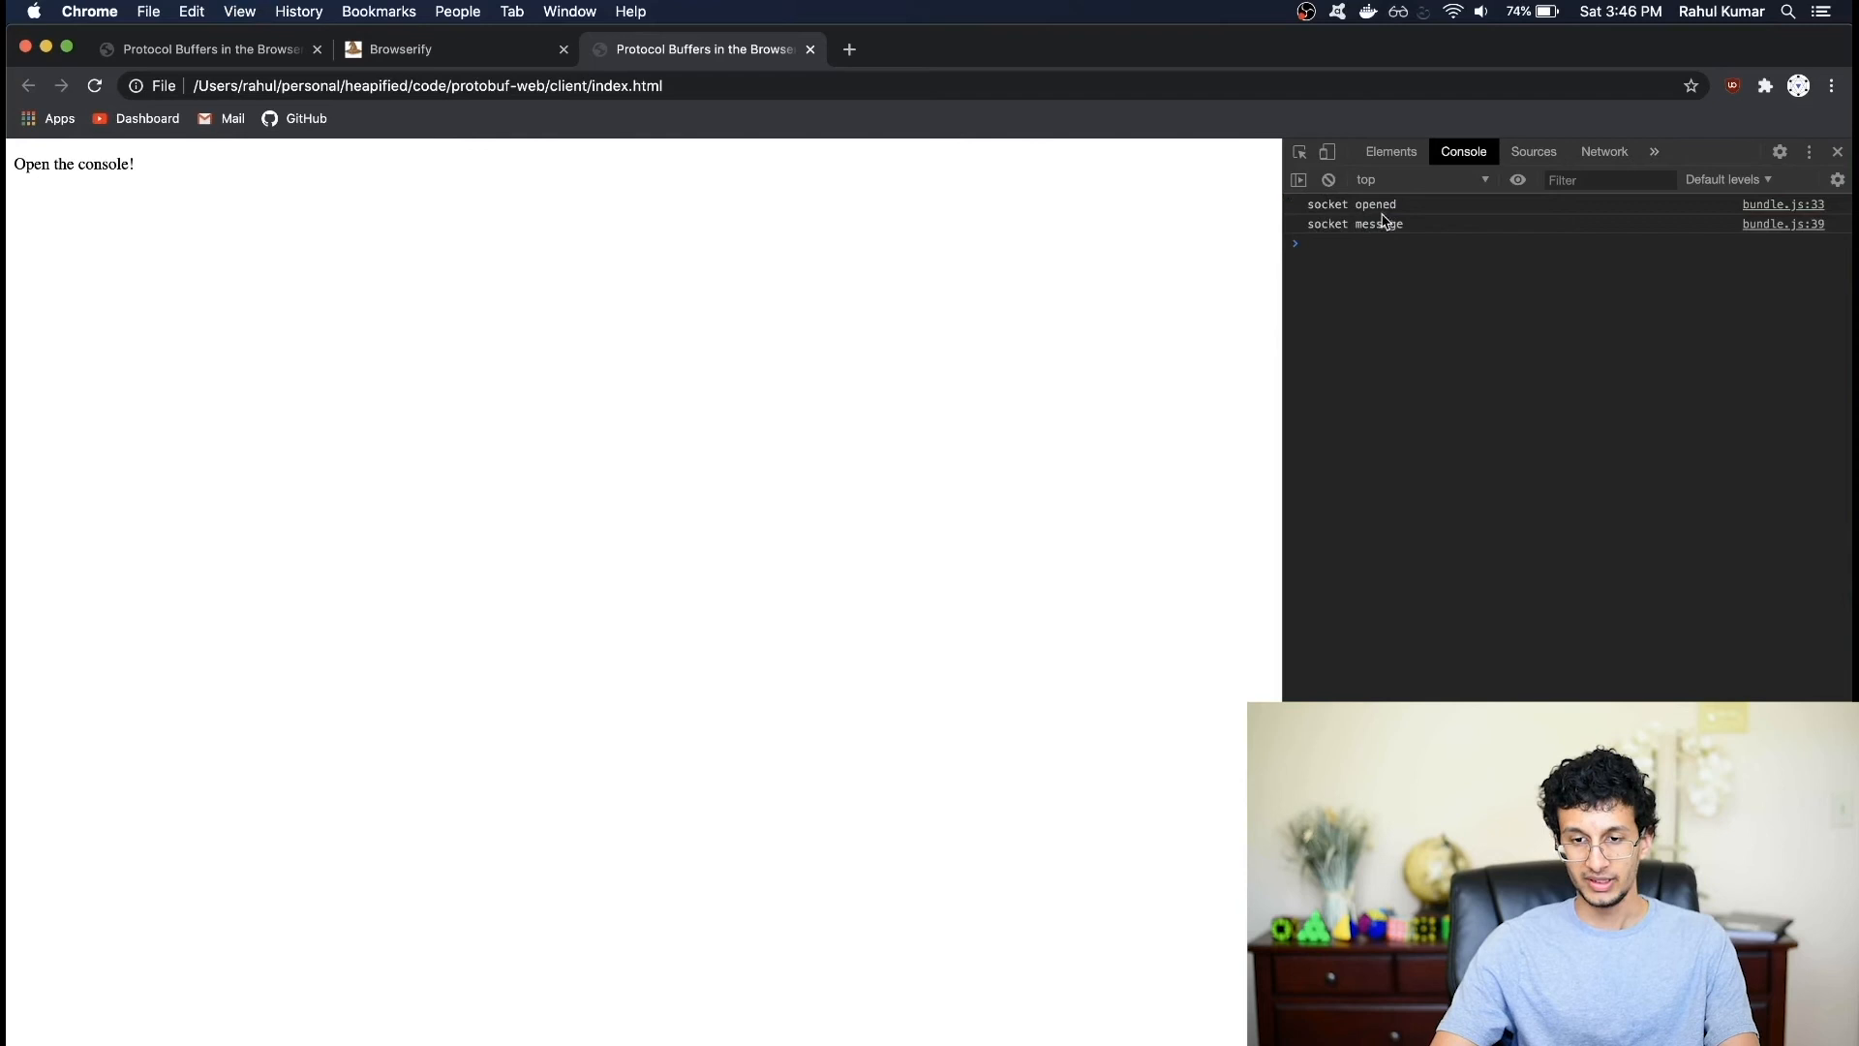
mouse_move(1396, 236)
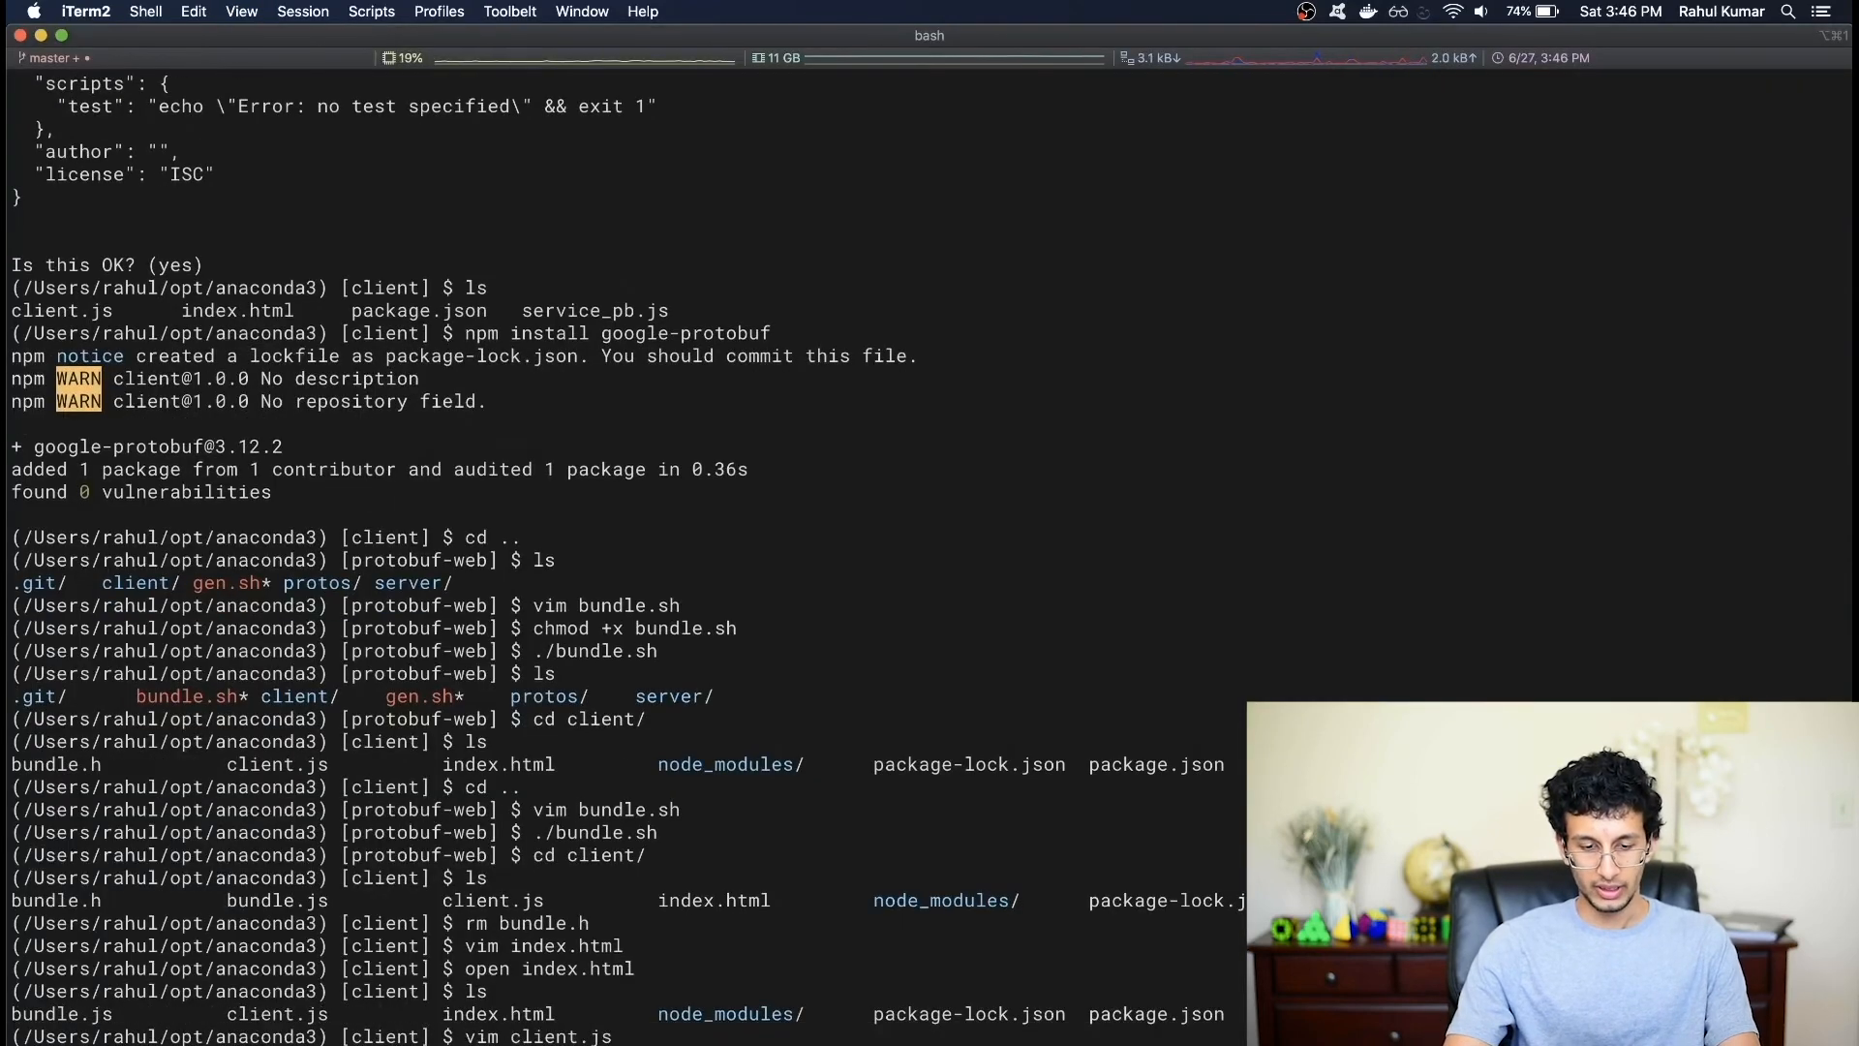
- In the message listener add res = pb.Response.deserializeBinary(ev.data);
key("Return")
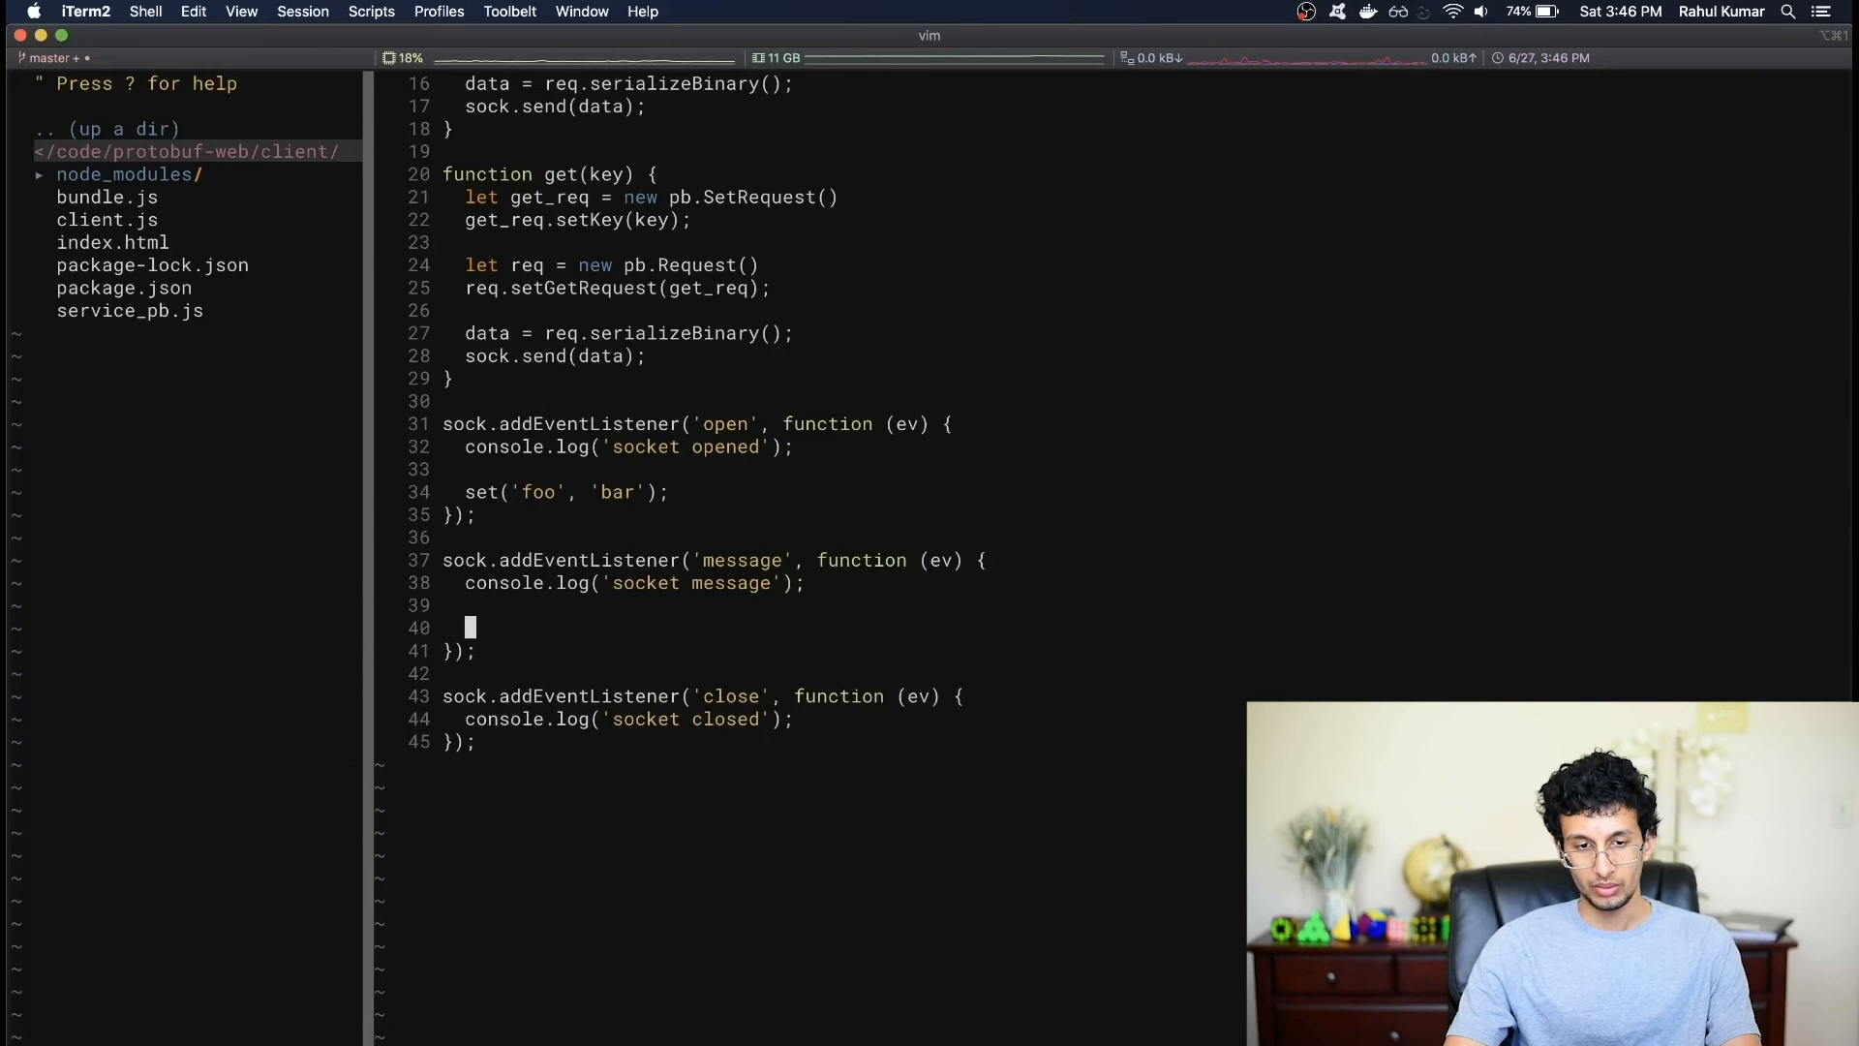
type("res =")
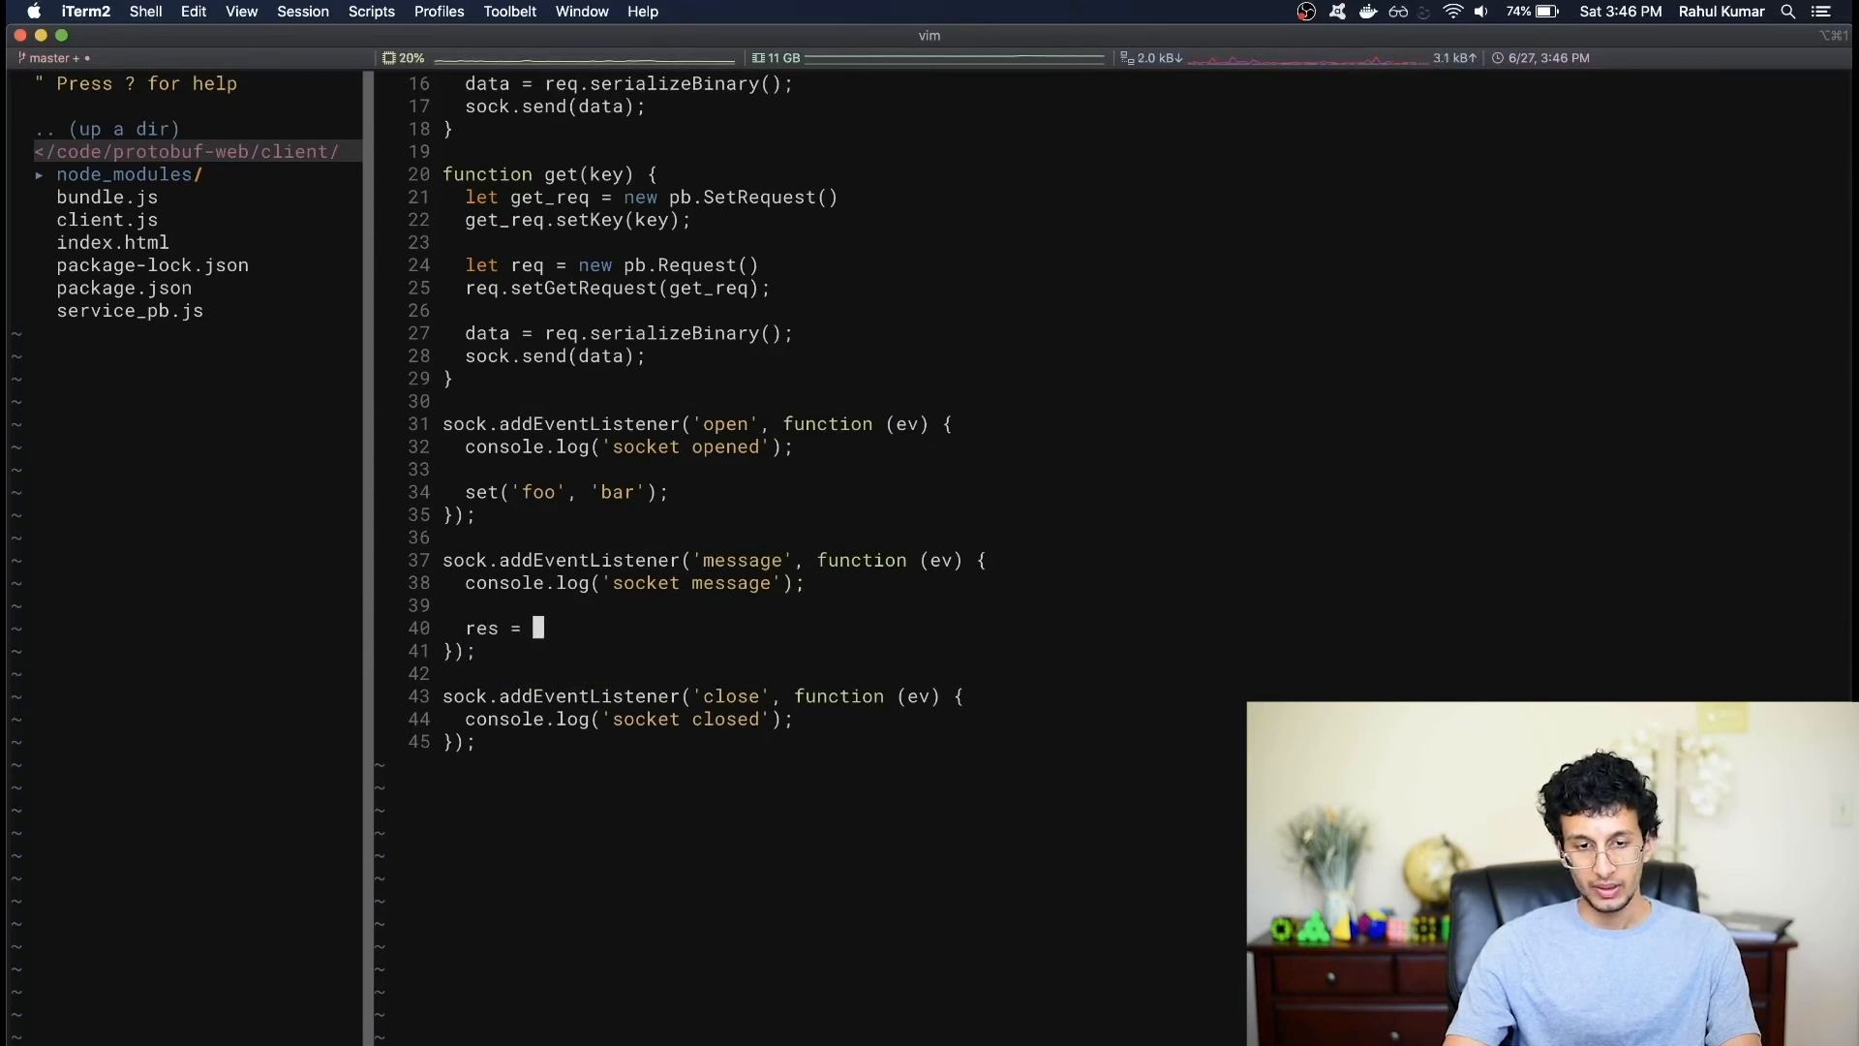
type("pb.Response")
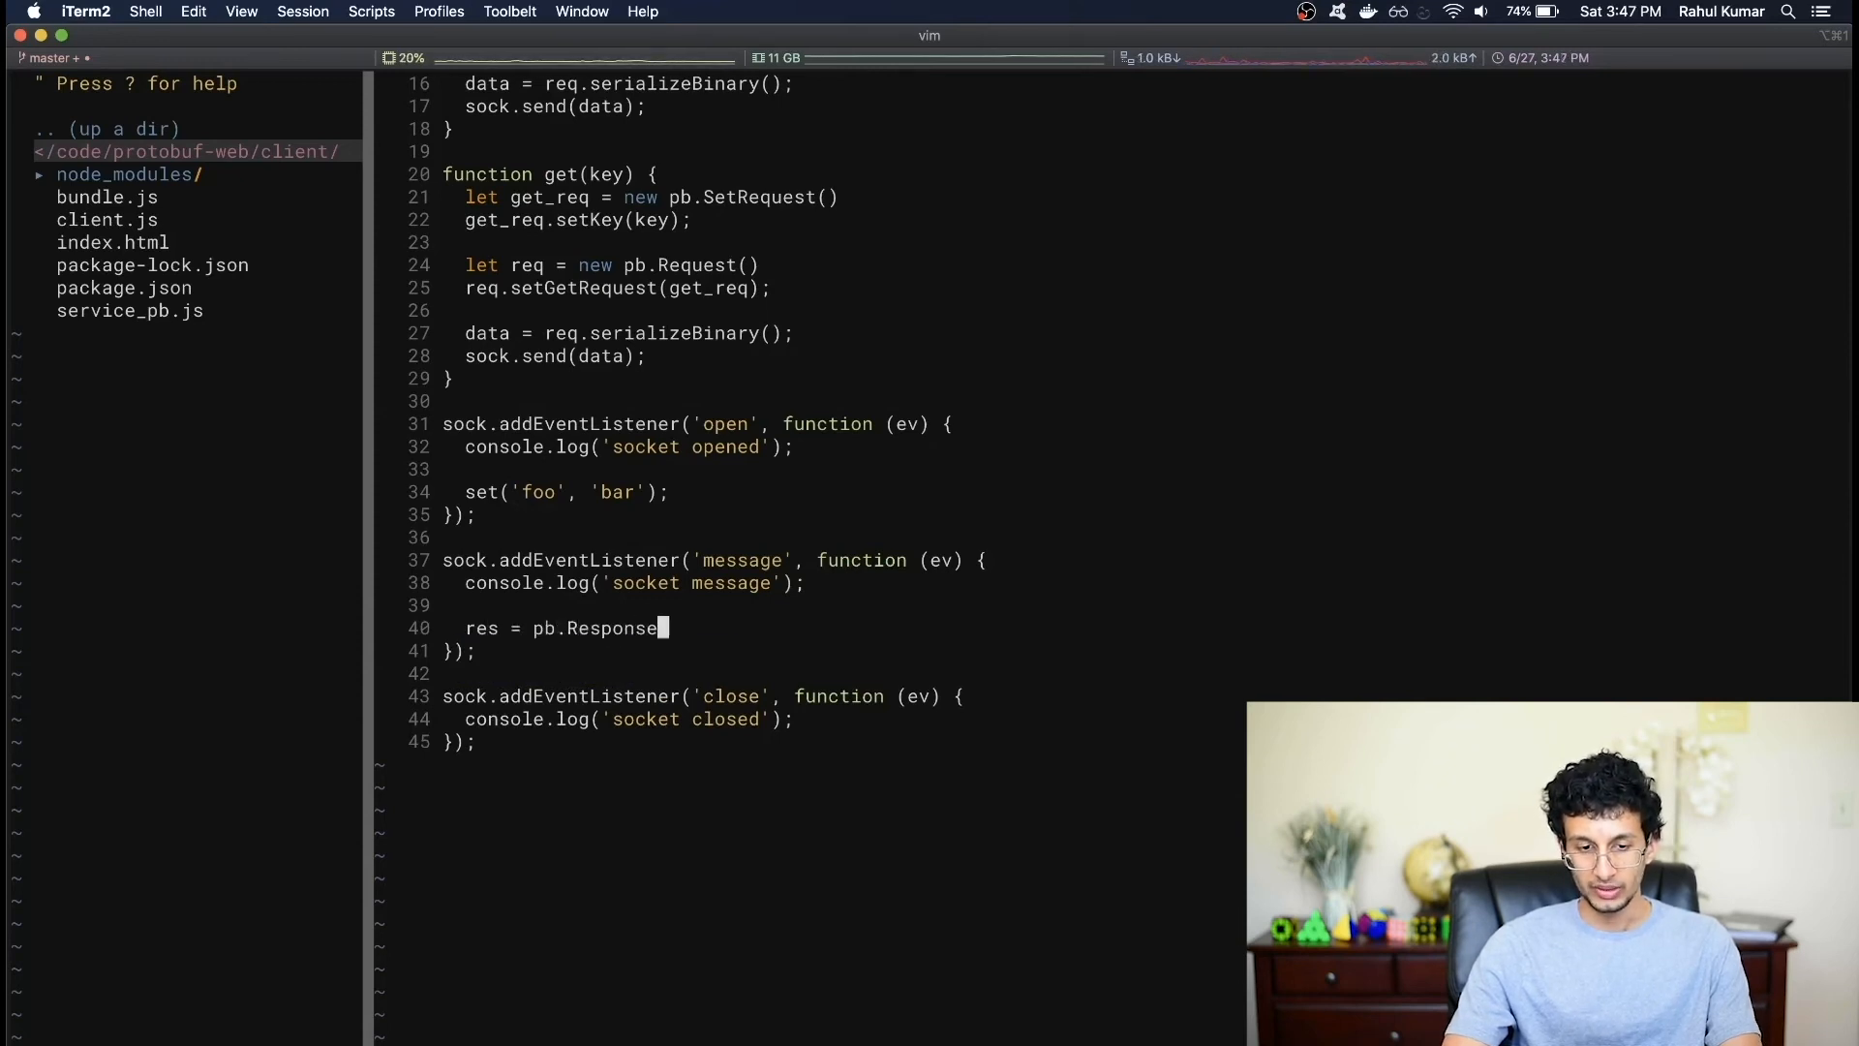
type(".deserializeBinary(")
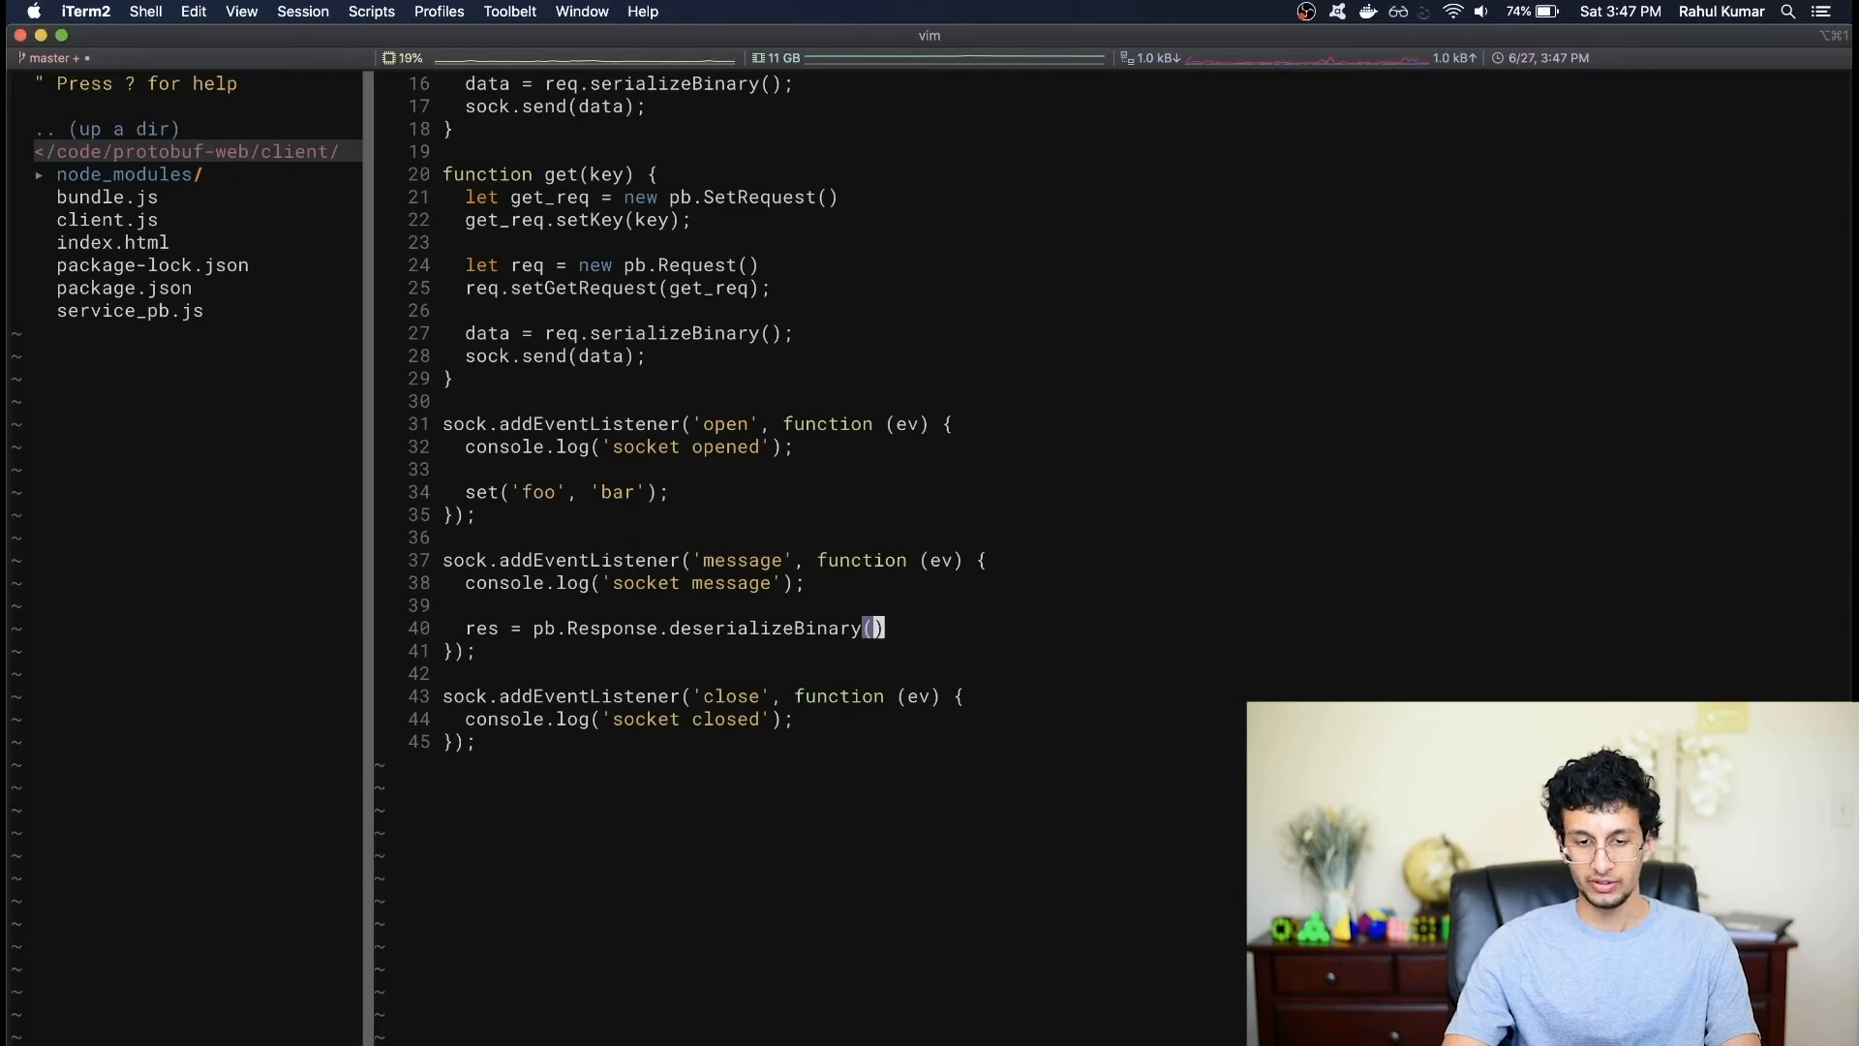
type("ev.data")
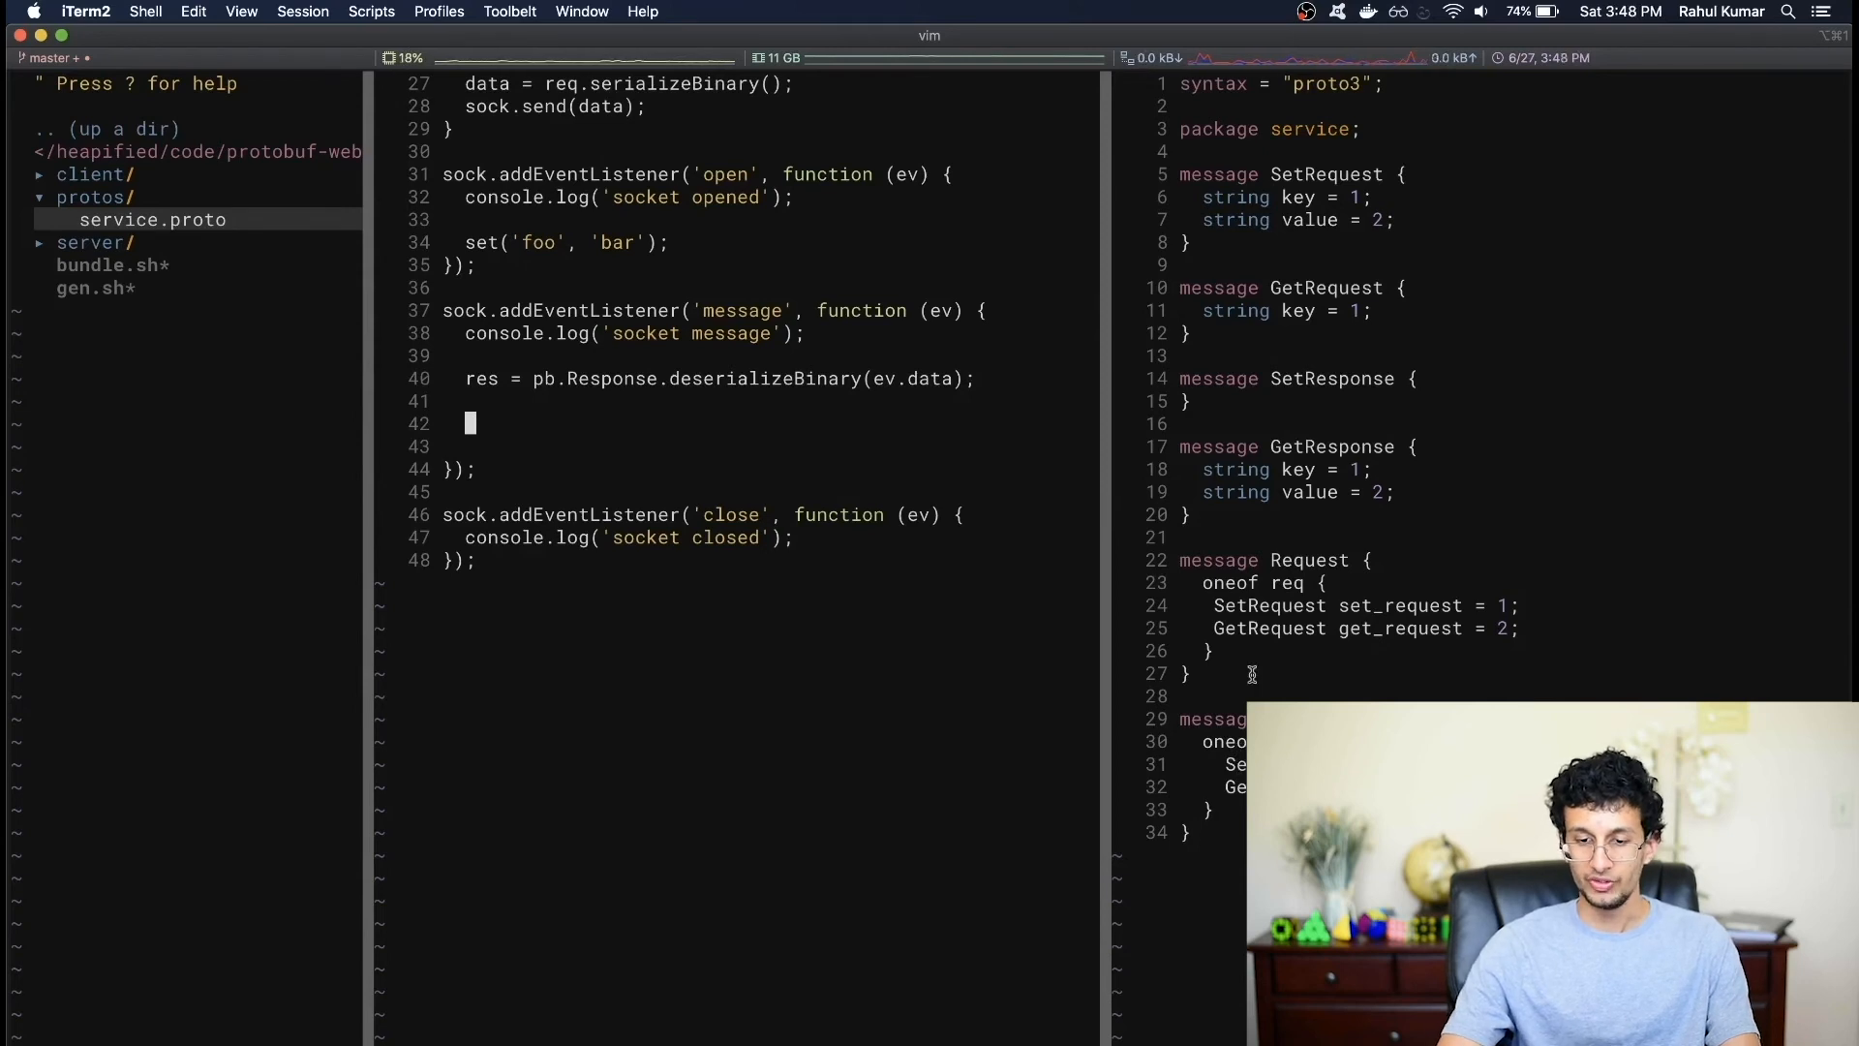
- Switch on res.getResCase() with a SET_RESPONSE case logging 'received set response'
type("case (")
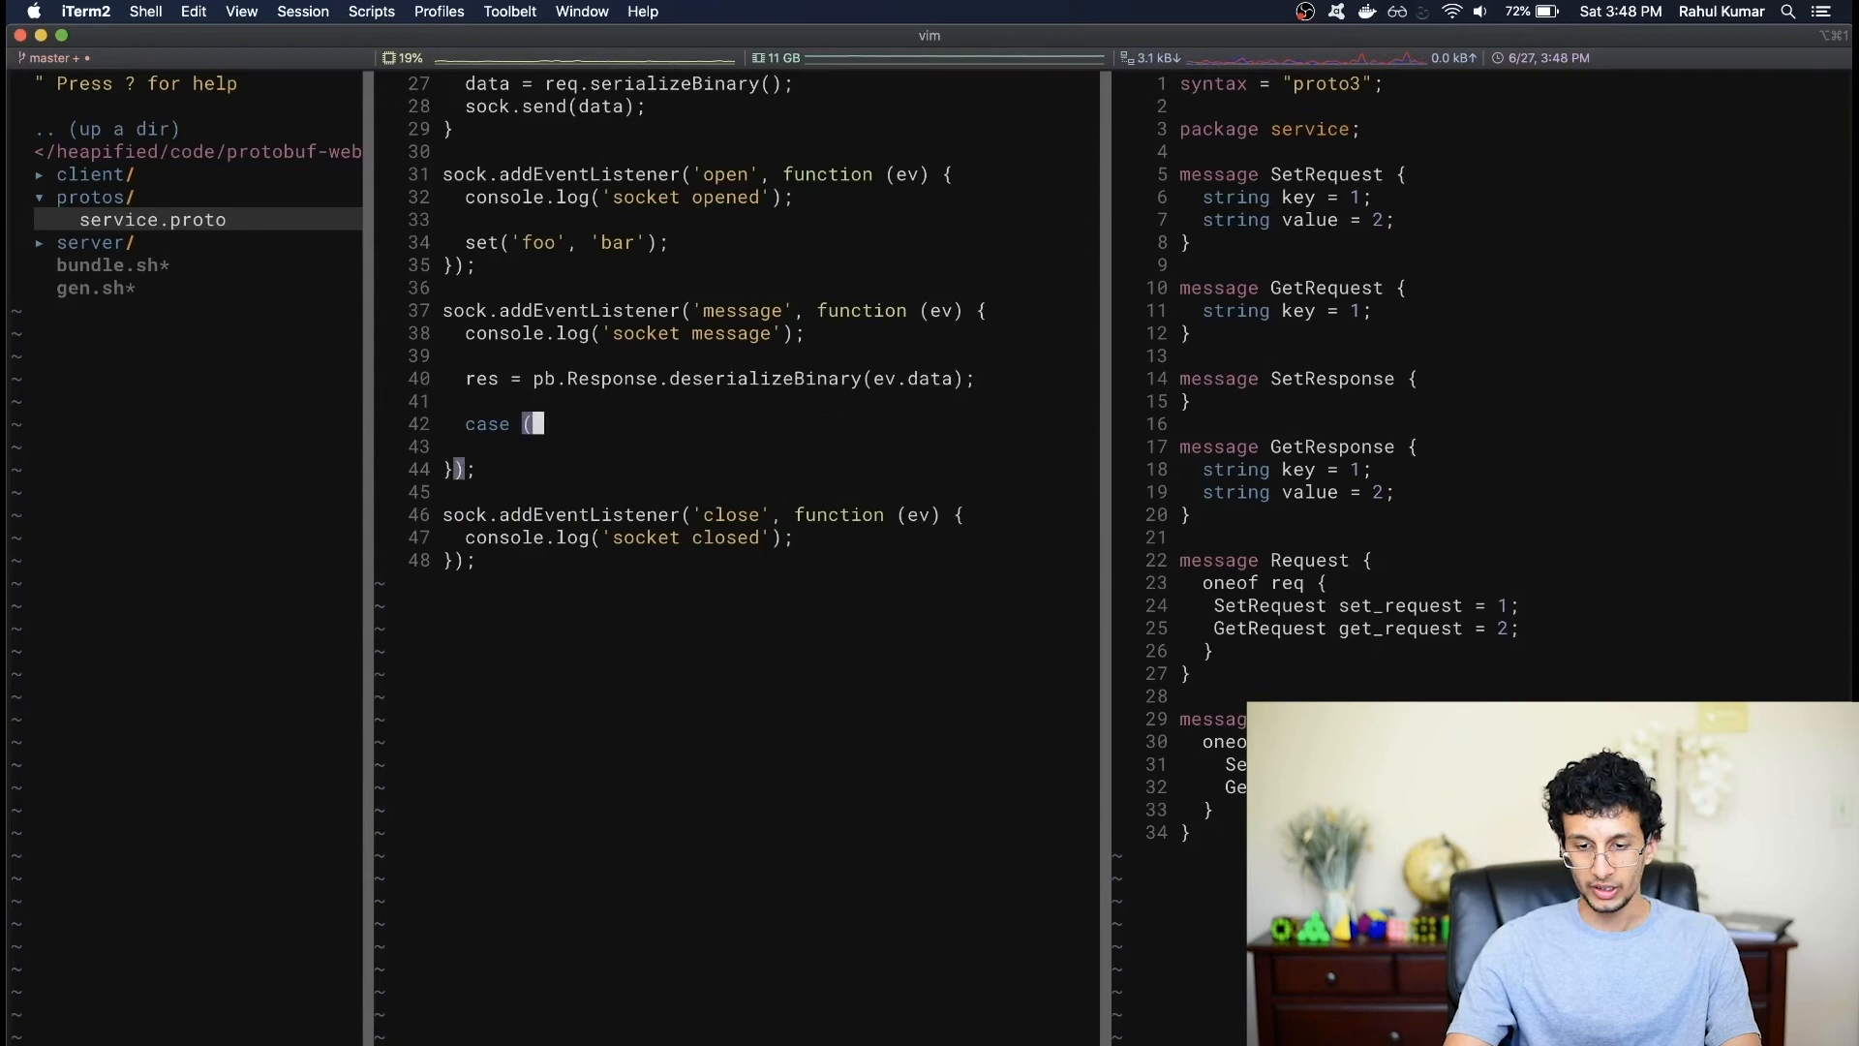
type("res.getResC")
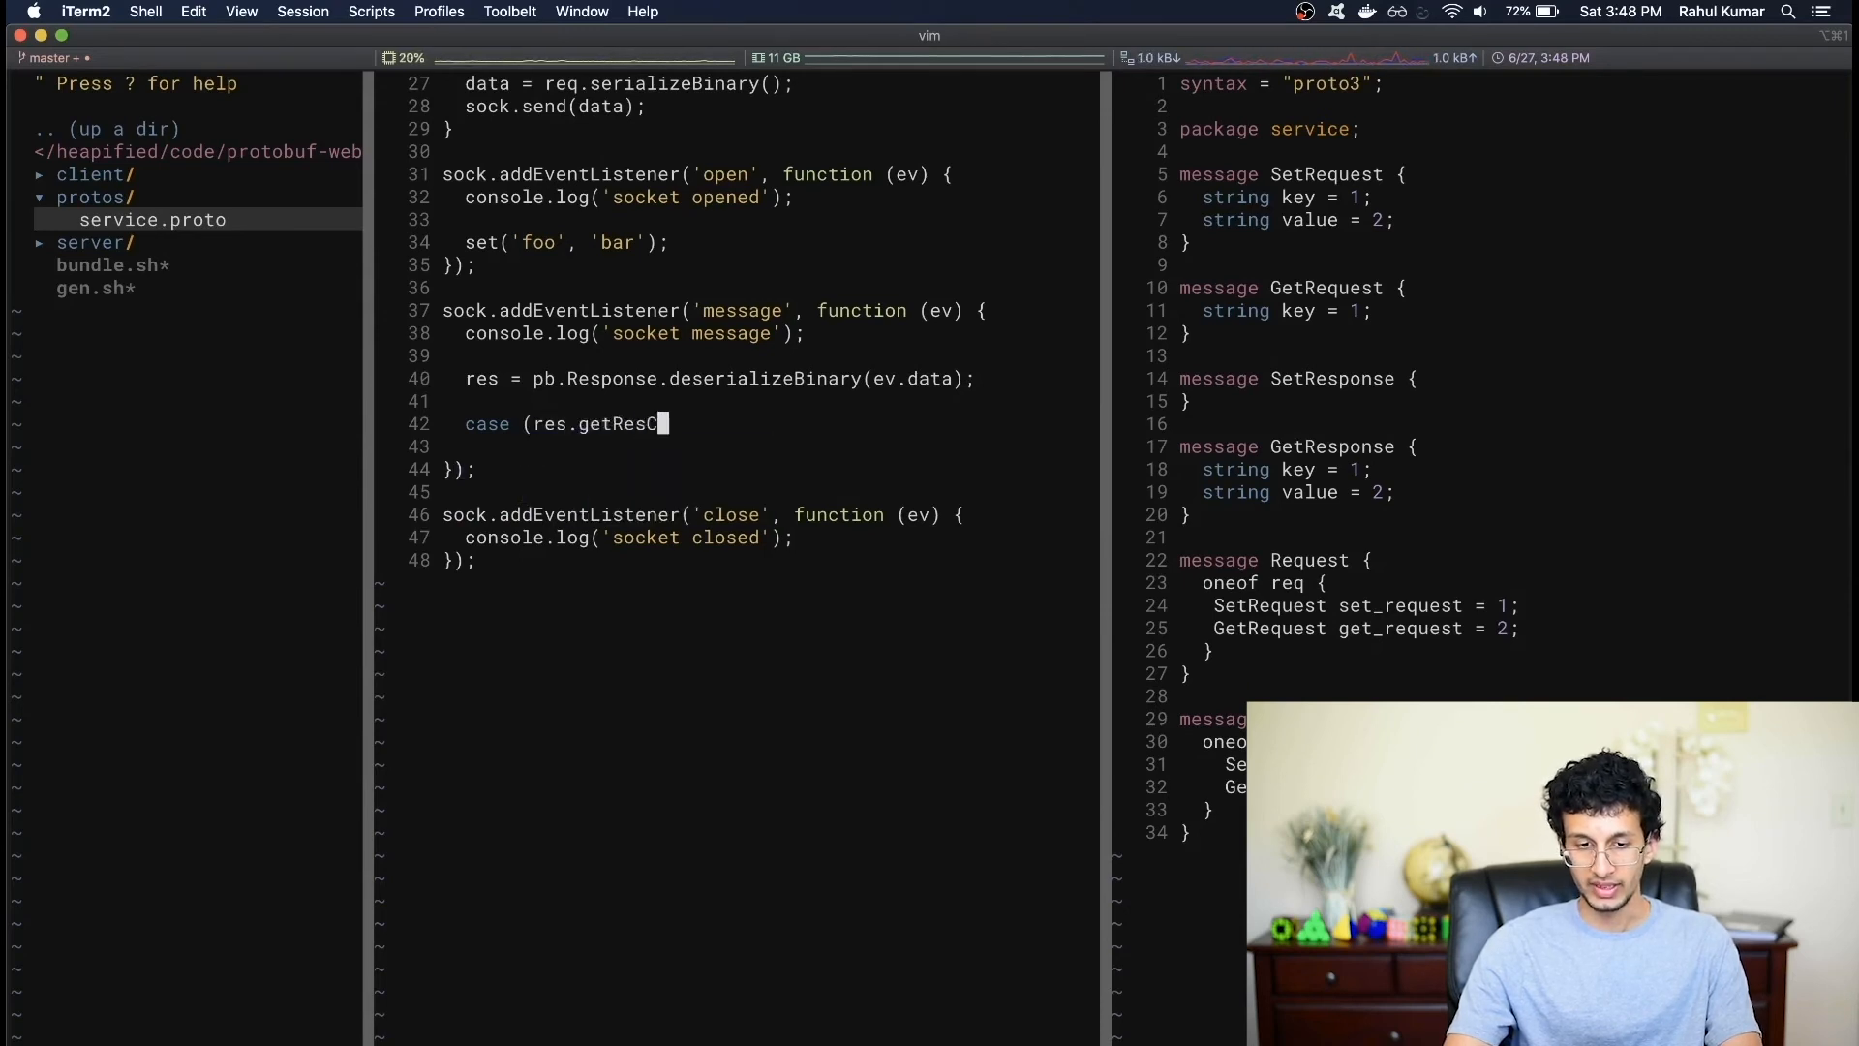
type("ase()) {")
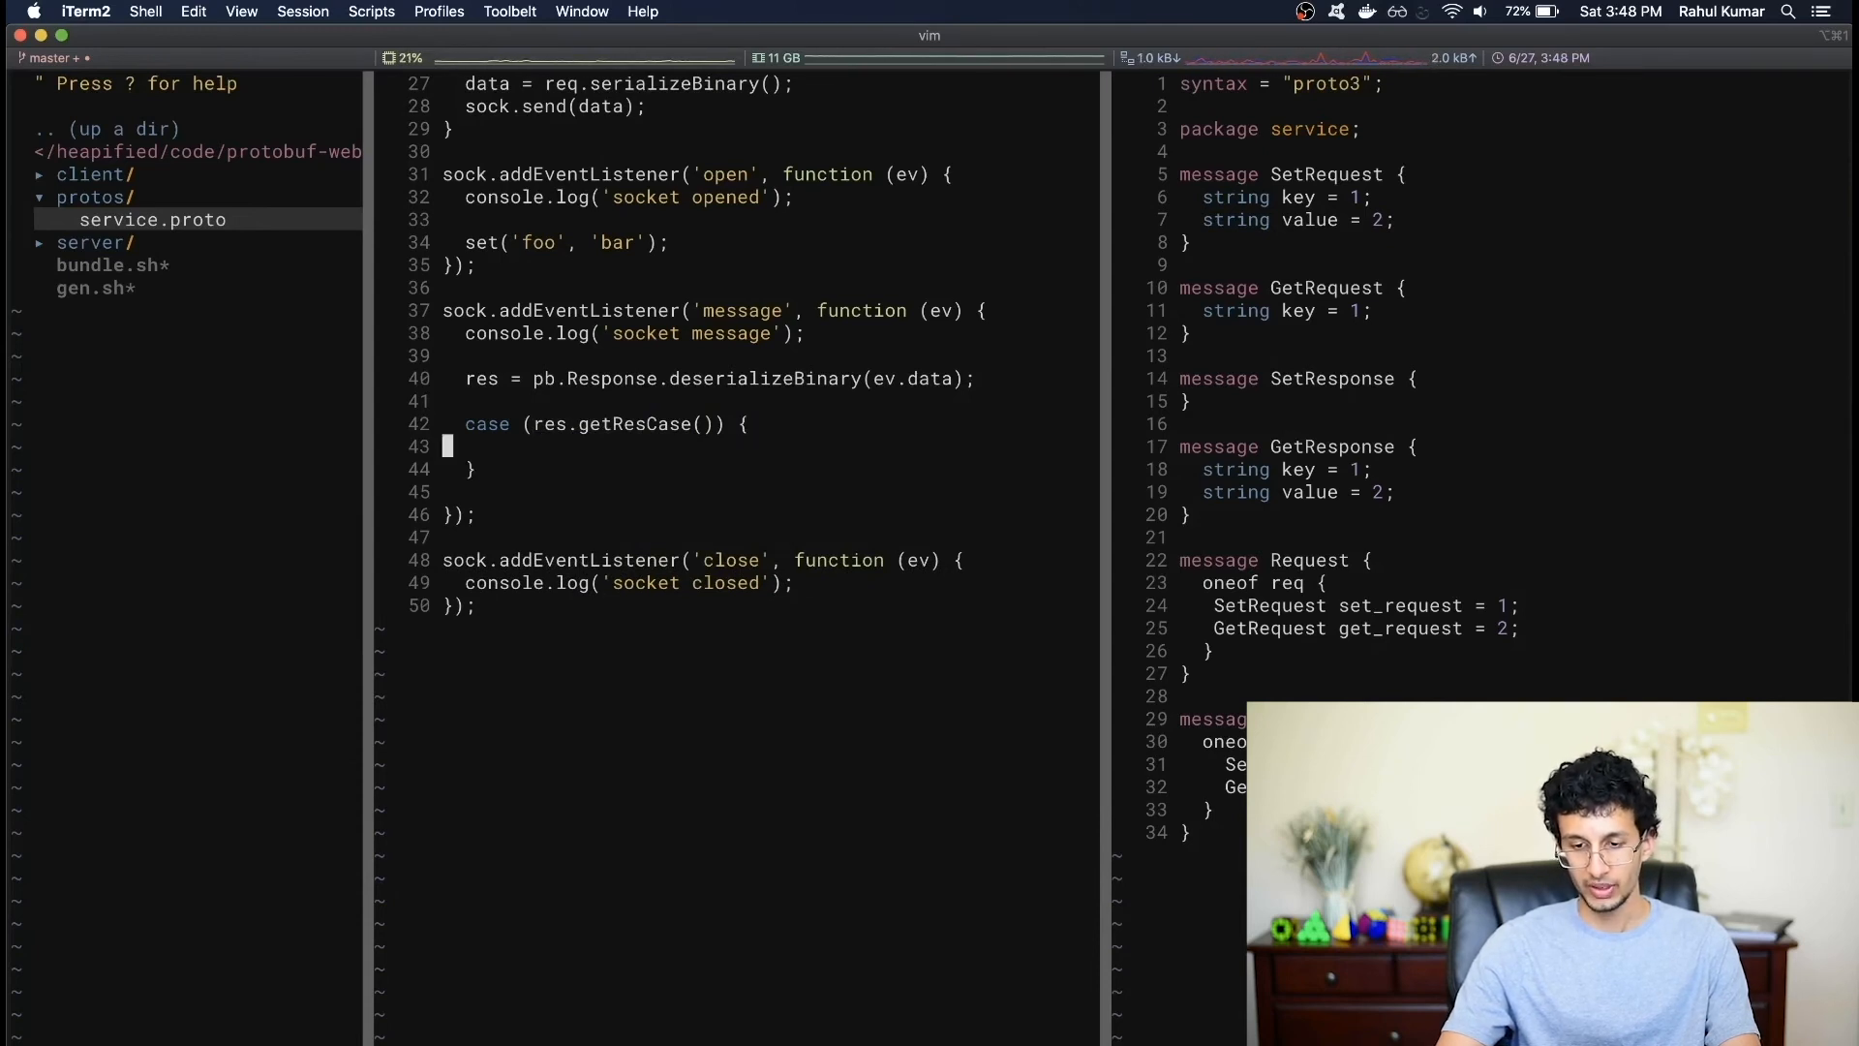
type("switch")
type("case")
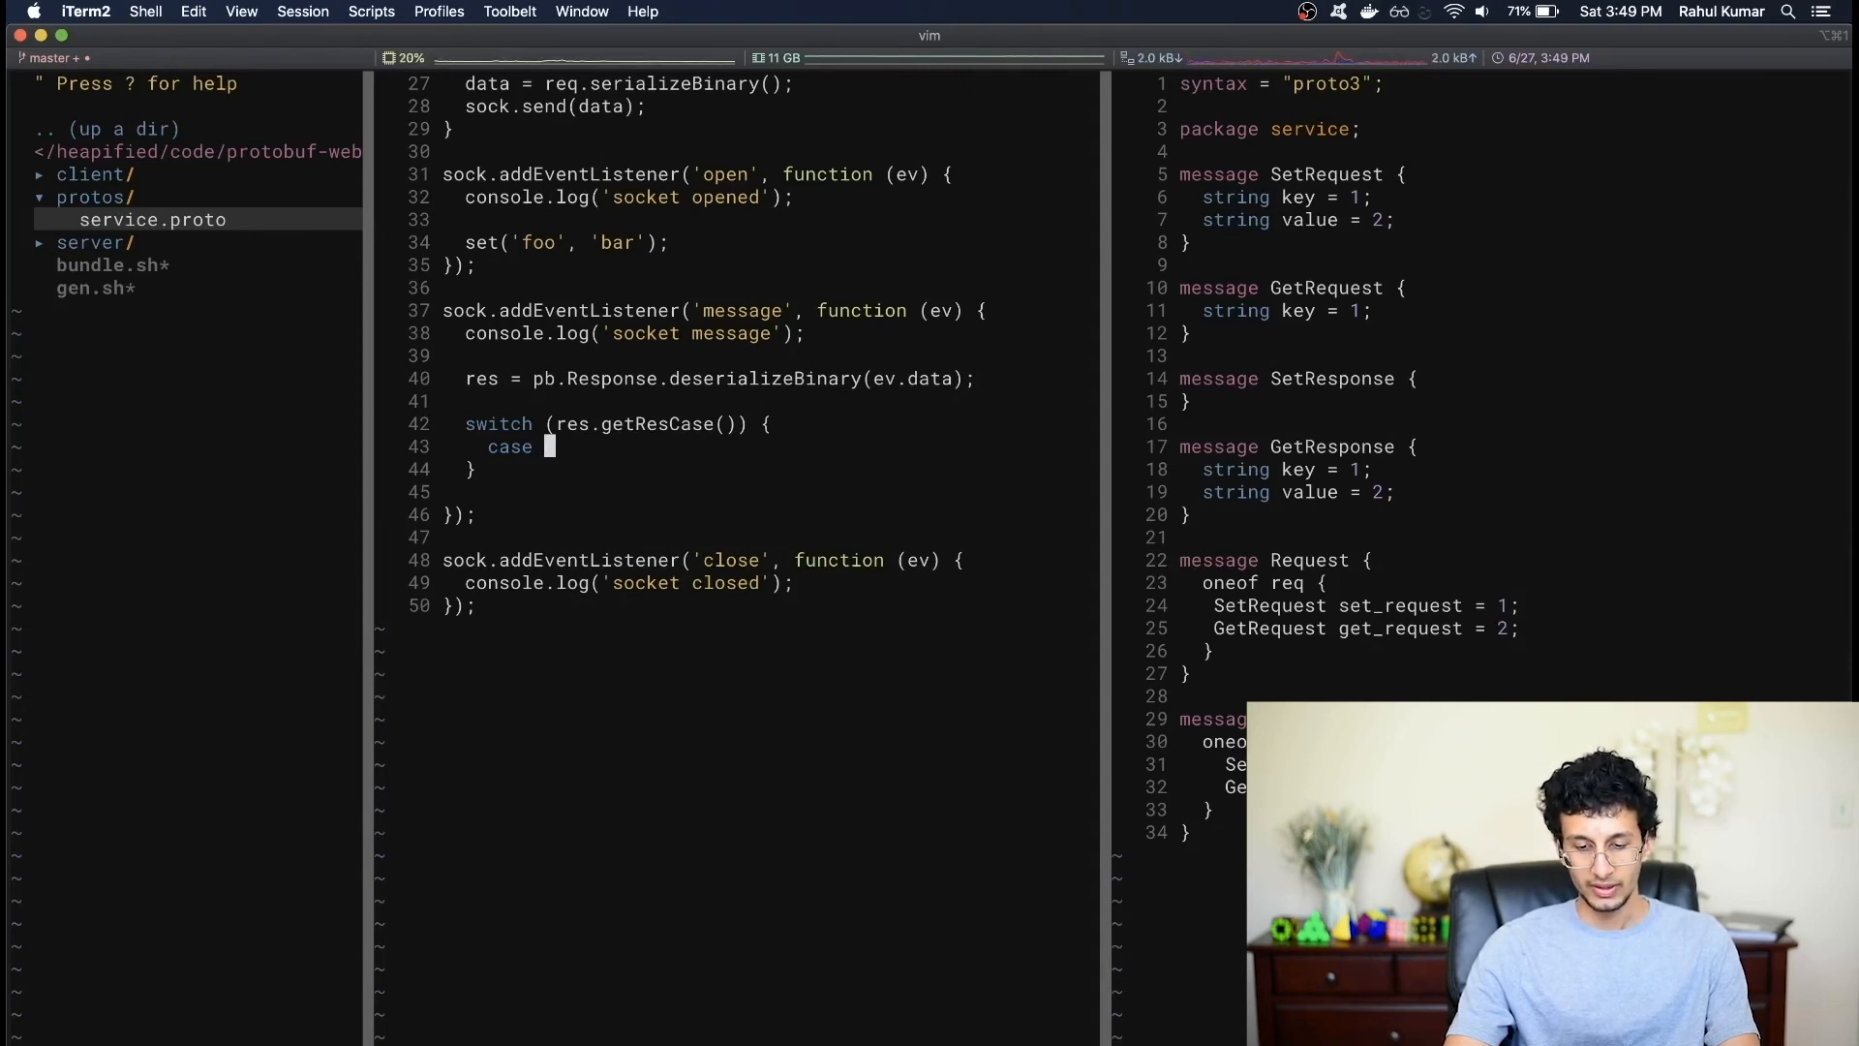
type("pb.R")
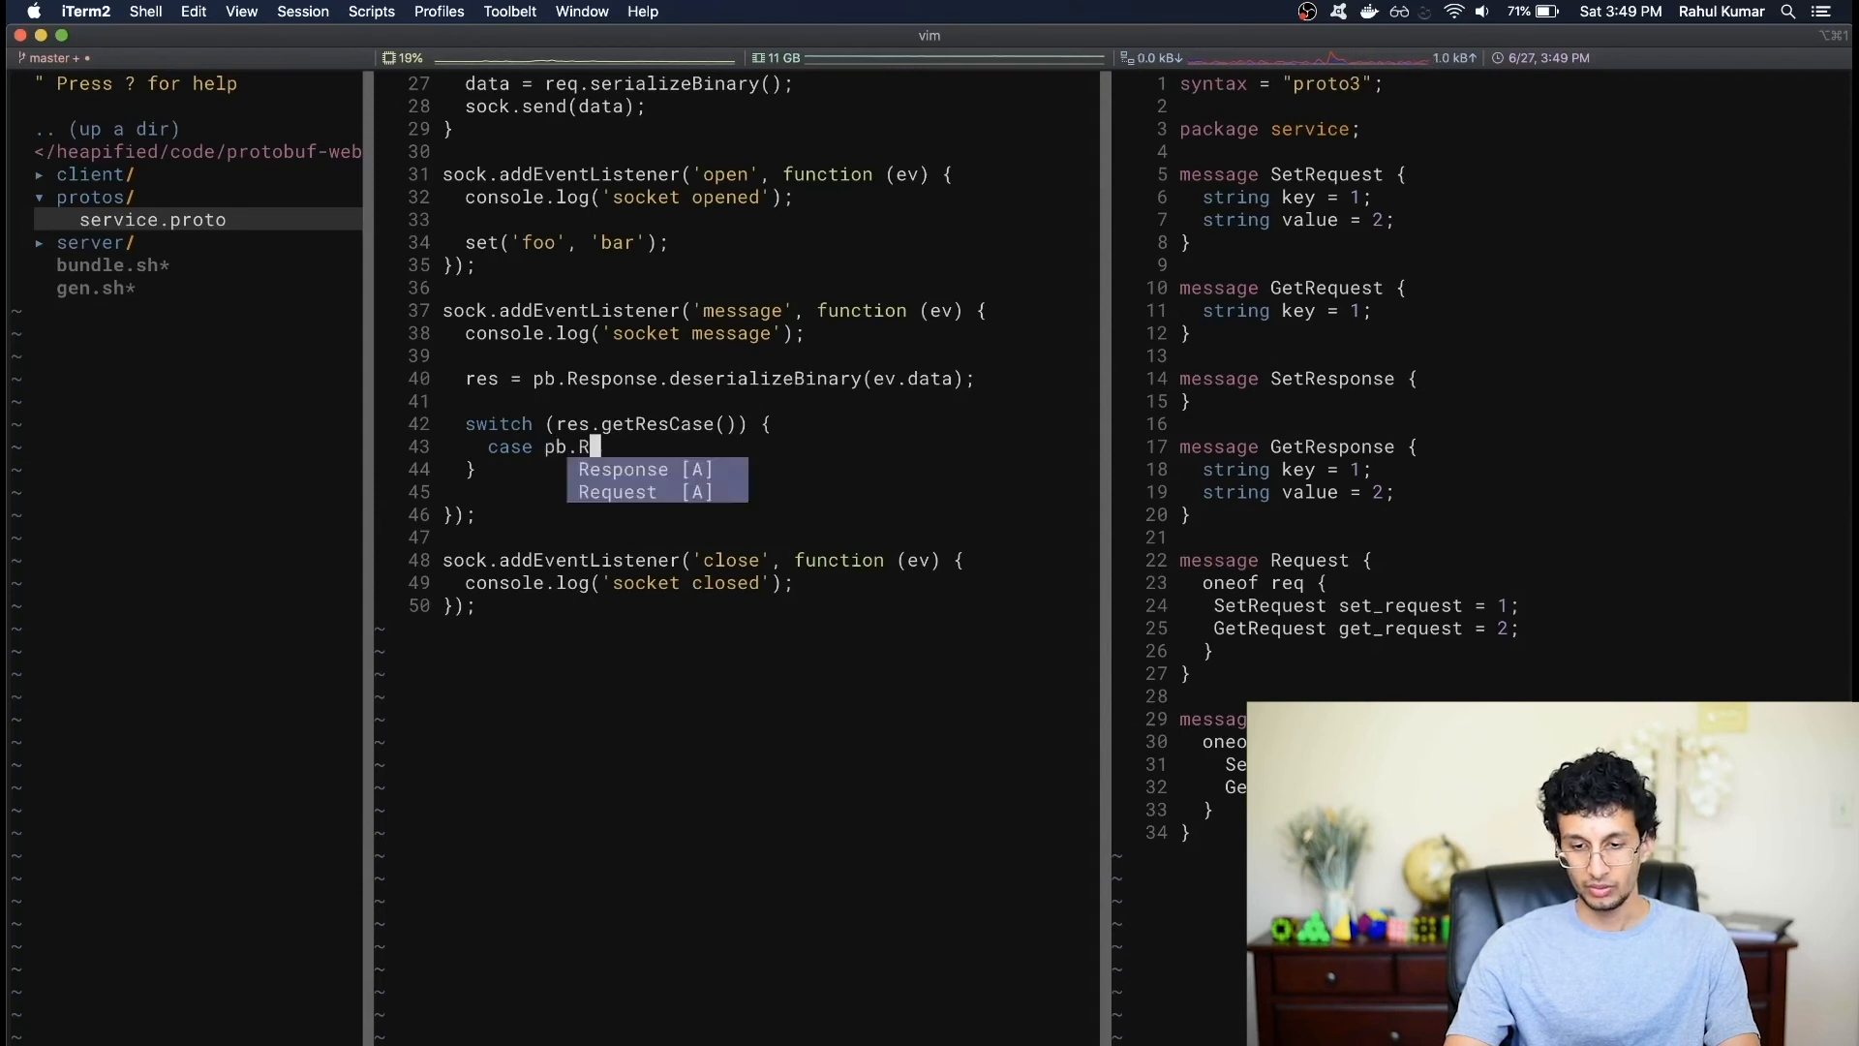
type("esponse.Re")
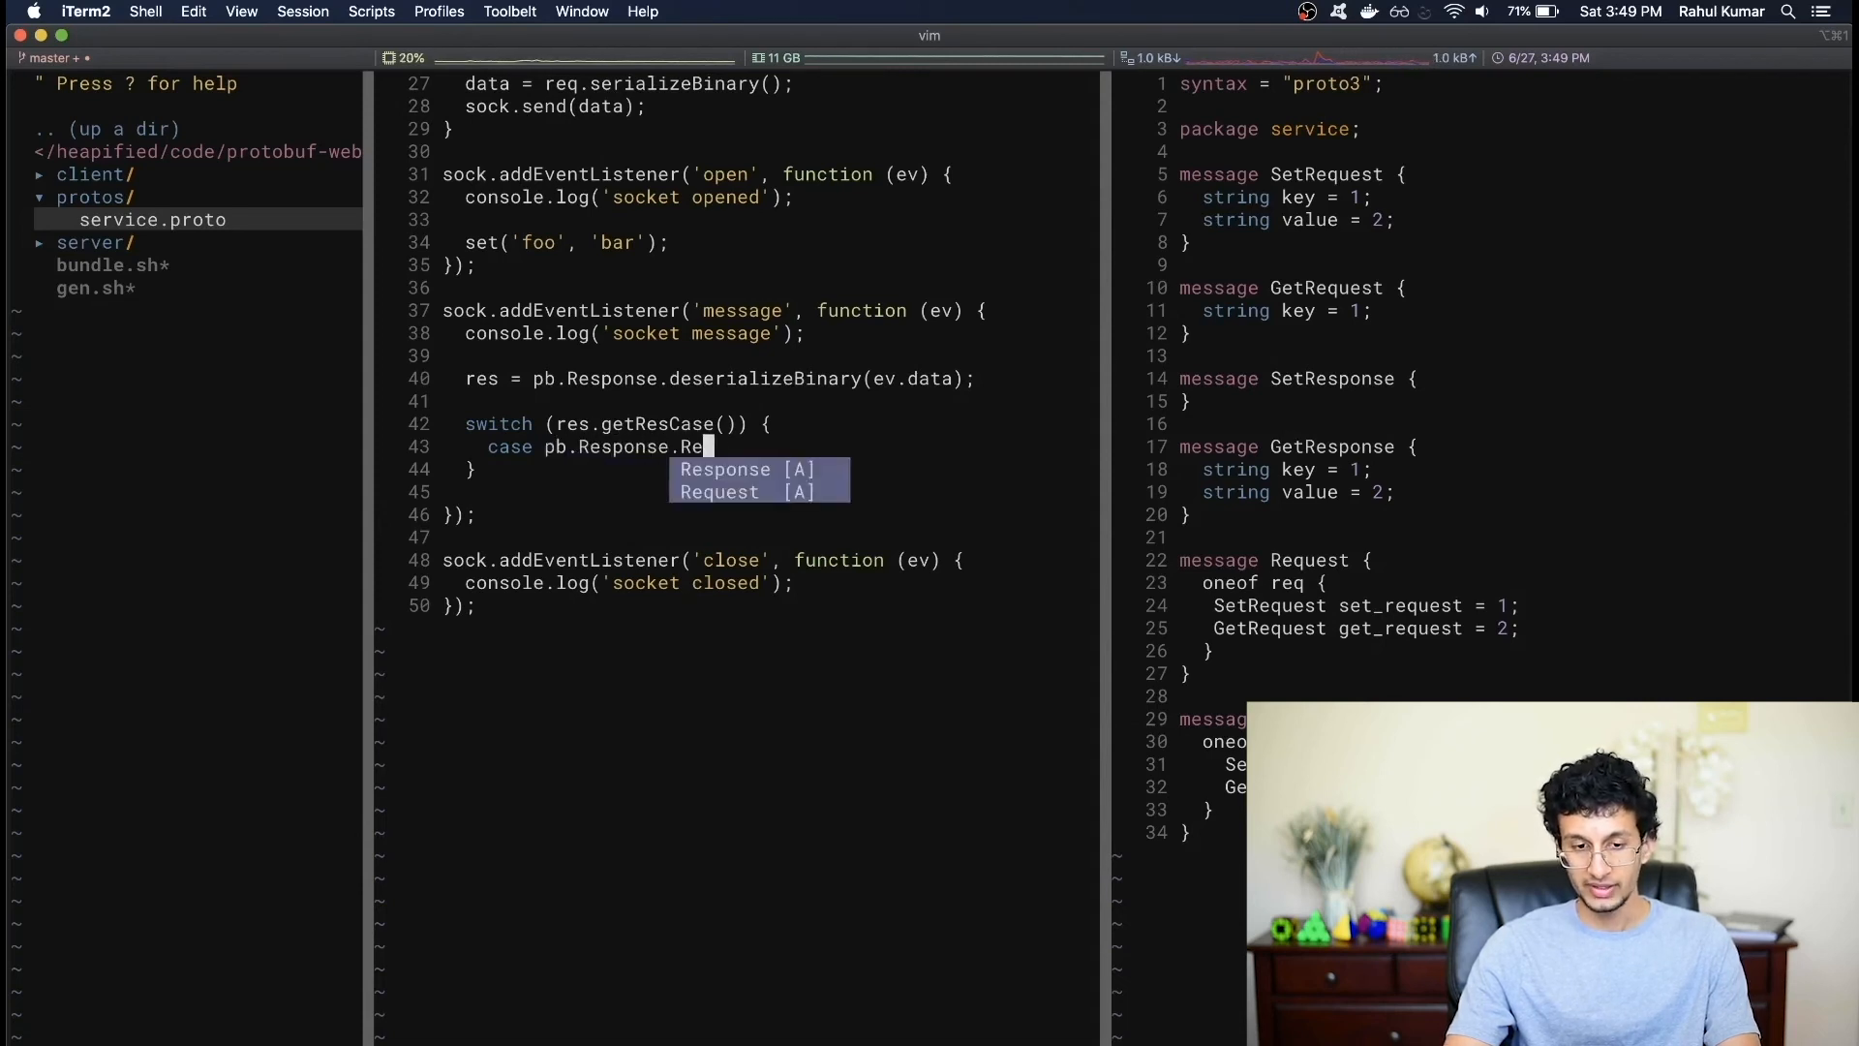
type("ResCase.")
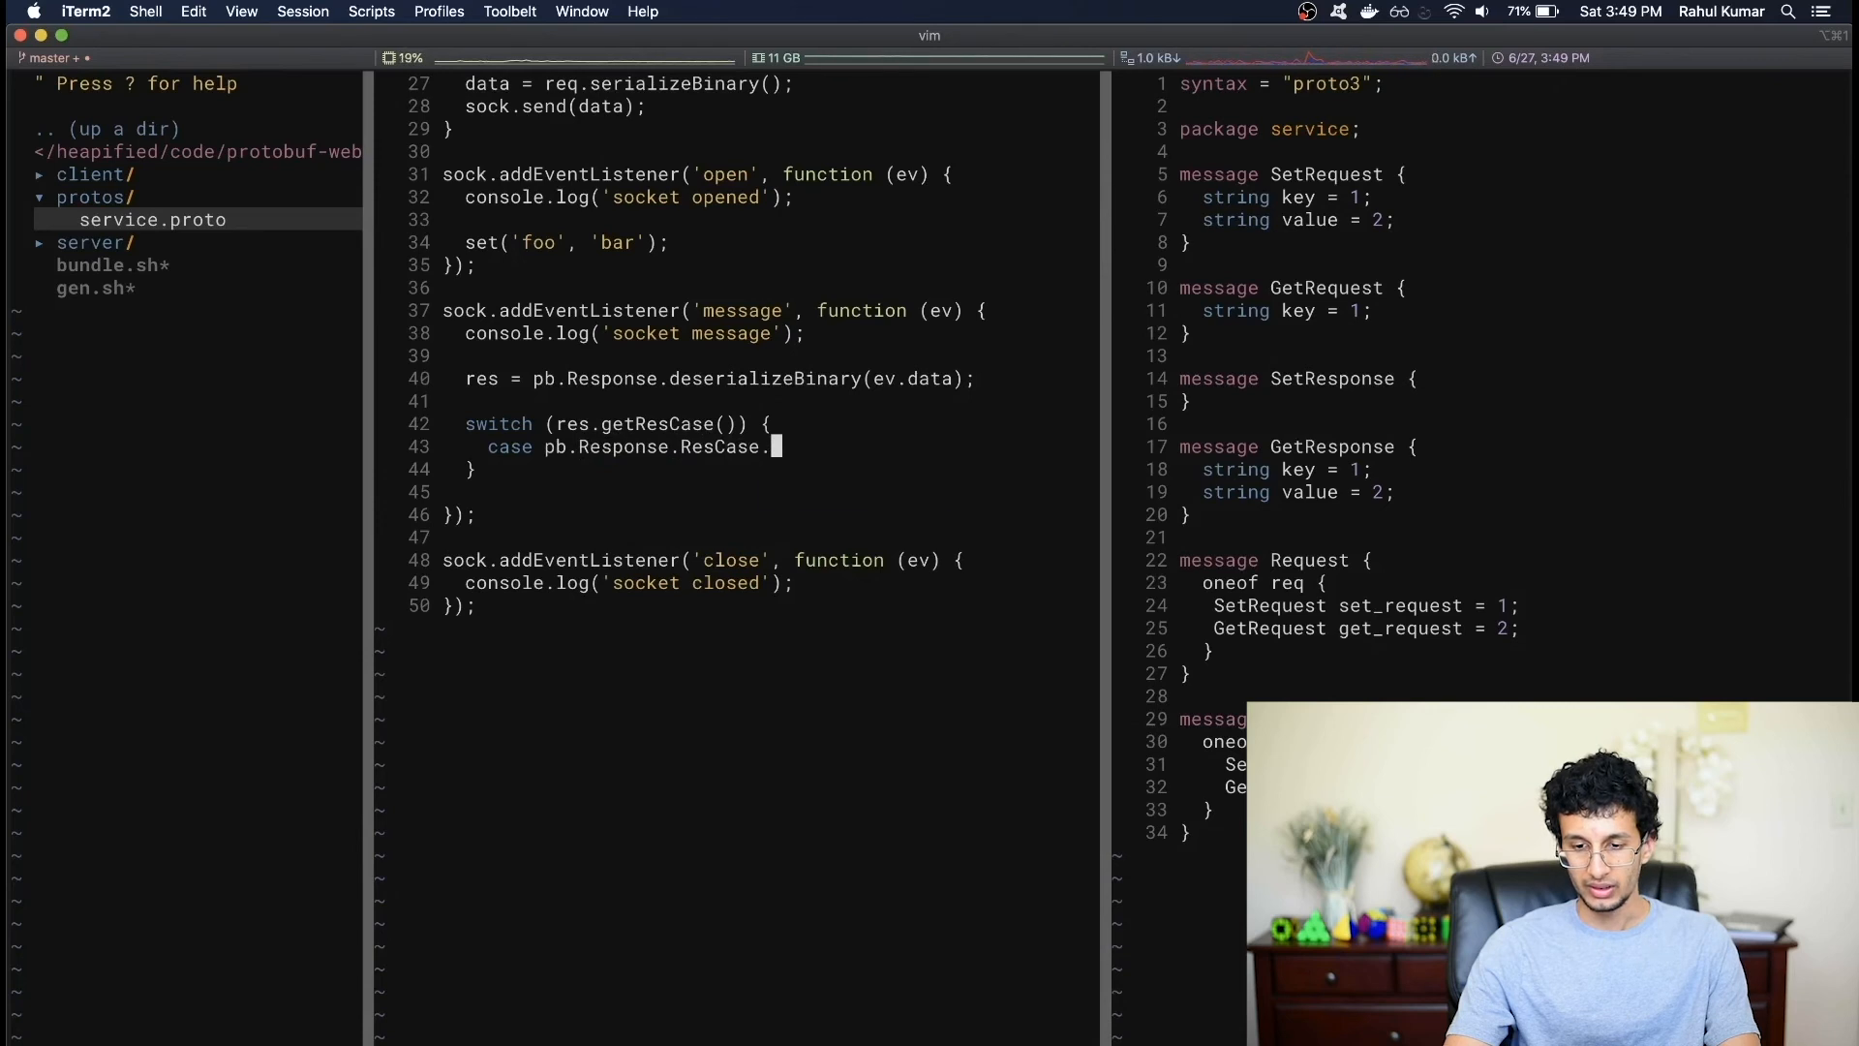
type("SET_RESPONSE:")
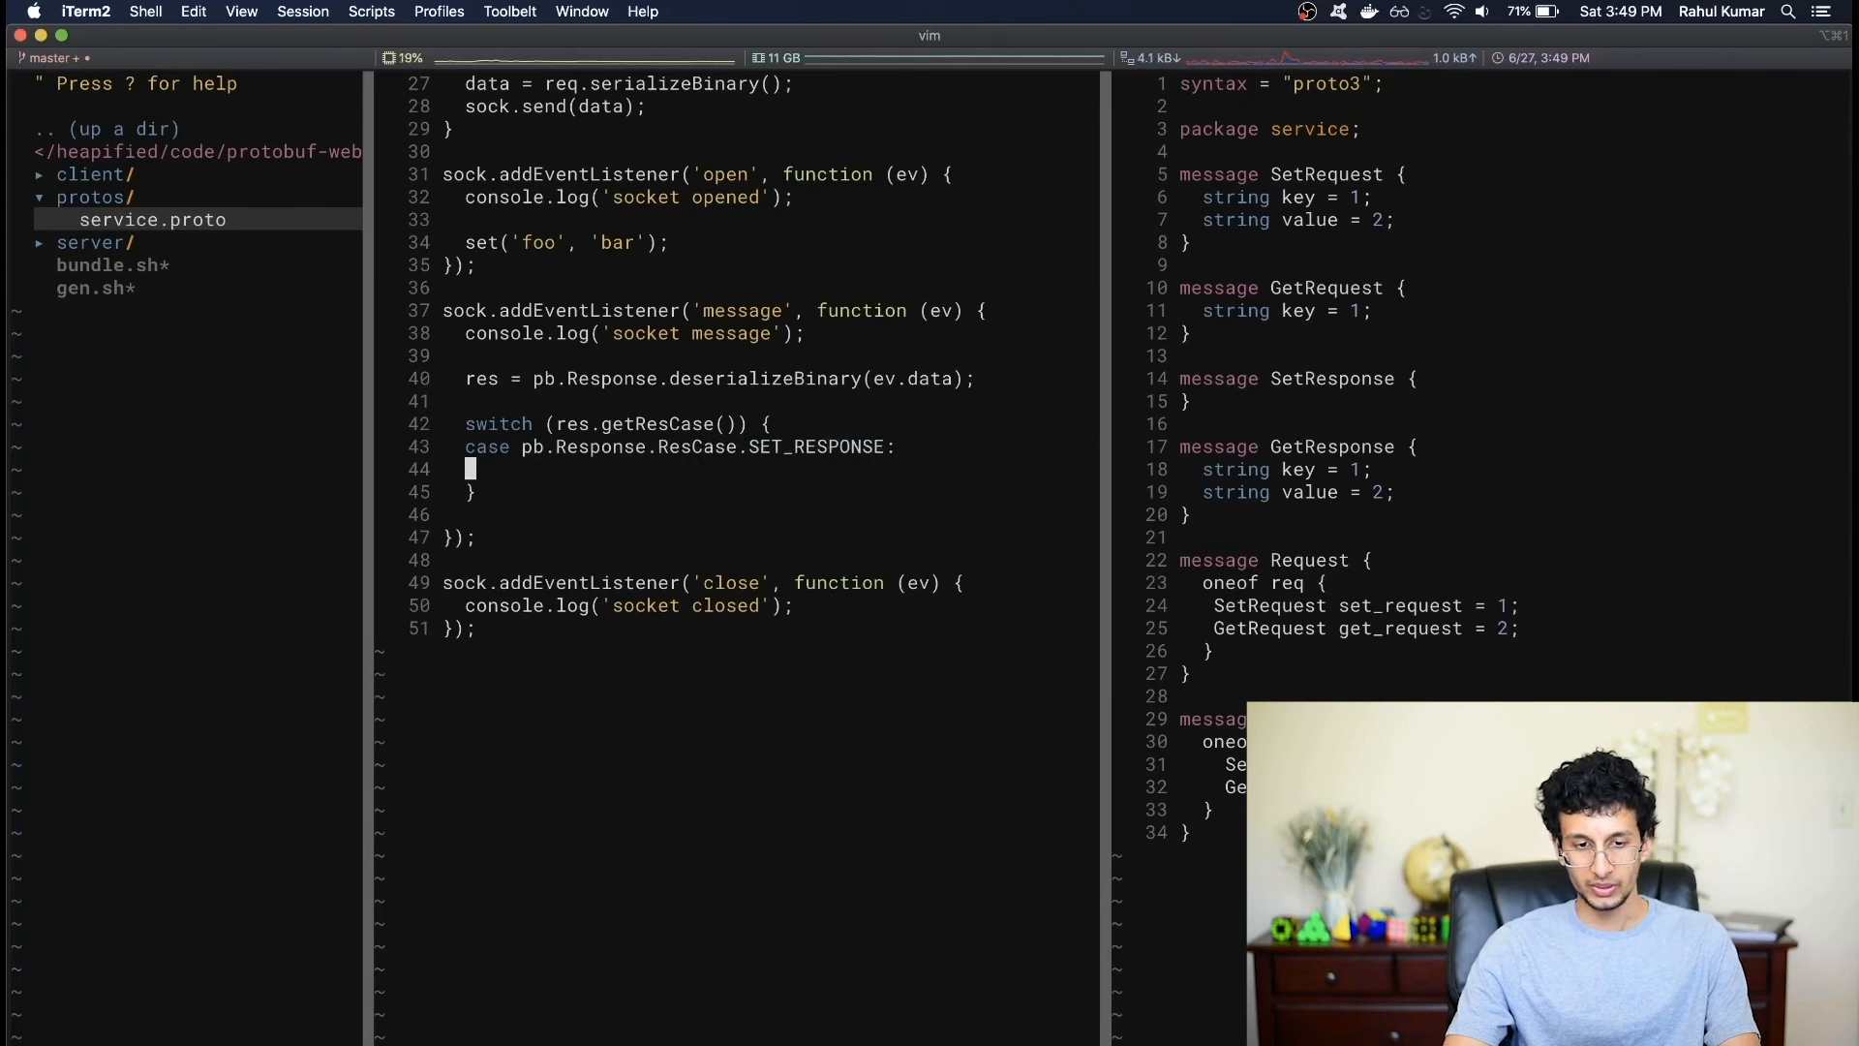
type("console.log(")
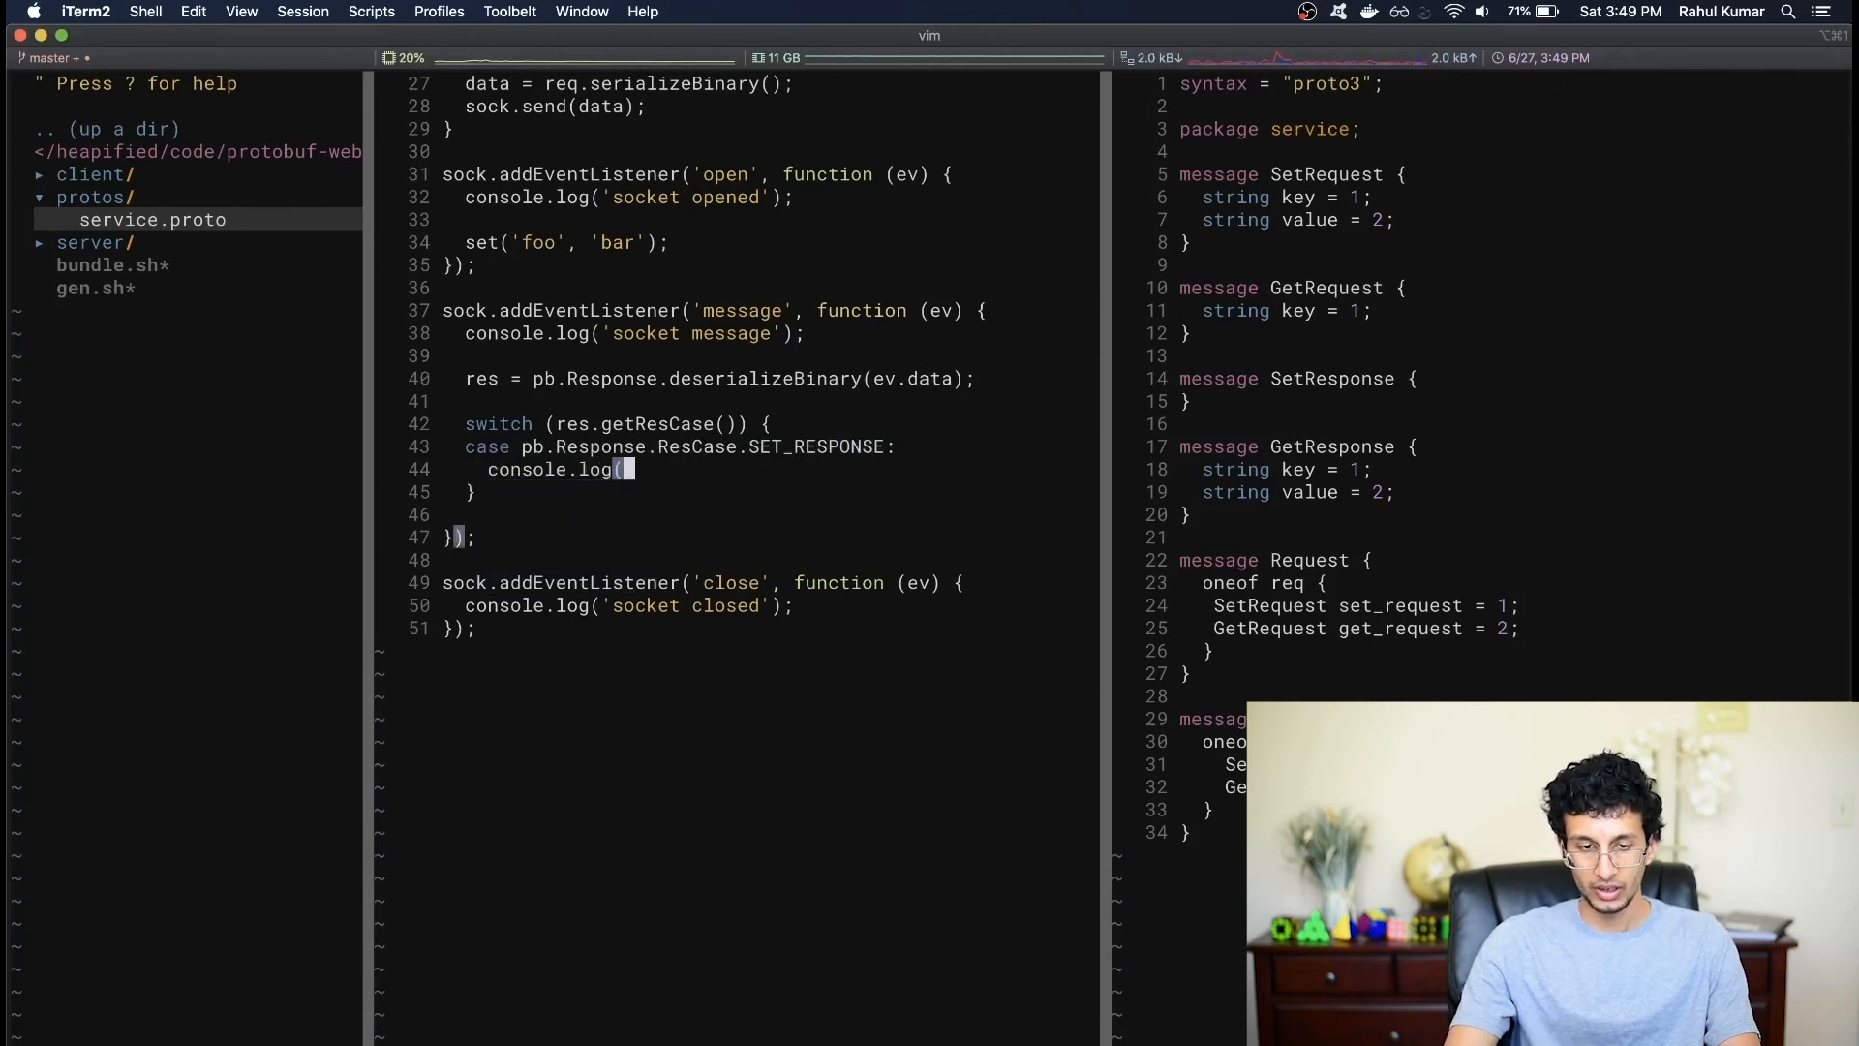
type("'received set response');")
type("case pb.Response")
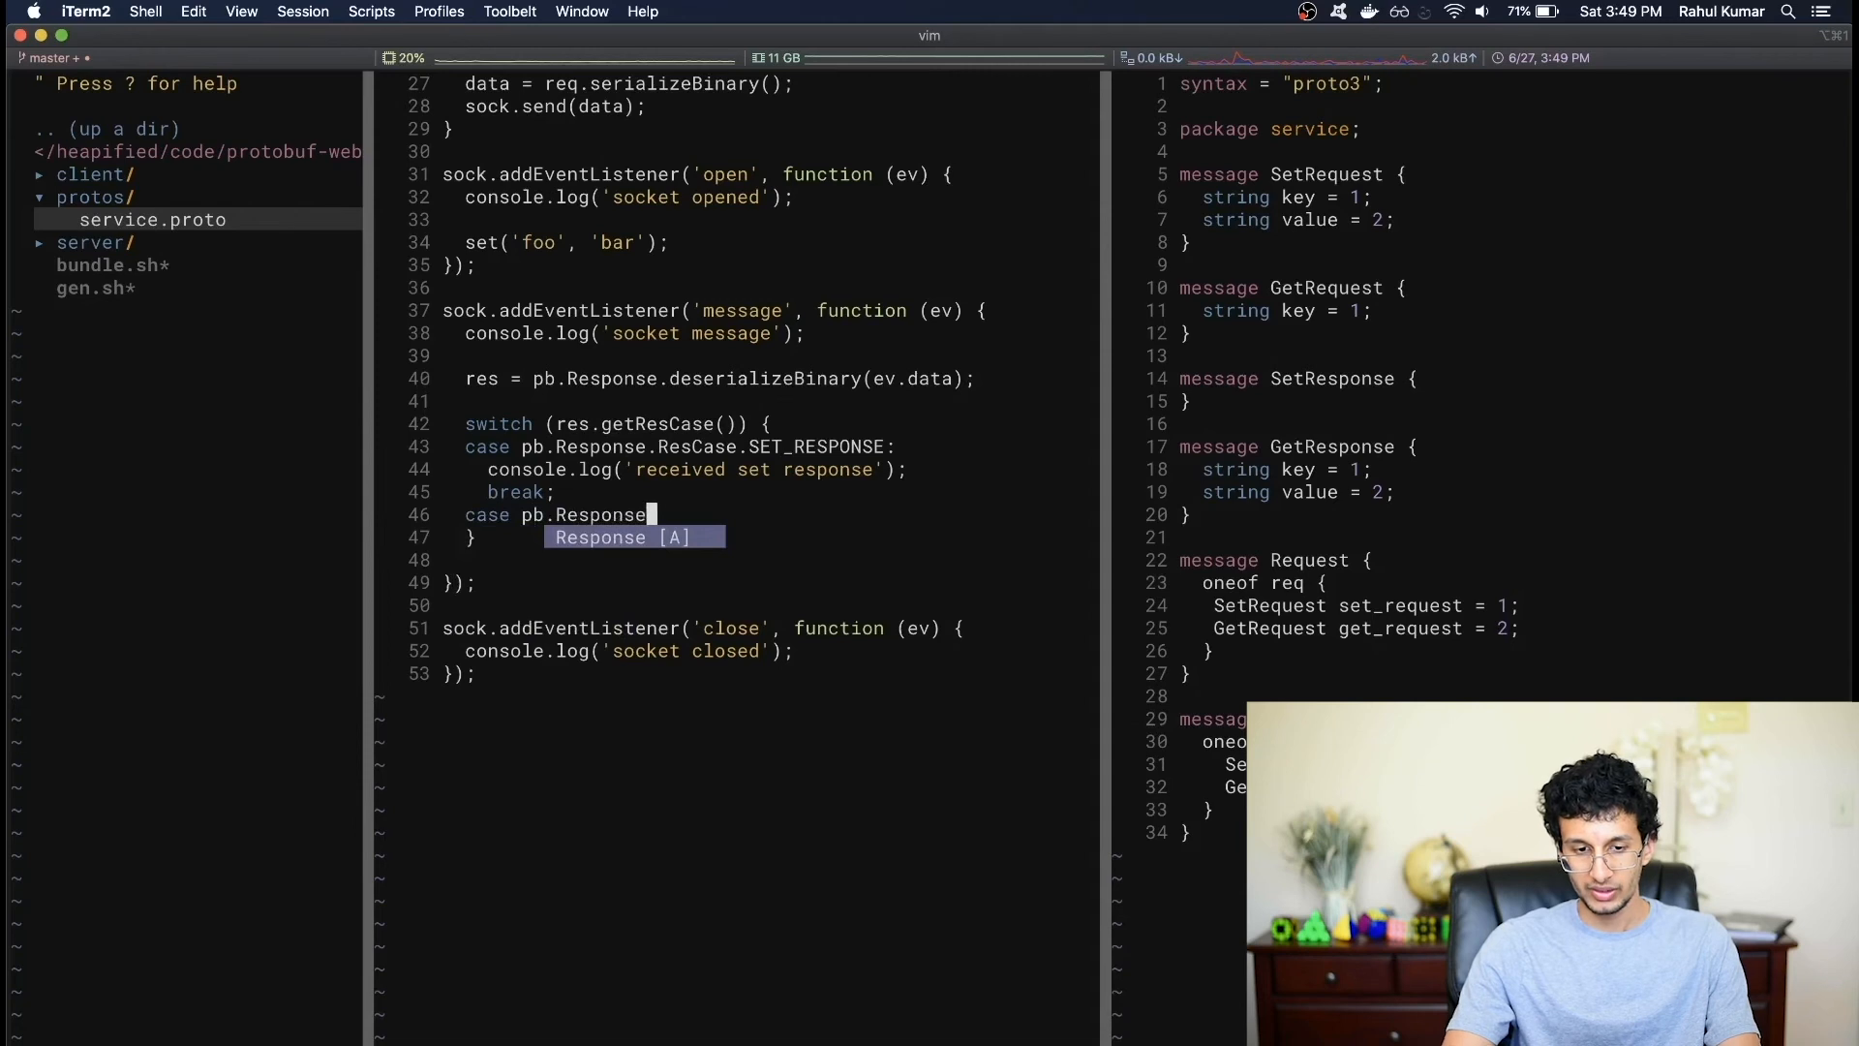
- Add a GET_RESPONSE case logging 'received get response' and a default logging 'received unknown response type'
type(".ResCase.GET_RESPONSE:")
type("console.log")
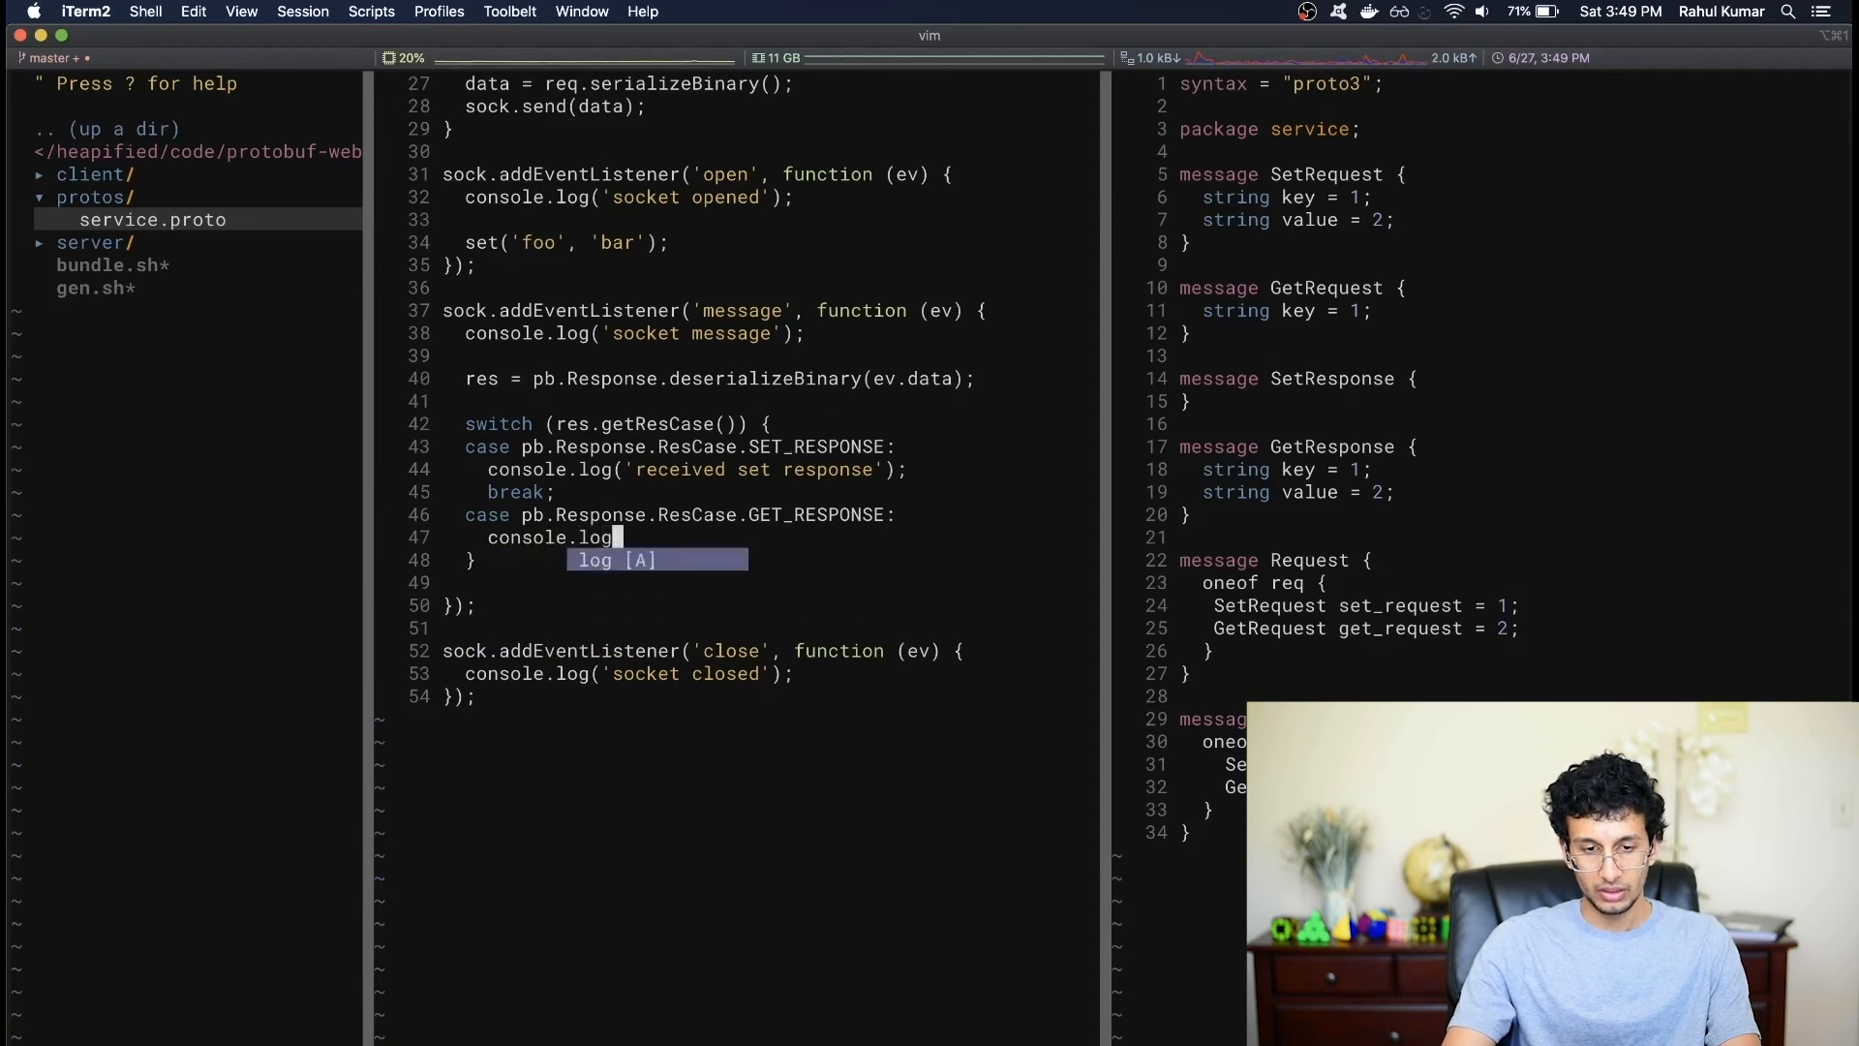
type("('received get response');")
type("console.l")
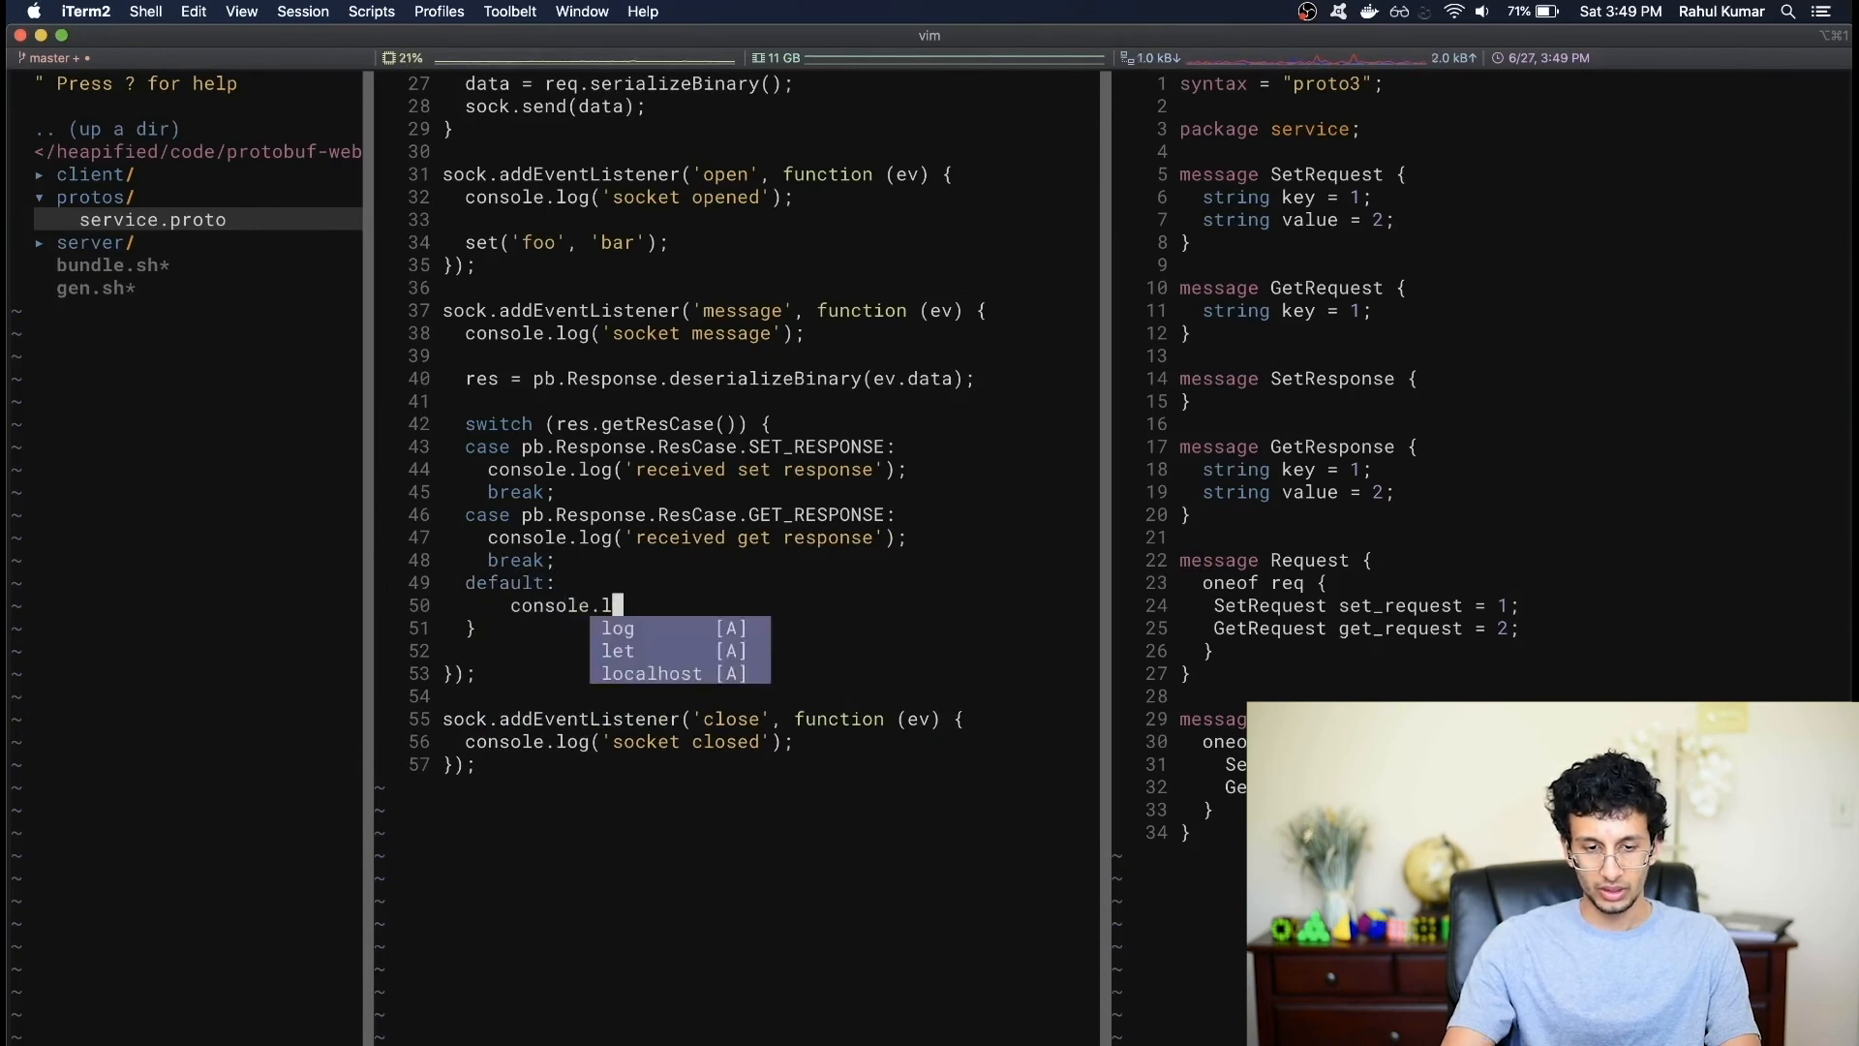
type("og('receive")
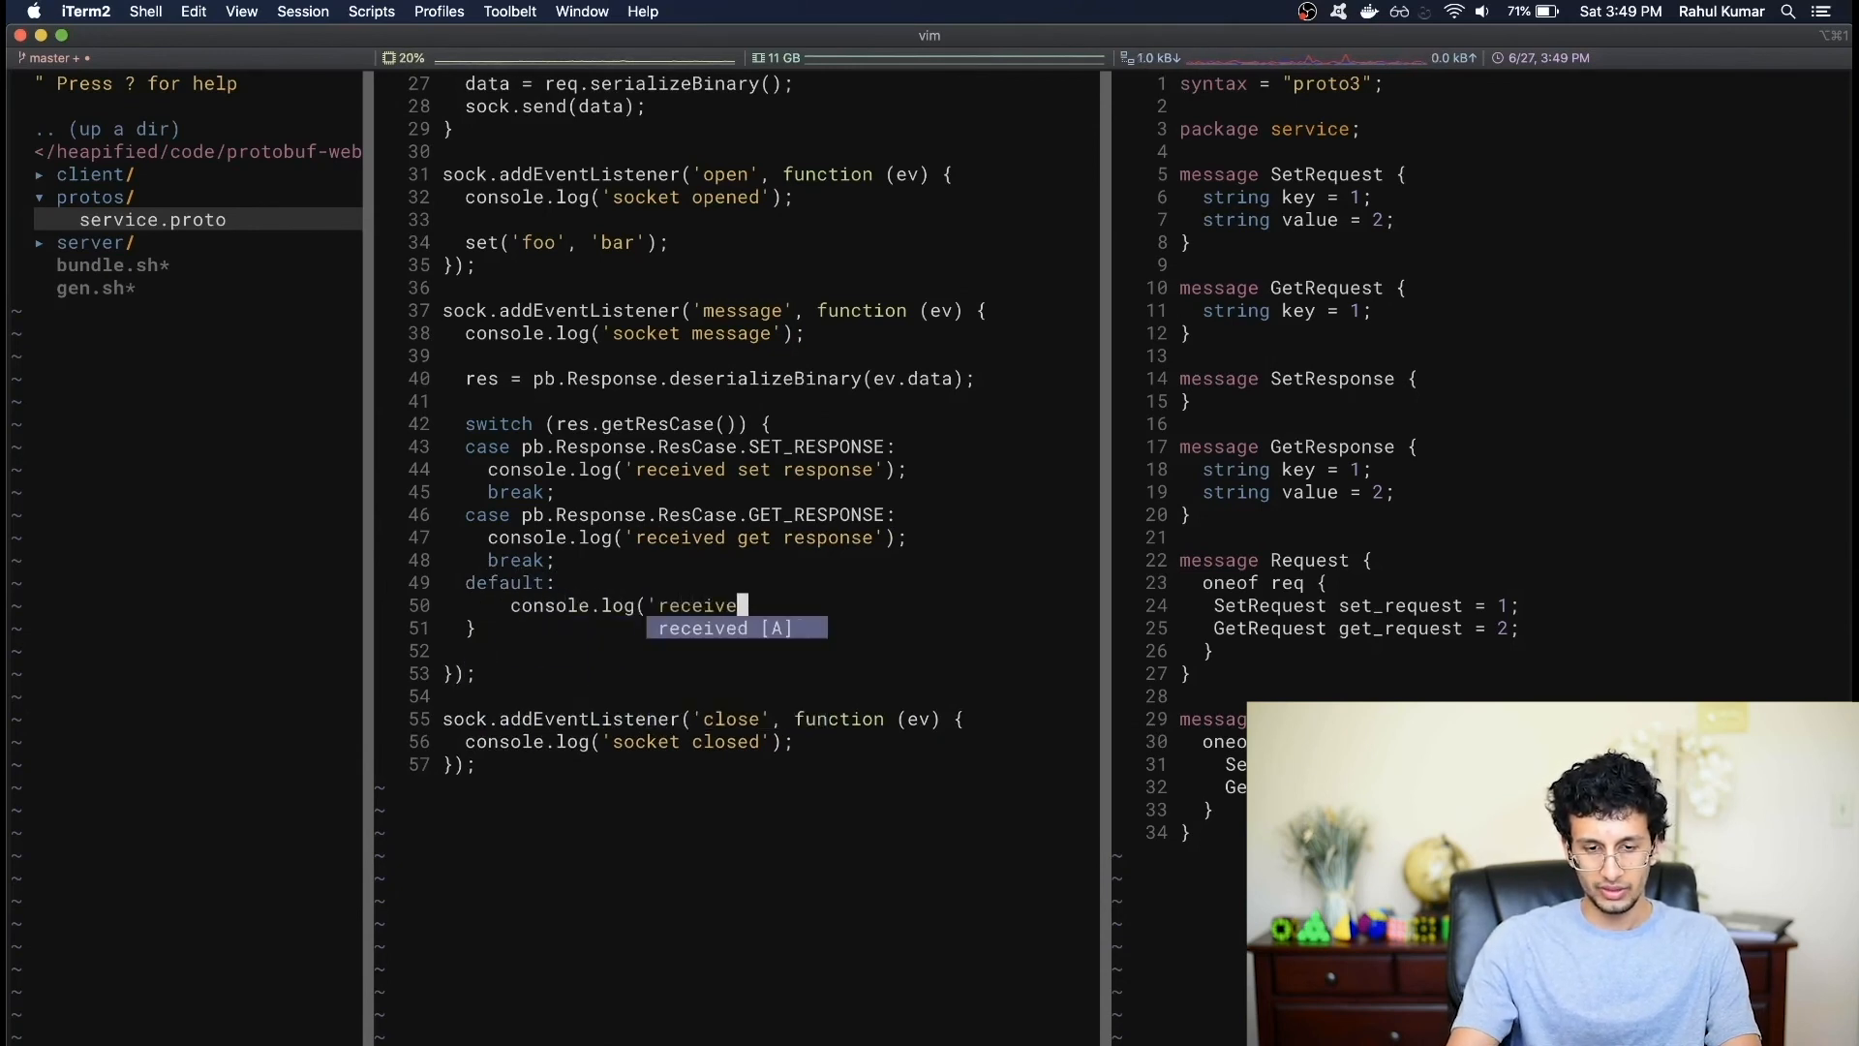
type("unknown resp")
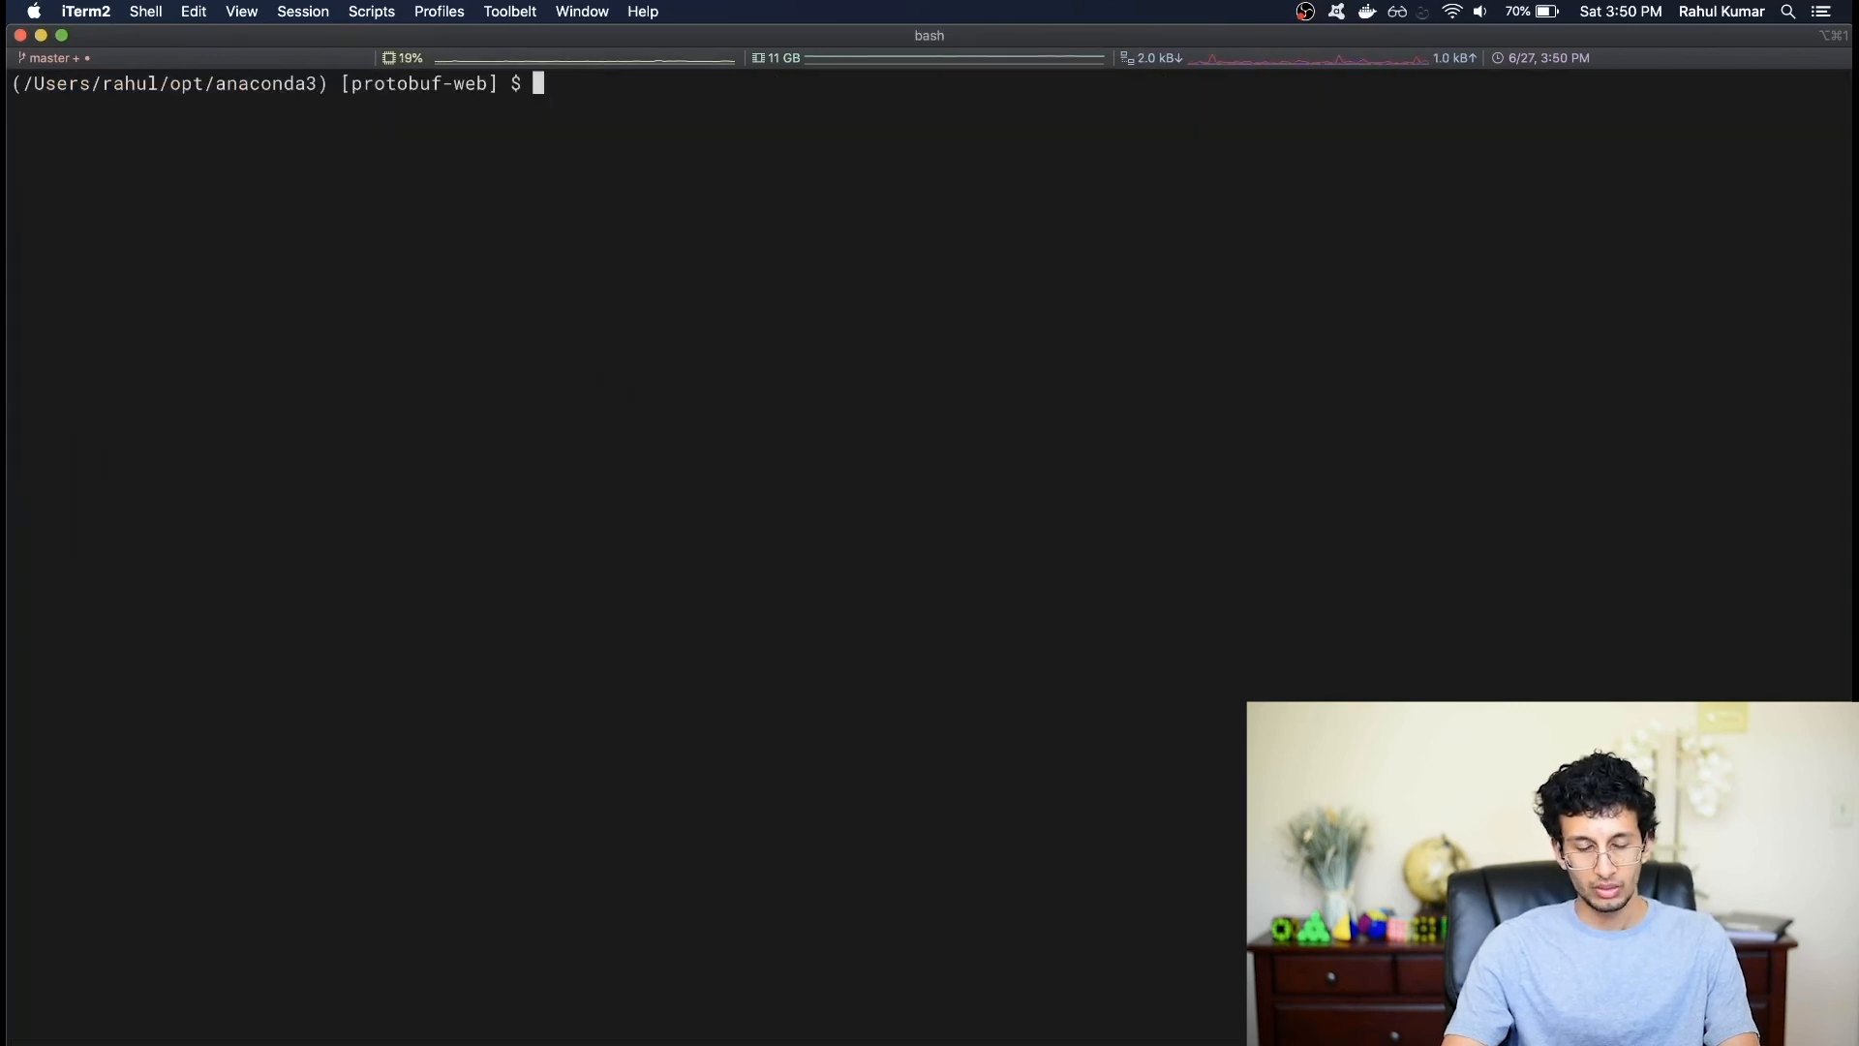
- Run ./bundle.sh to rebuild the client bundle
type(".")
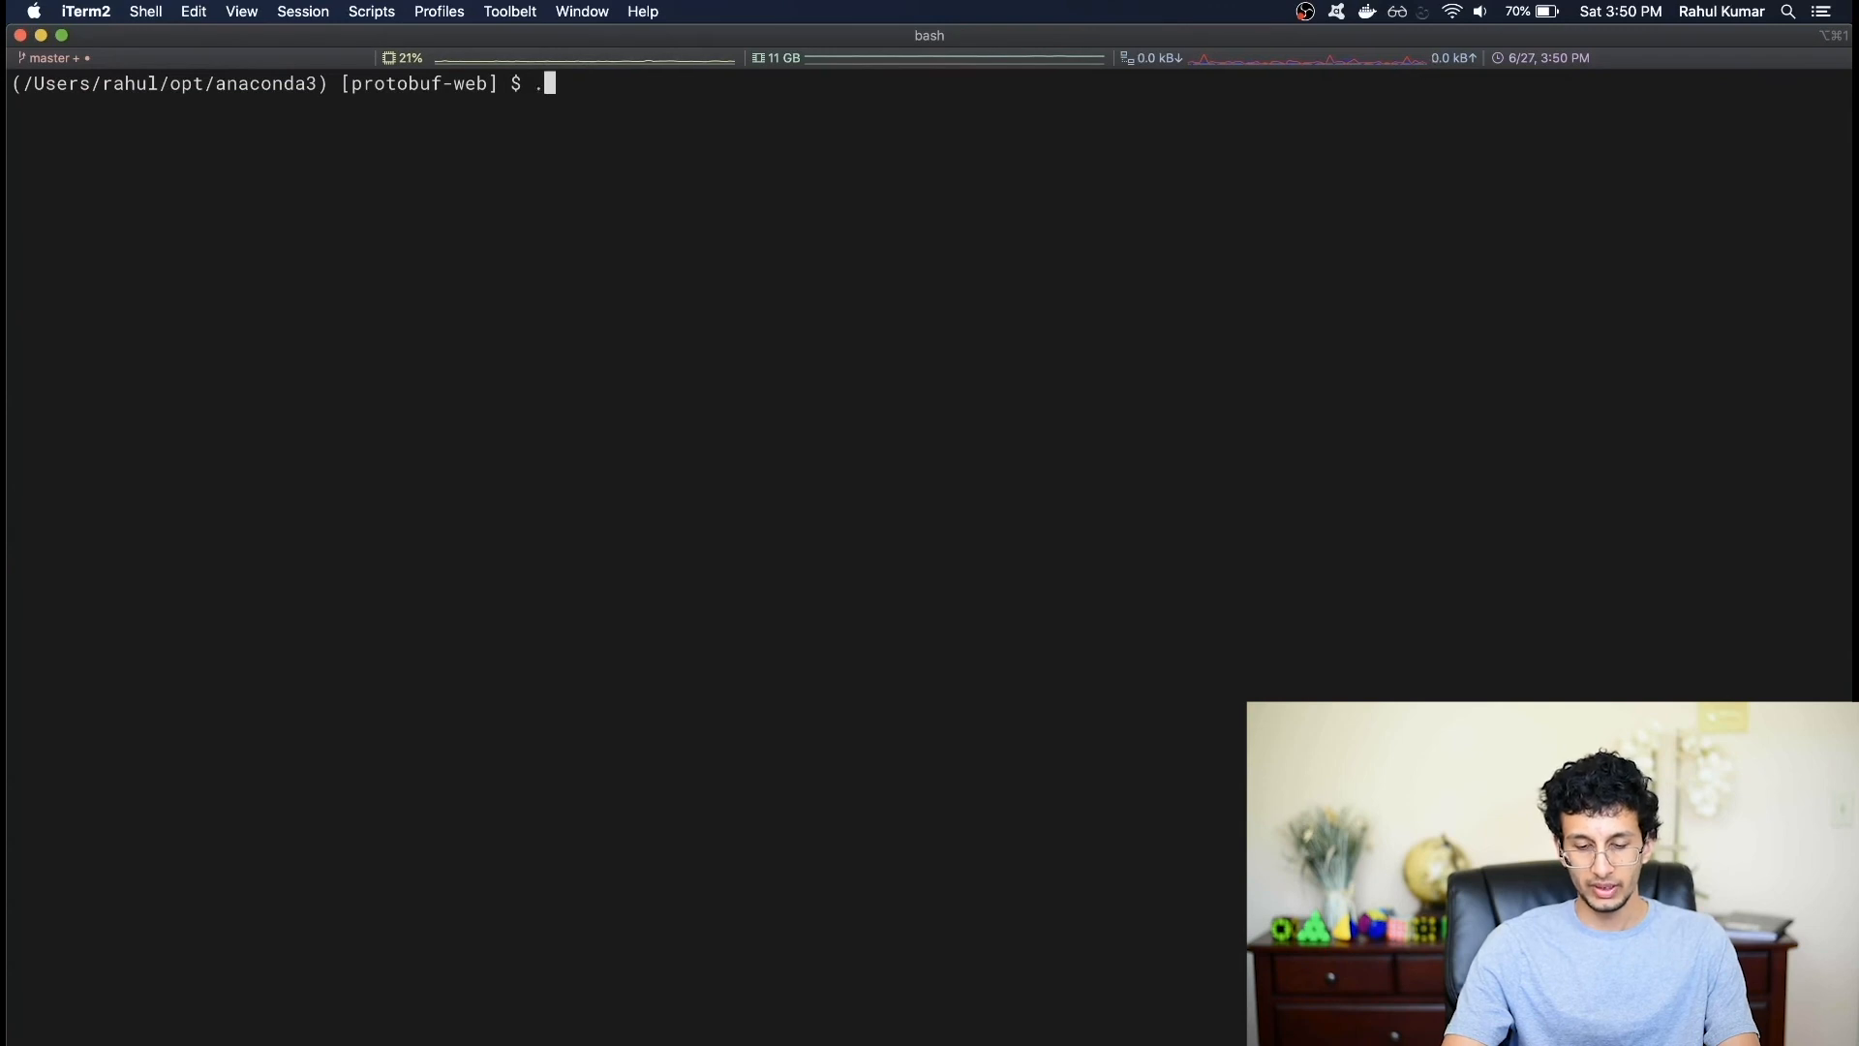
type("/bundle.sh")
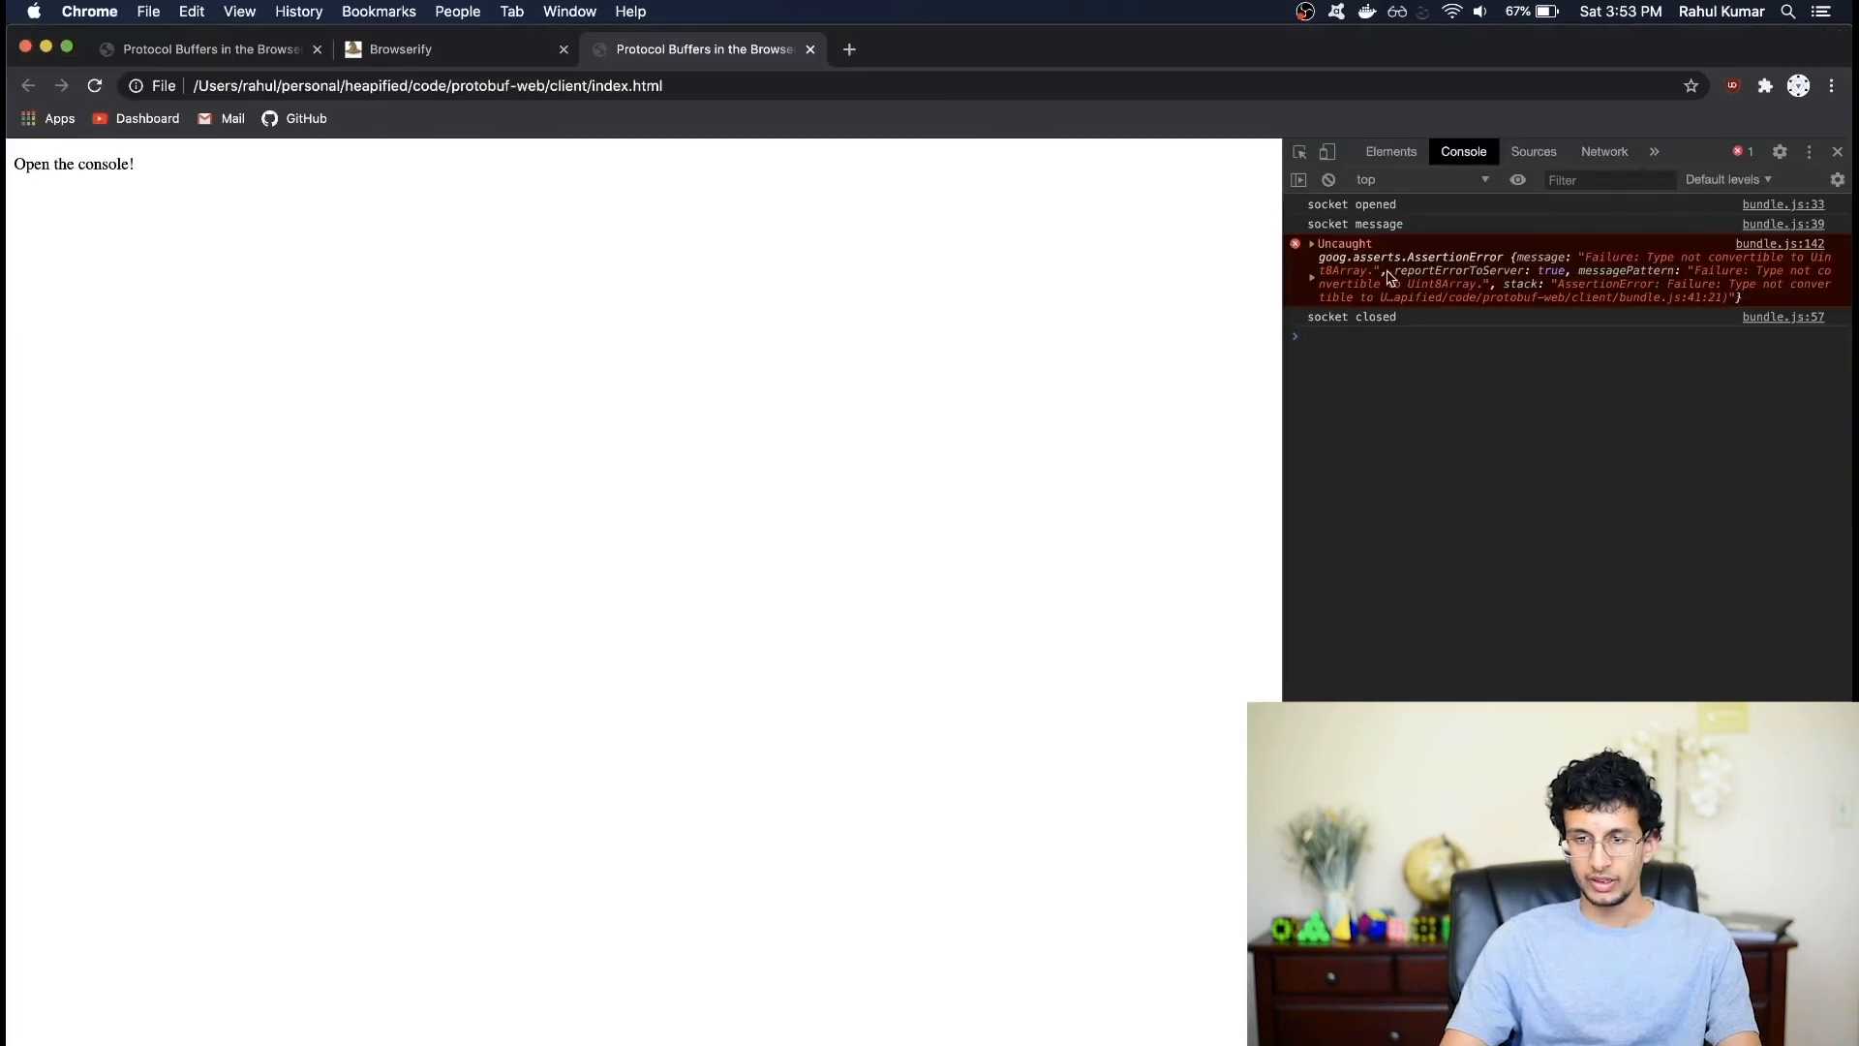
mouse_move(1381, 279)
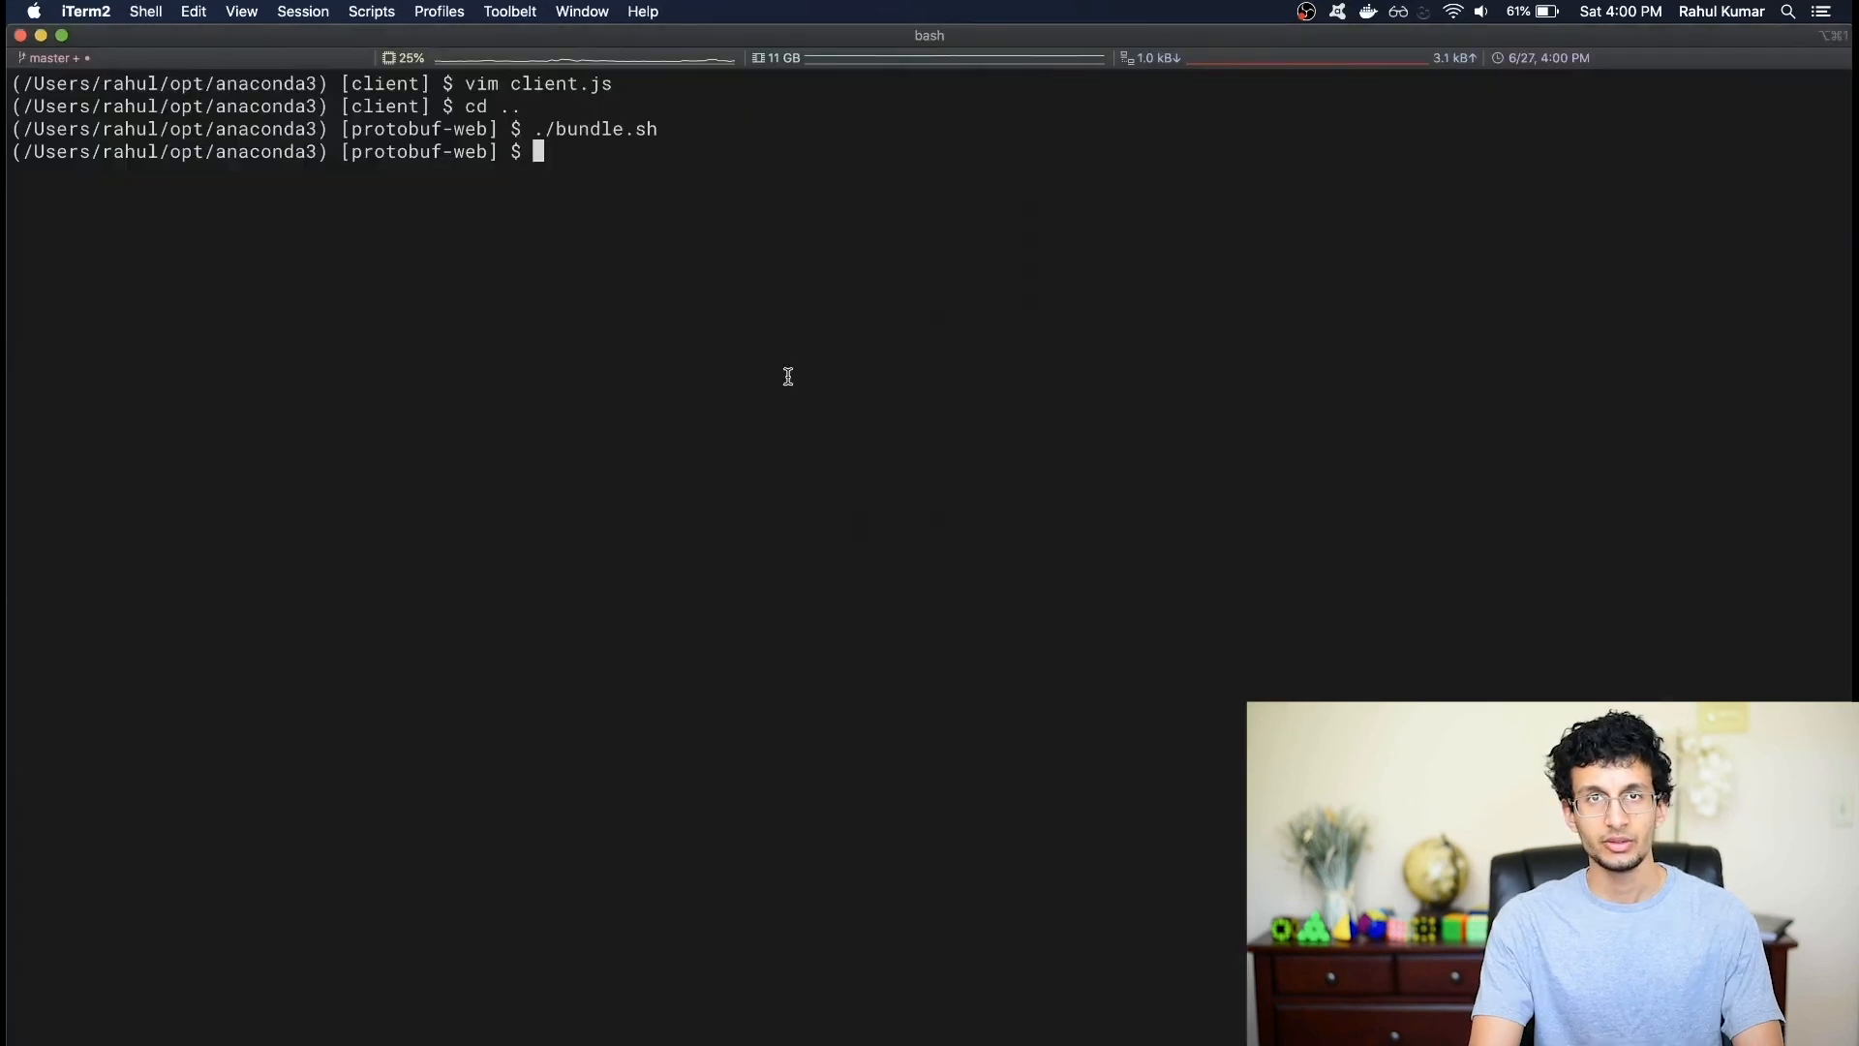
- cd into the client folder and open client.js in vim
type("cd")
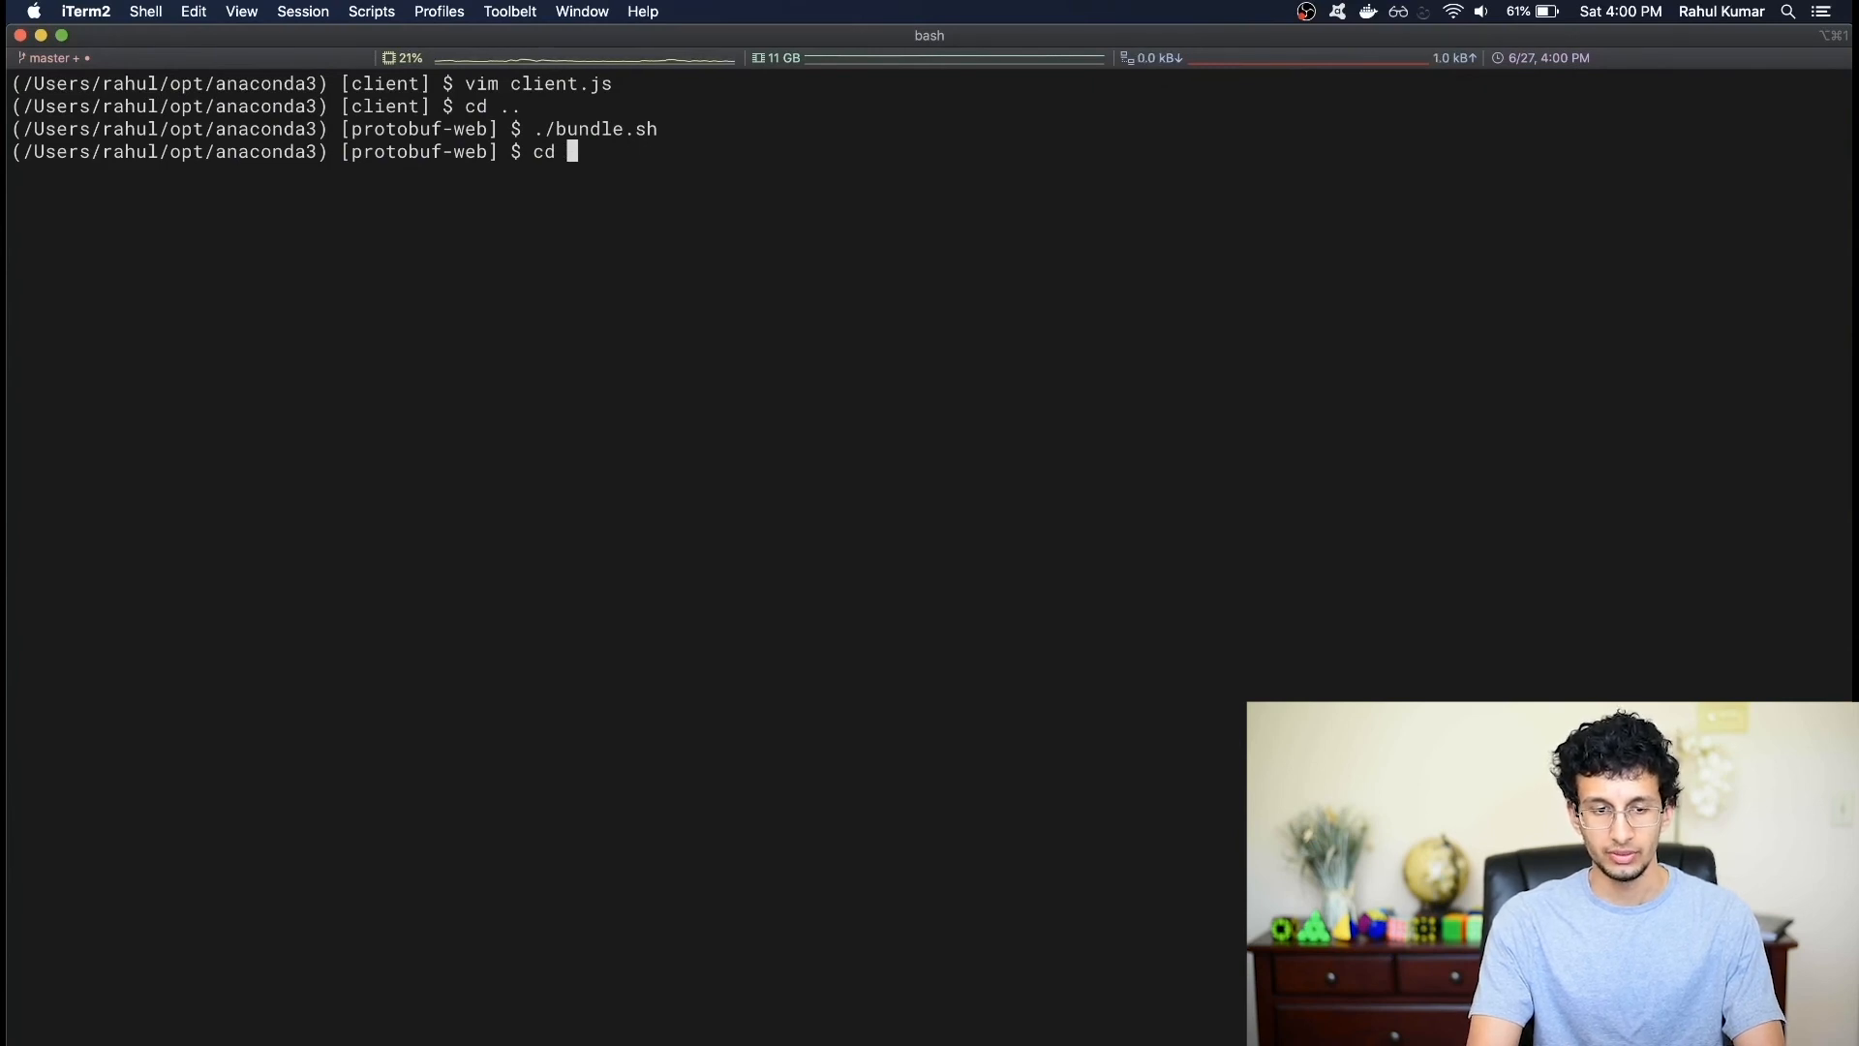
key("Return")
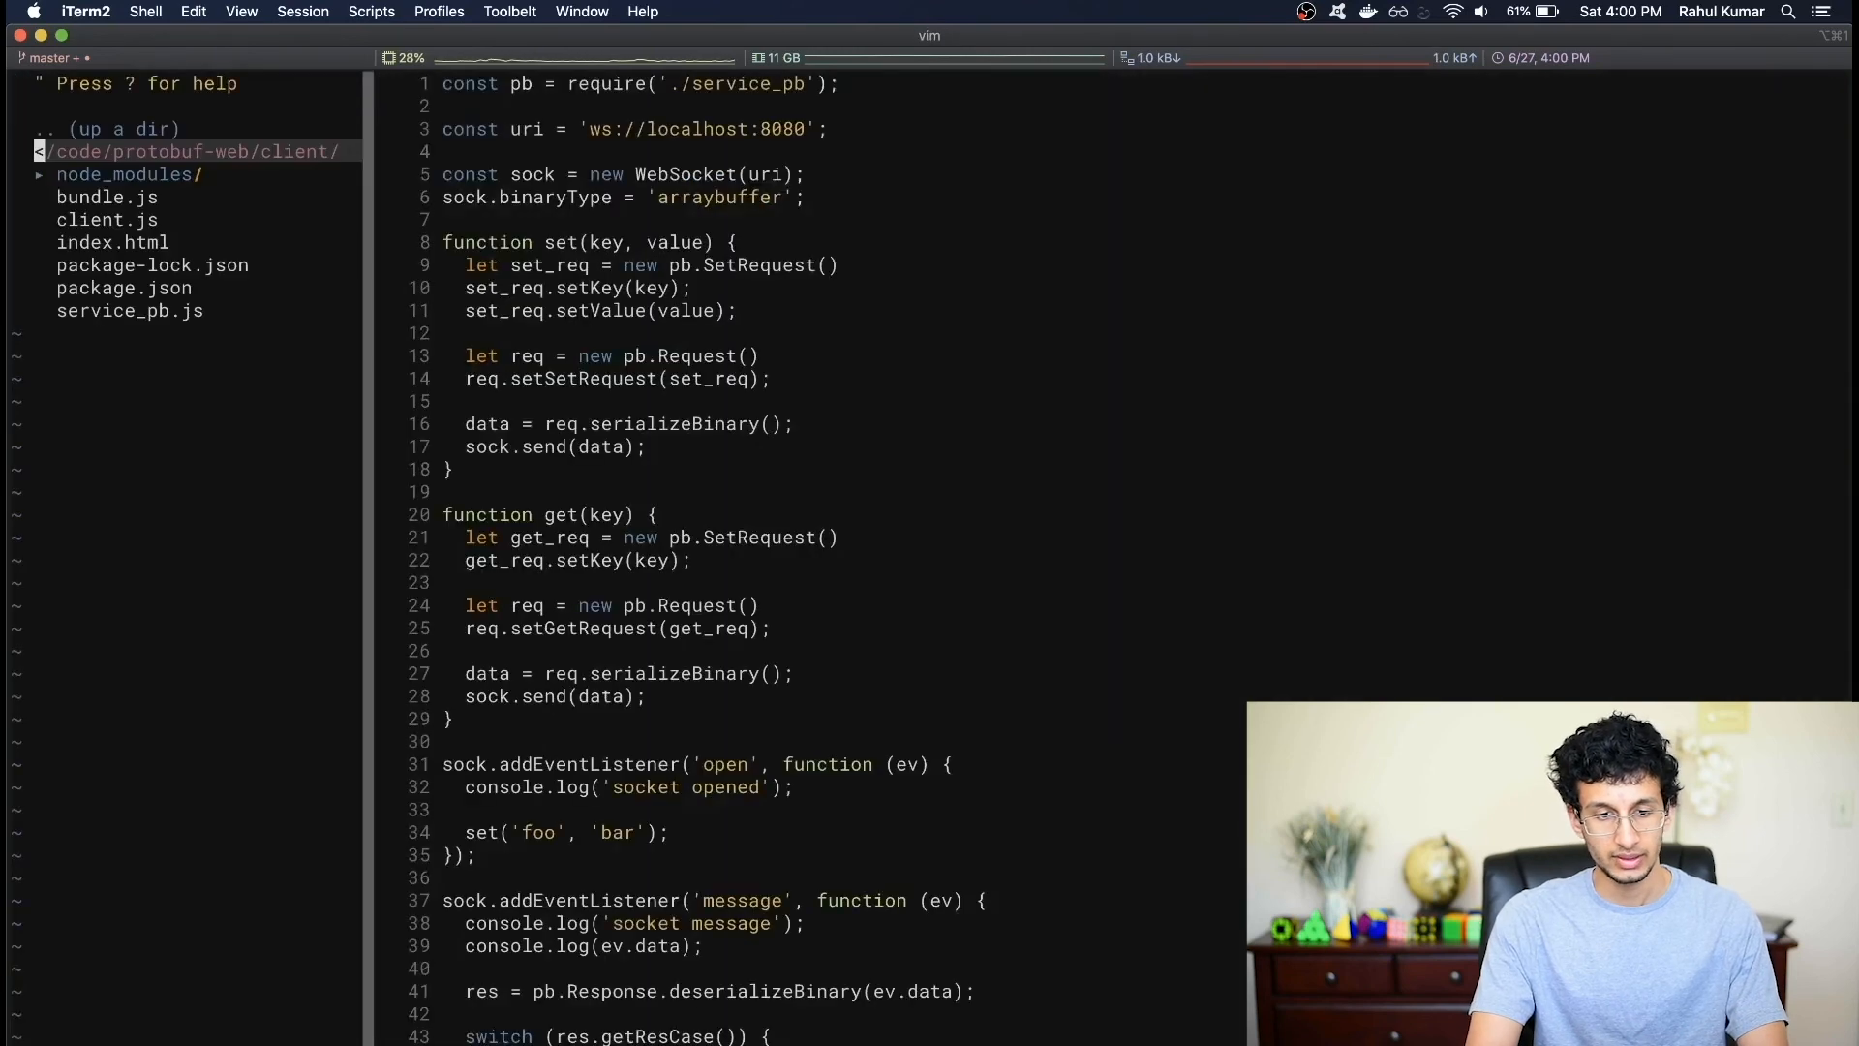
- After set('foo', 'bar'), add setTimeout(function() { get('foo'); }, 2000); in the open listener
scroll("down", 3)
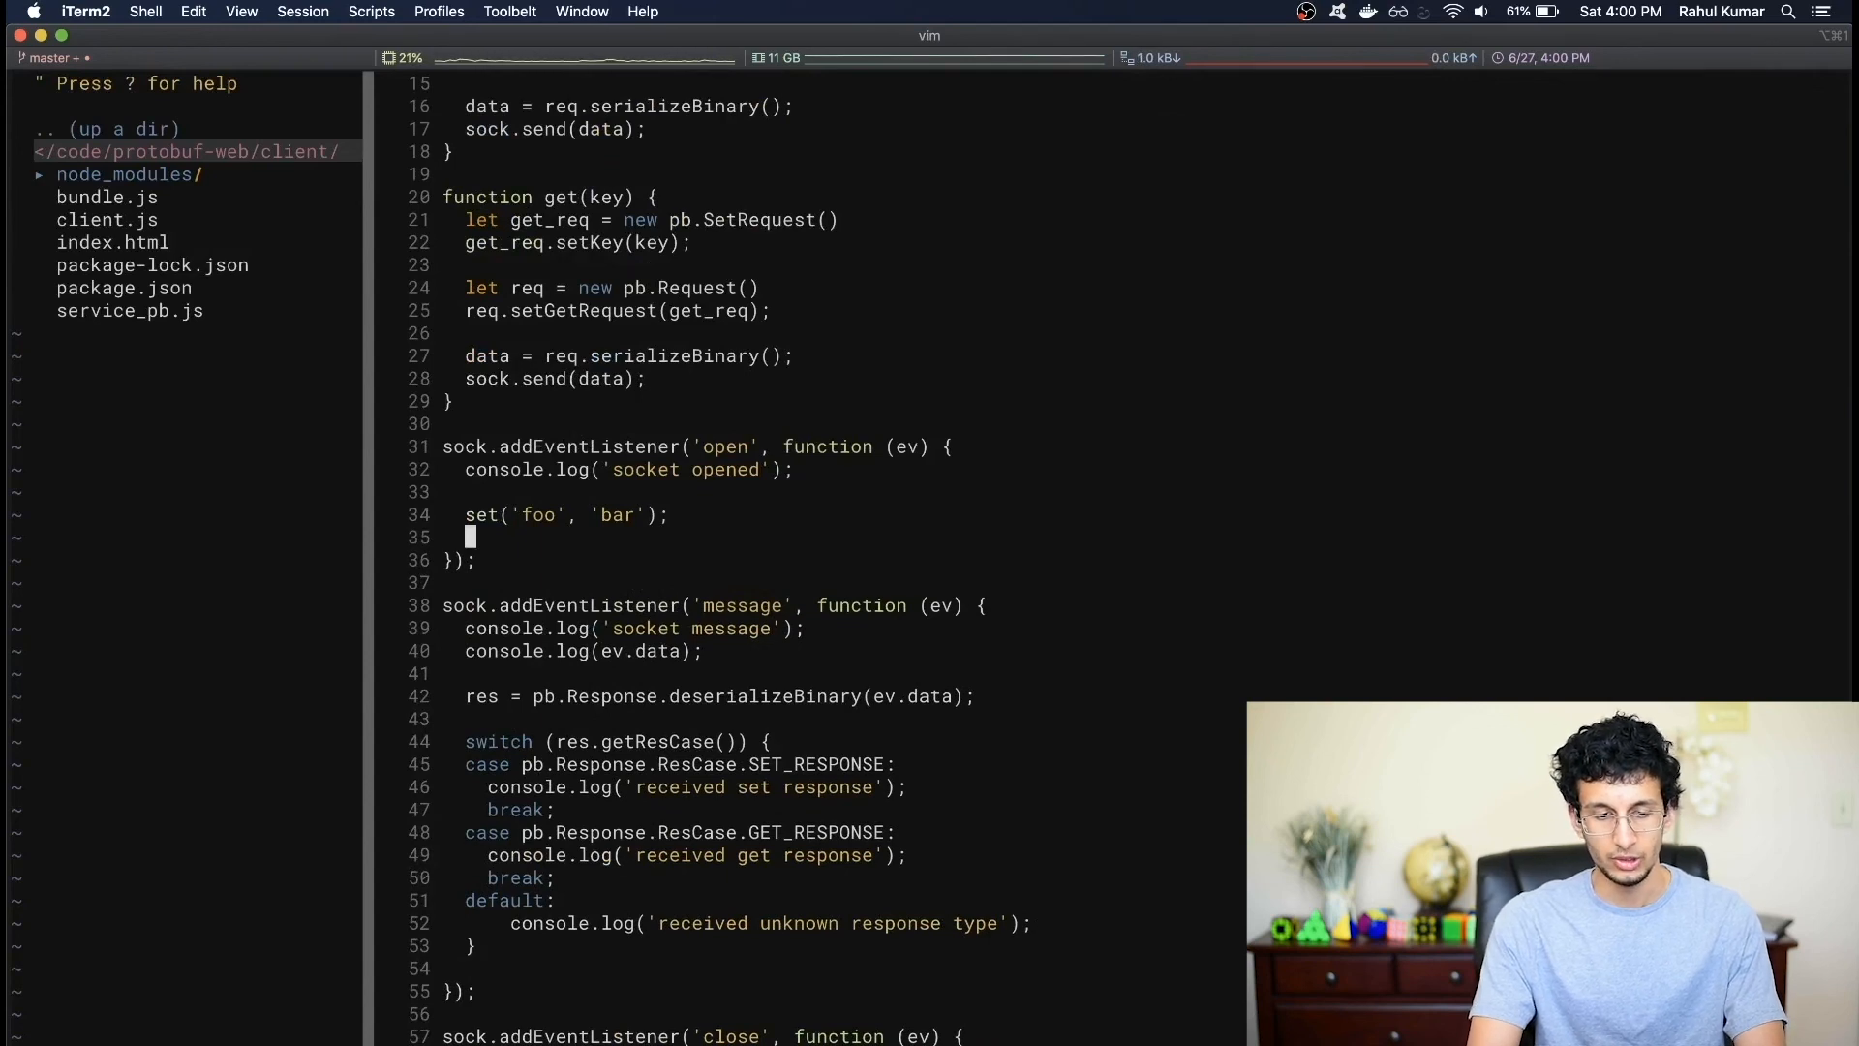
type("setTimeout(")
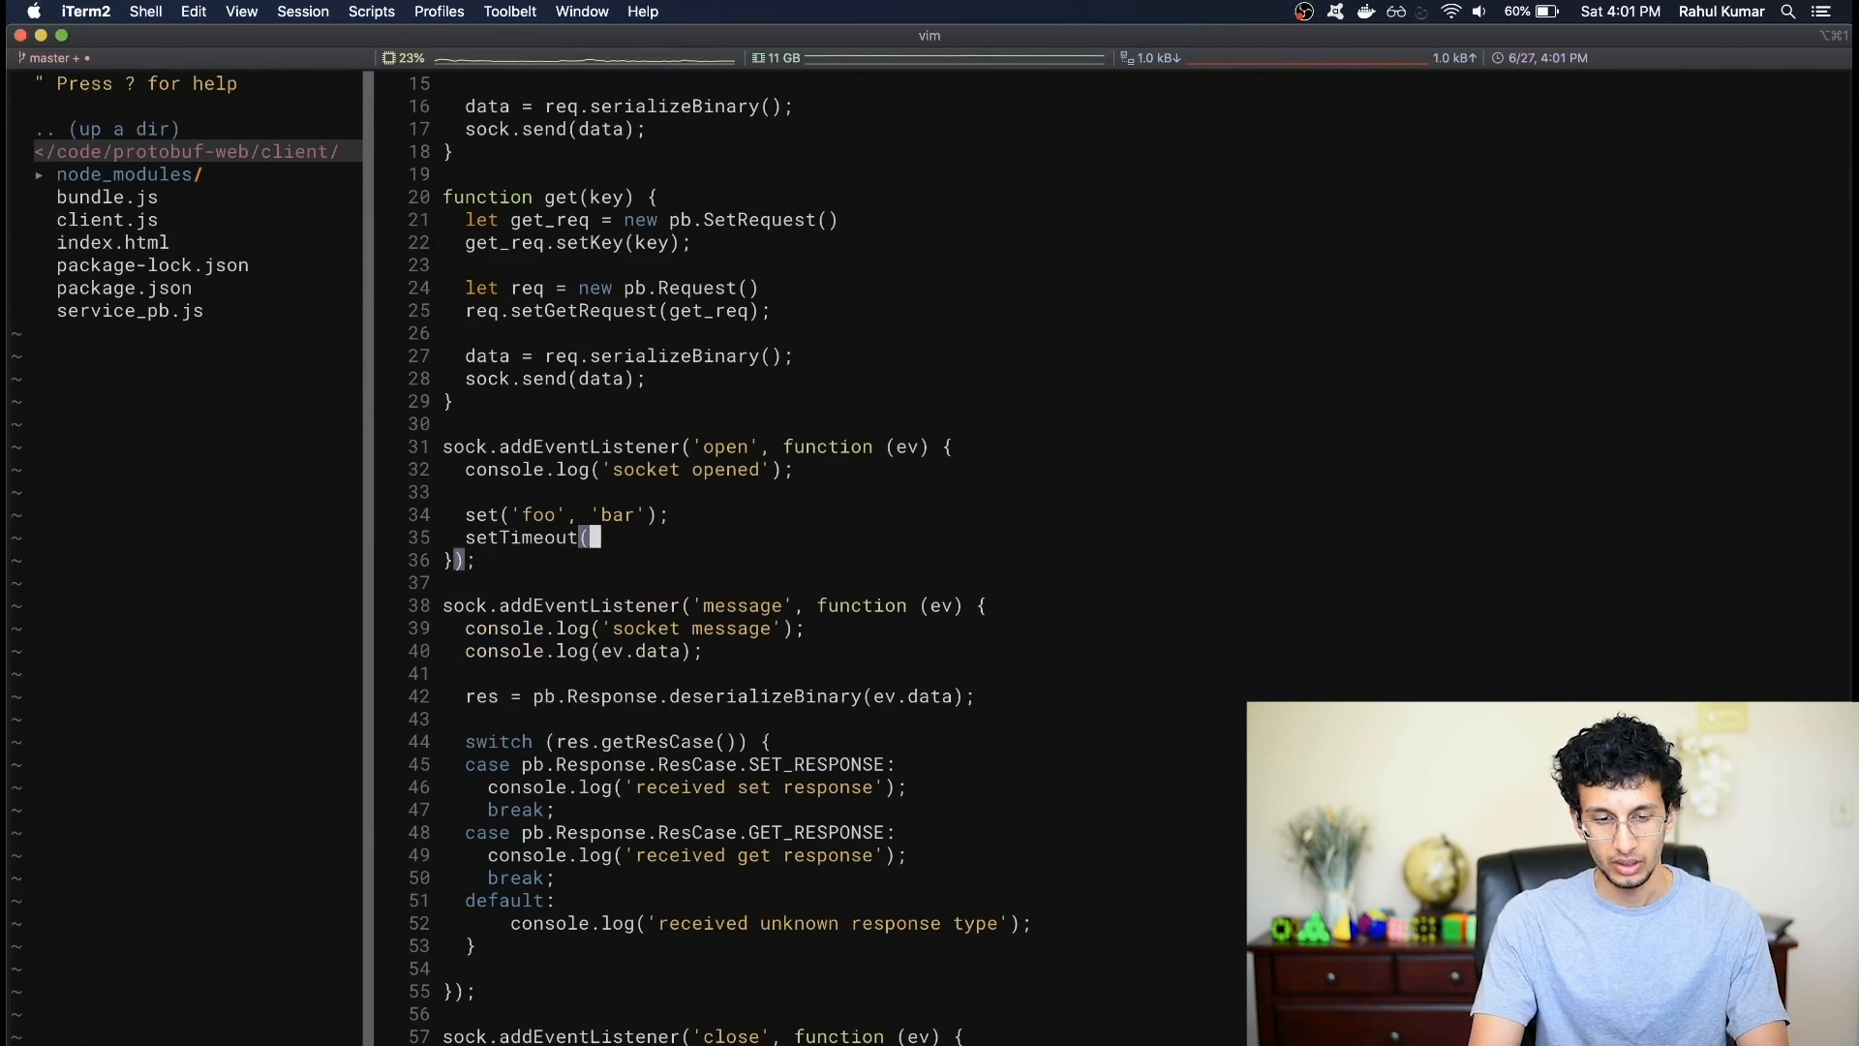
type("function() {")
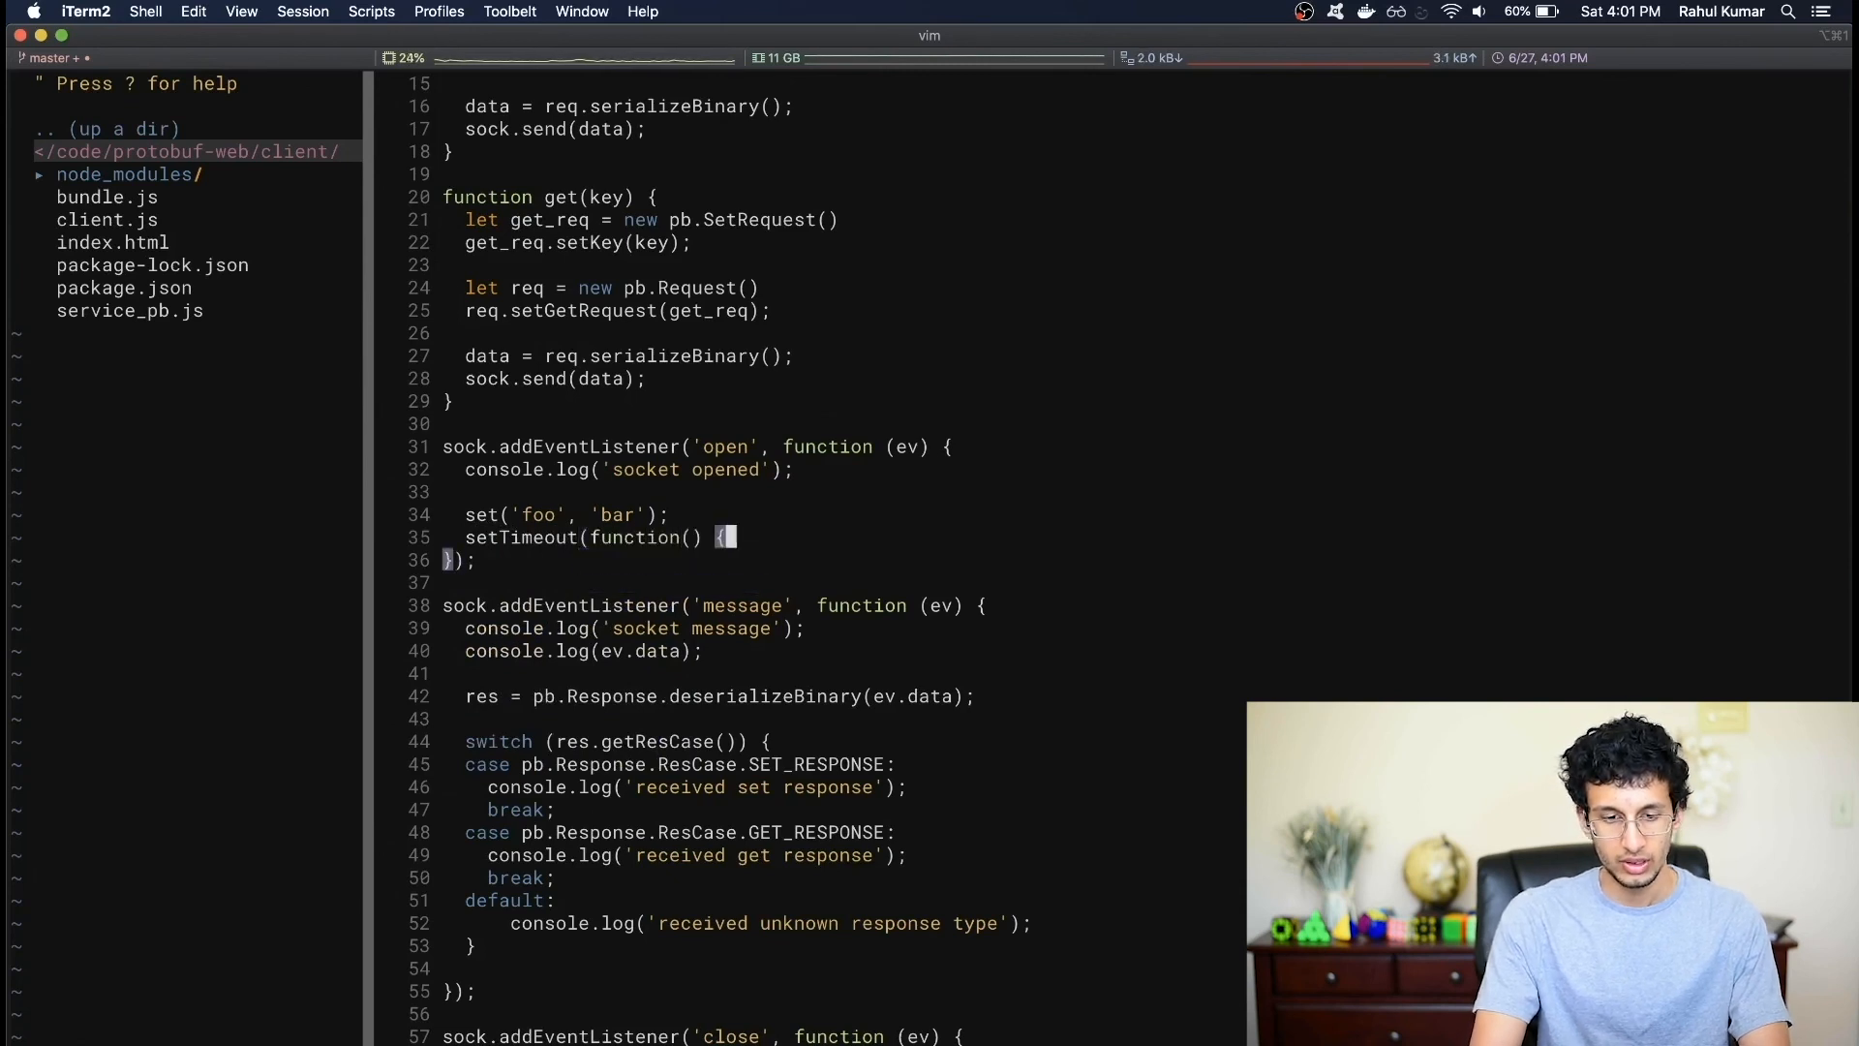
type("get('foo');")
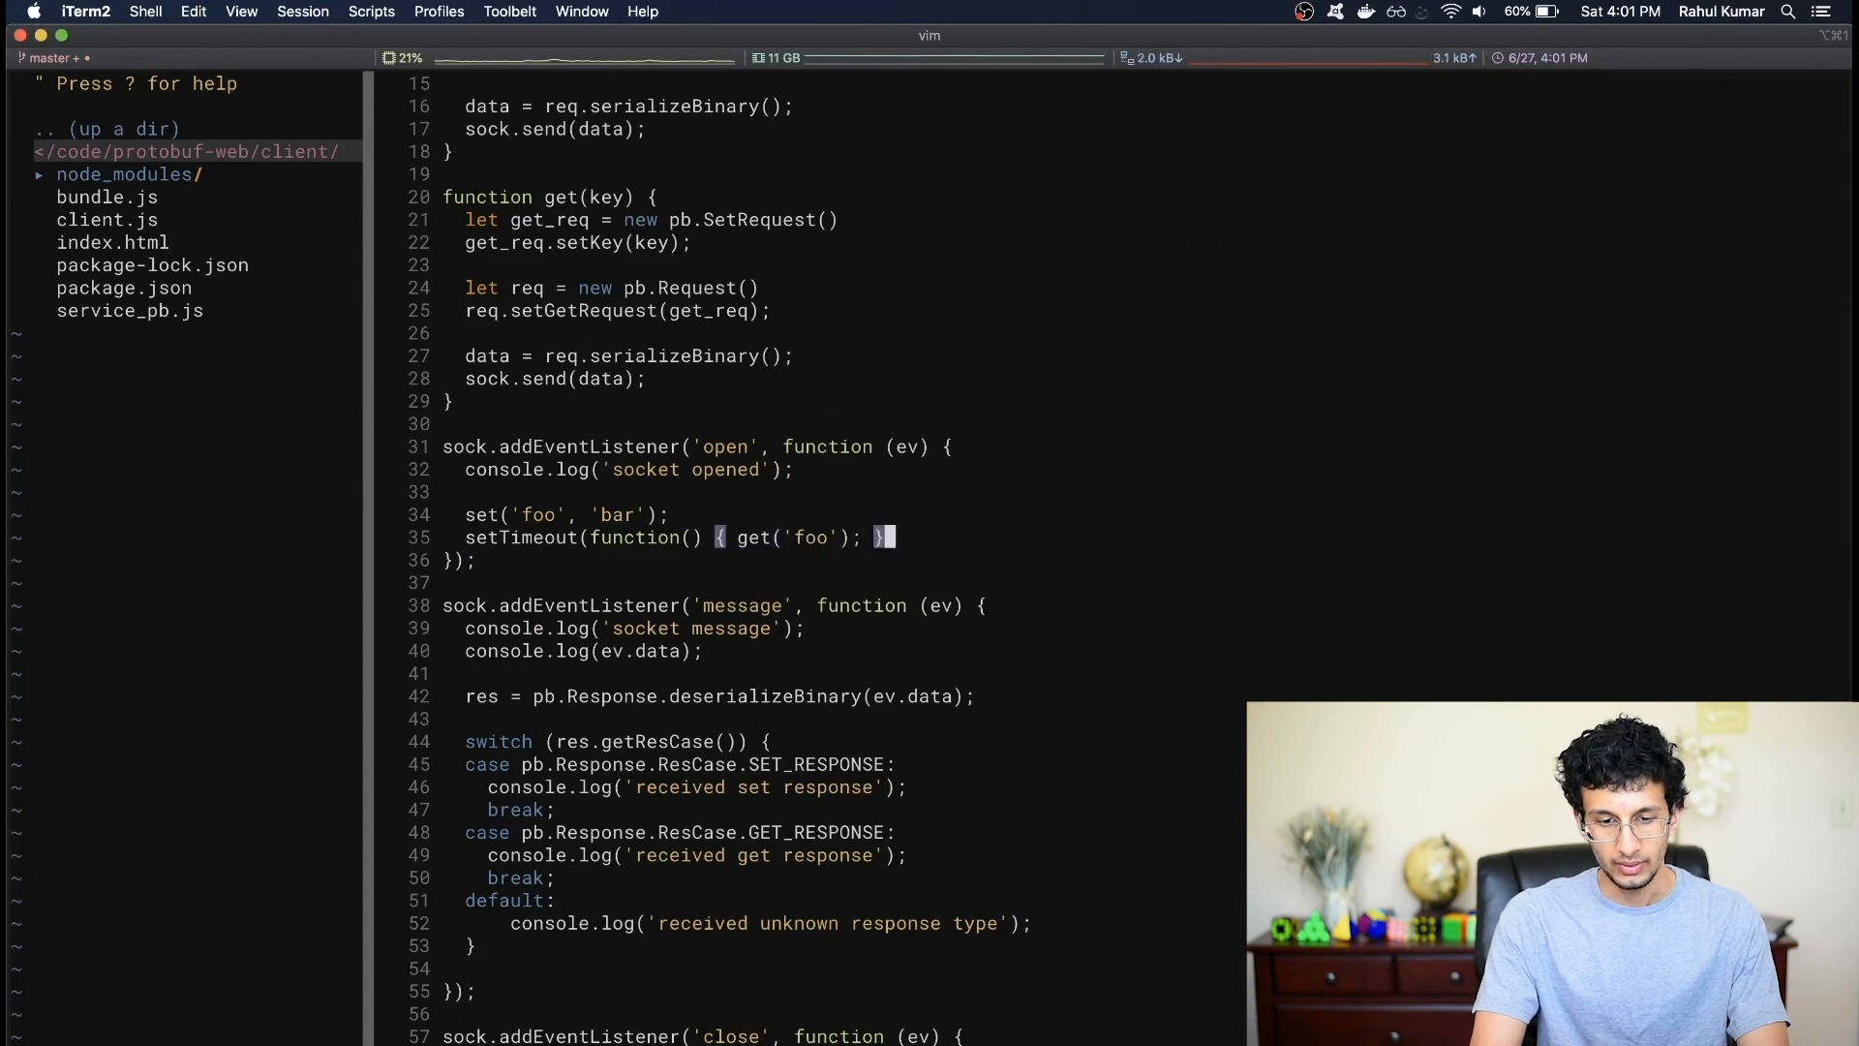
type(", 200")
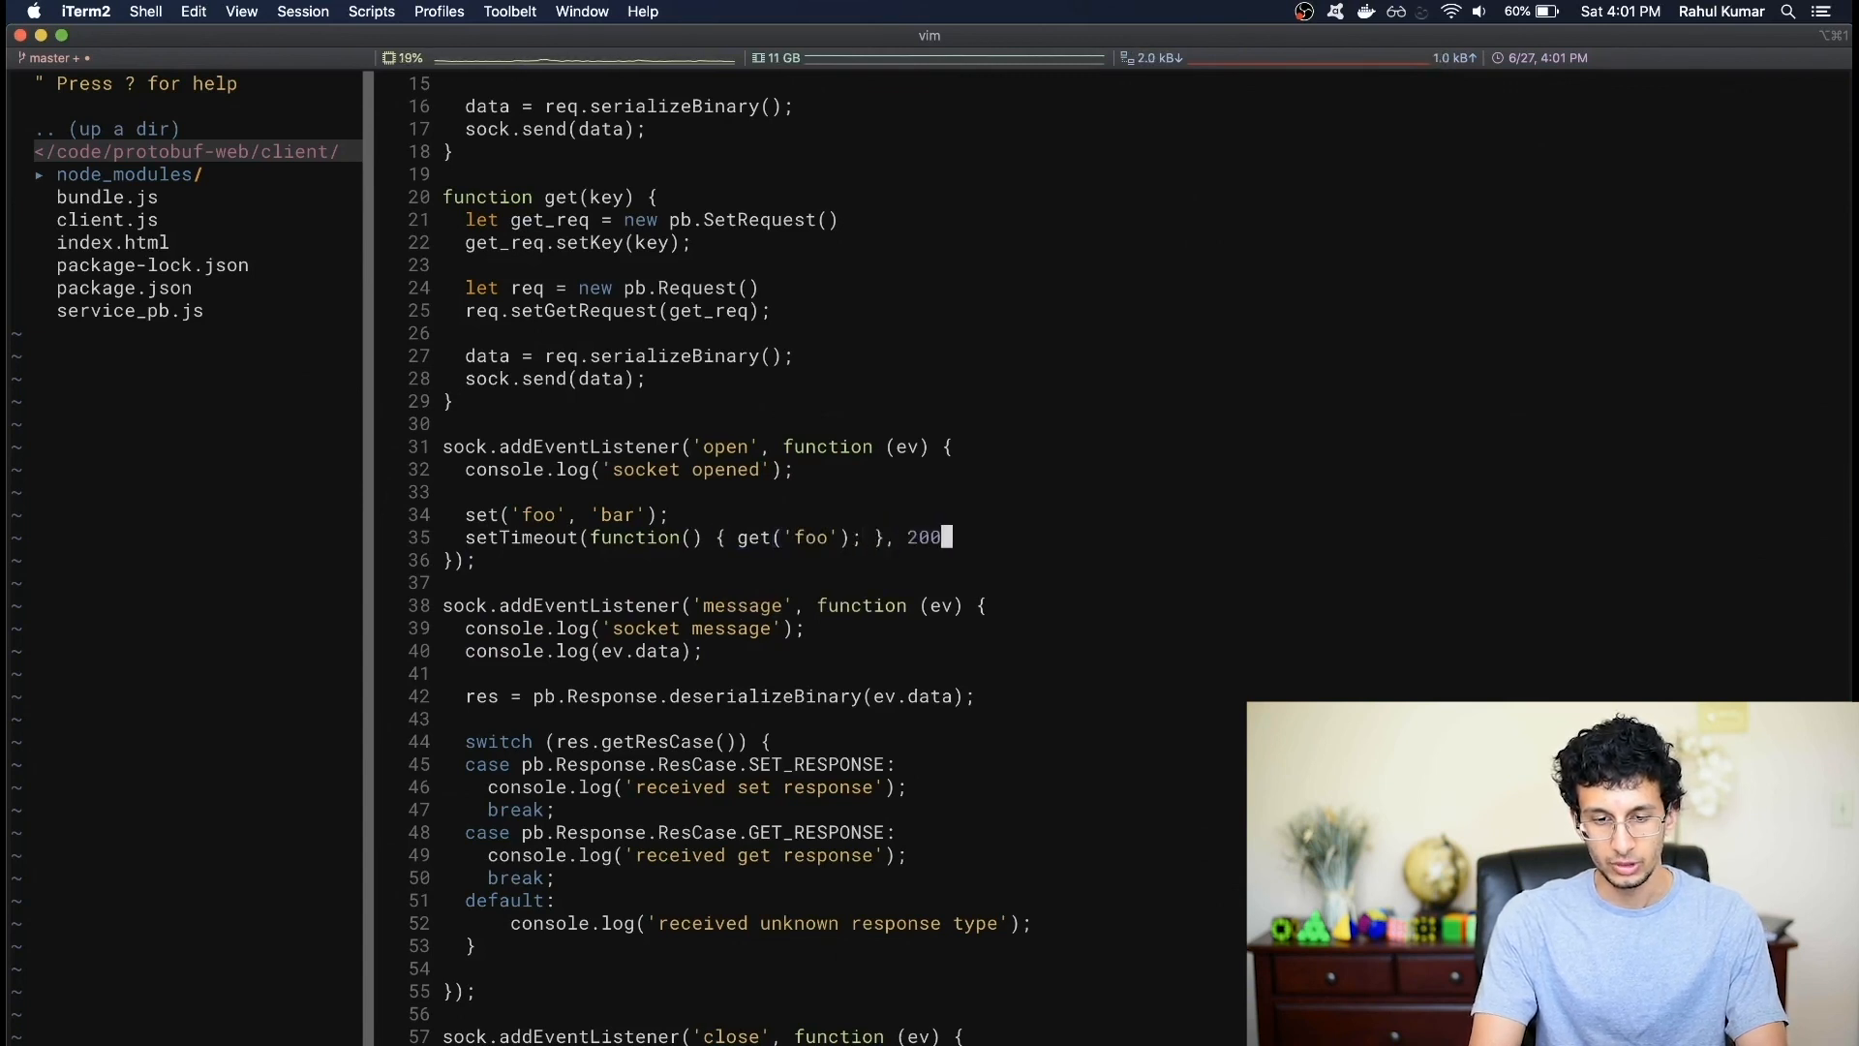
type("0);")
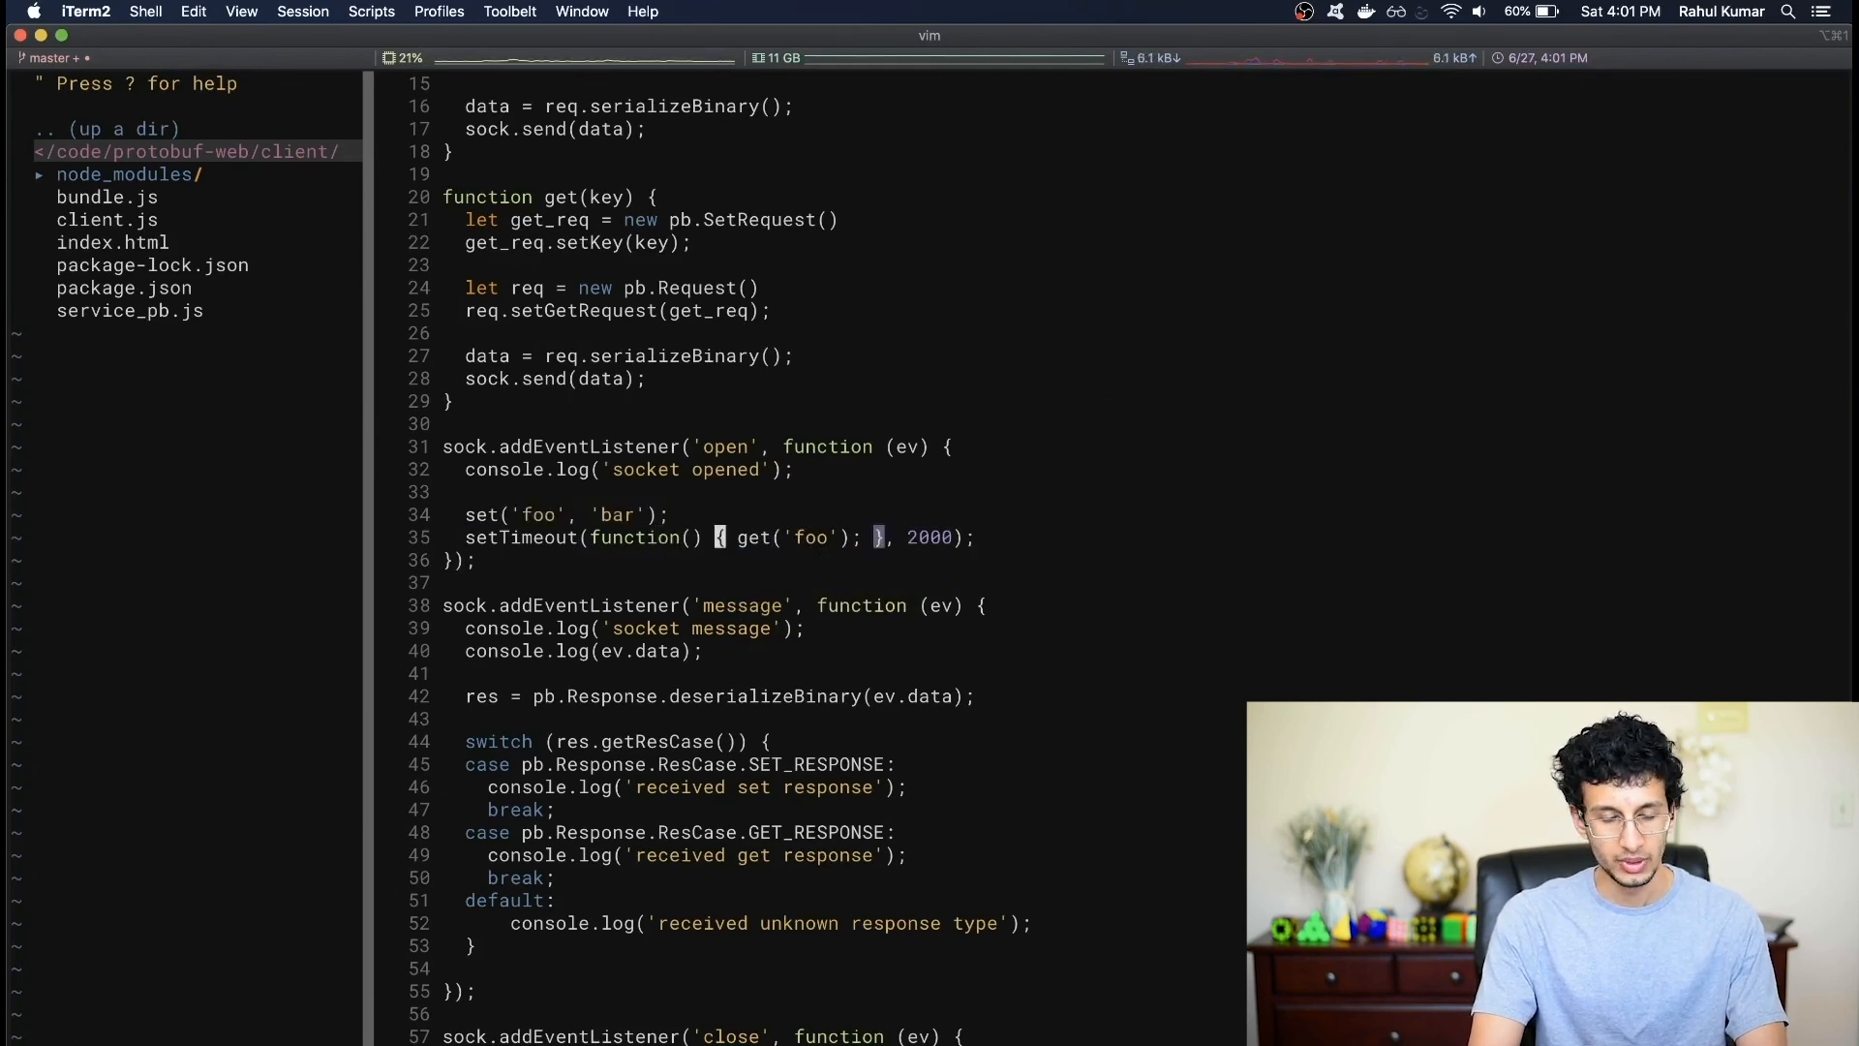
scroll("down", 3)
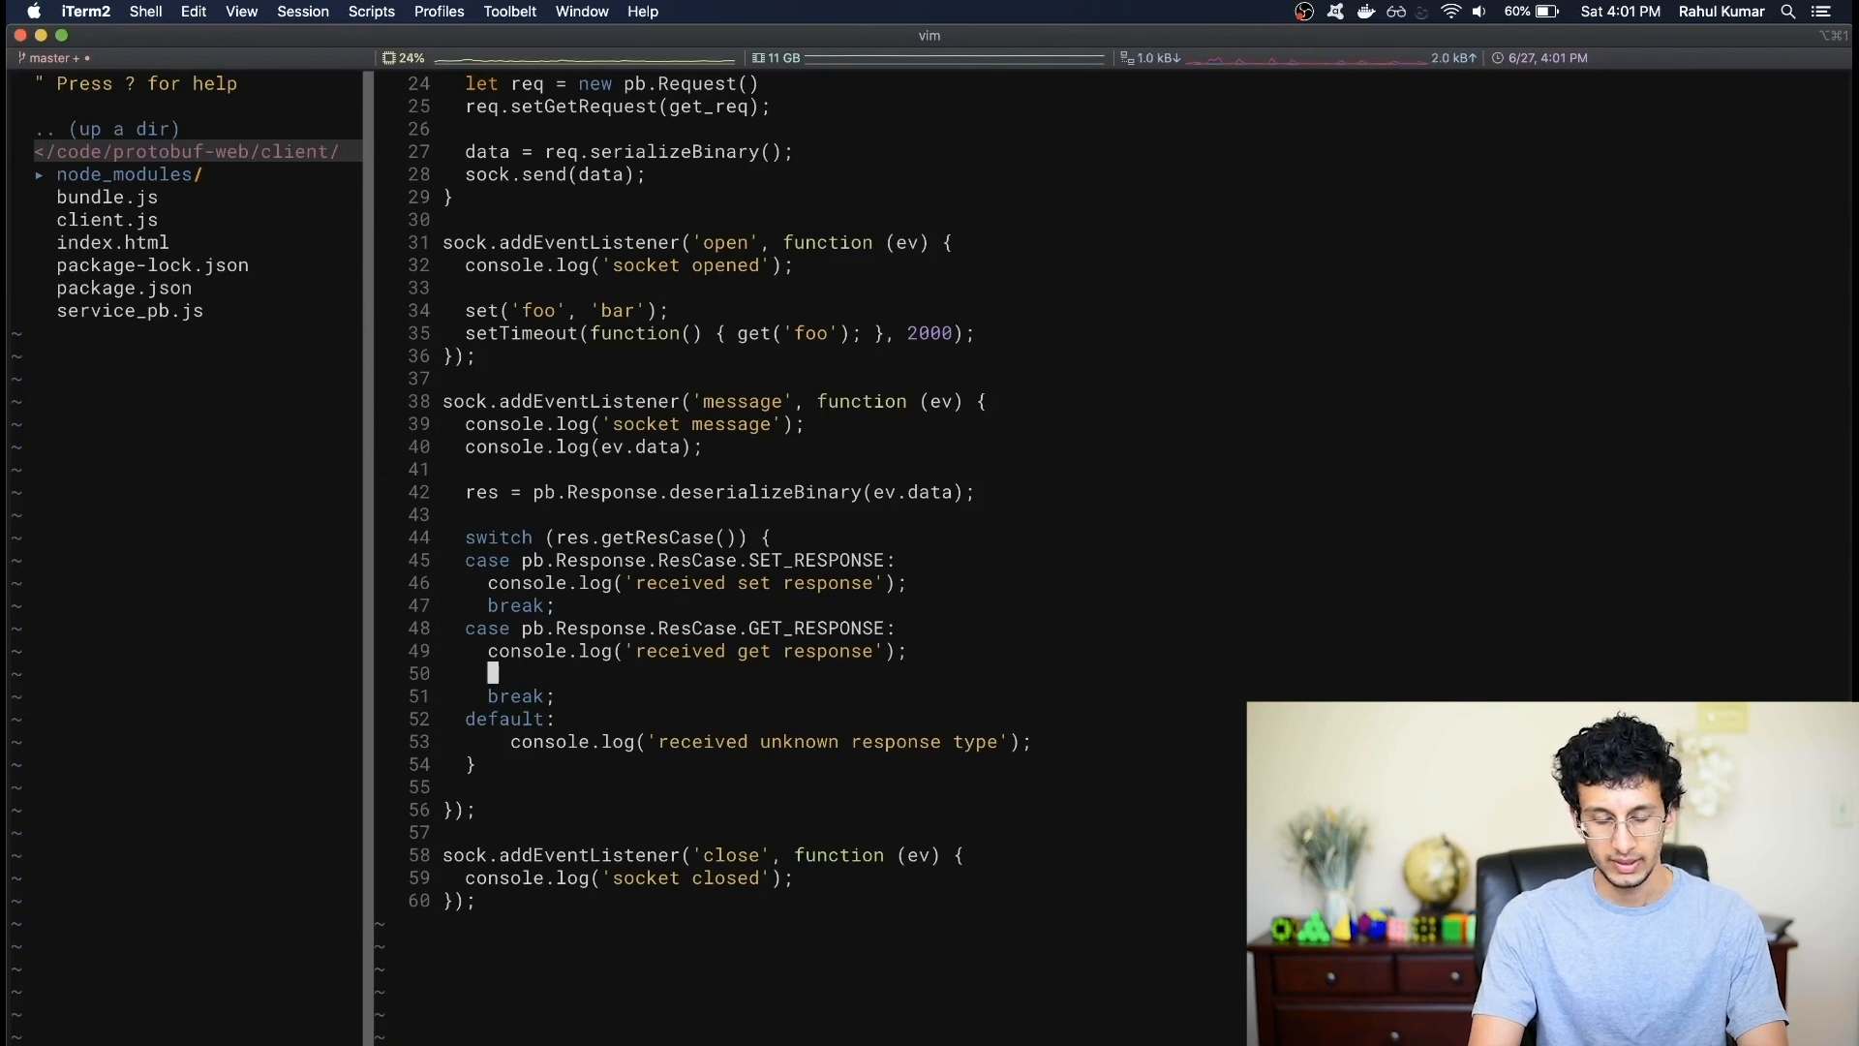
- In GET_RESPONSE, assign get_res = res.getGetResponse() and log get_res.getKey(), ' = ', get_res.getValue(); then switch to Chrome
type("get_res =")
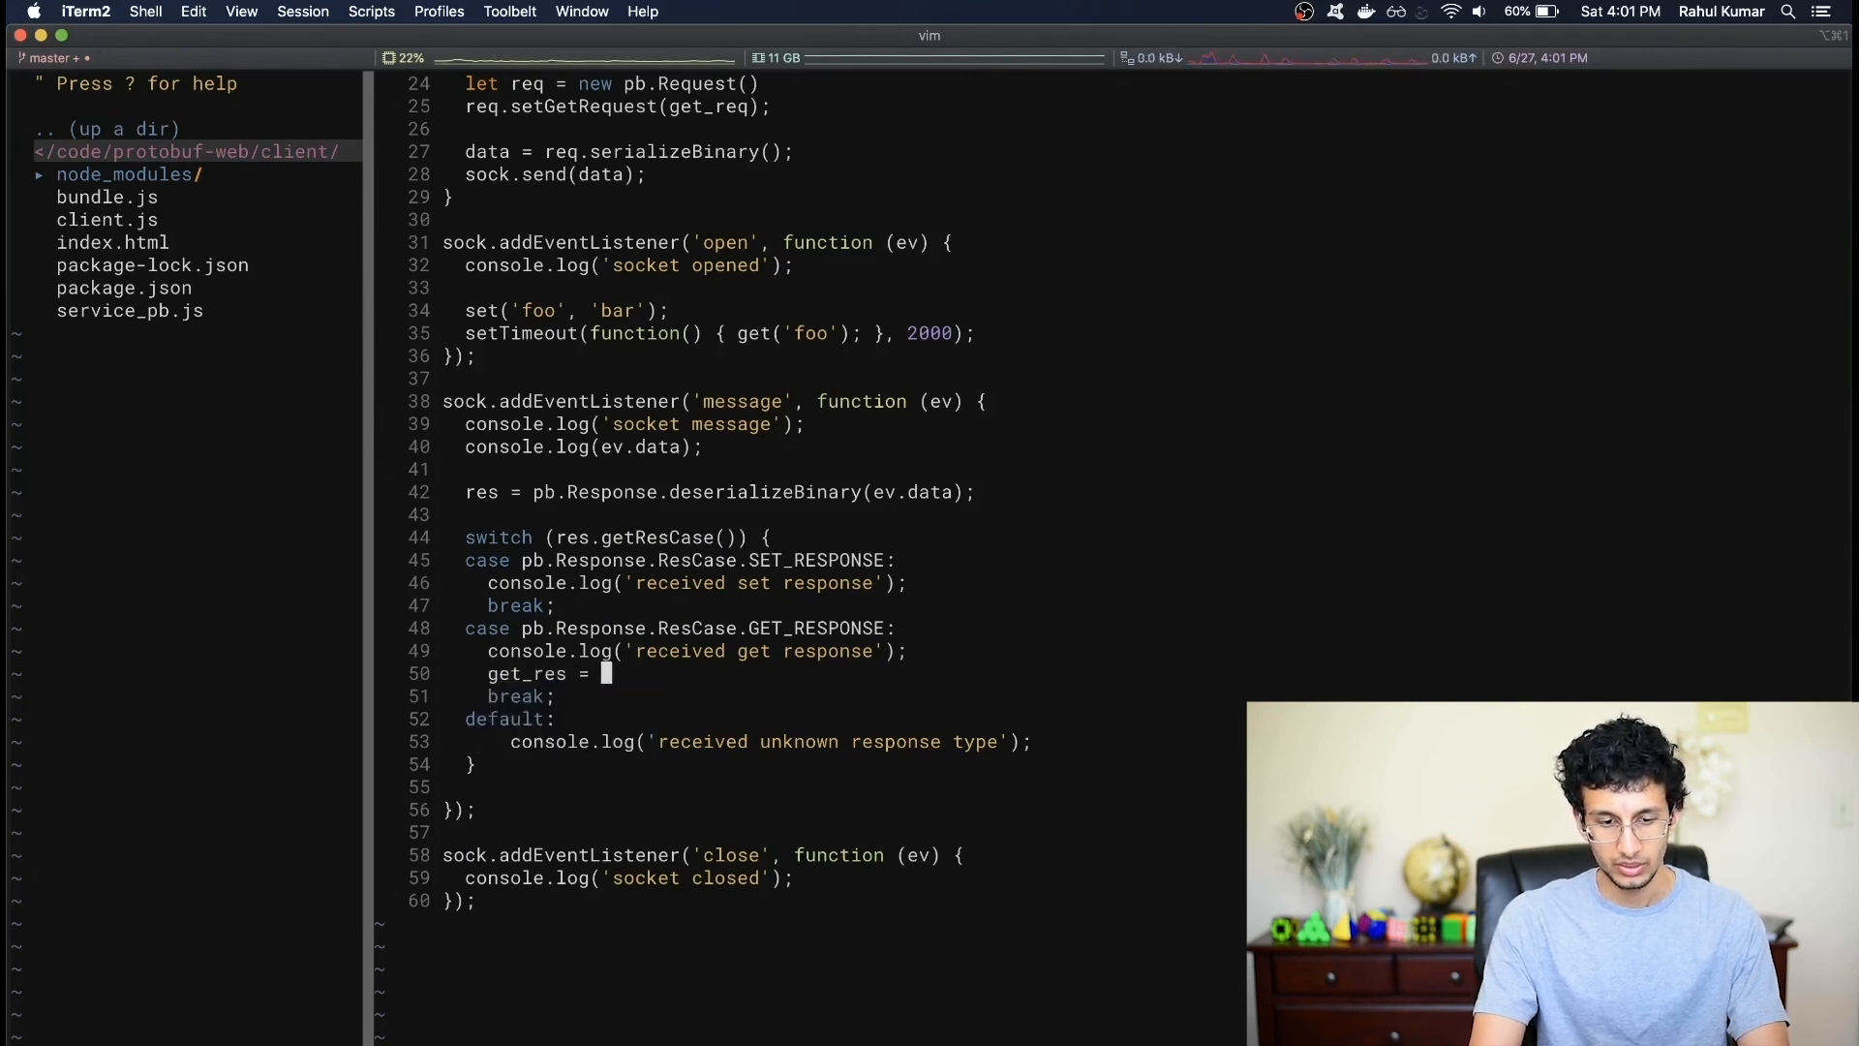
type("res.getGetResponse();")
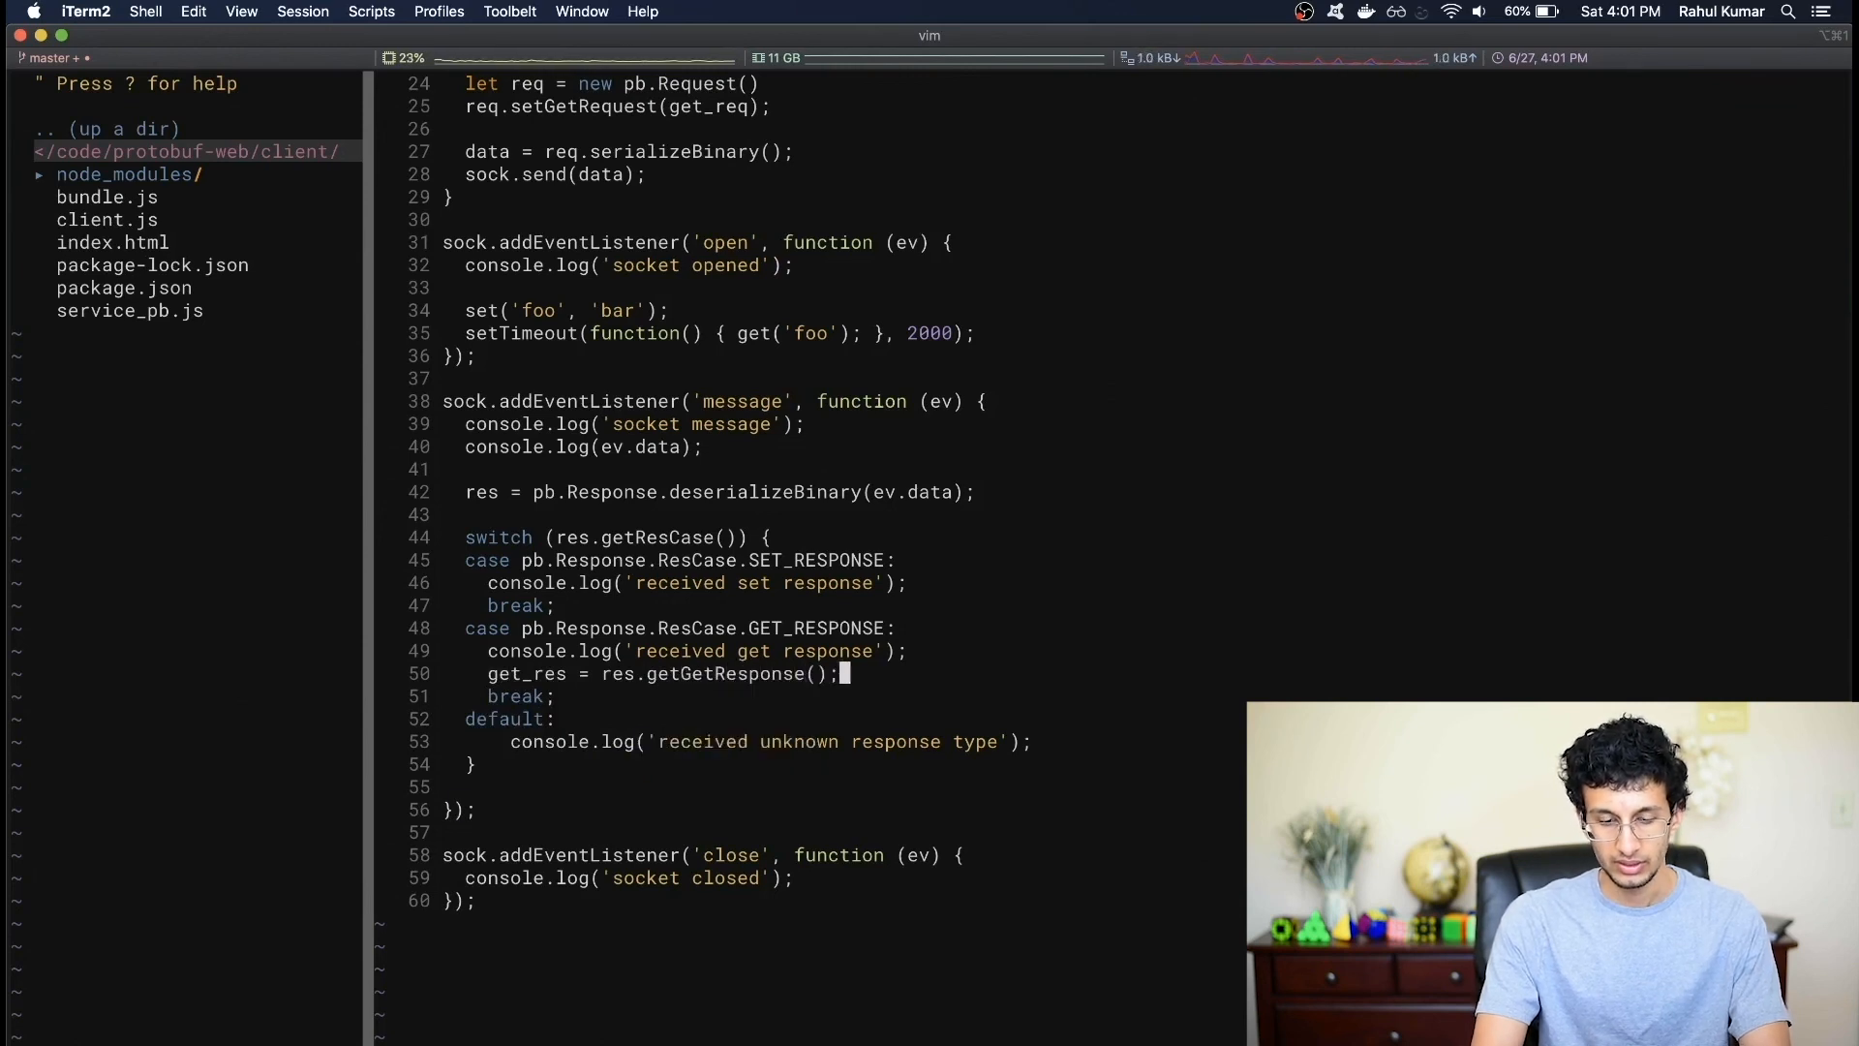
type("console.log('")
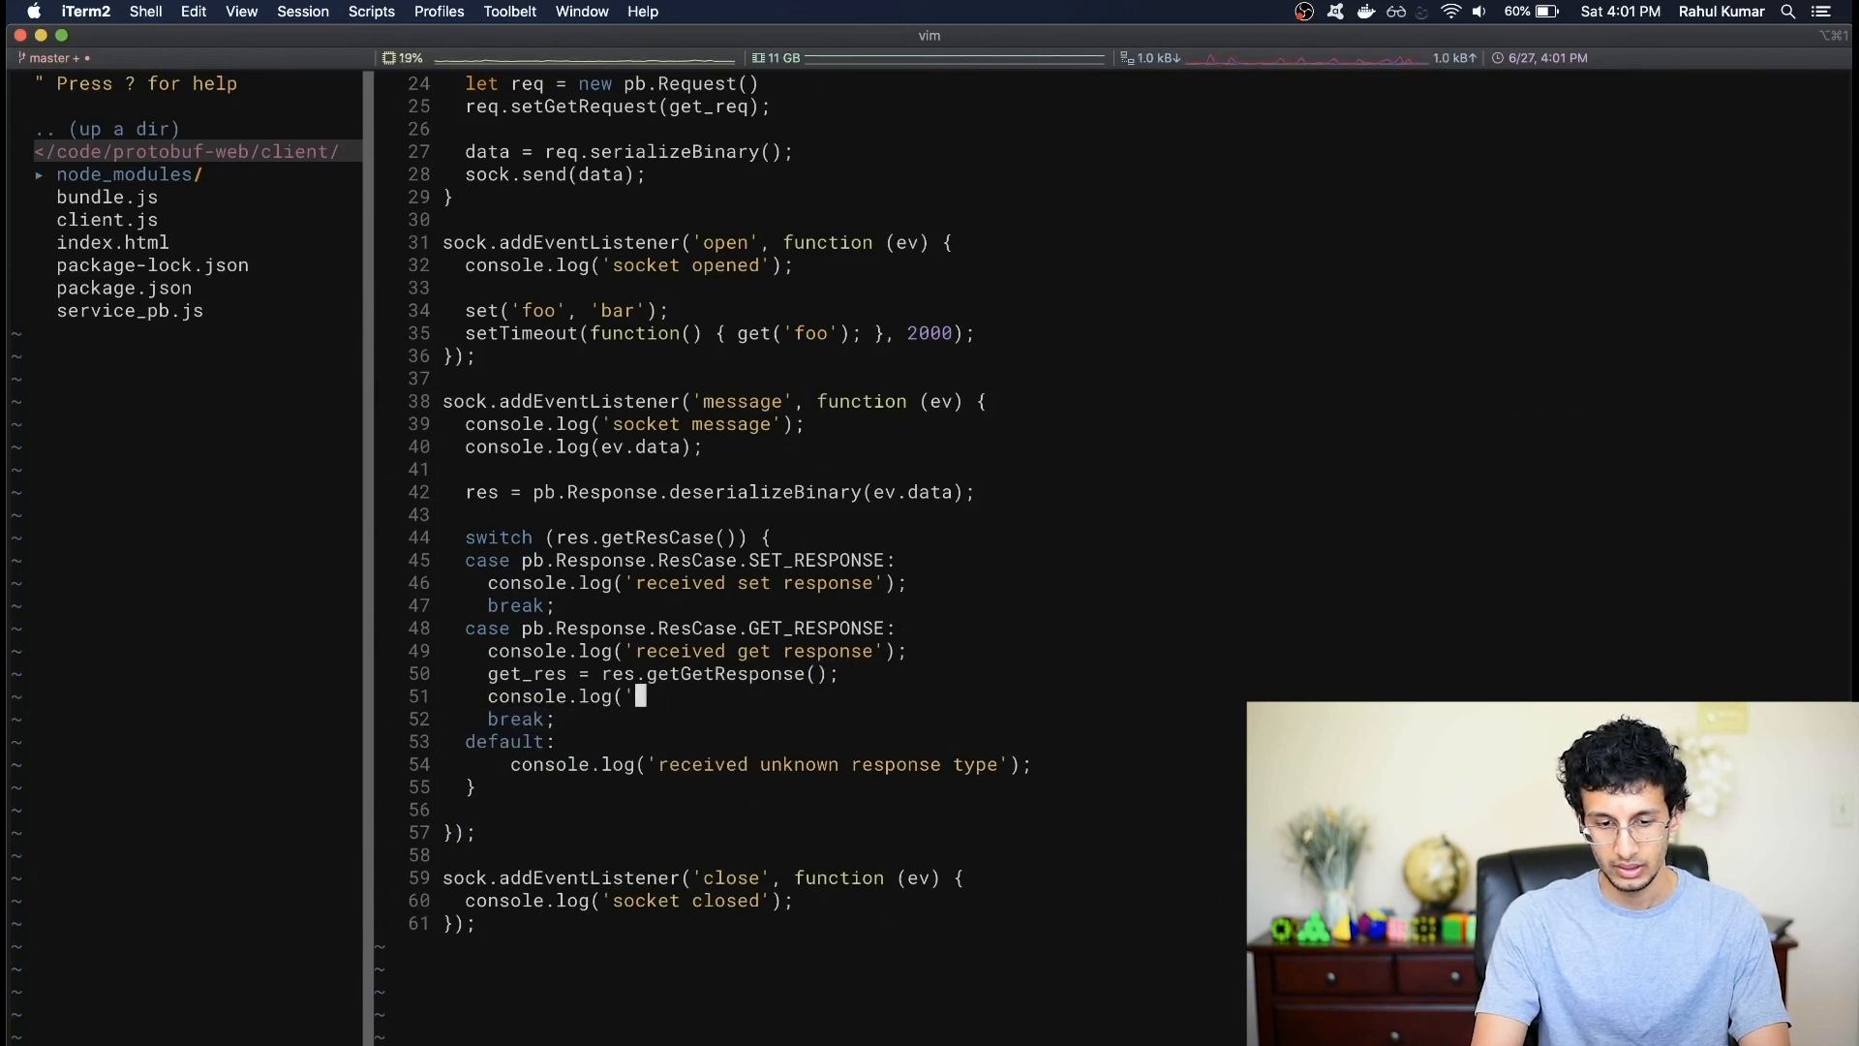
type("get_res.getKey(),")
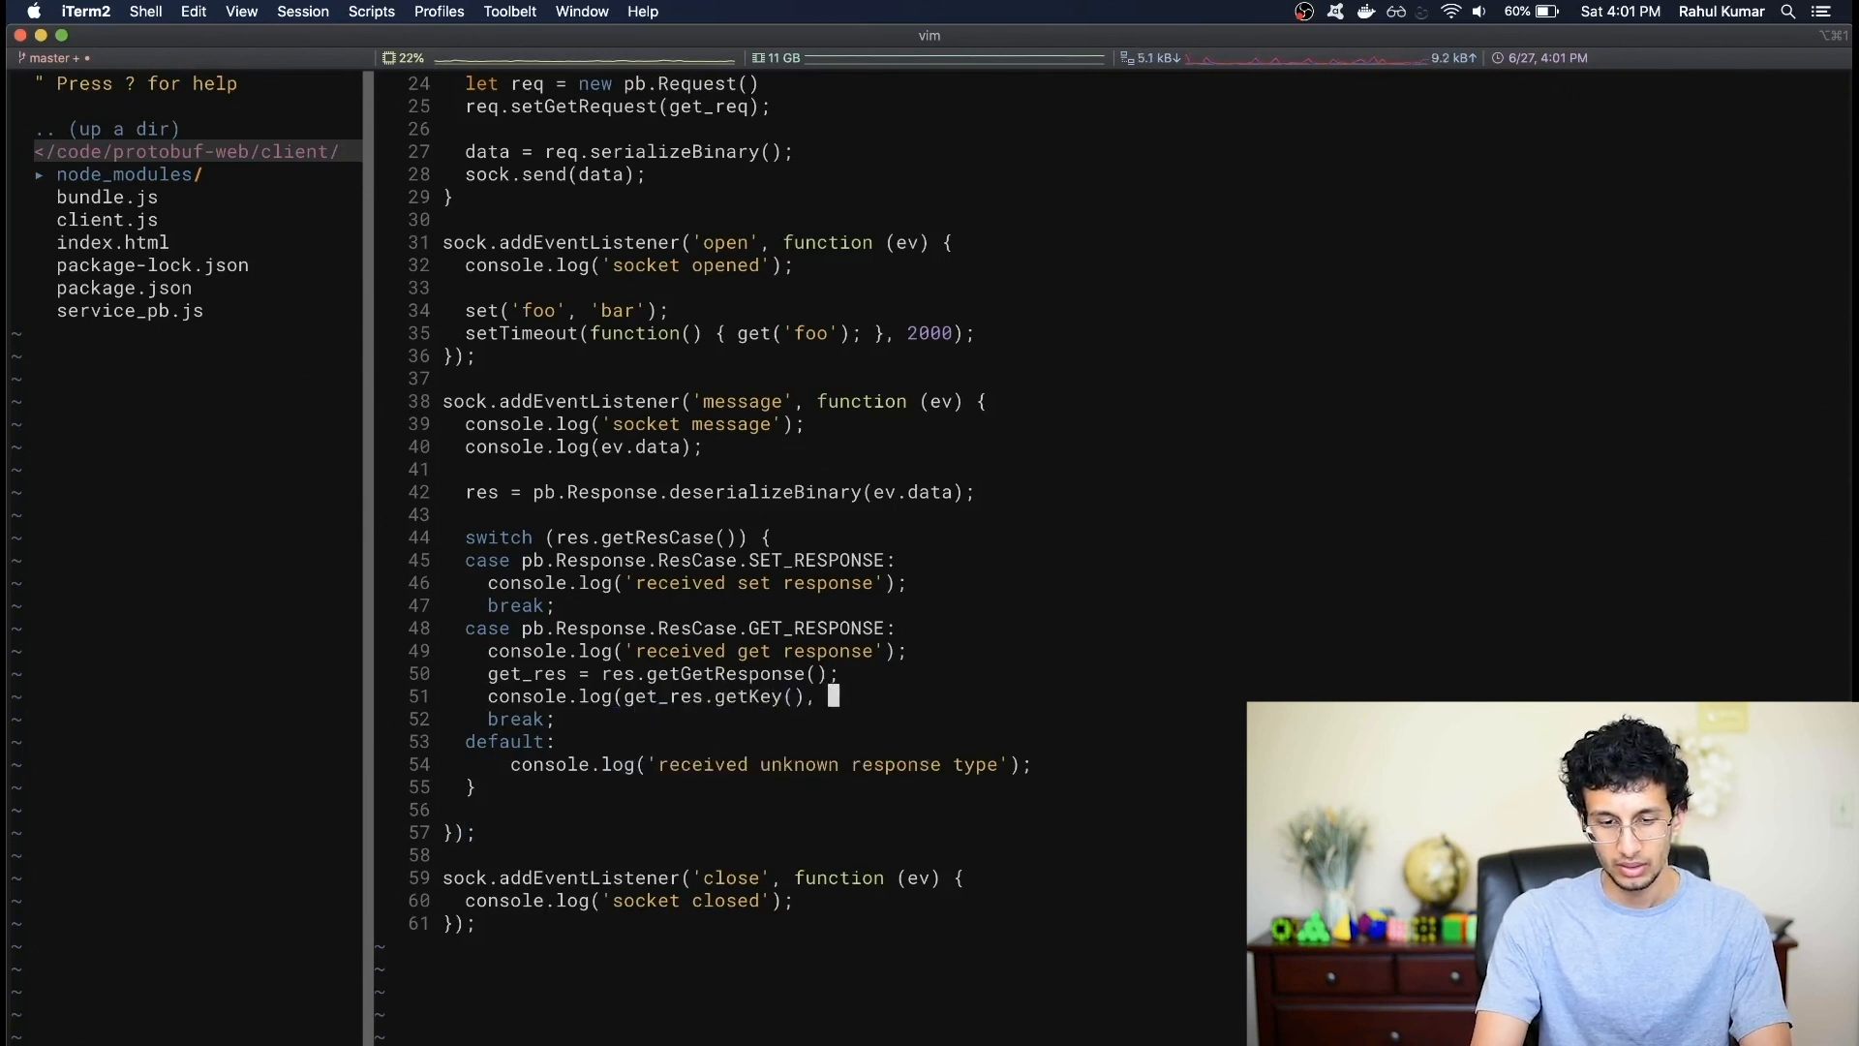
type("' = ',")
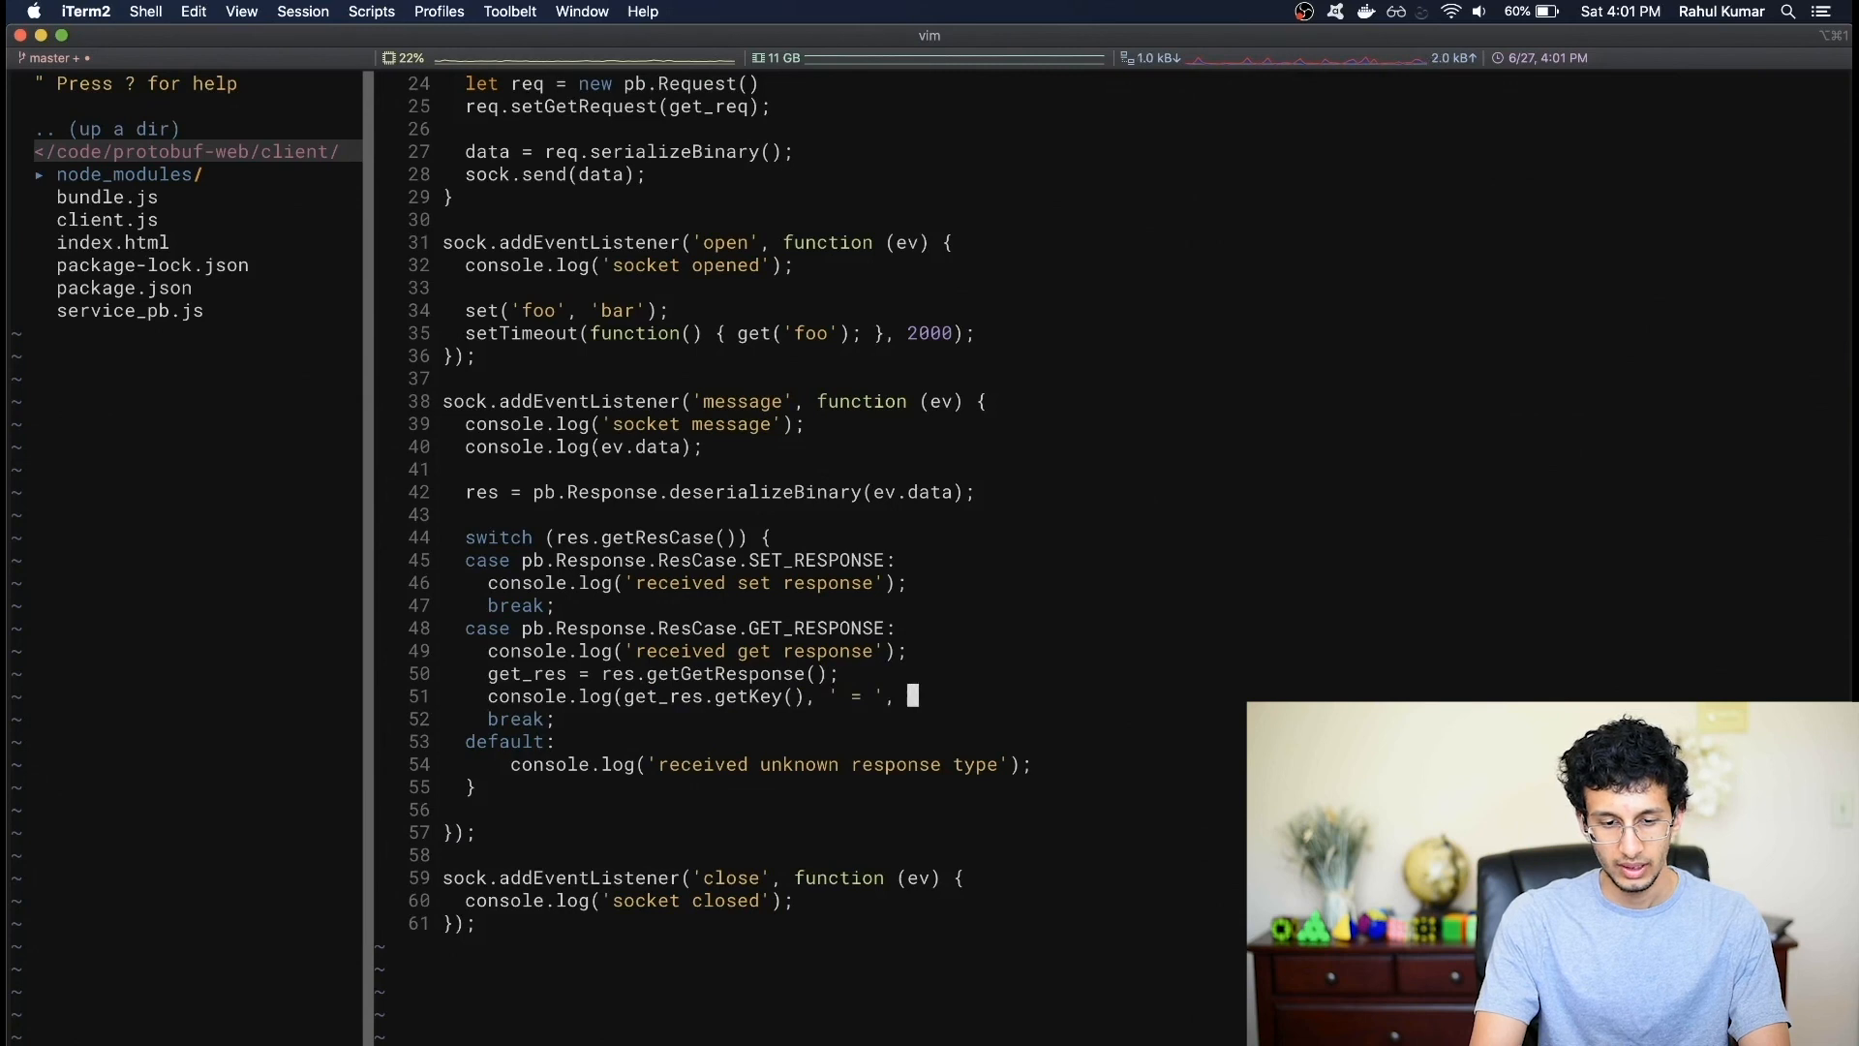
type("get_res.")
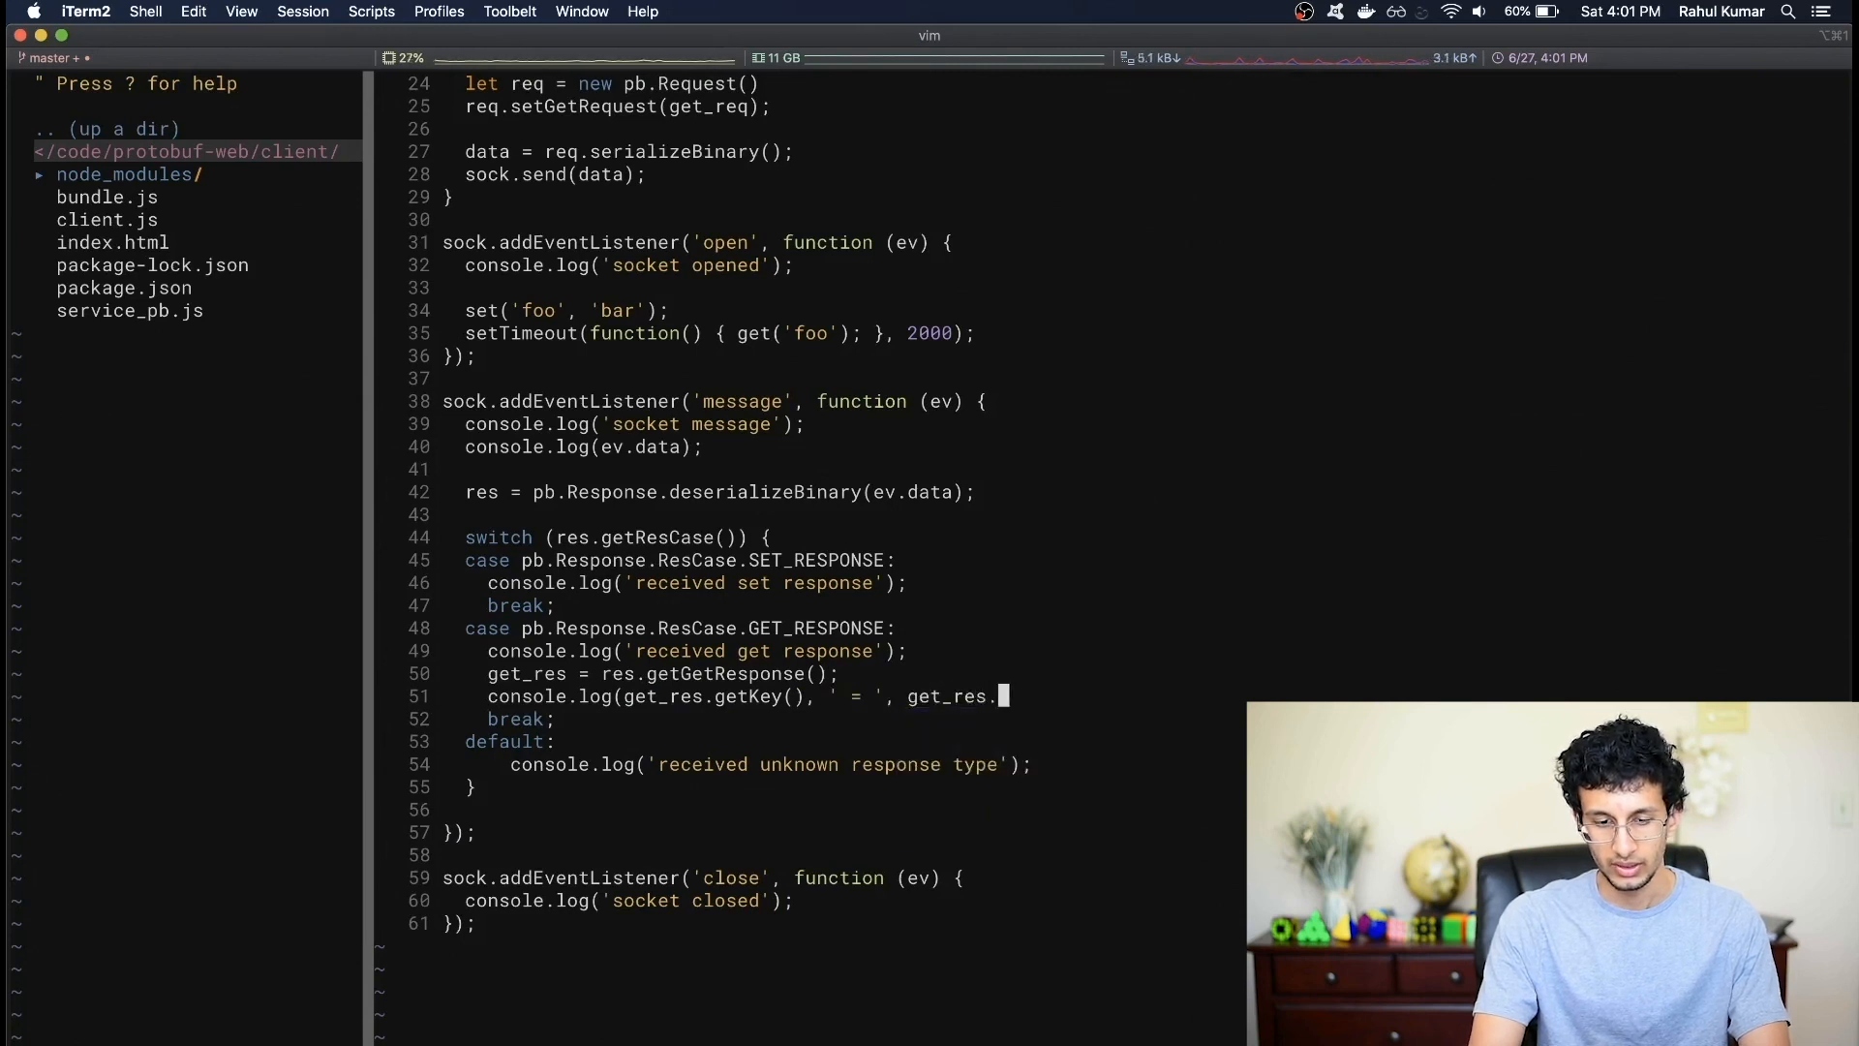
type("getValue());")
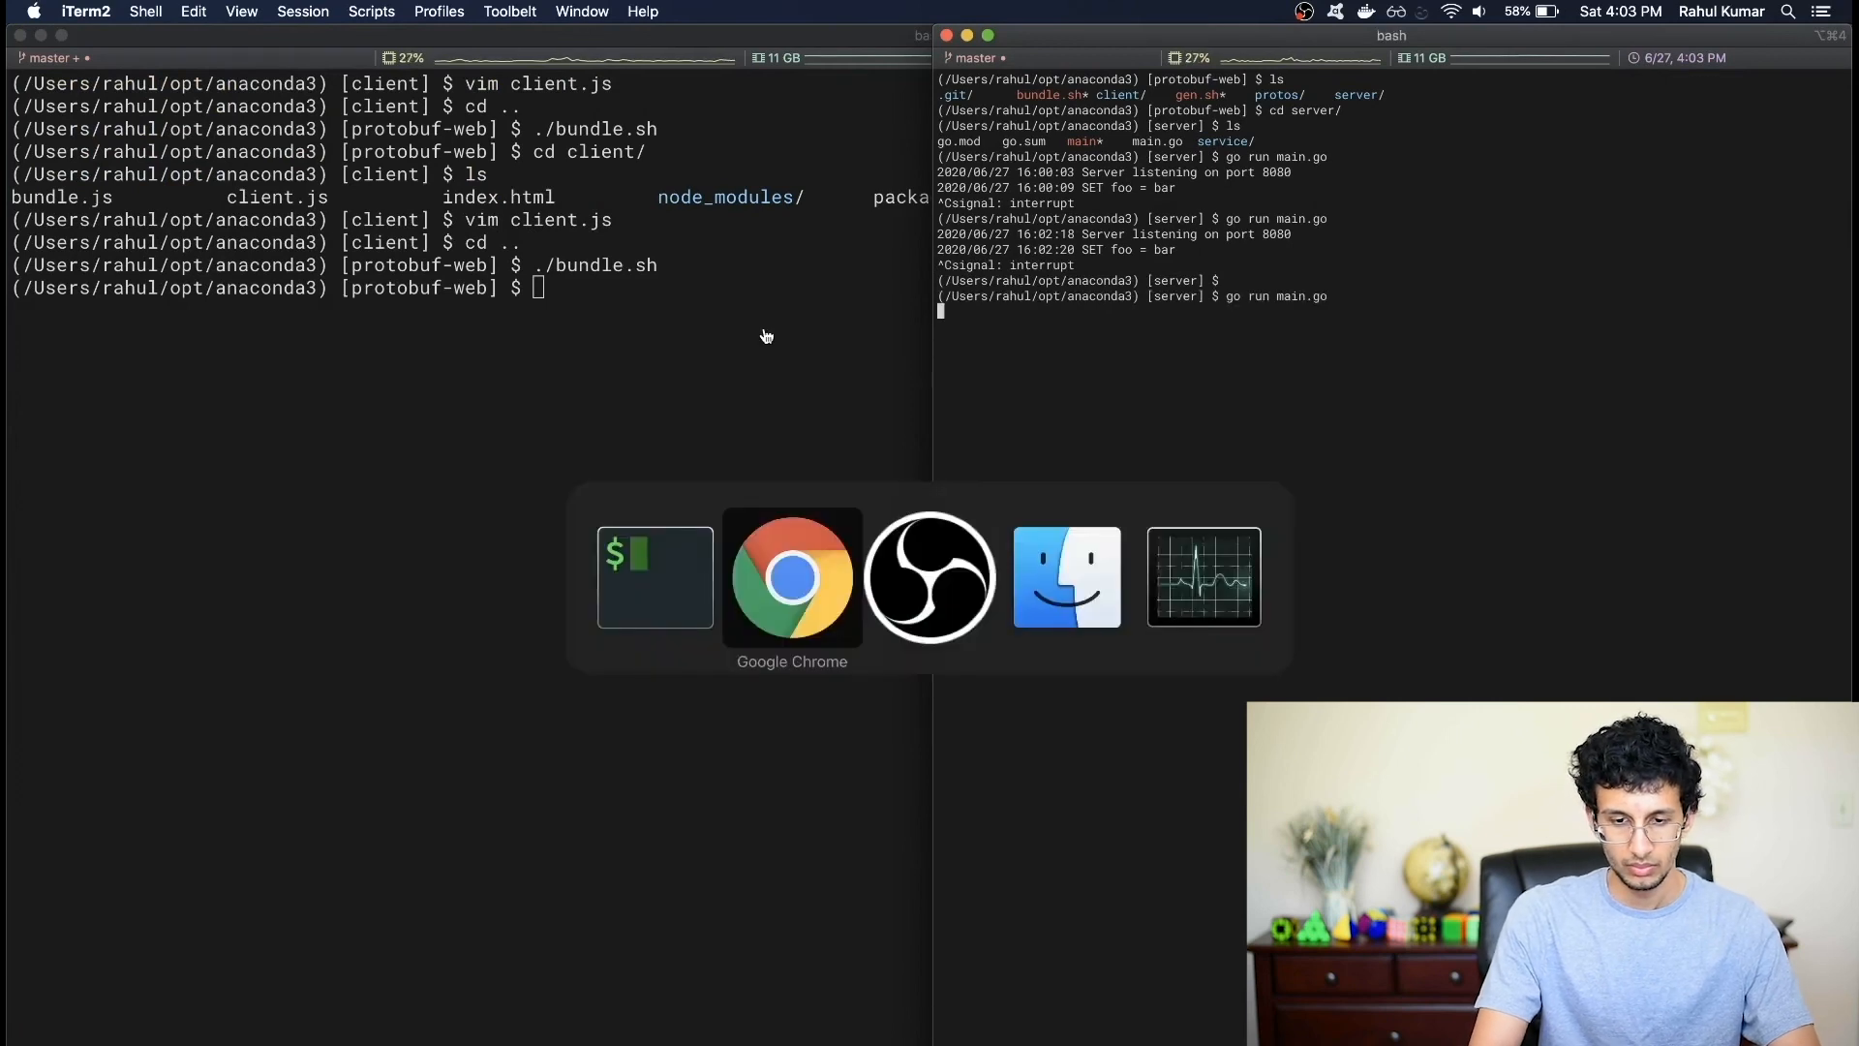
left_click(790, 577)
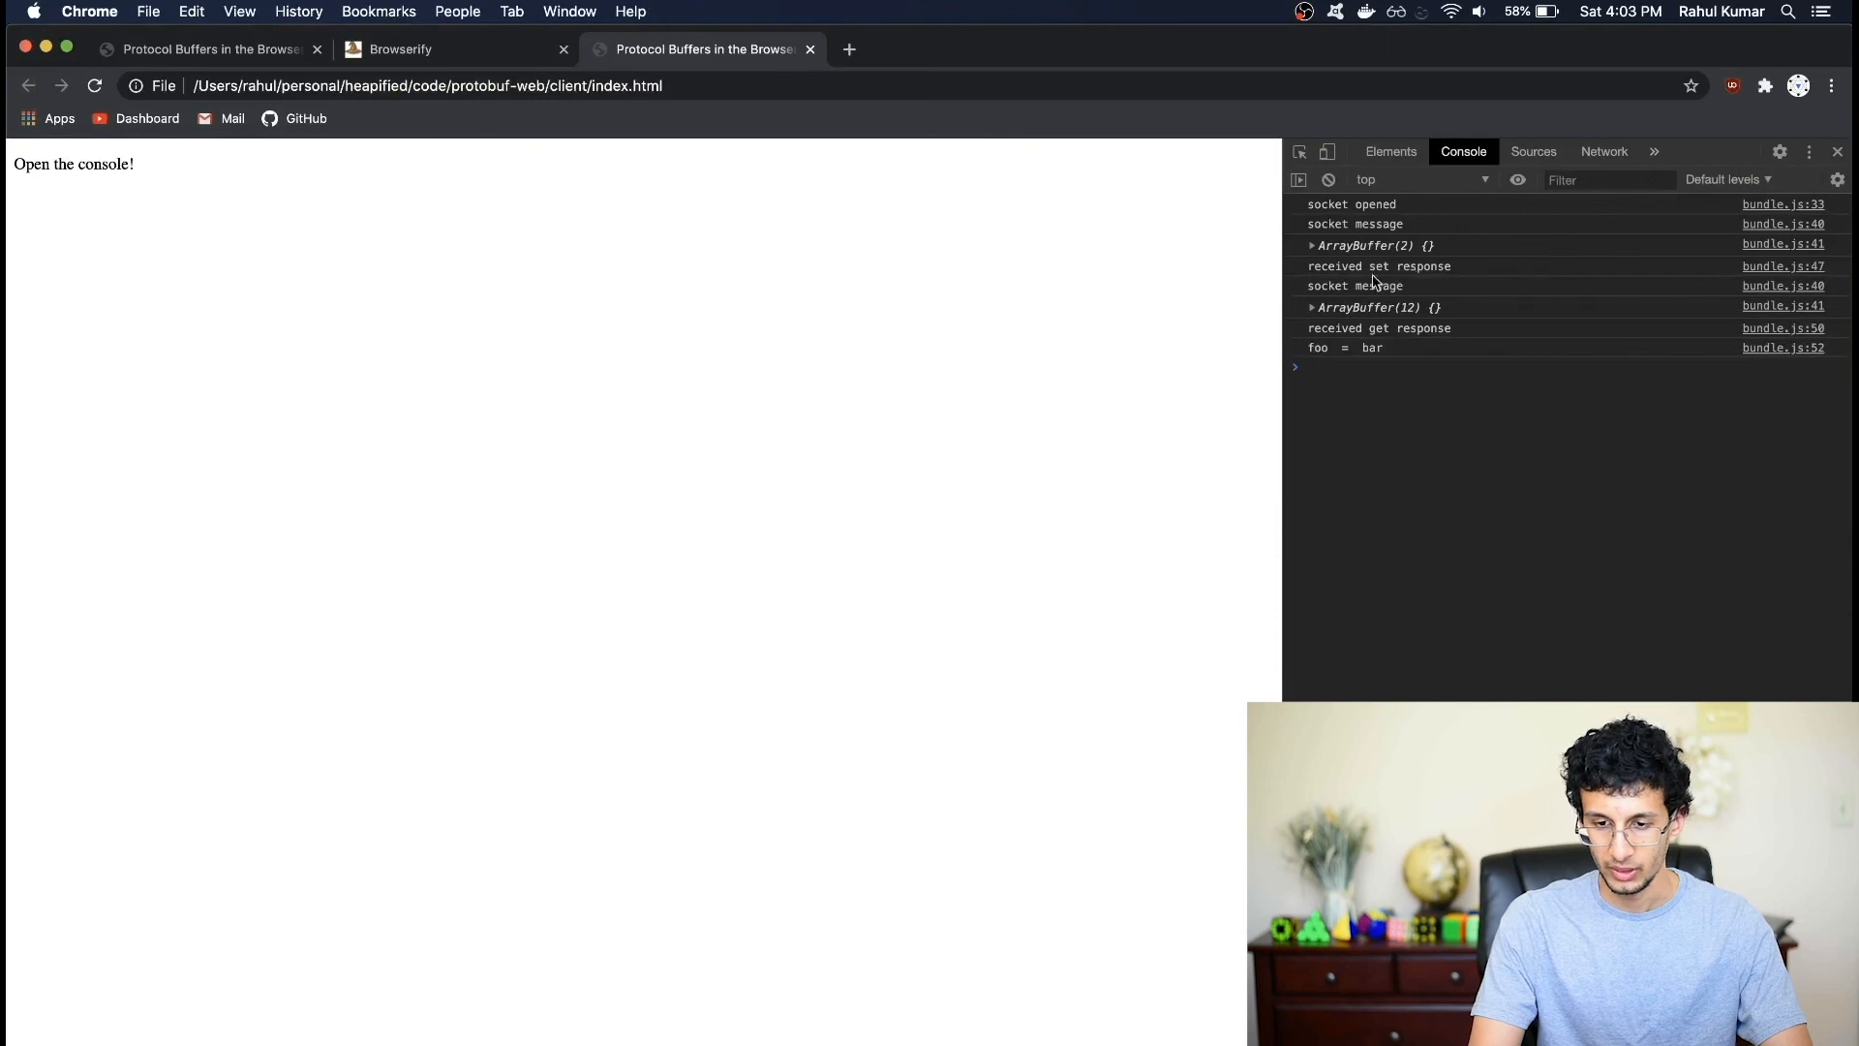
mouse_move(1346, 358)
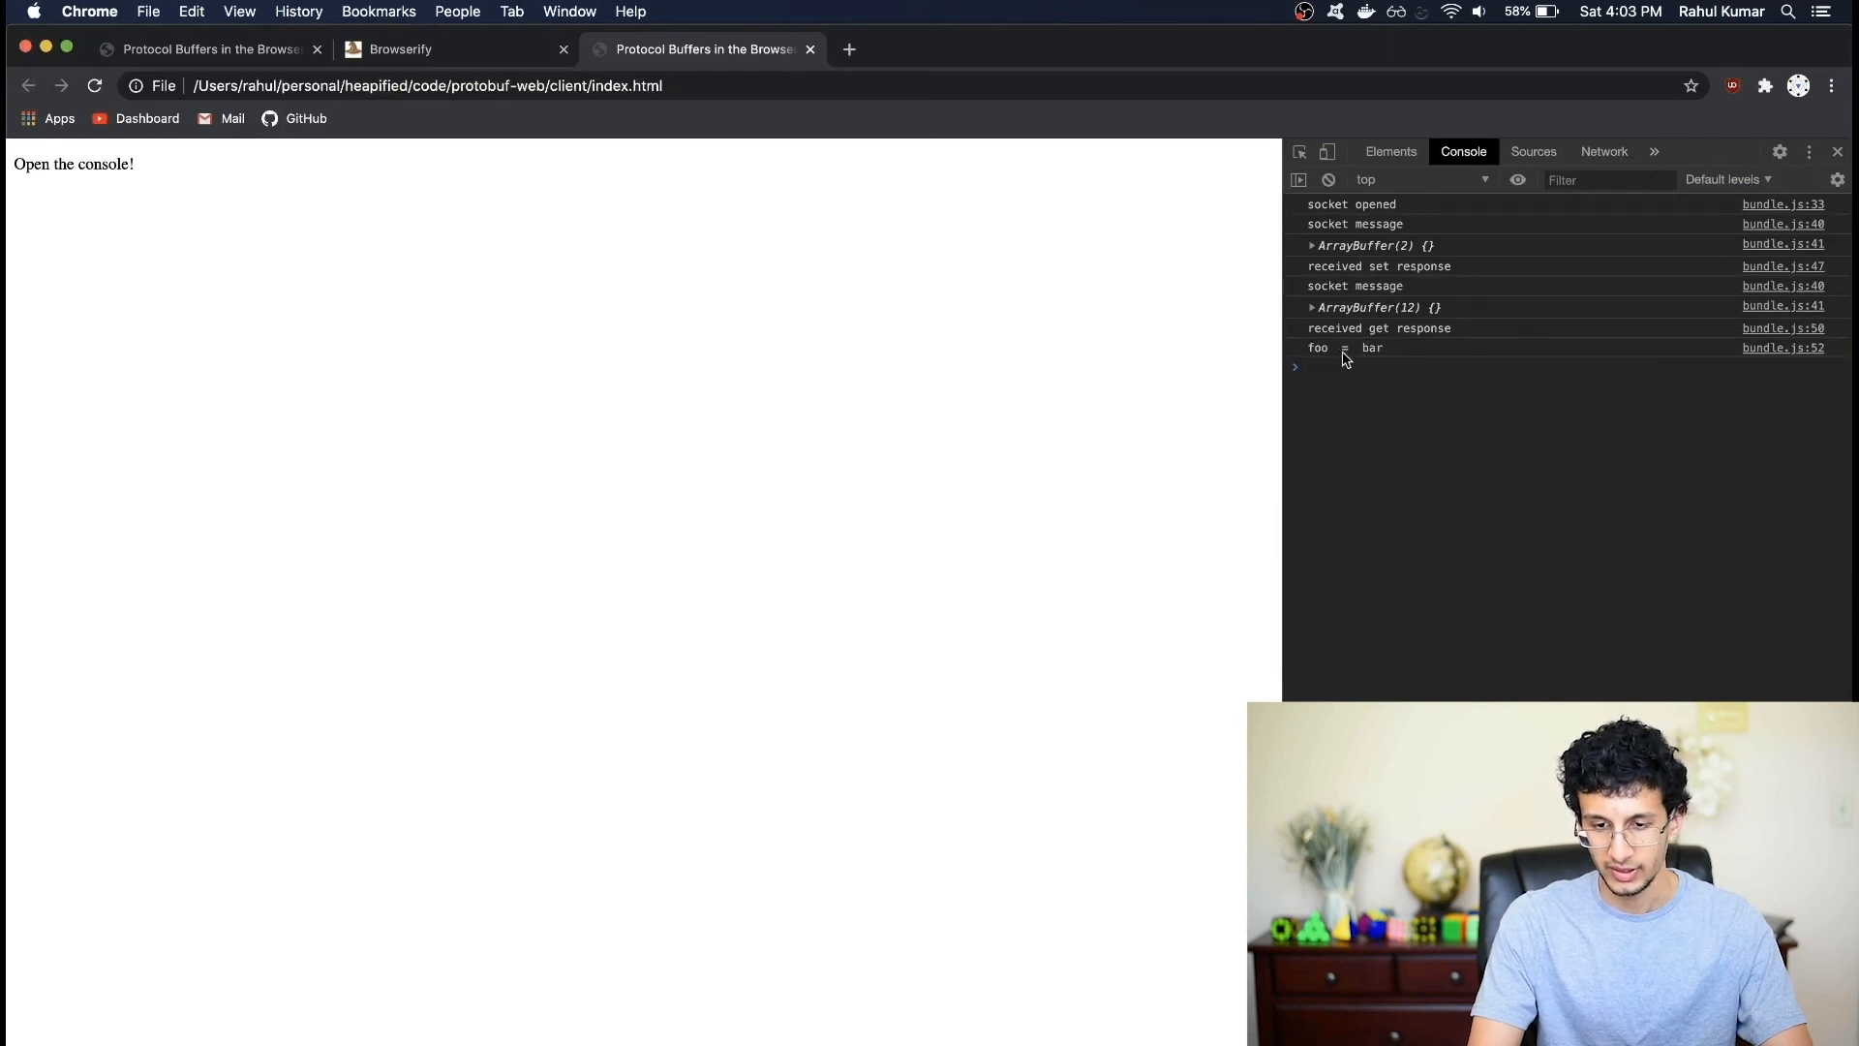
mouse_move(1375, 360)
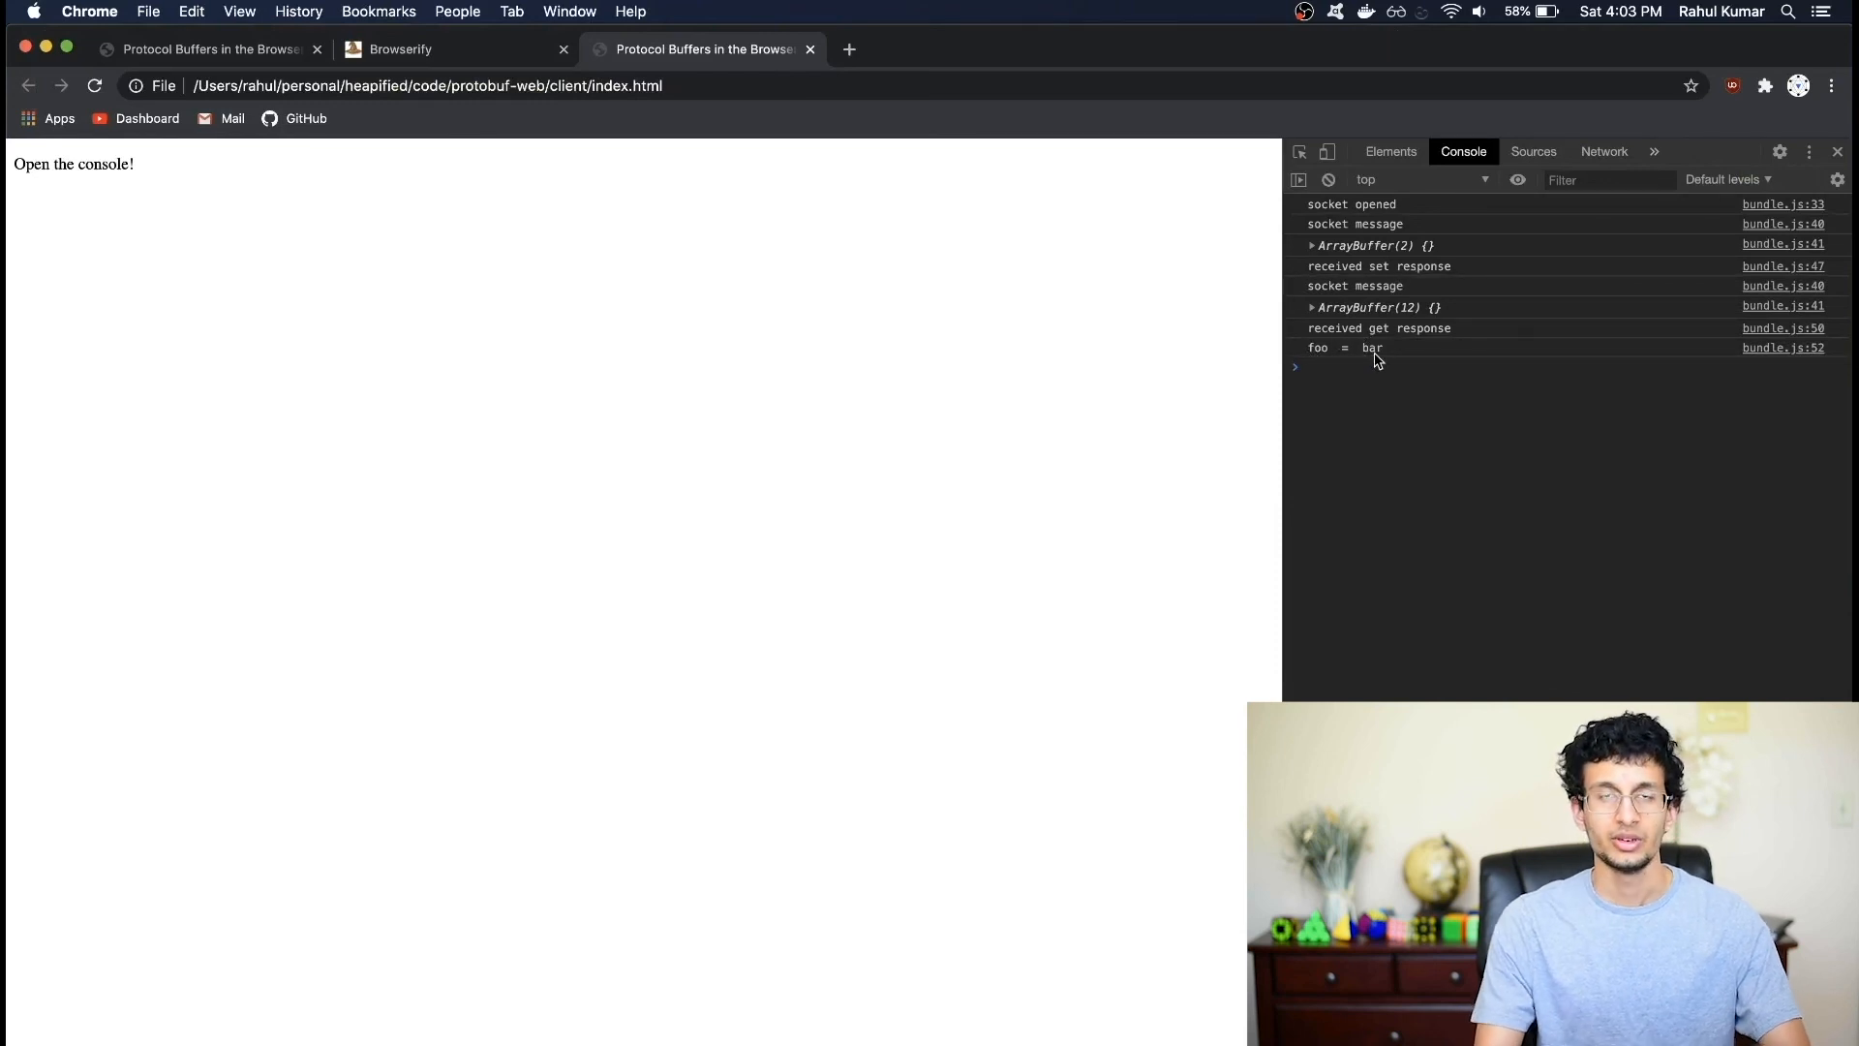